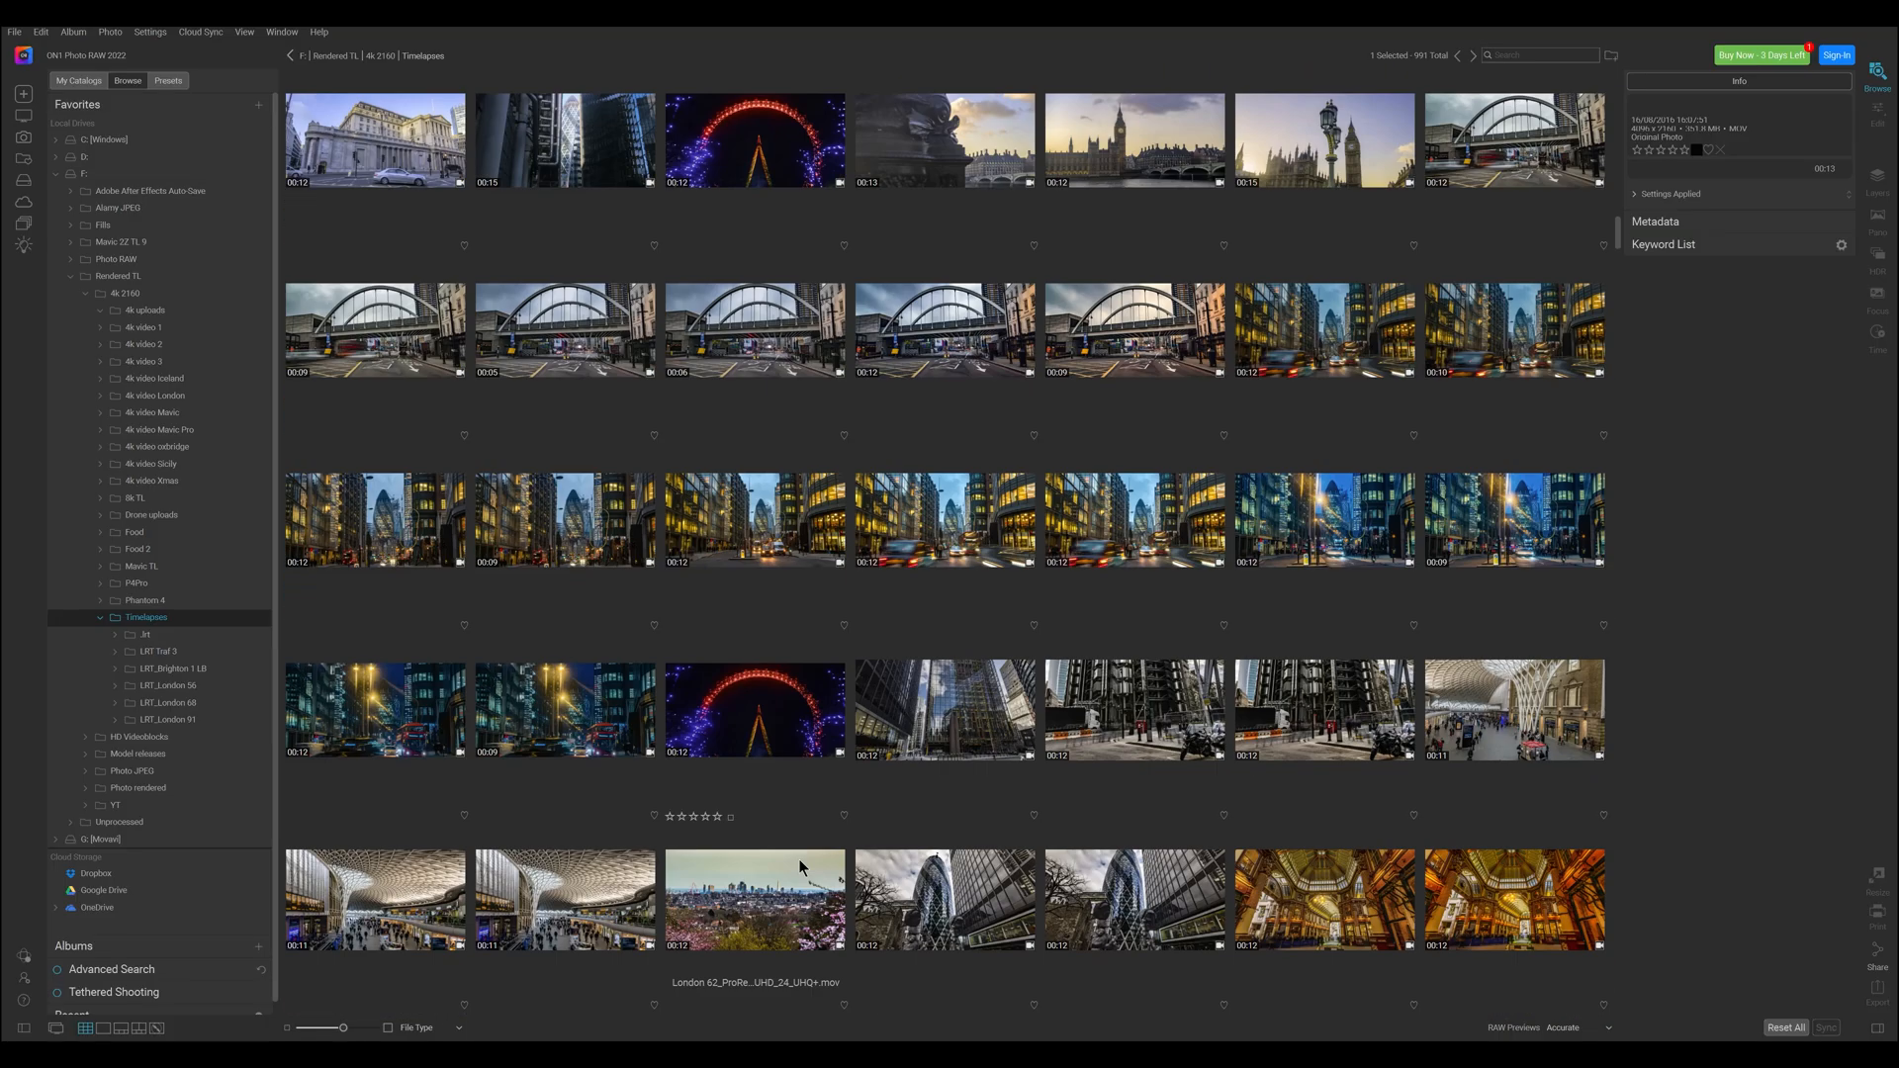
Browse the 4k video Sicily folder's clips, then open the ON1 Photo RAW product webpage.
{"action": "left_click", "coordinate": [150, 463]}
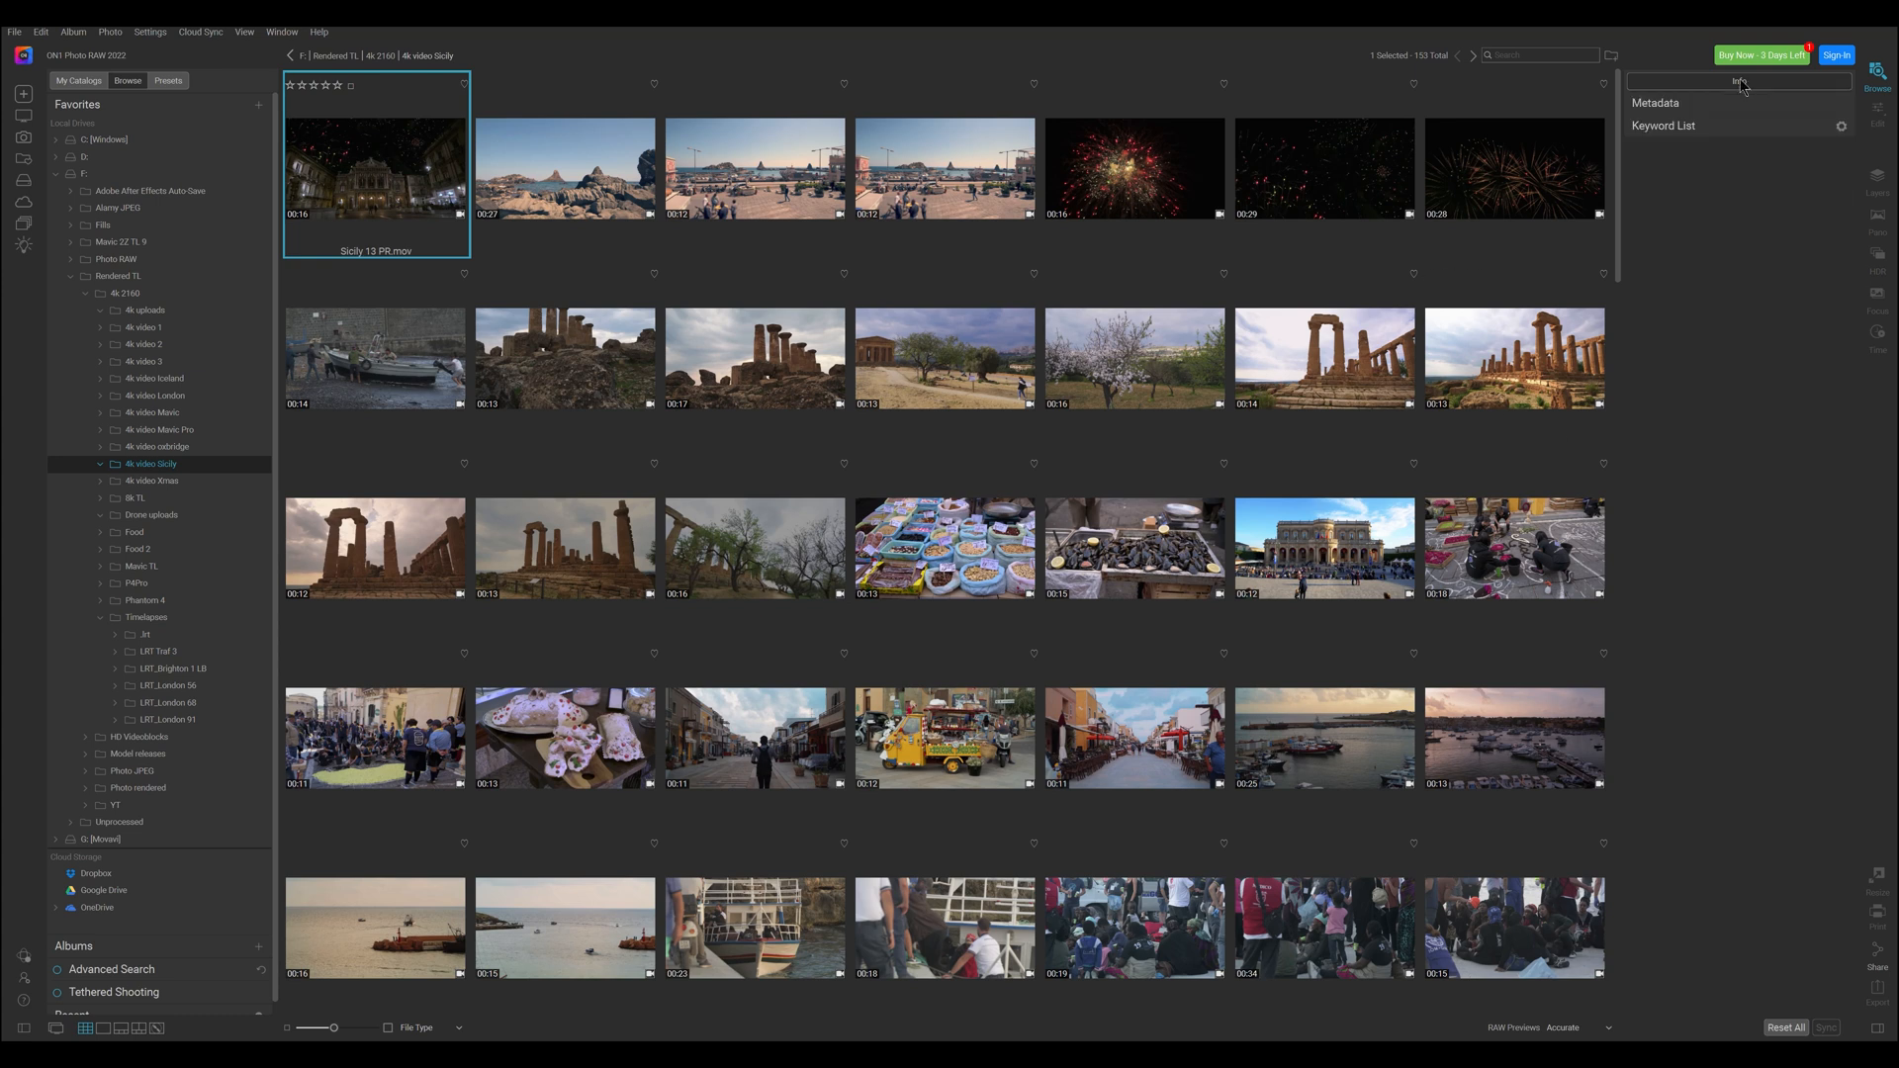
{"action": "left_click", "coordinate": [1656, 102]}
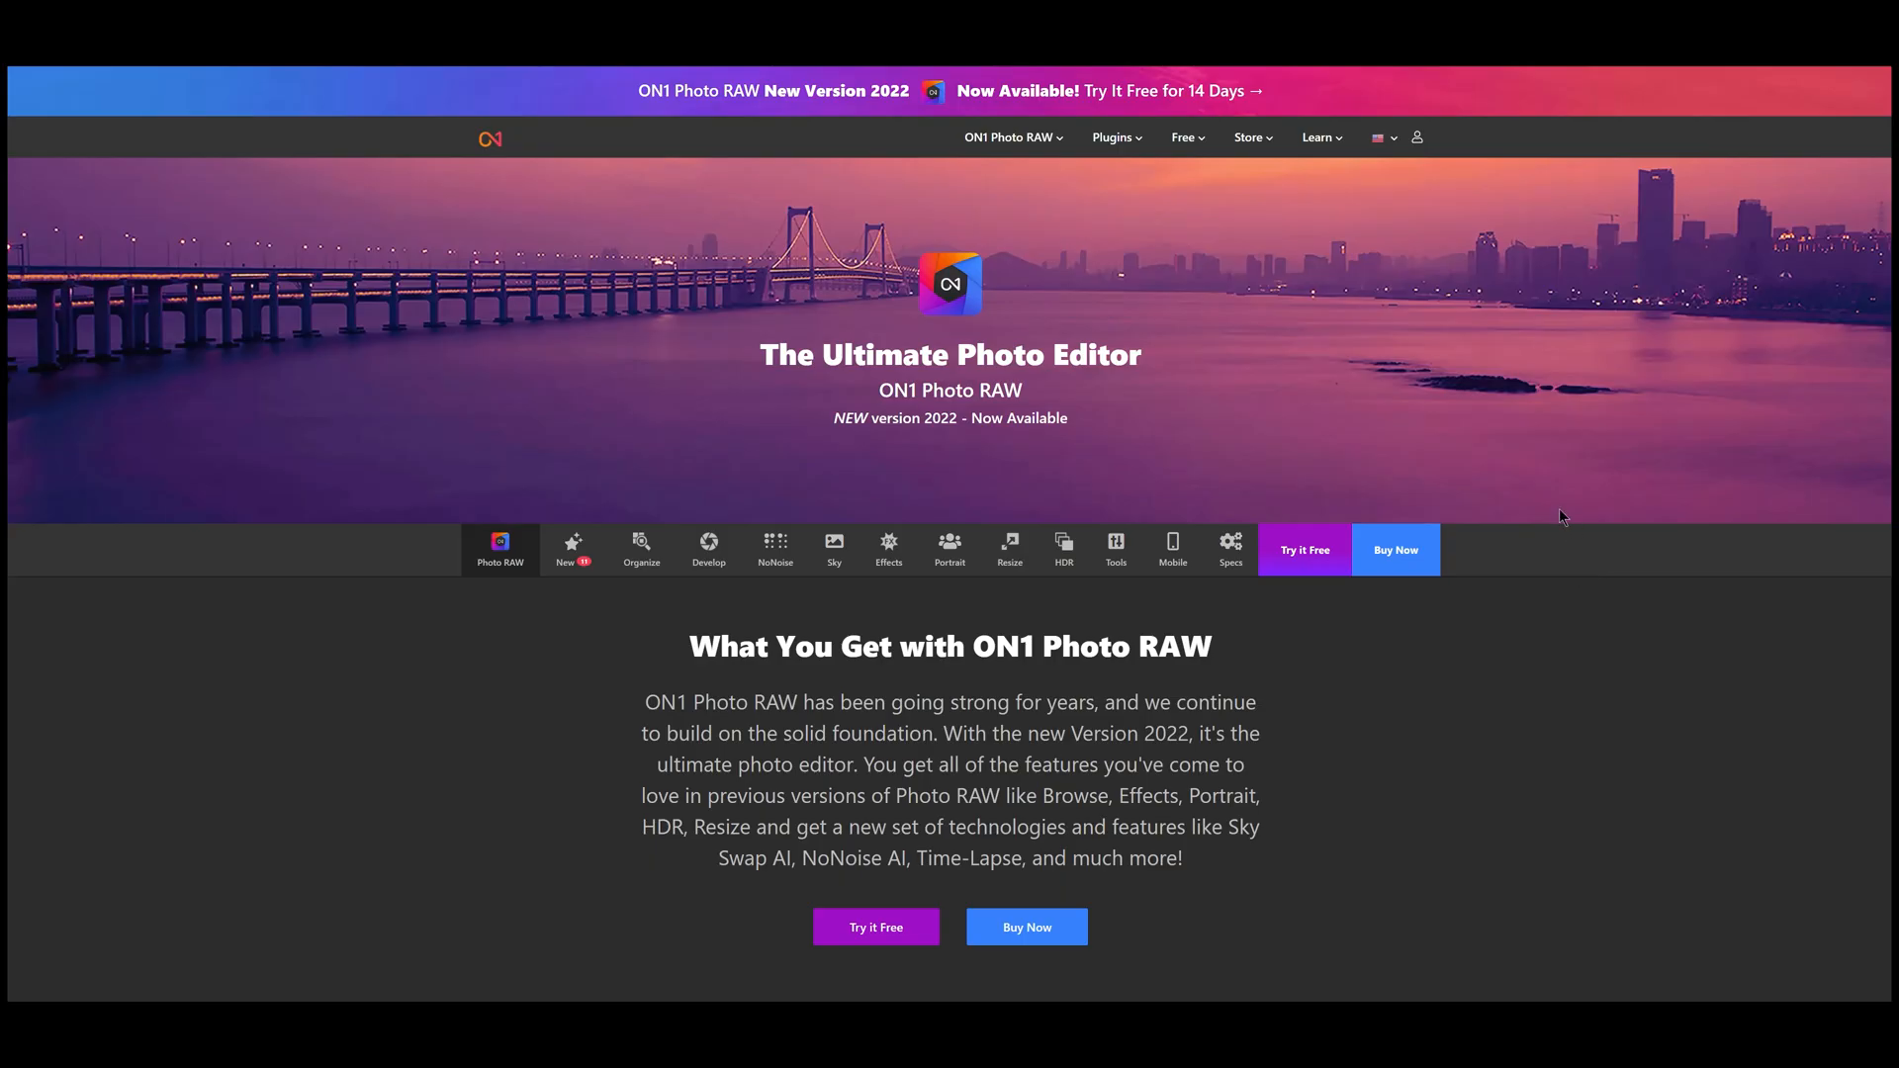
Scroll the product page down through Flexibility and Pro-Grade to Powerful Masking.
{"action": "scroll", "scroll_direction": "down", "scroll_amount": 3}
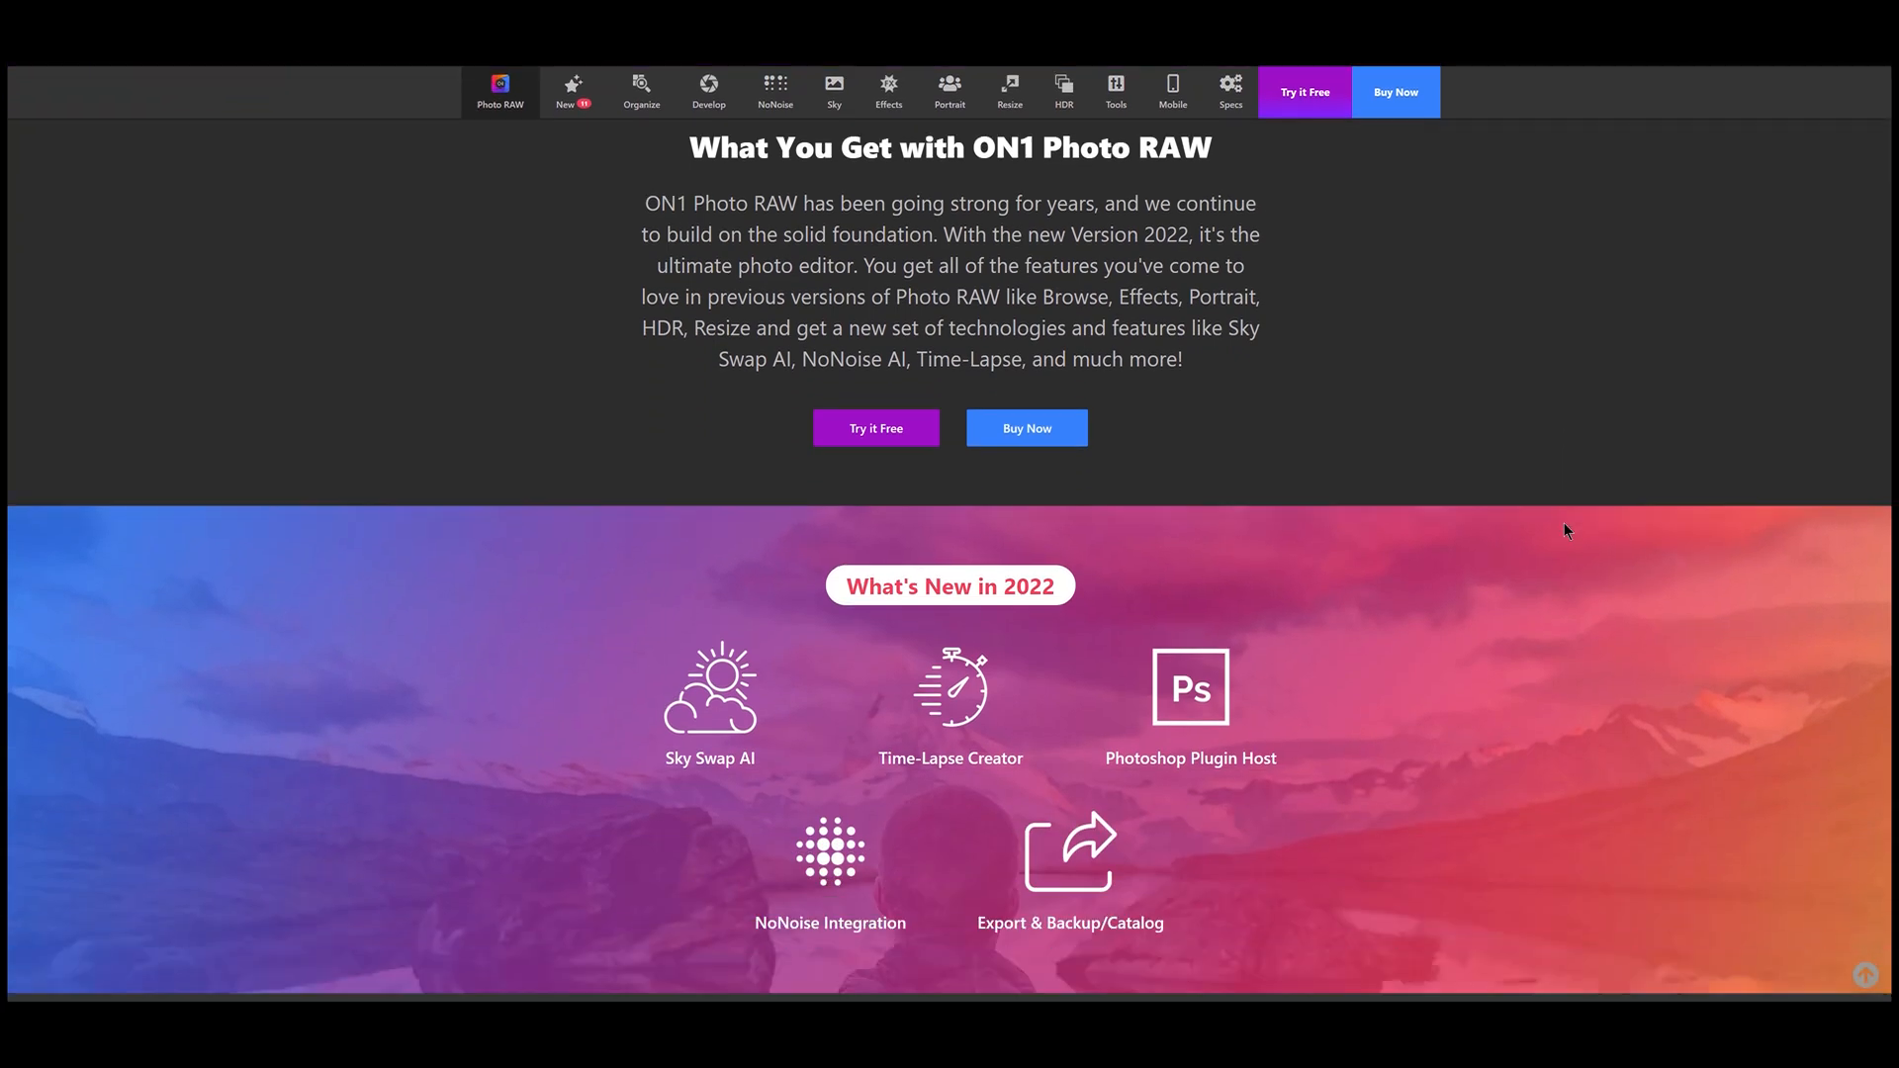
{"action": "scroll", "scroll_direction": "down", "scroll_amount": 3}
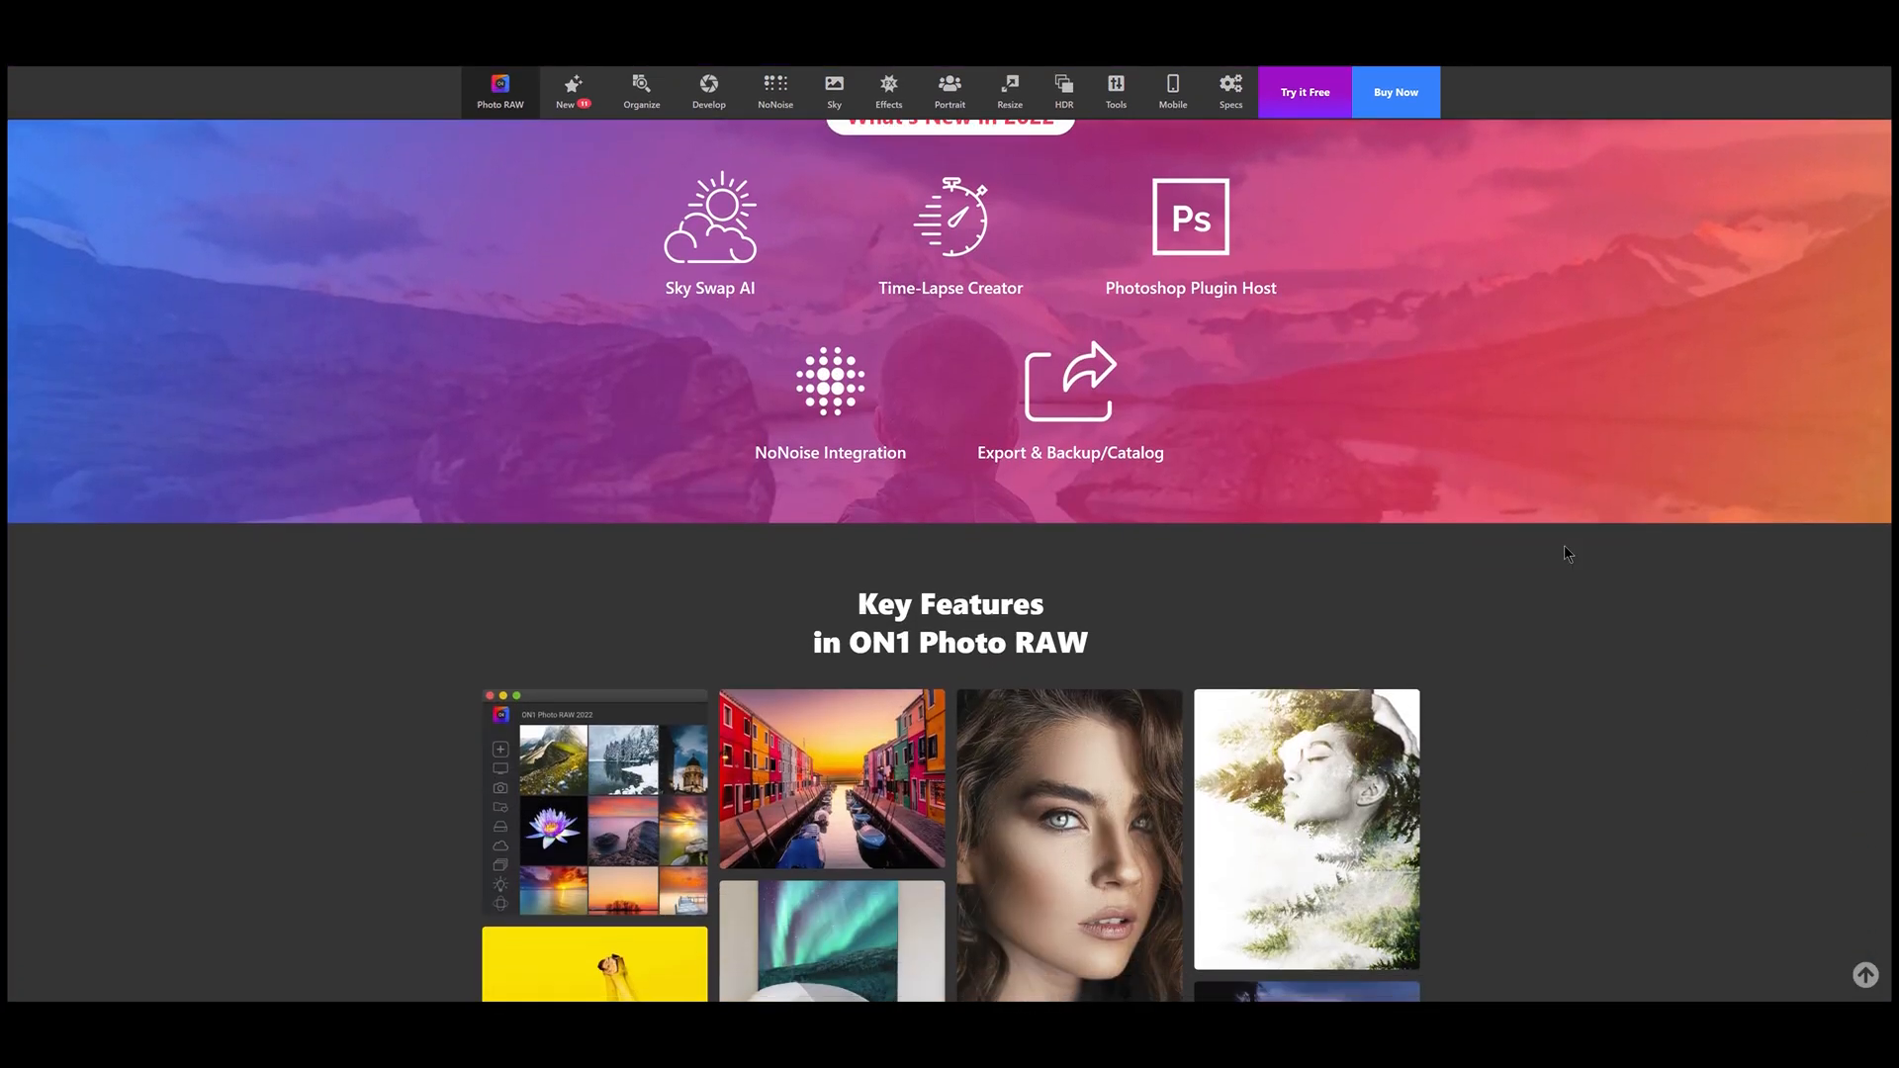
{"action": "scroll", "scroll_direction": "down", "scroll_amount": 3}
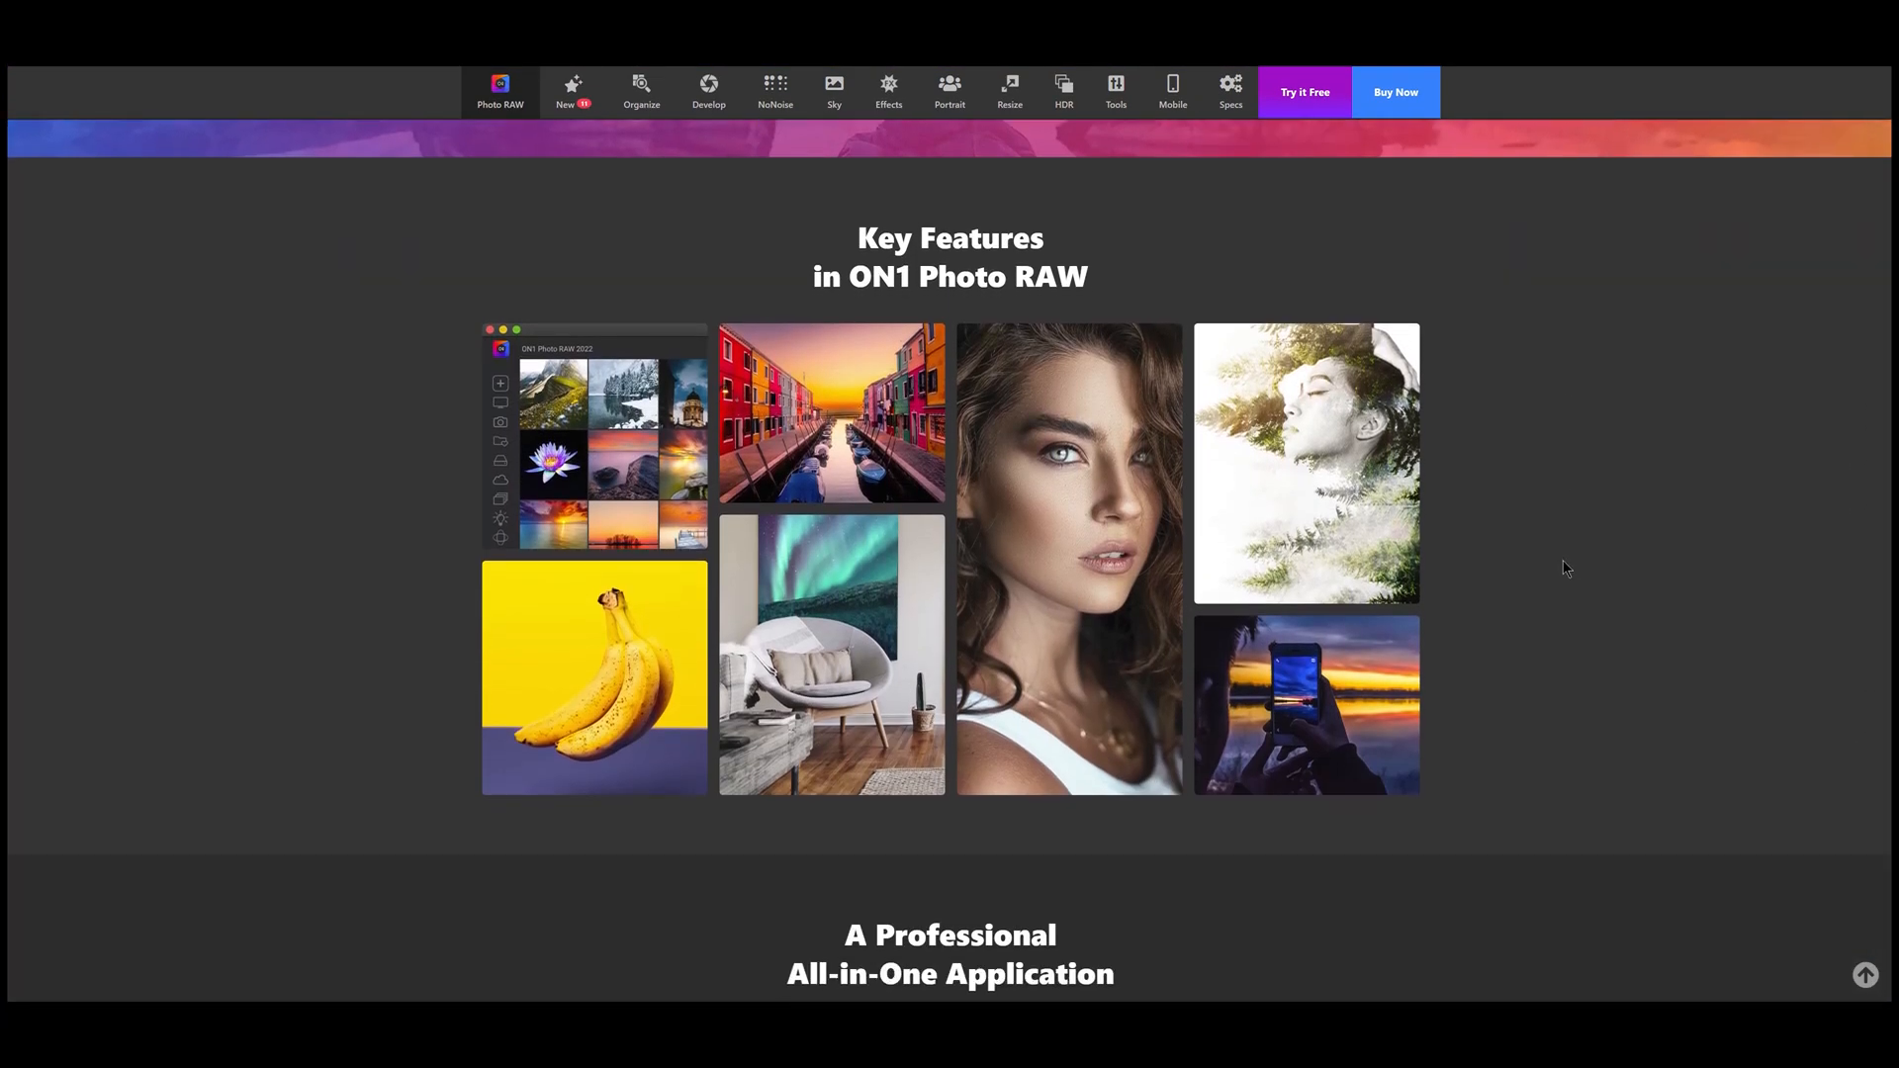
{"action": "scroll", "scroll_direction": "down", "scroll_amount": 3}
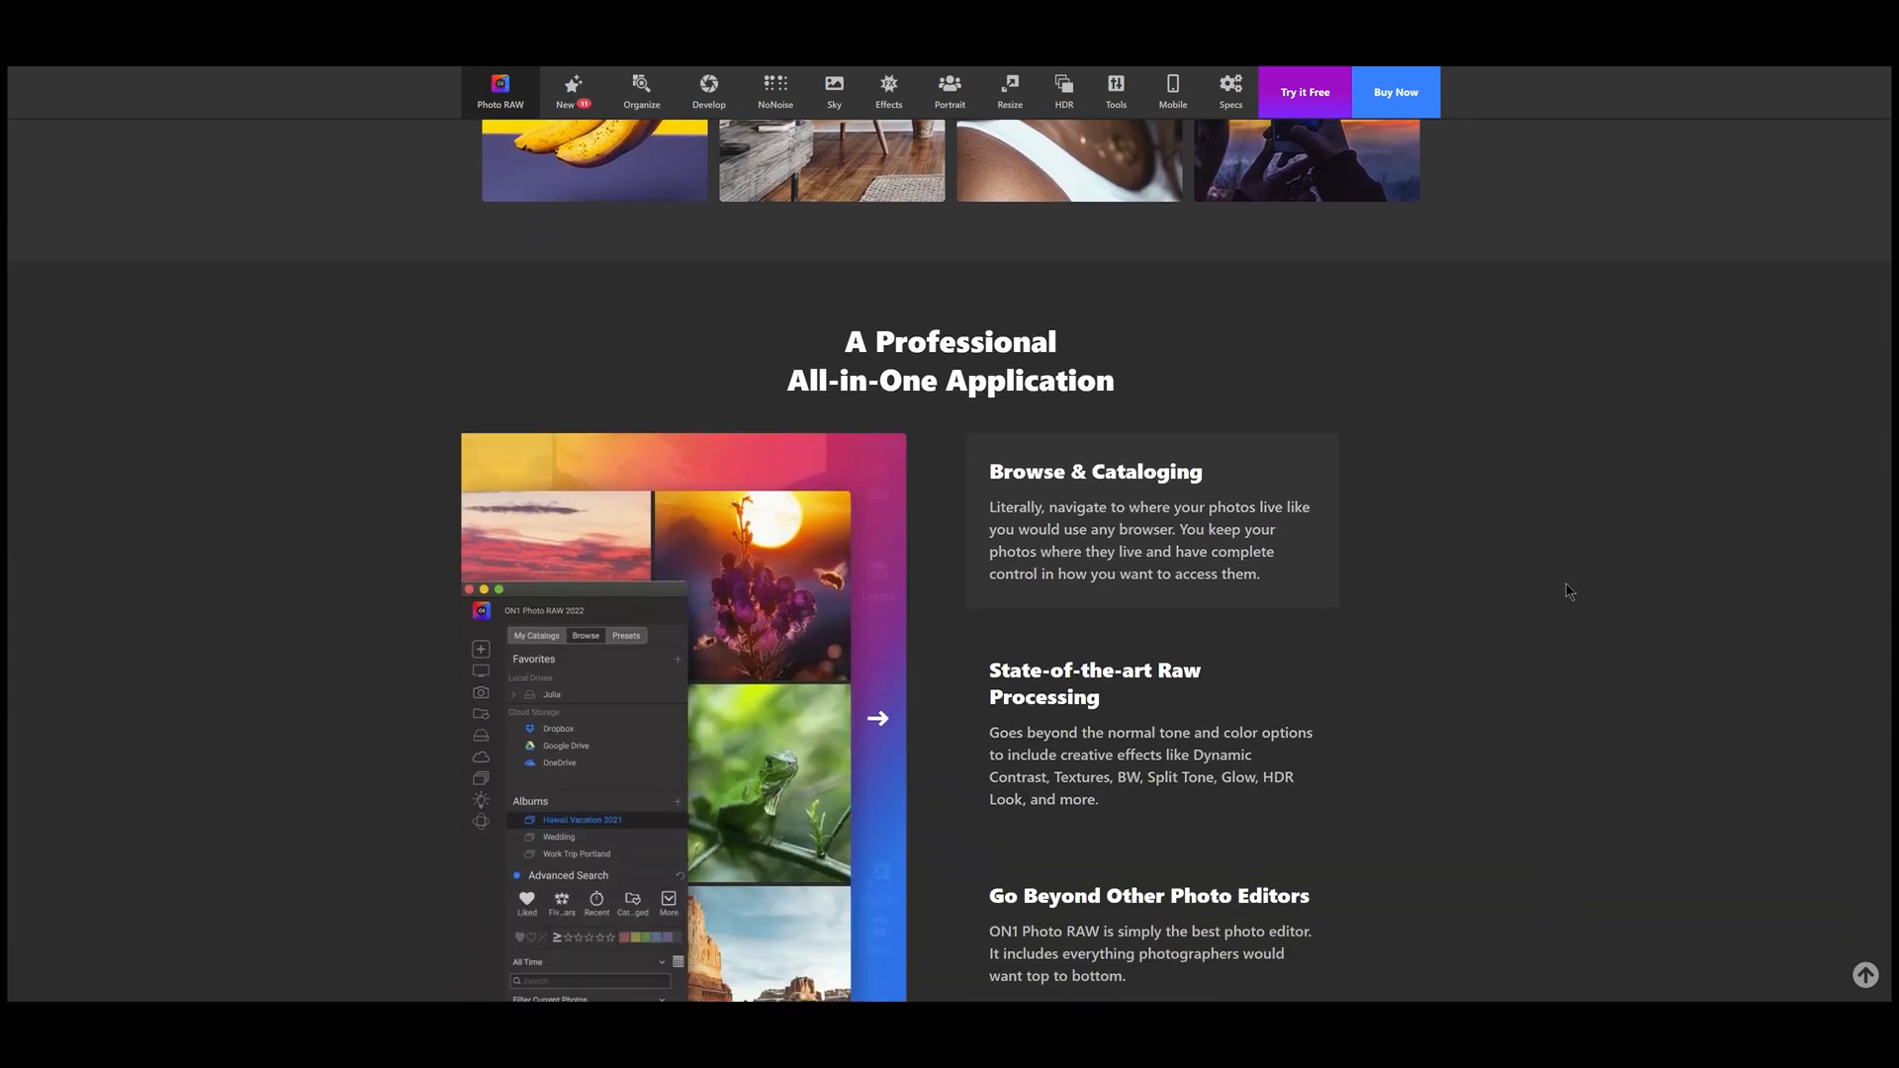
{"action": "scroll", "scroll_direction": "down", "scroll_amount": 3}
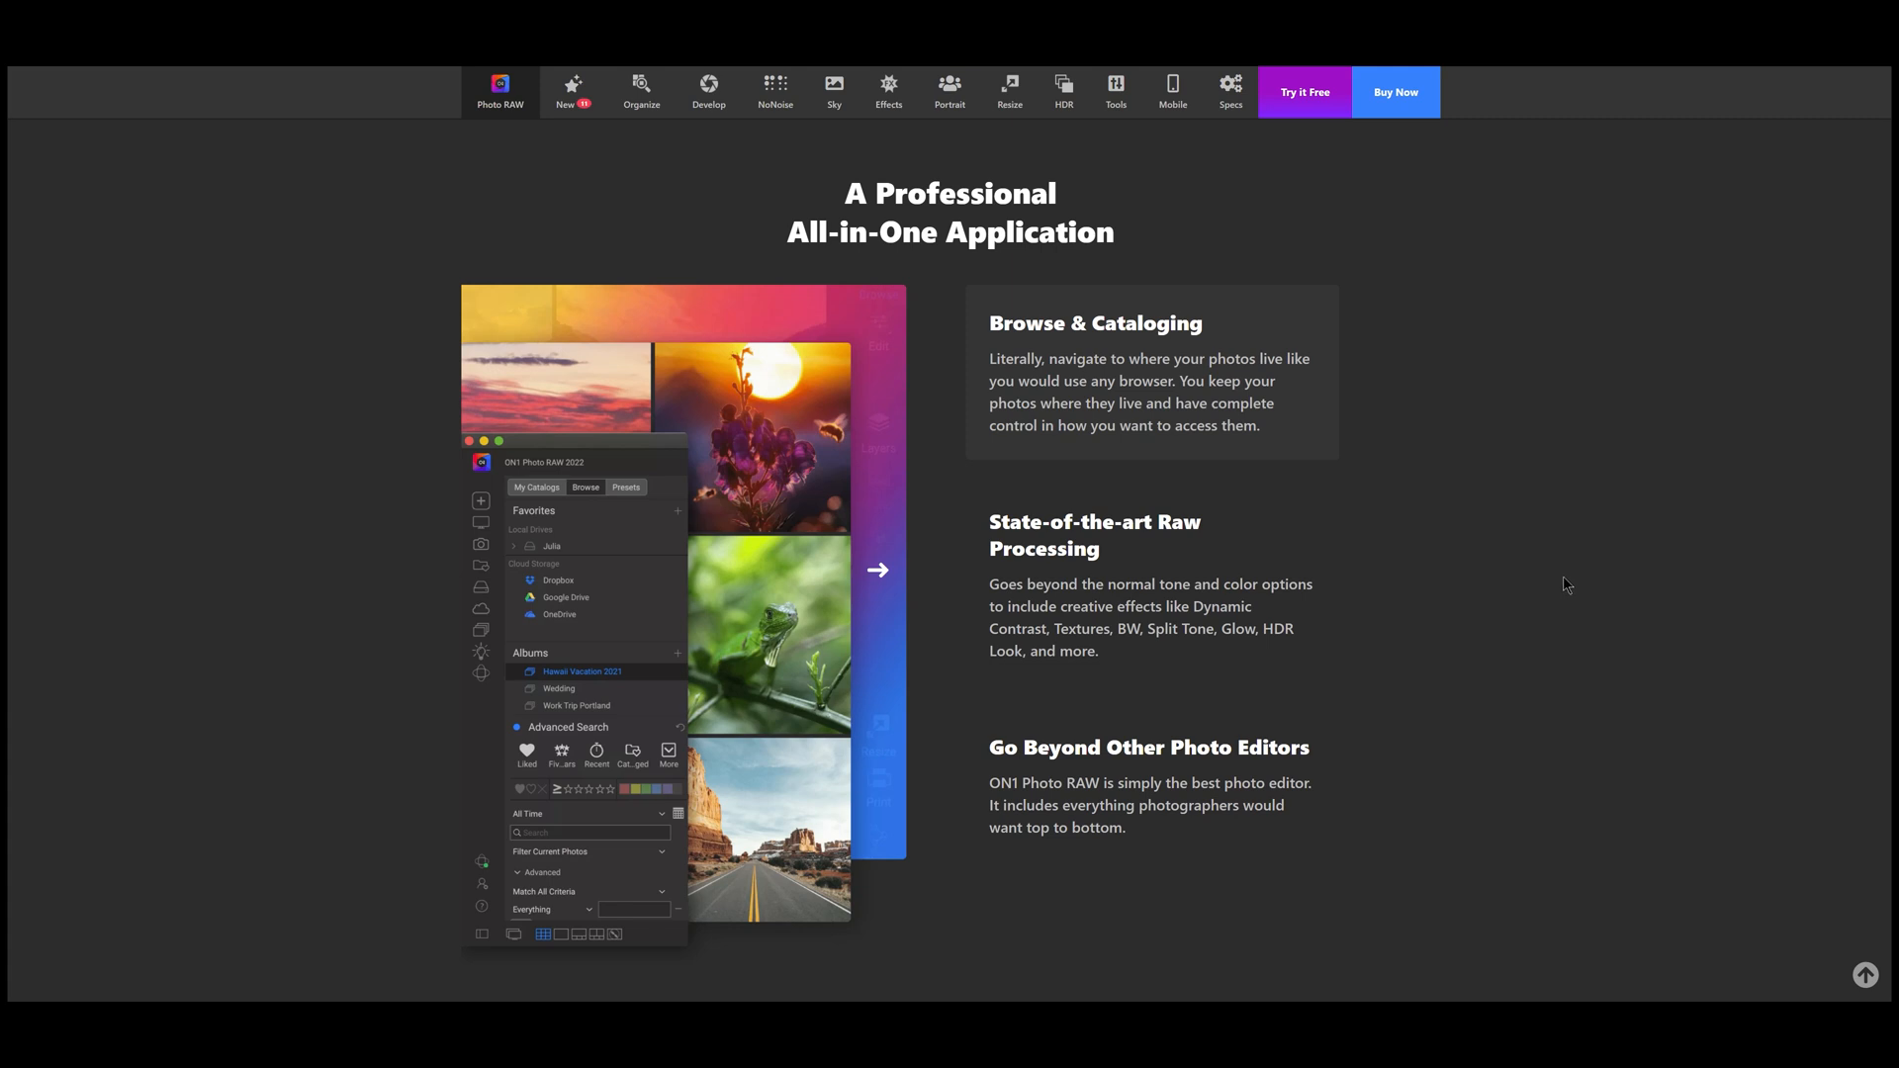
{"action": "scroll", "scroll_direction": "down", "scroll_amount": 3}
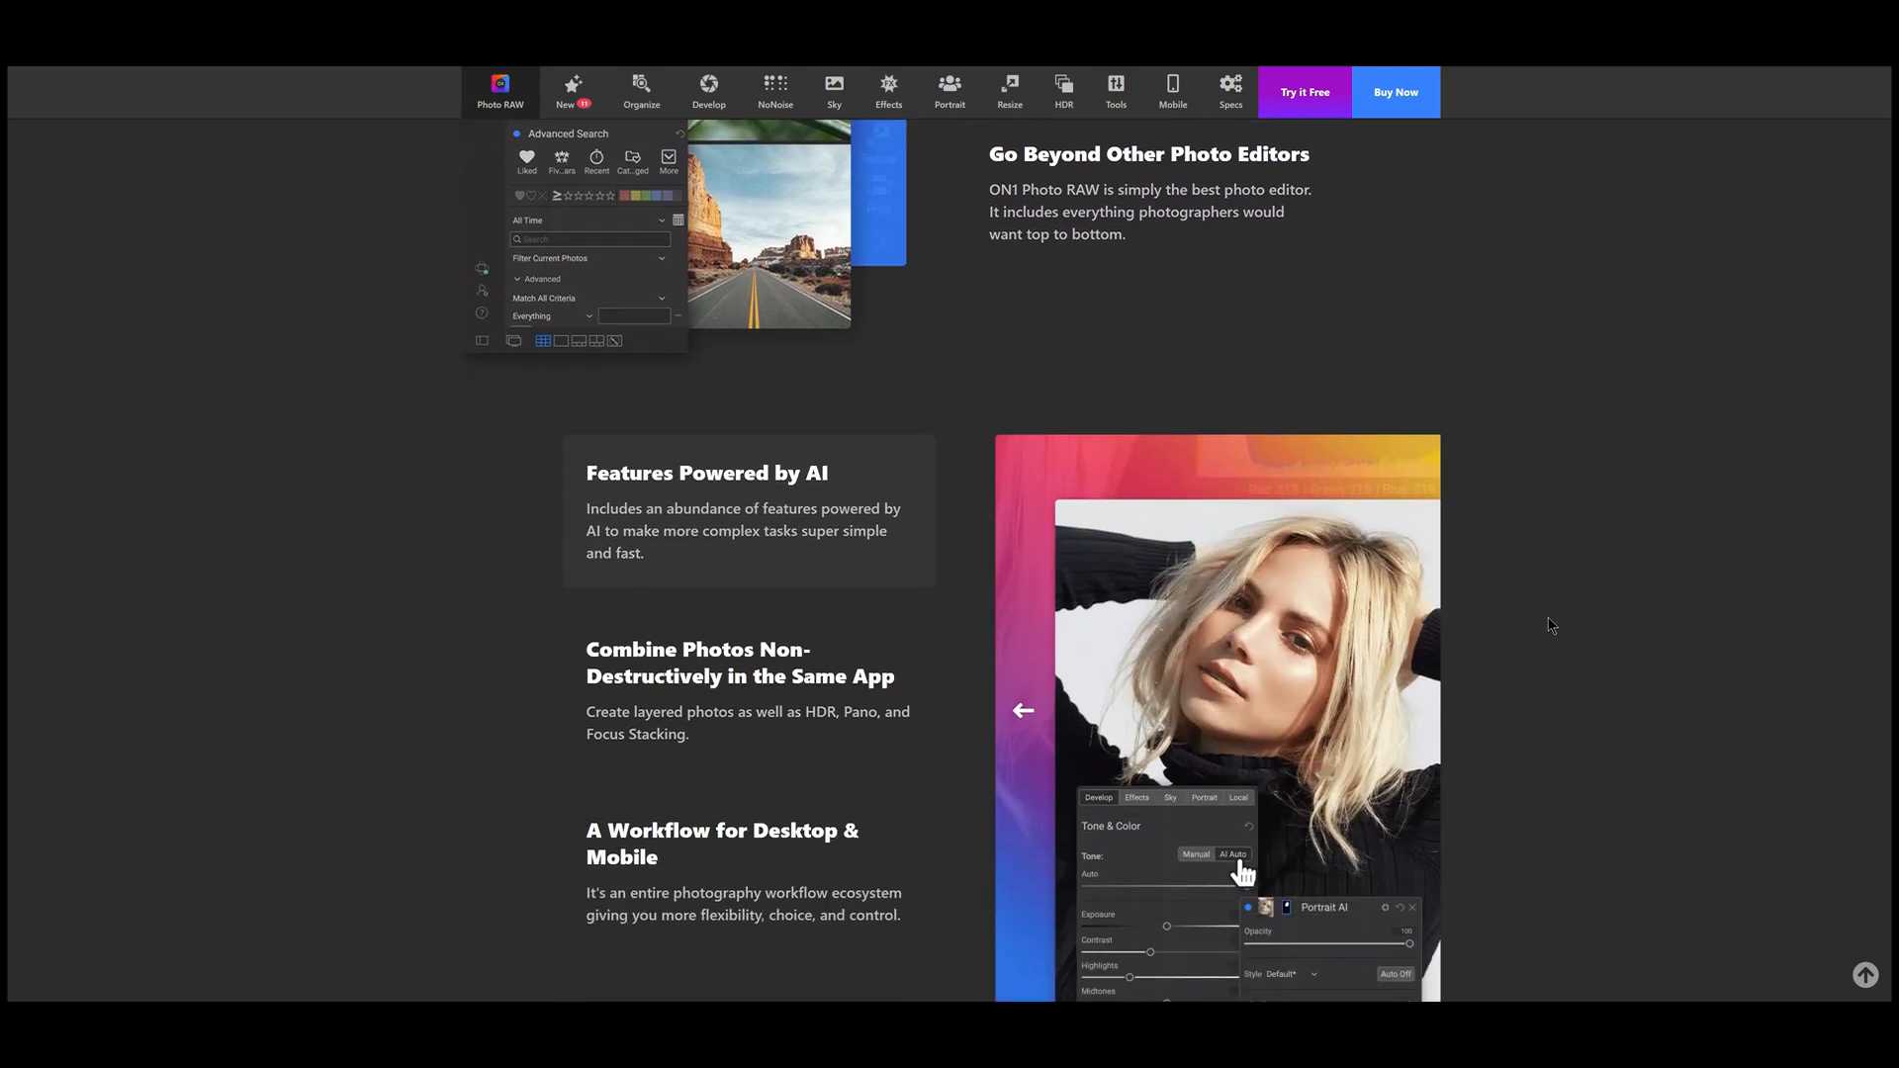
{"action": "scroll", "scroll_direction": "down", "scroll_amount": 3}
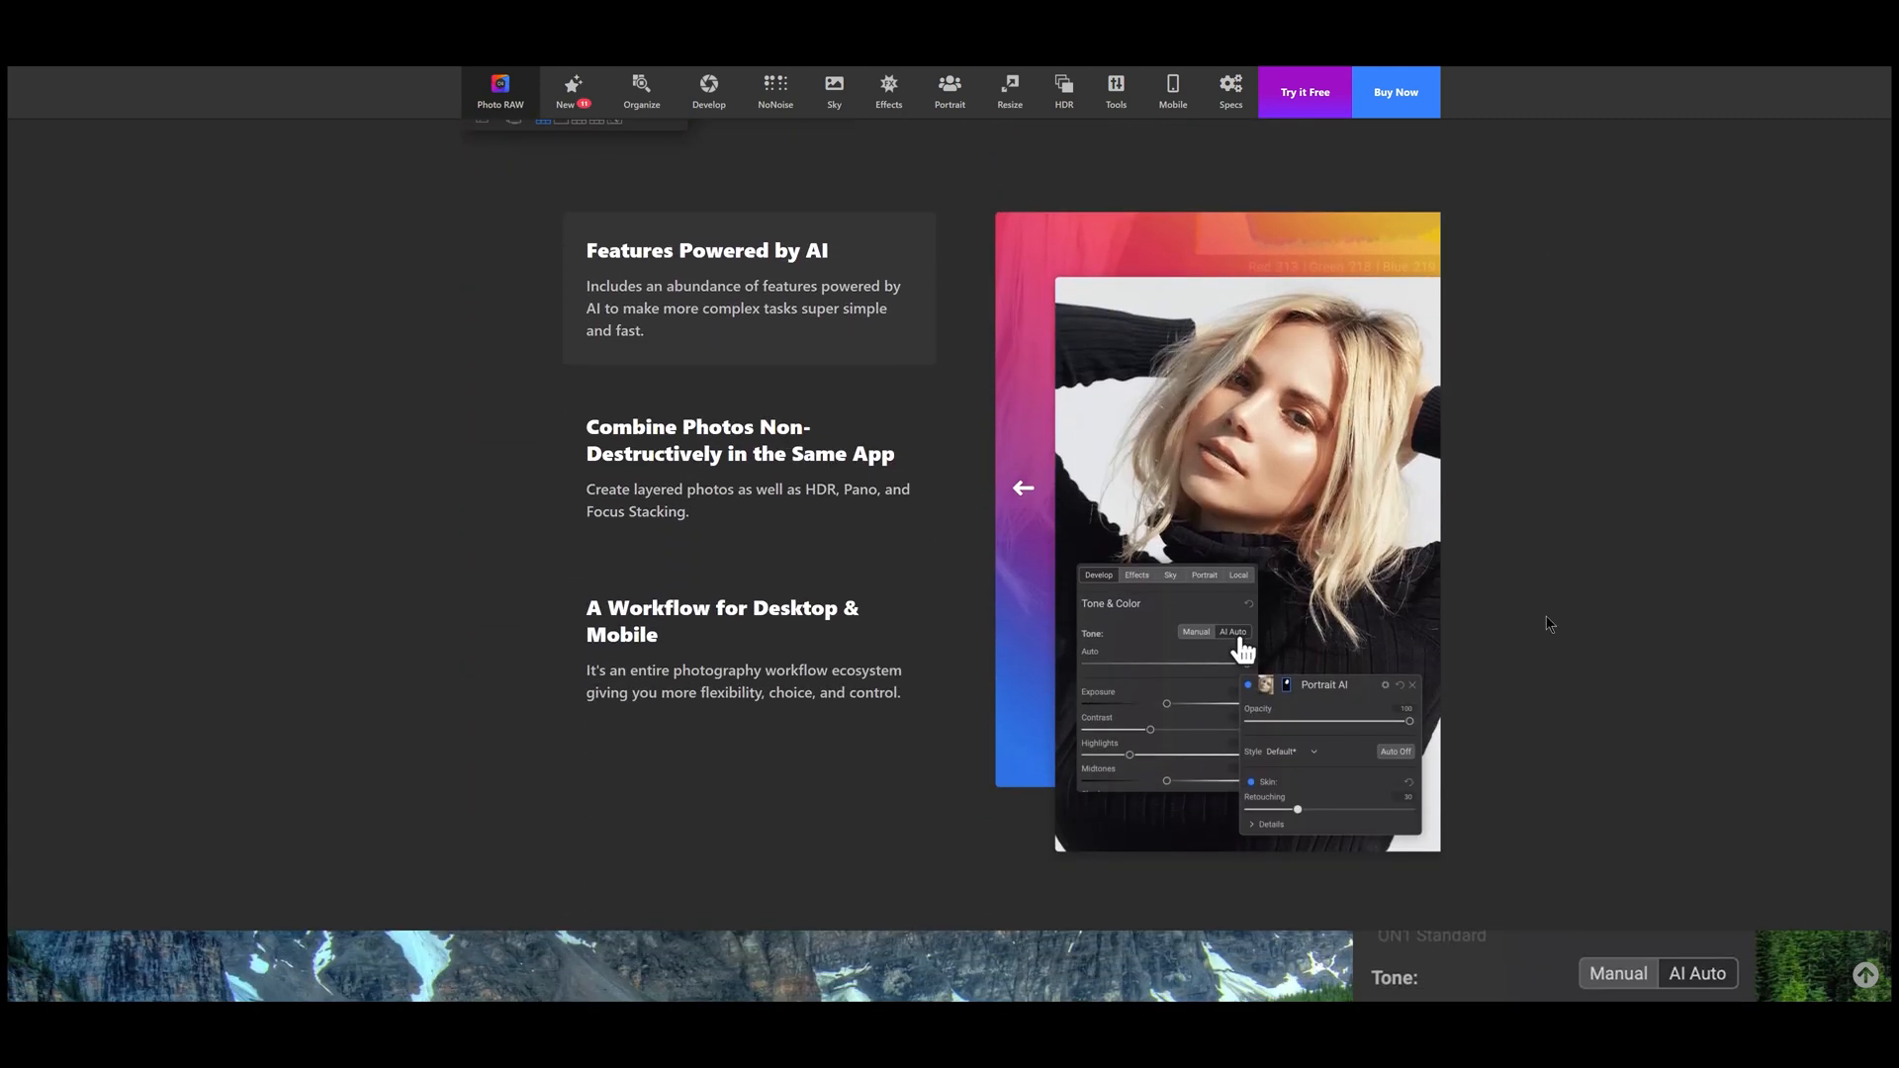
{"action": "scroll", "scroll_direction": "down", "scroll_amount": 3}
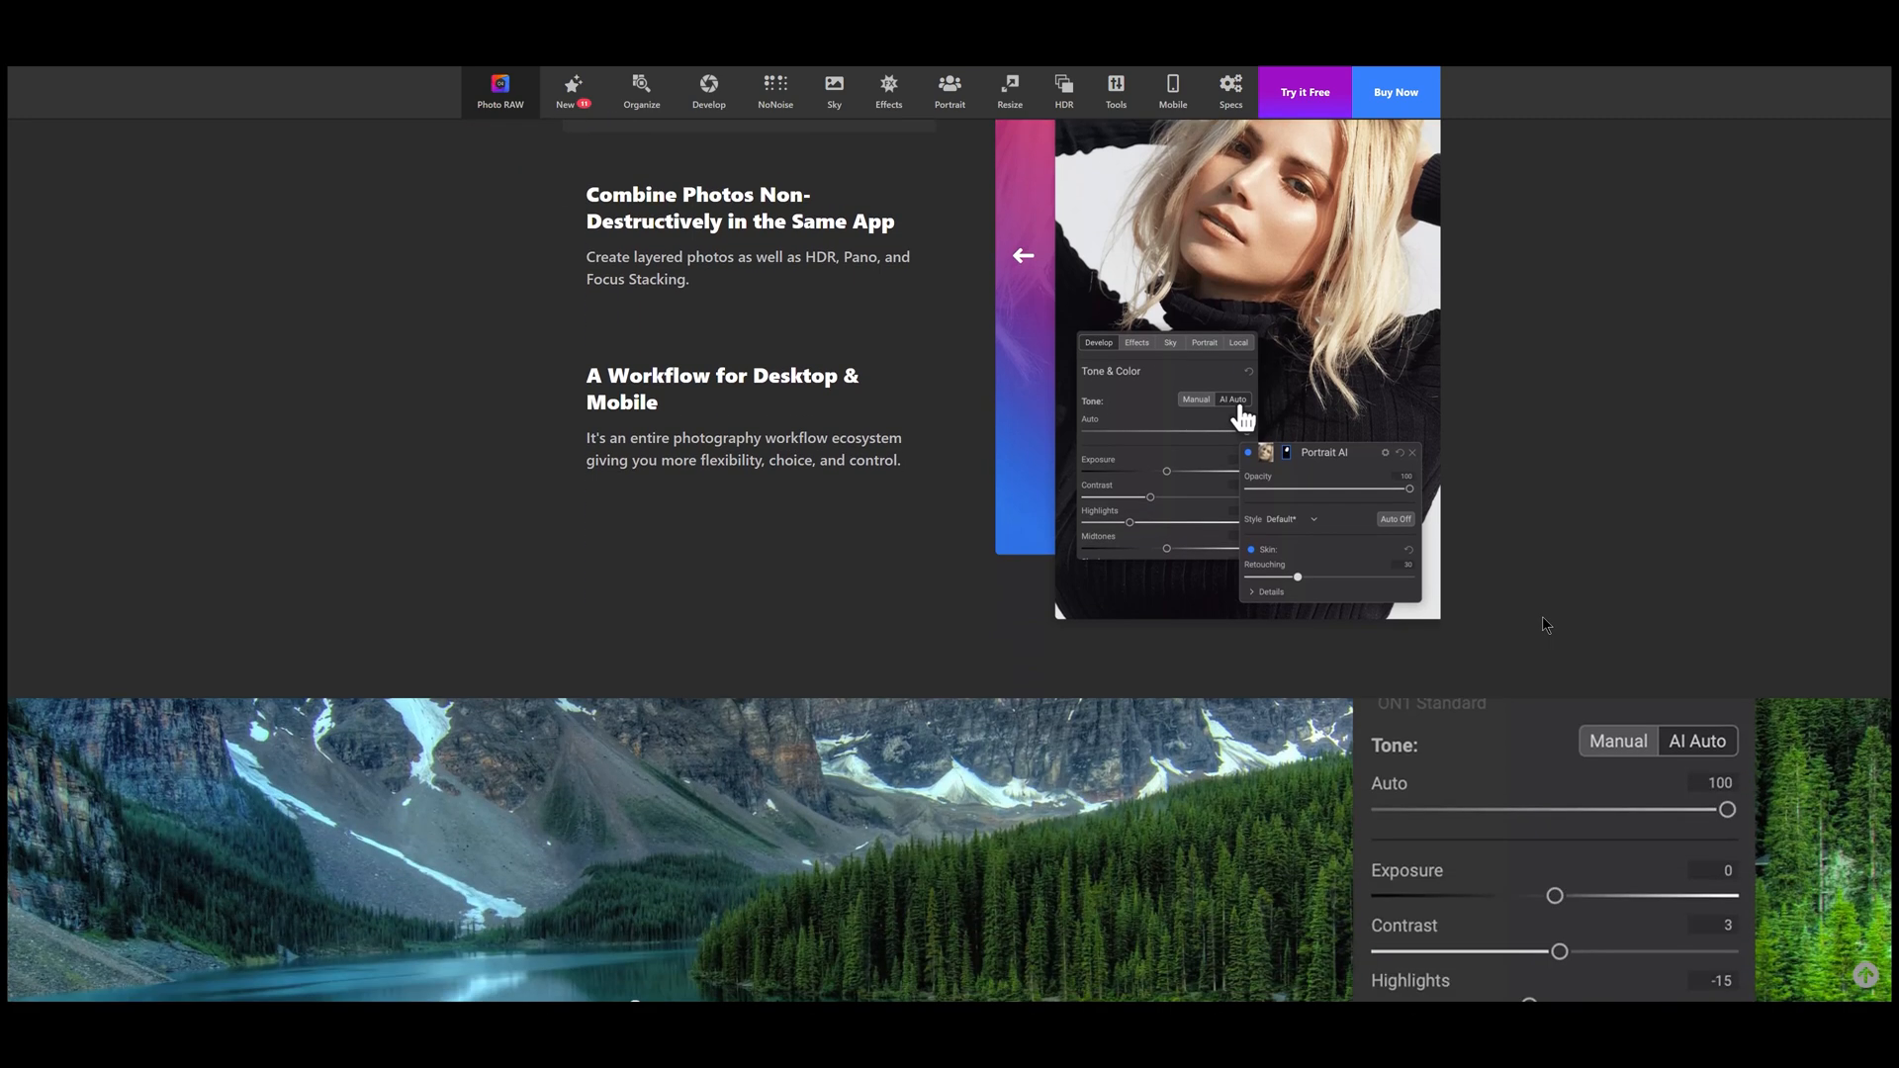
{"action": "scroll", "scroll_direction": "down", "scroll_amount": 3}
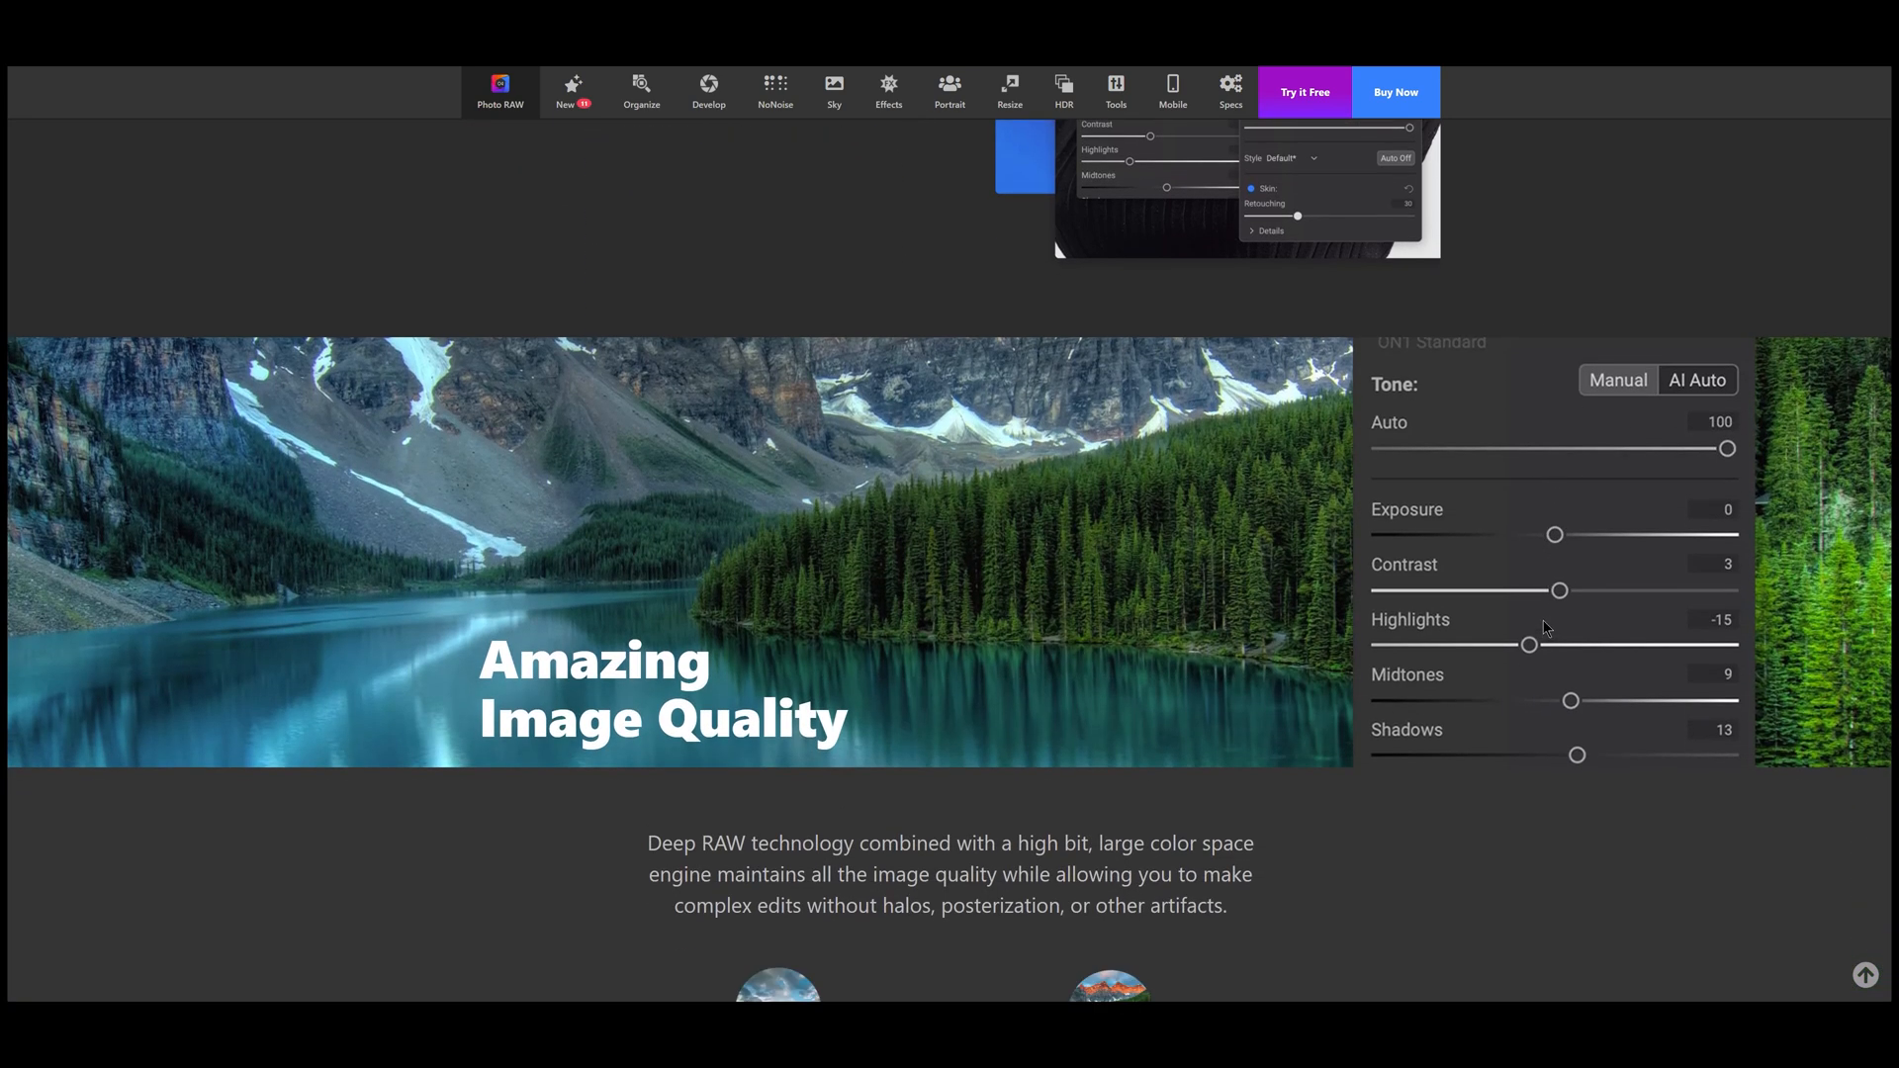
{"action": "scroll", "scroll_direction": "down", "scroll_amount": 3}
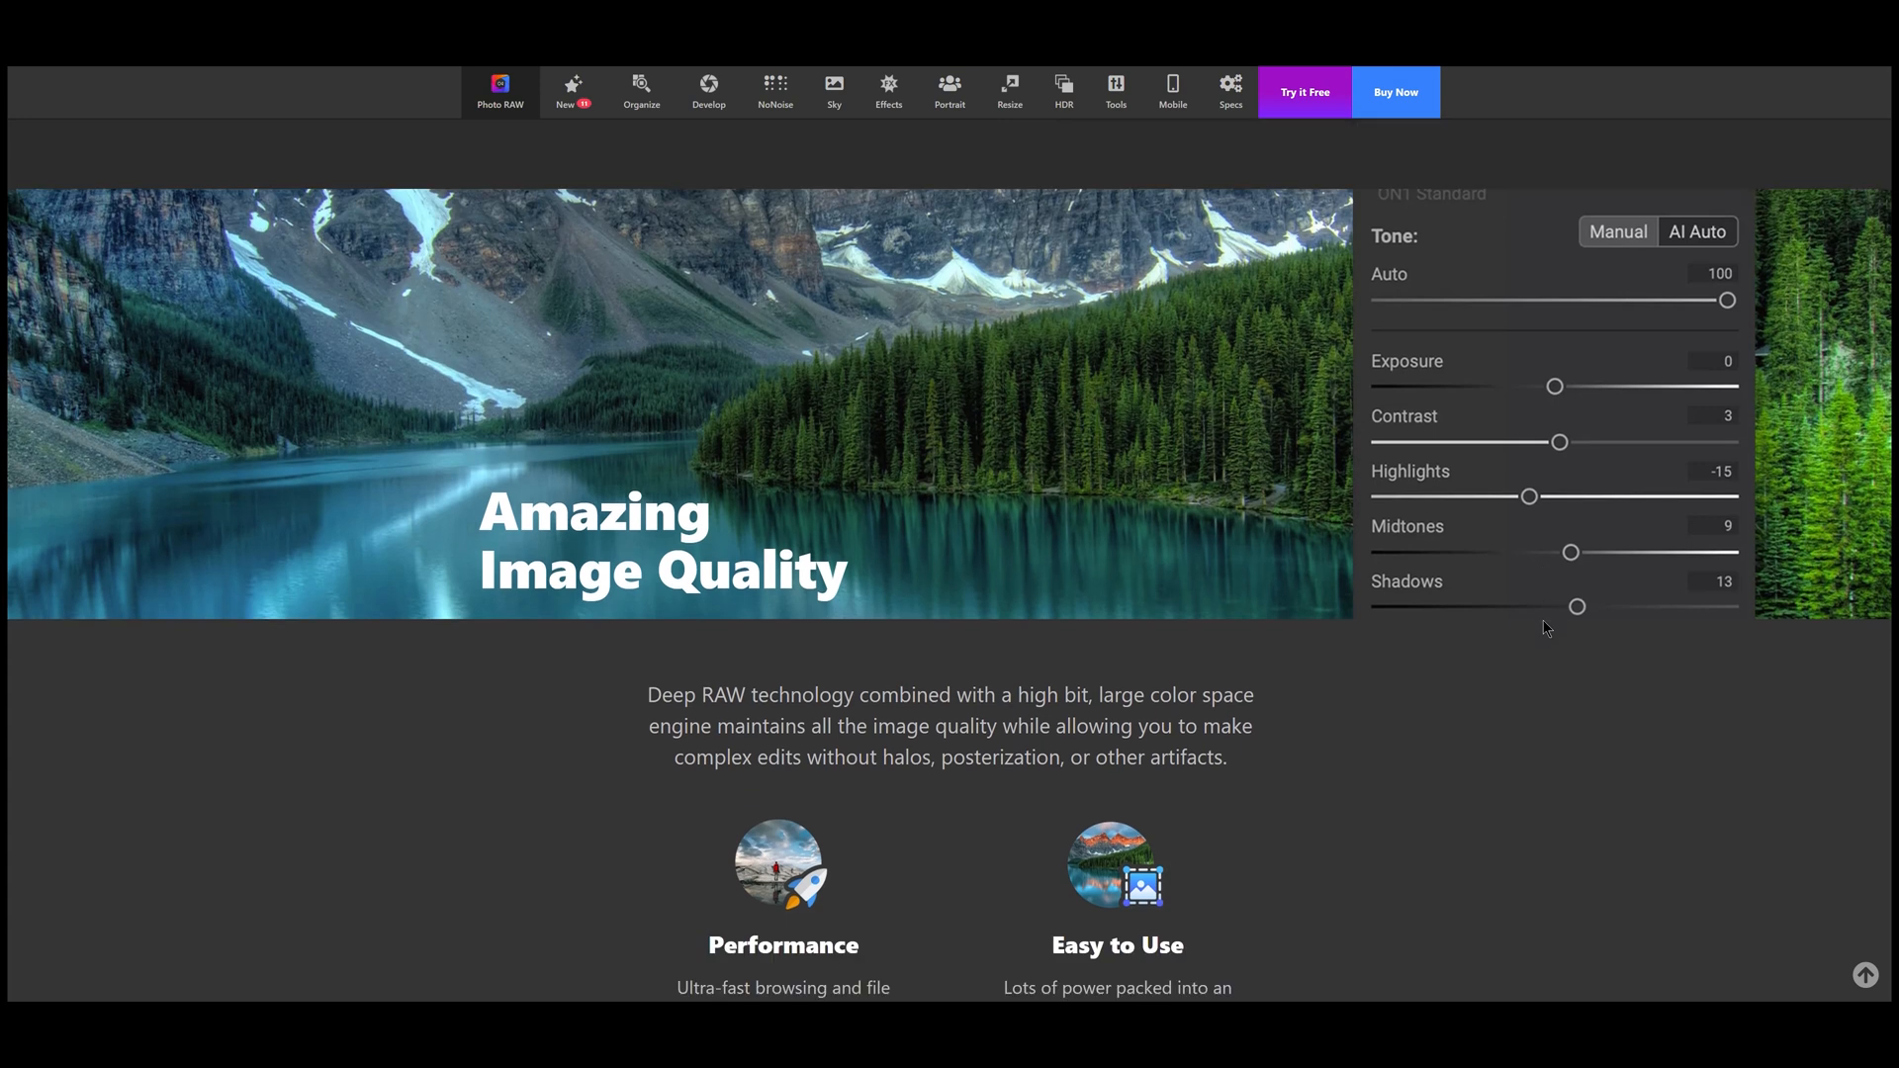
{"action": "scroll", "scroll_direction": "down", "scroll_amount": 3}
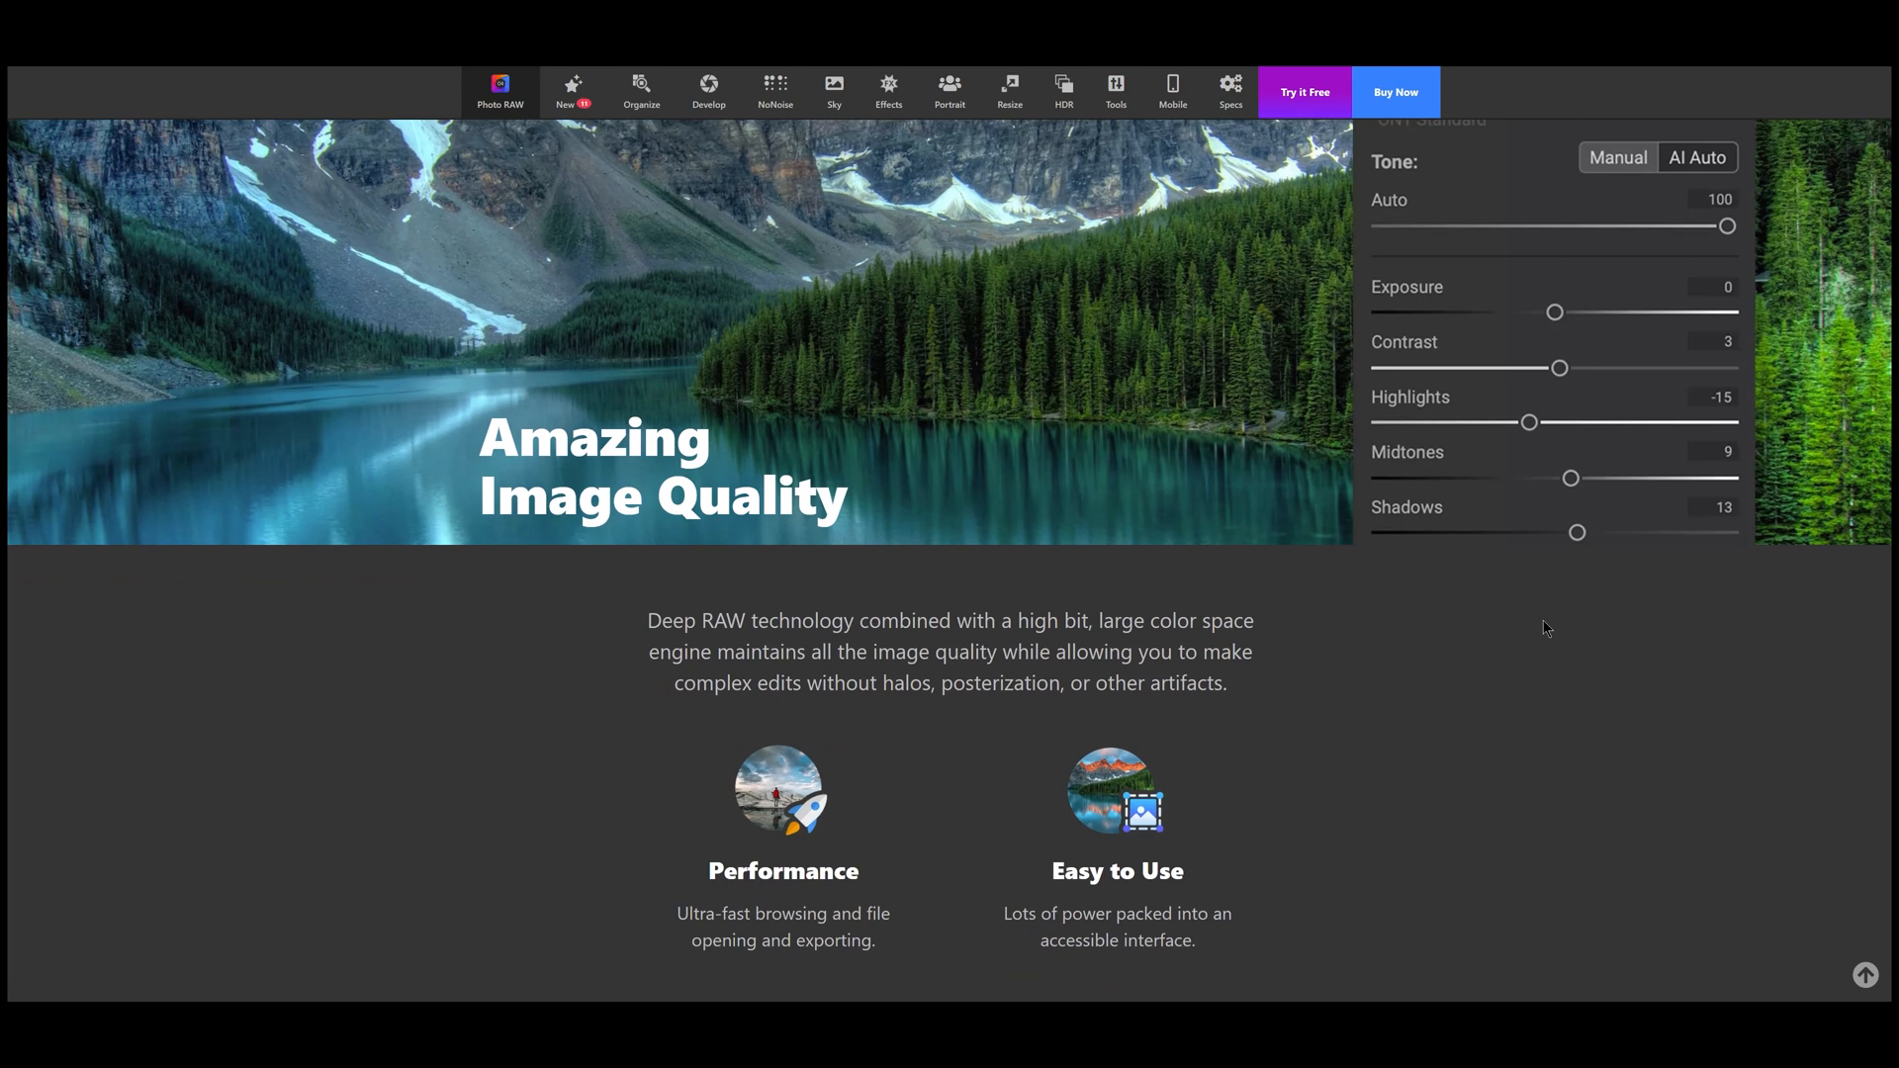
{"action": "scroll", "scroll_direction": "down", "scroll_amount": 3}
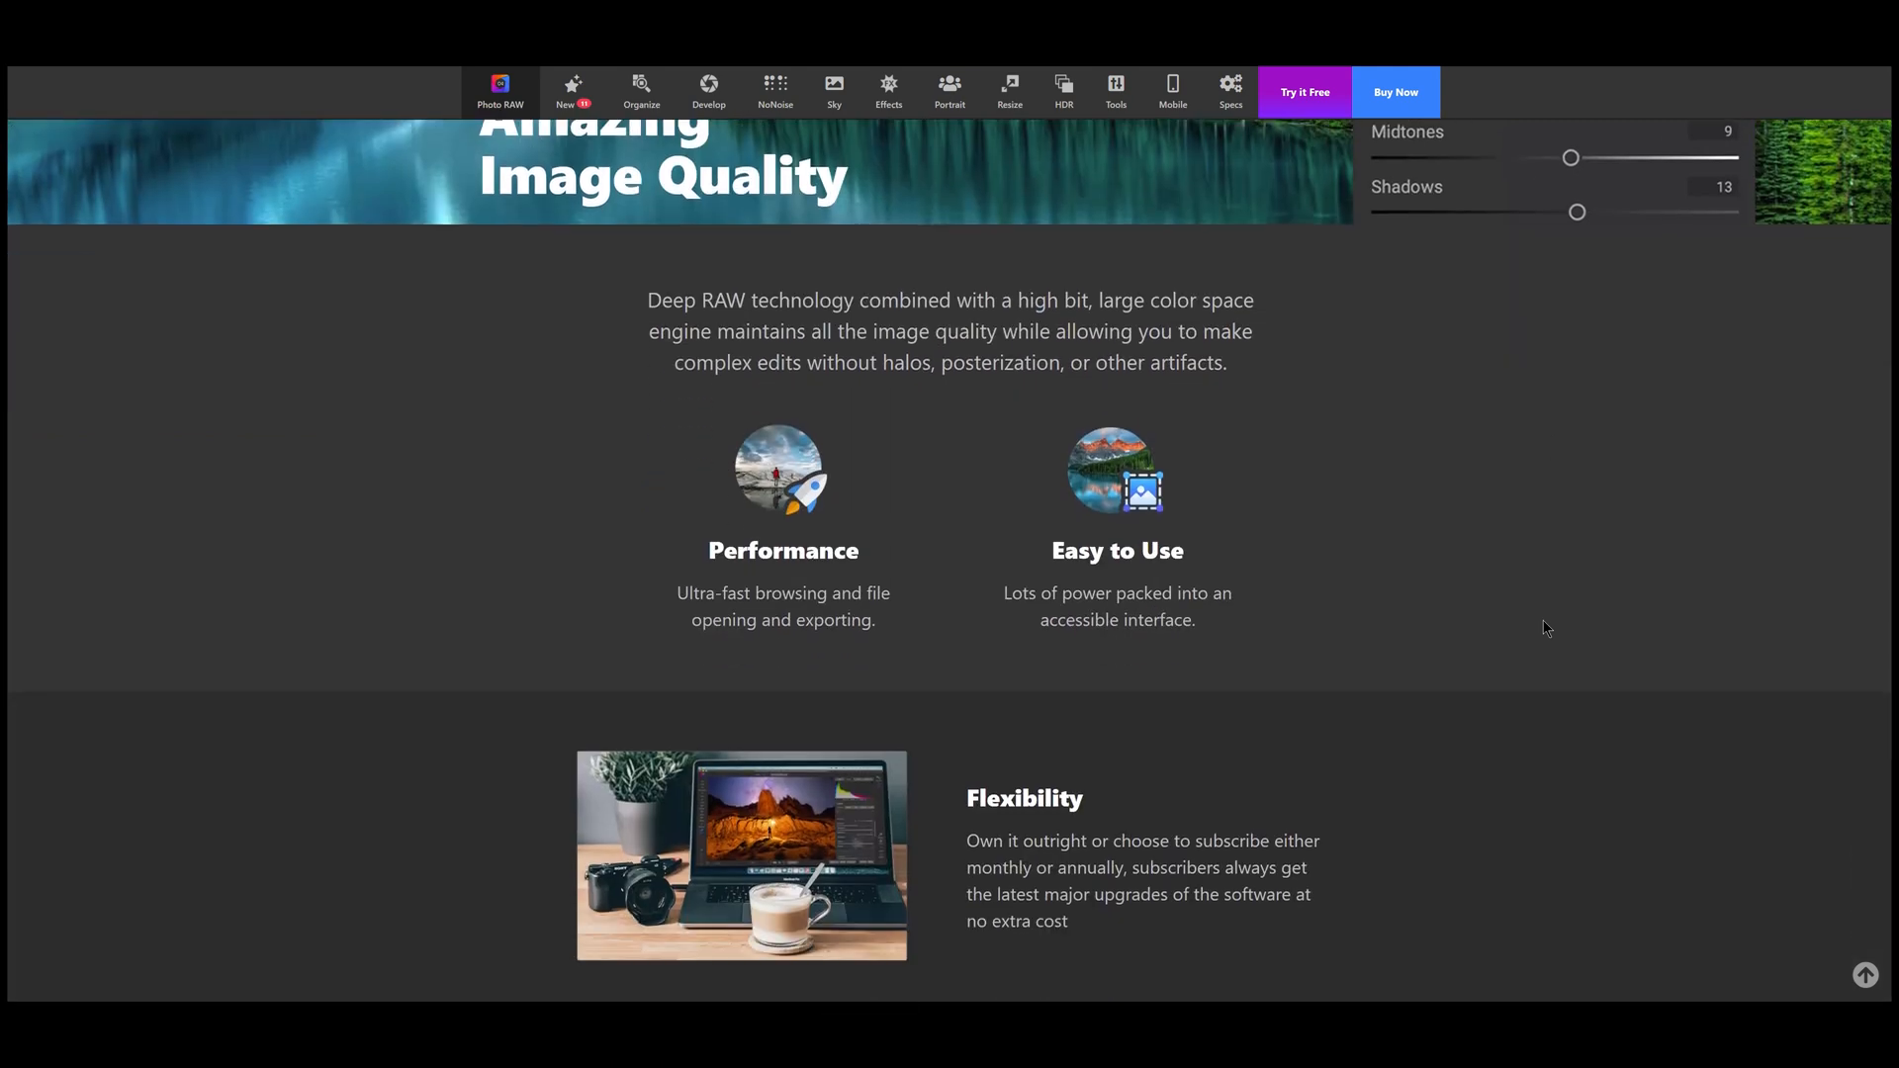
{"action": "scroll", "scroll_direction": "down", "scroll_amount": 3}
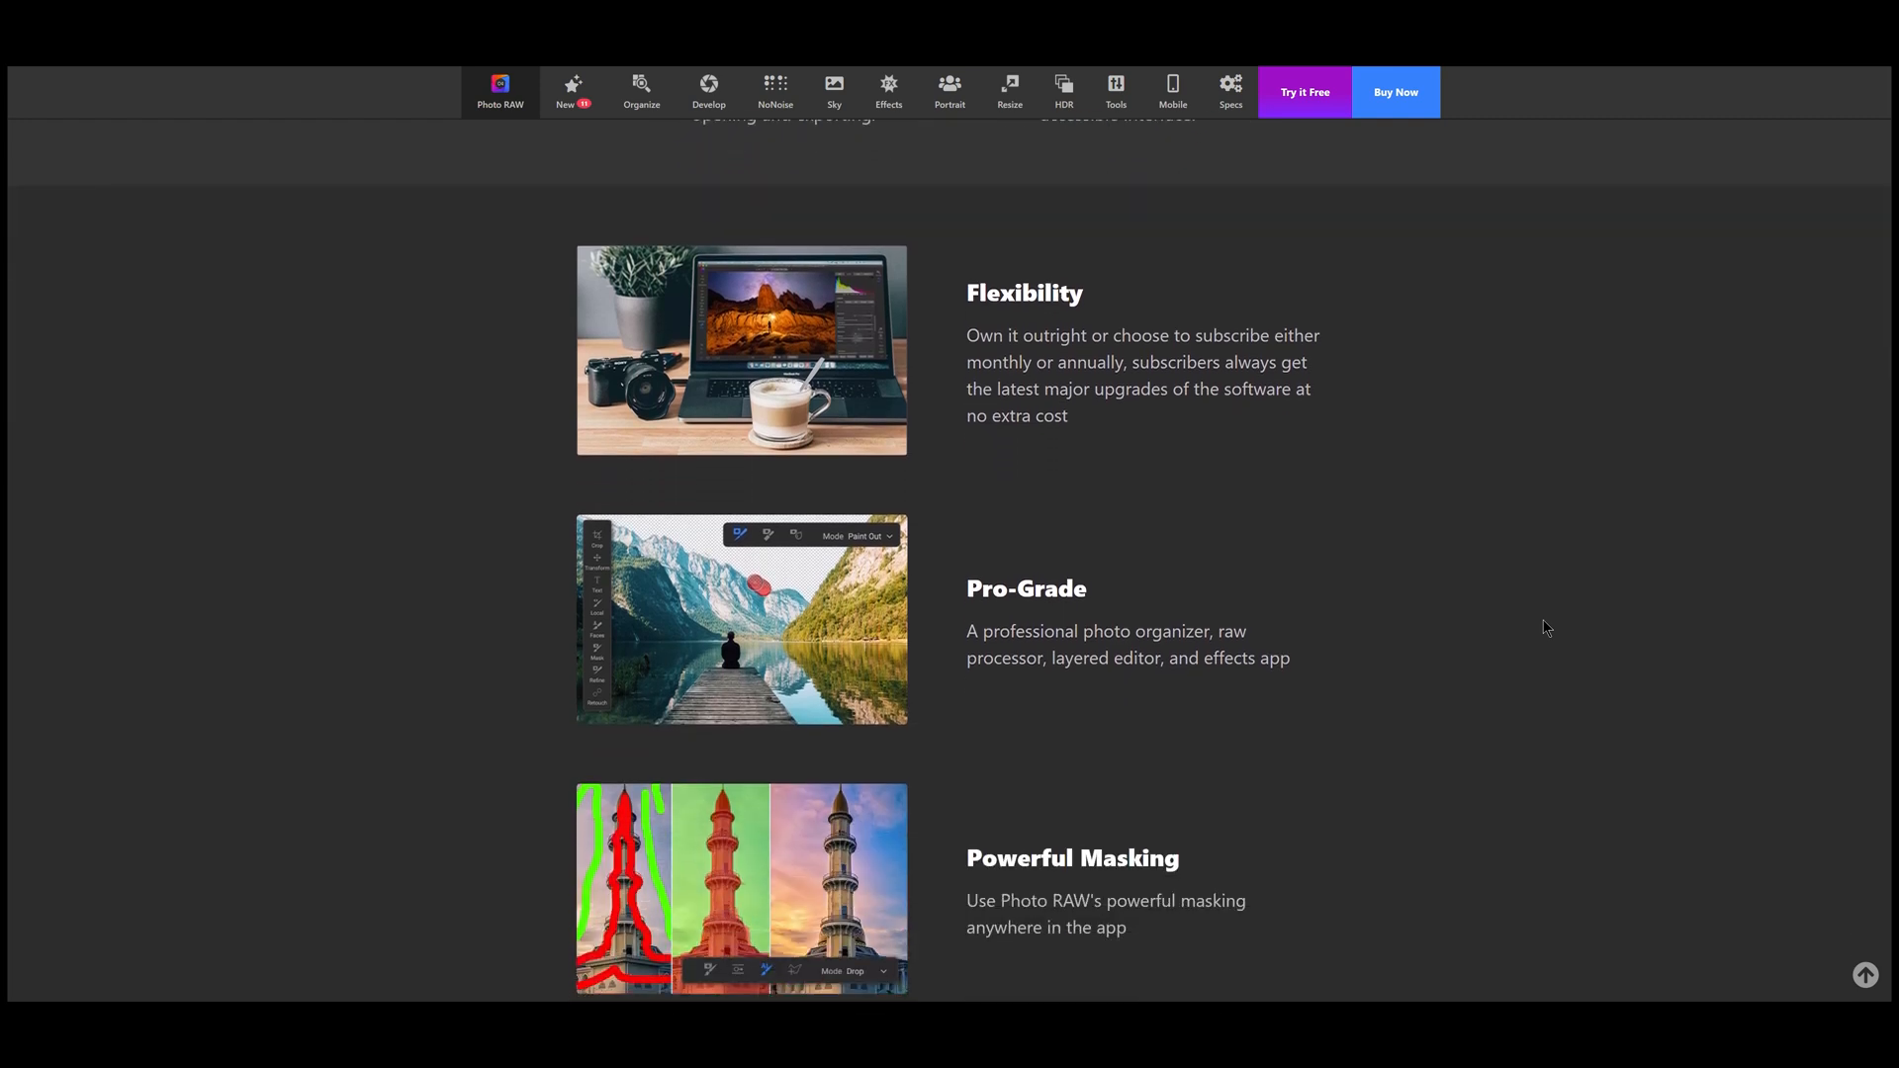
{"action": "scroll", "scroll_direction": "down", "scroll_amount": 3}
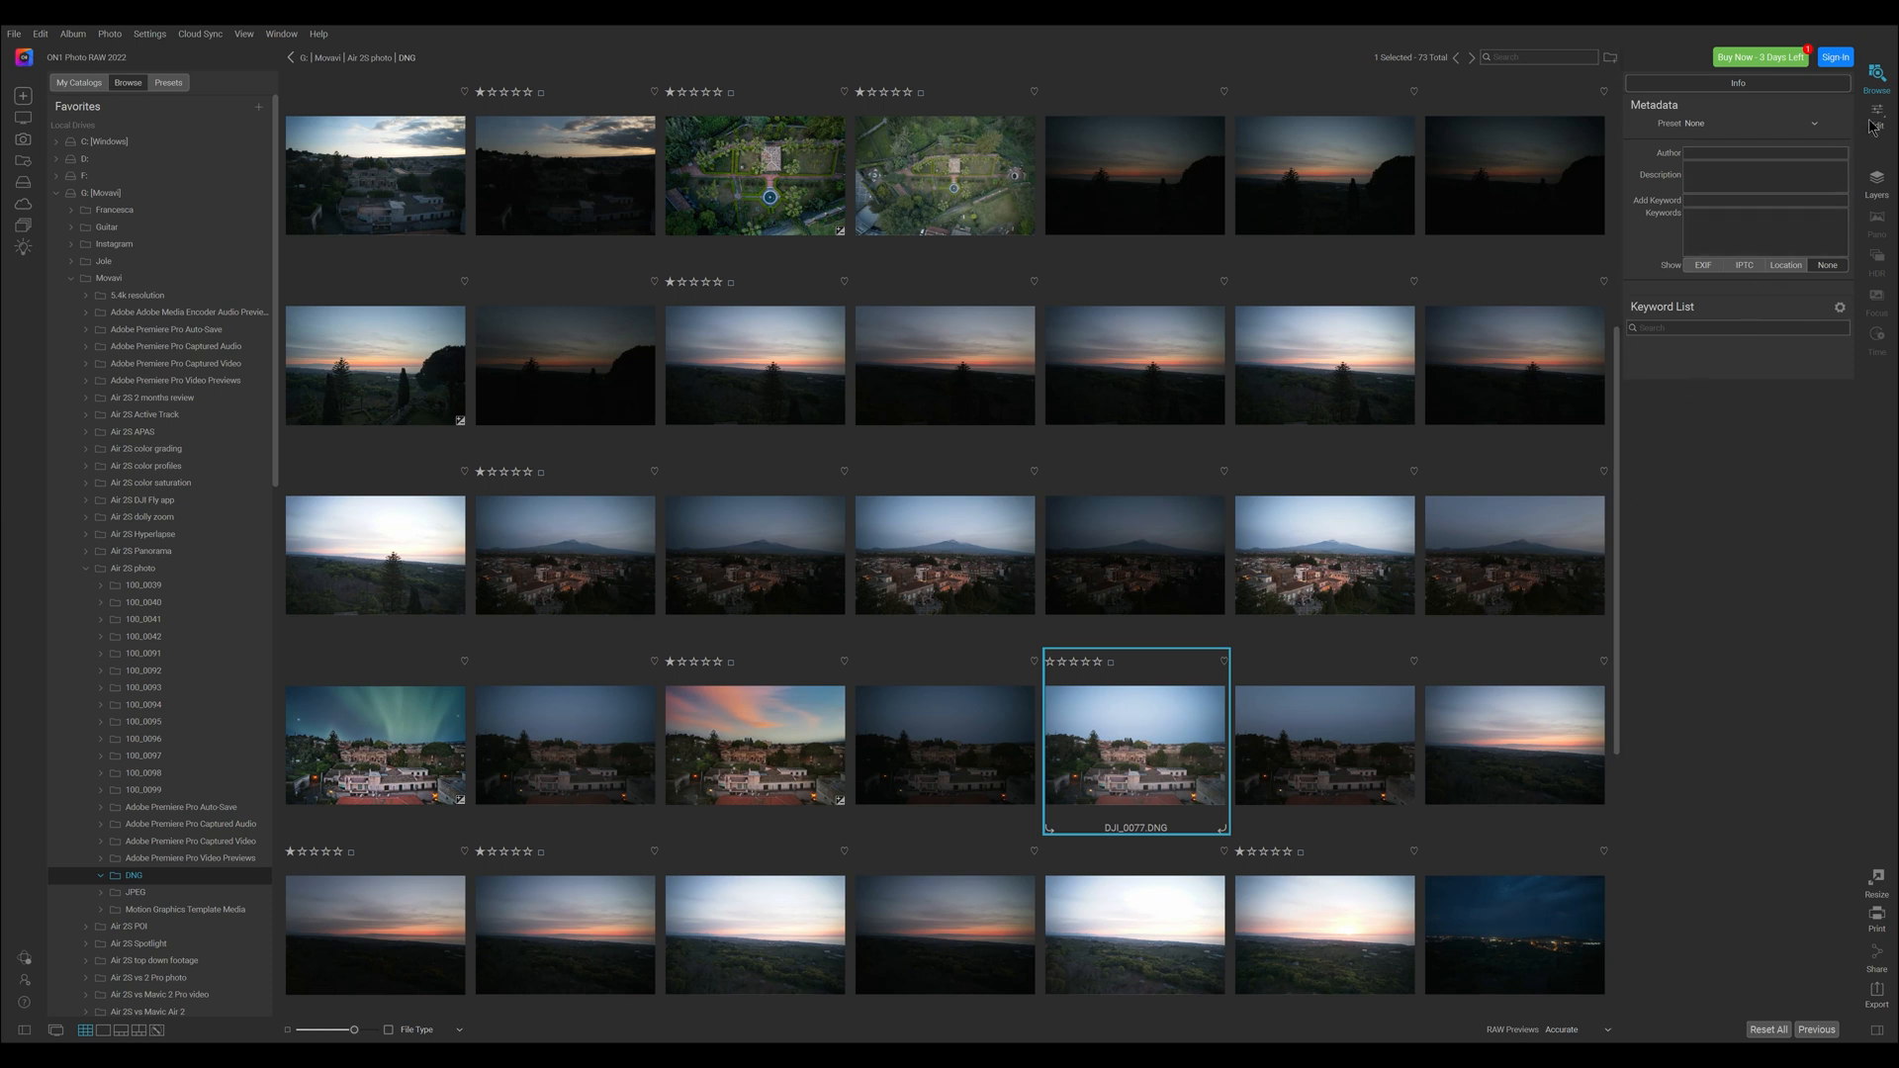
{"action": "mouse_move", "coordinate": [1875, 119]}
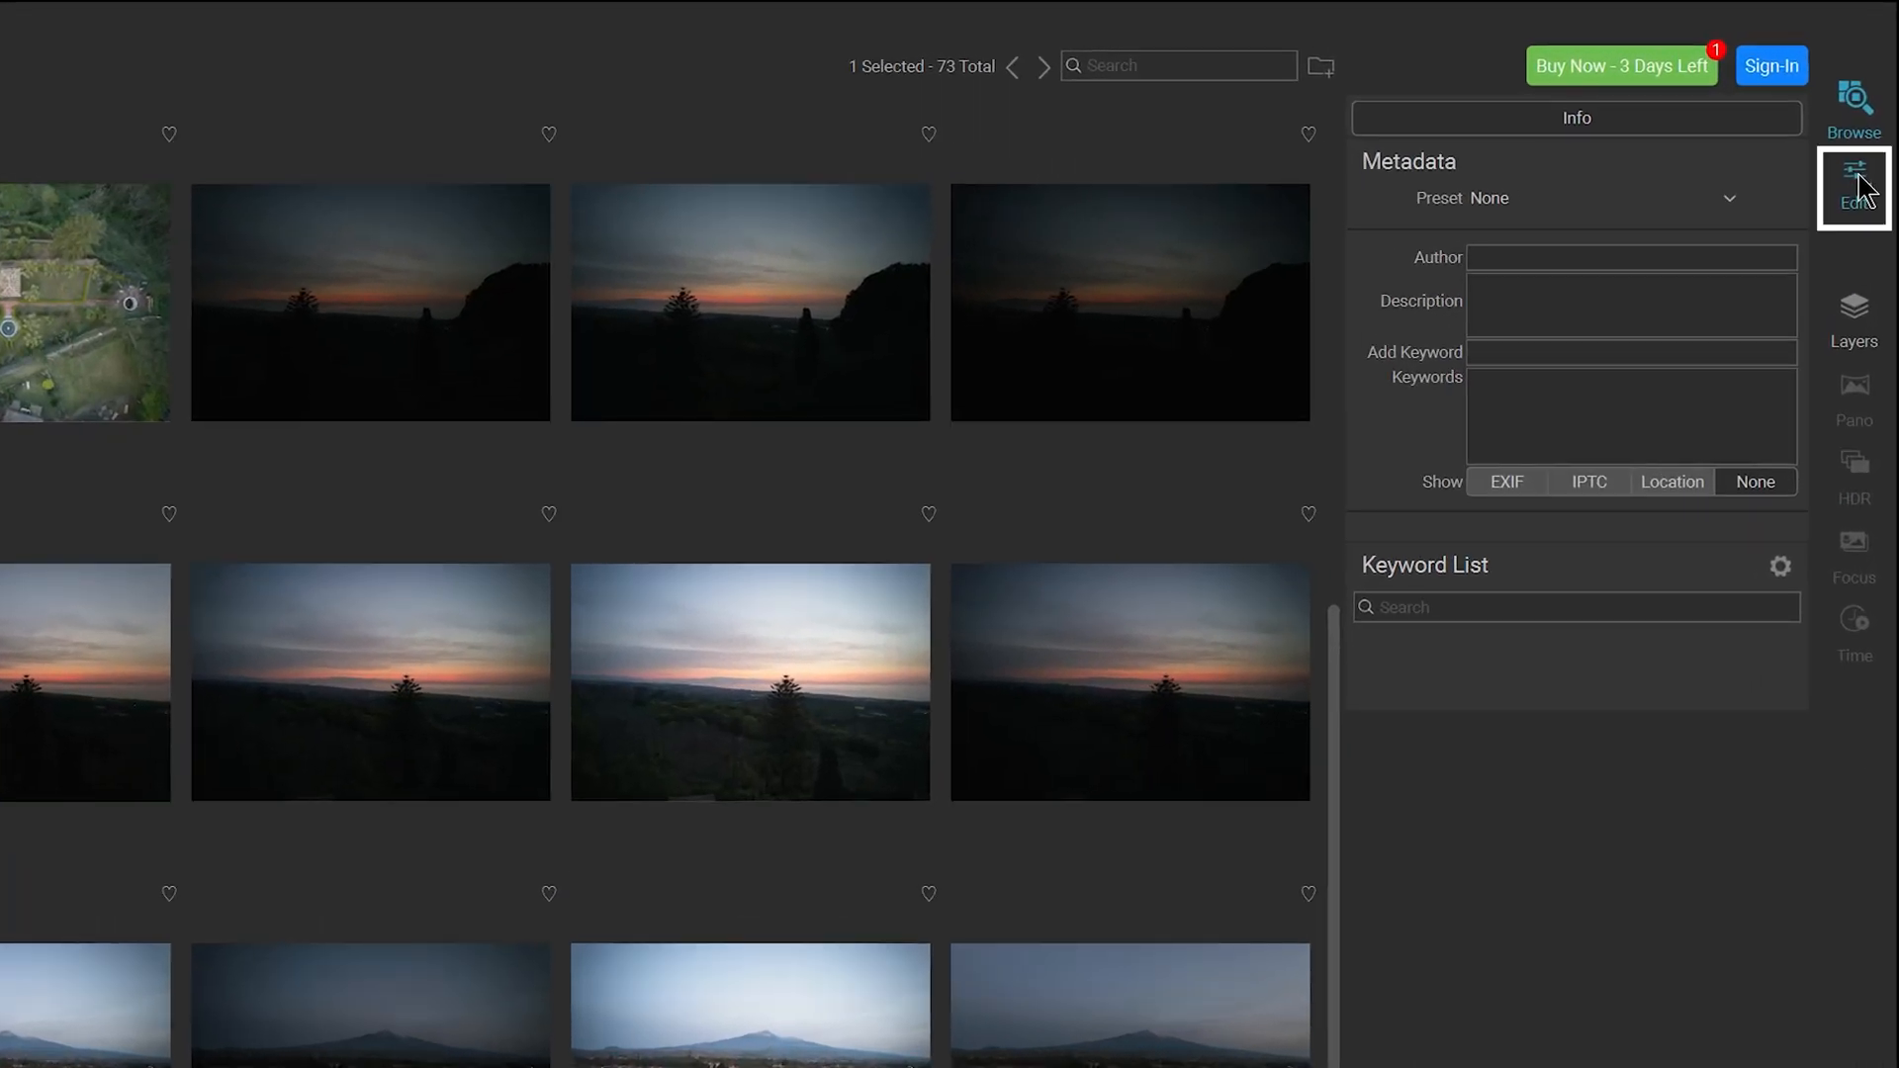
Open drone photo DJI_0277.DNG in Edit and apply AI Auto tone.
{"action": "left_click", "coordinate": [1851, 182]}
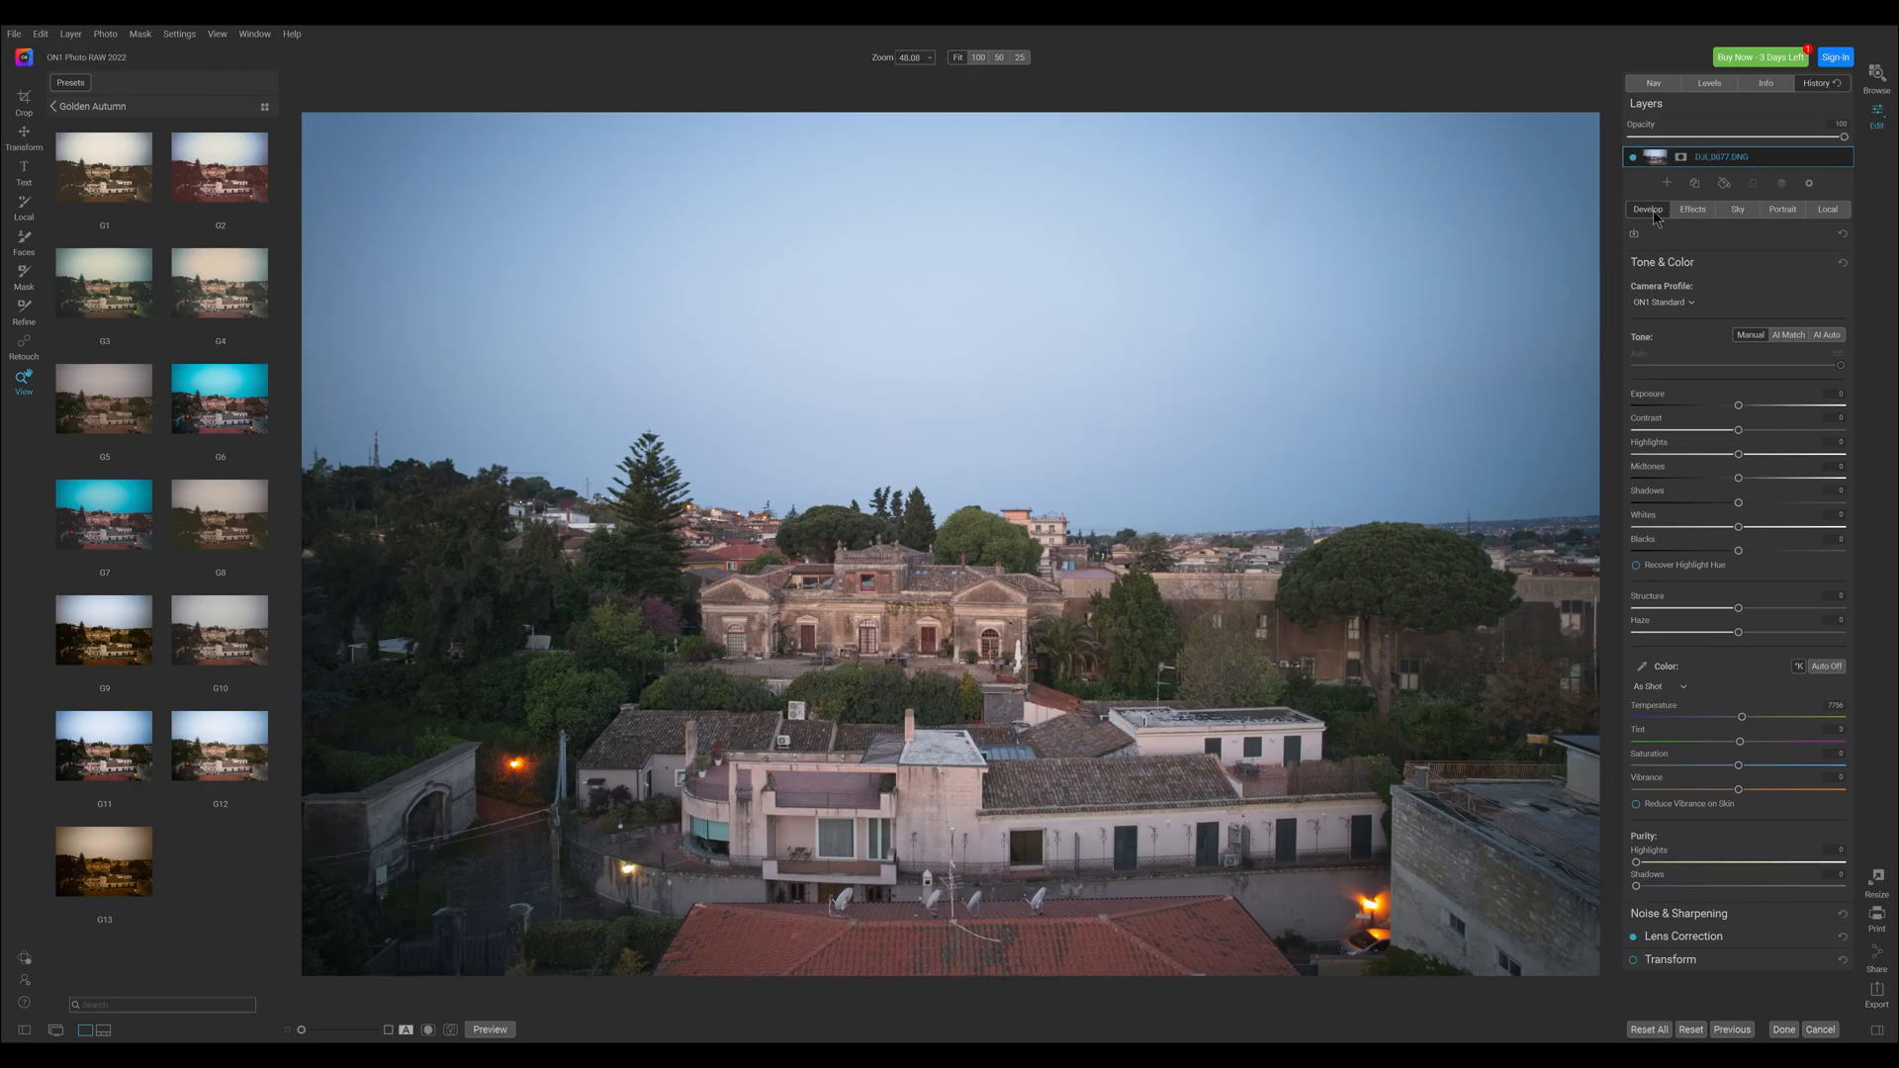
{"action": "mouse_move", "coordinate": [1742, 299]}
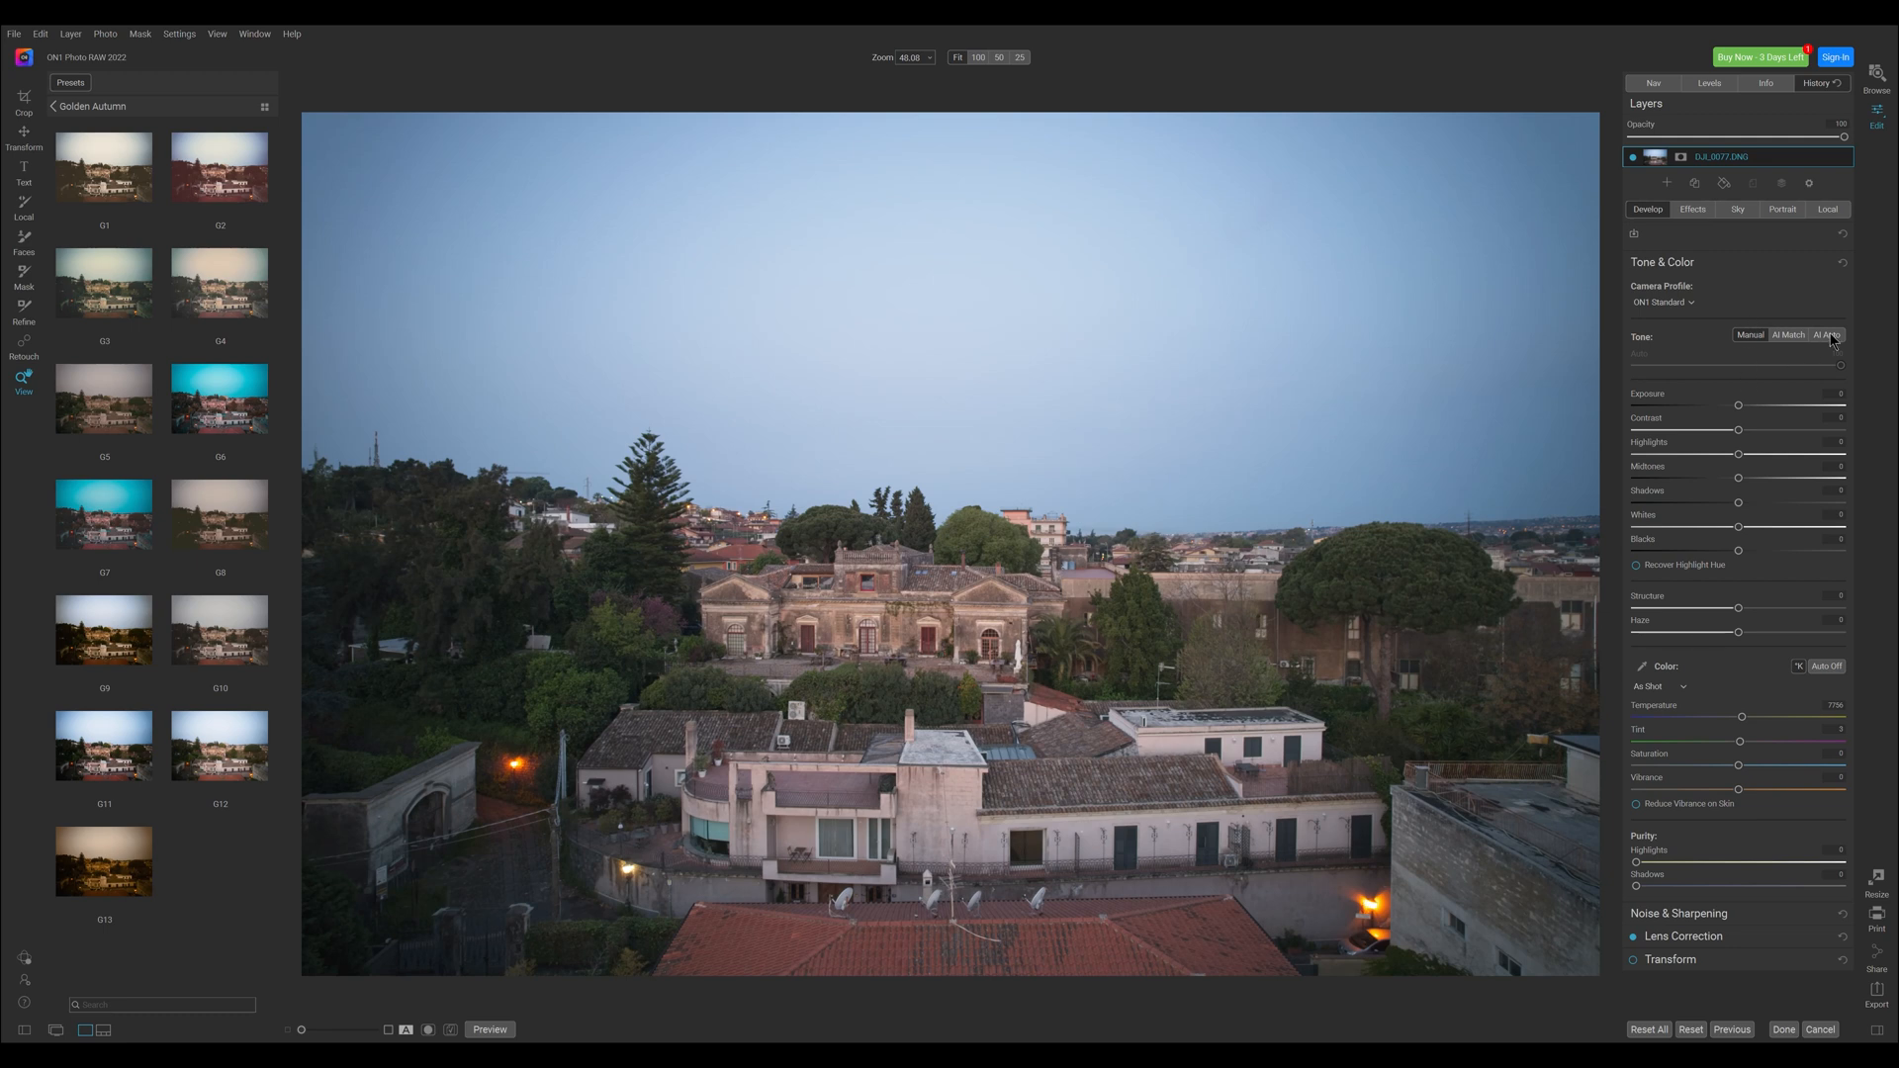
{"action": "left_click", "coordinate": [1827, 335]}
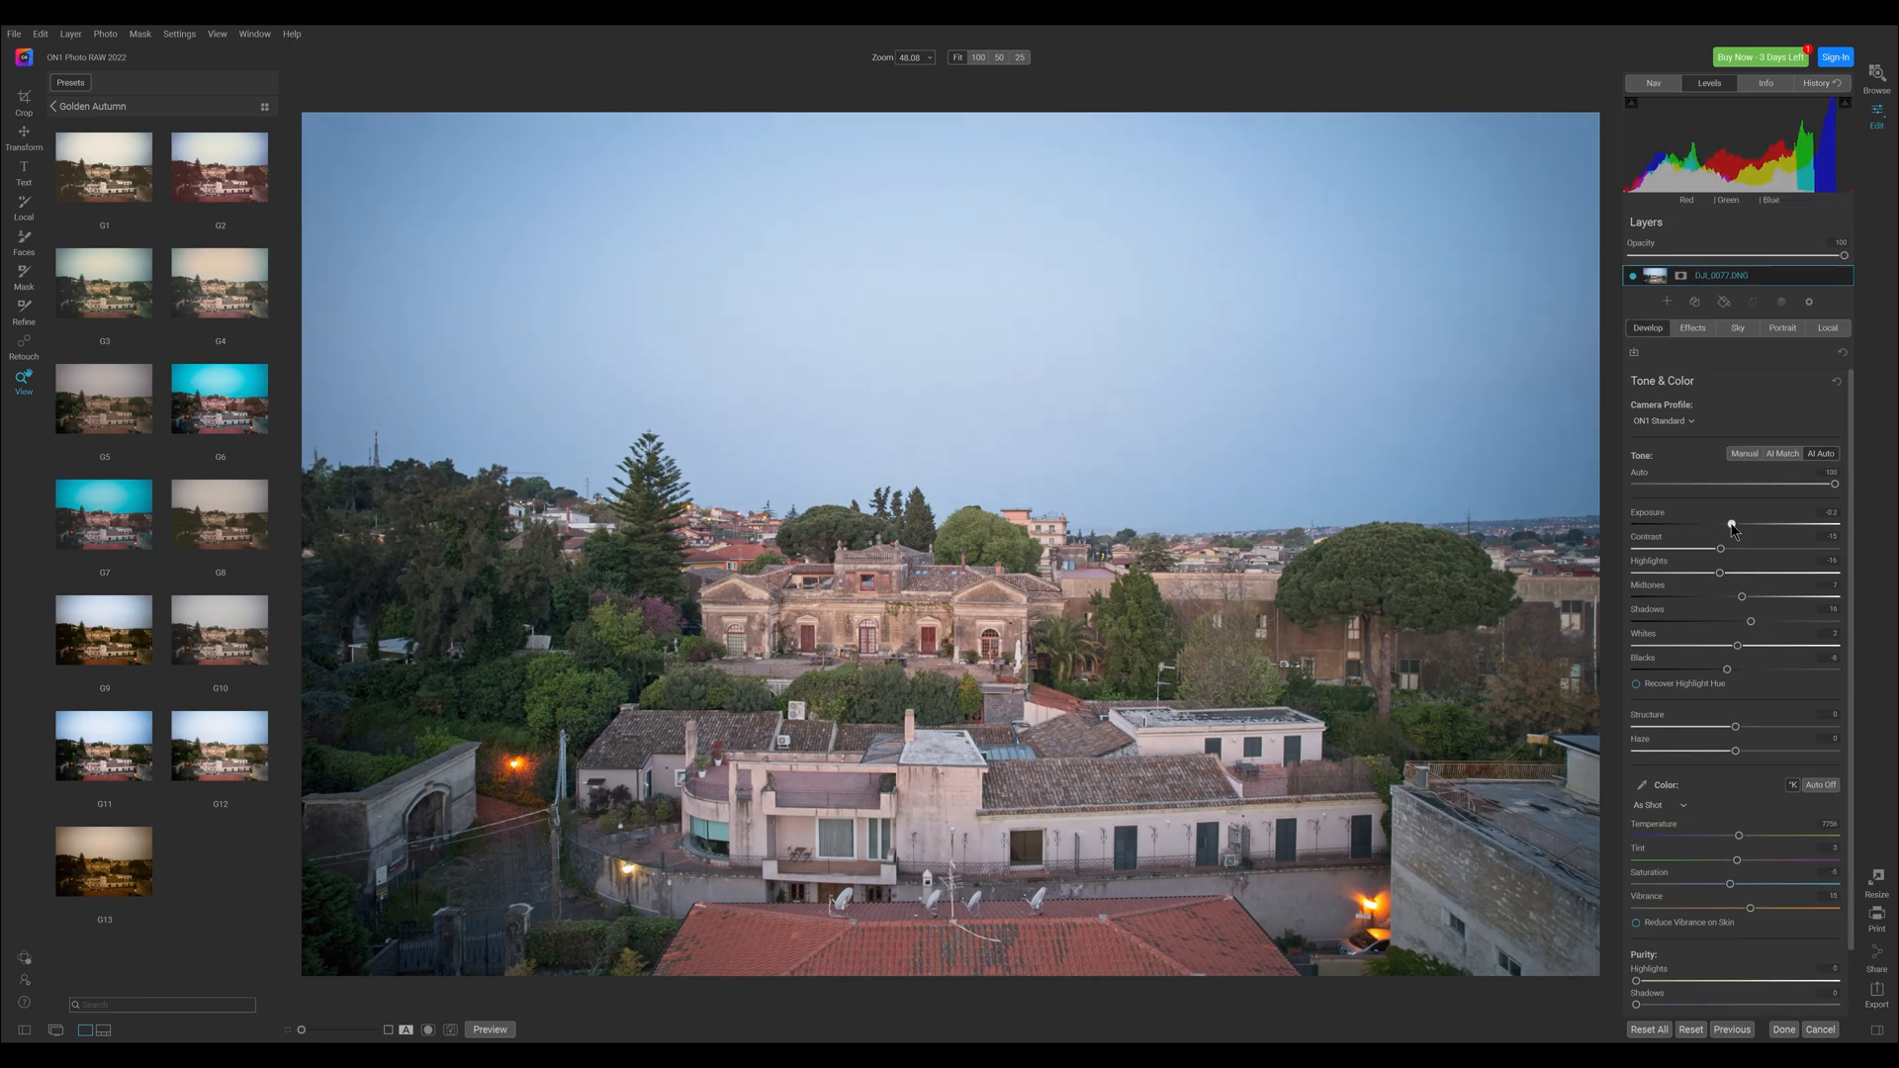
Tweak exposure, blacks, midtones and contrast, and set Structure to 31.
{"action": "left_click_drag", "start_coordinate": [1720, 547], "coordinate": [1712, 574]}
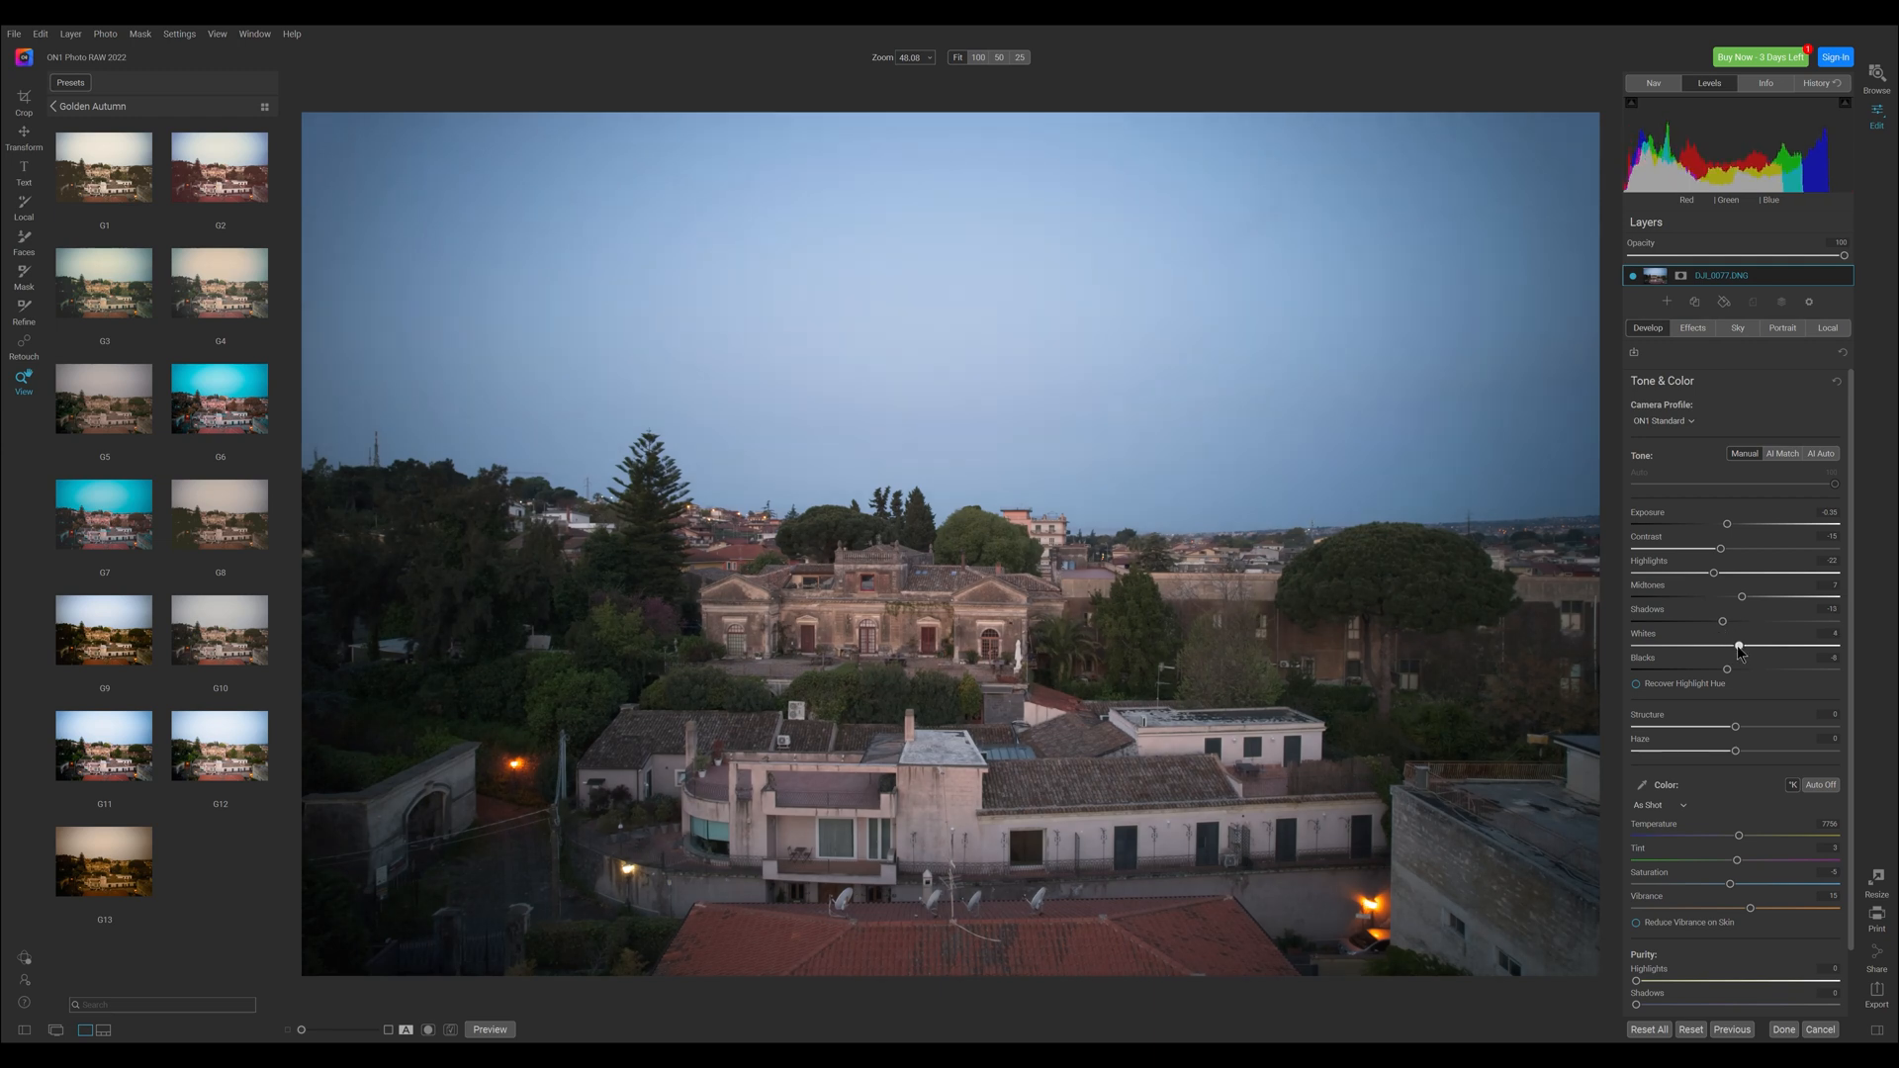
{"action": "left_click_drag", "start_coordinate": [1742, 596], "coordinate": [1757, 595]}
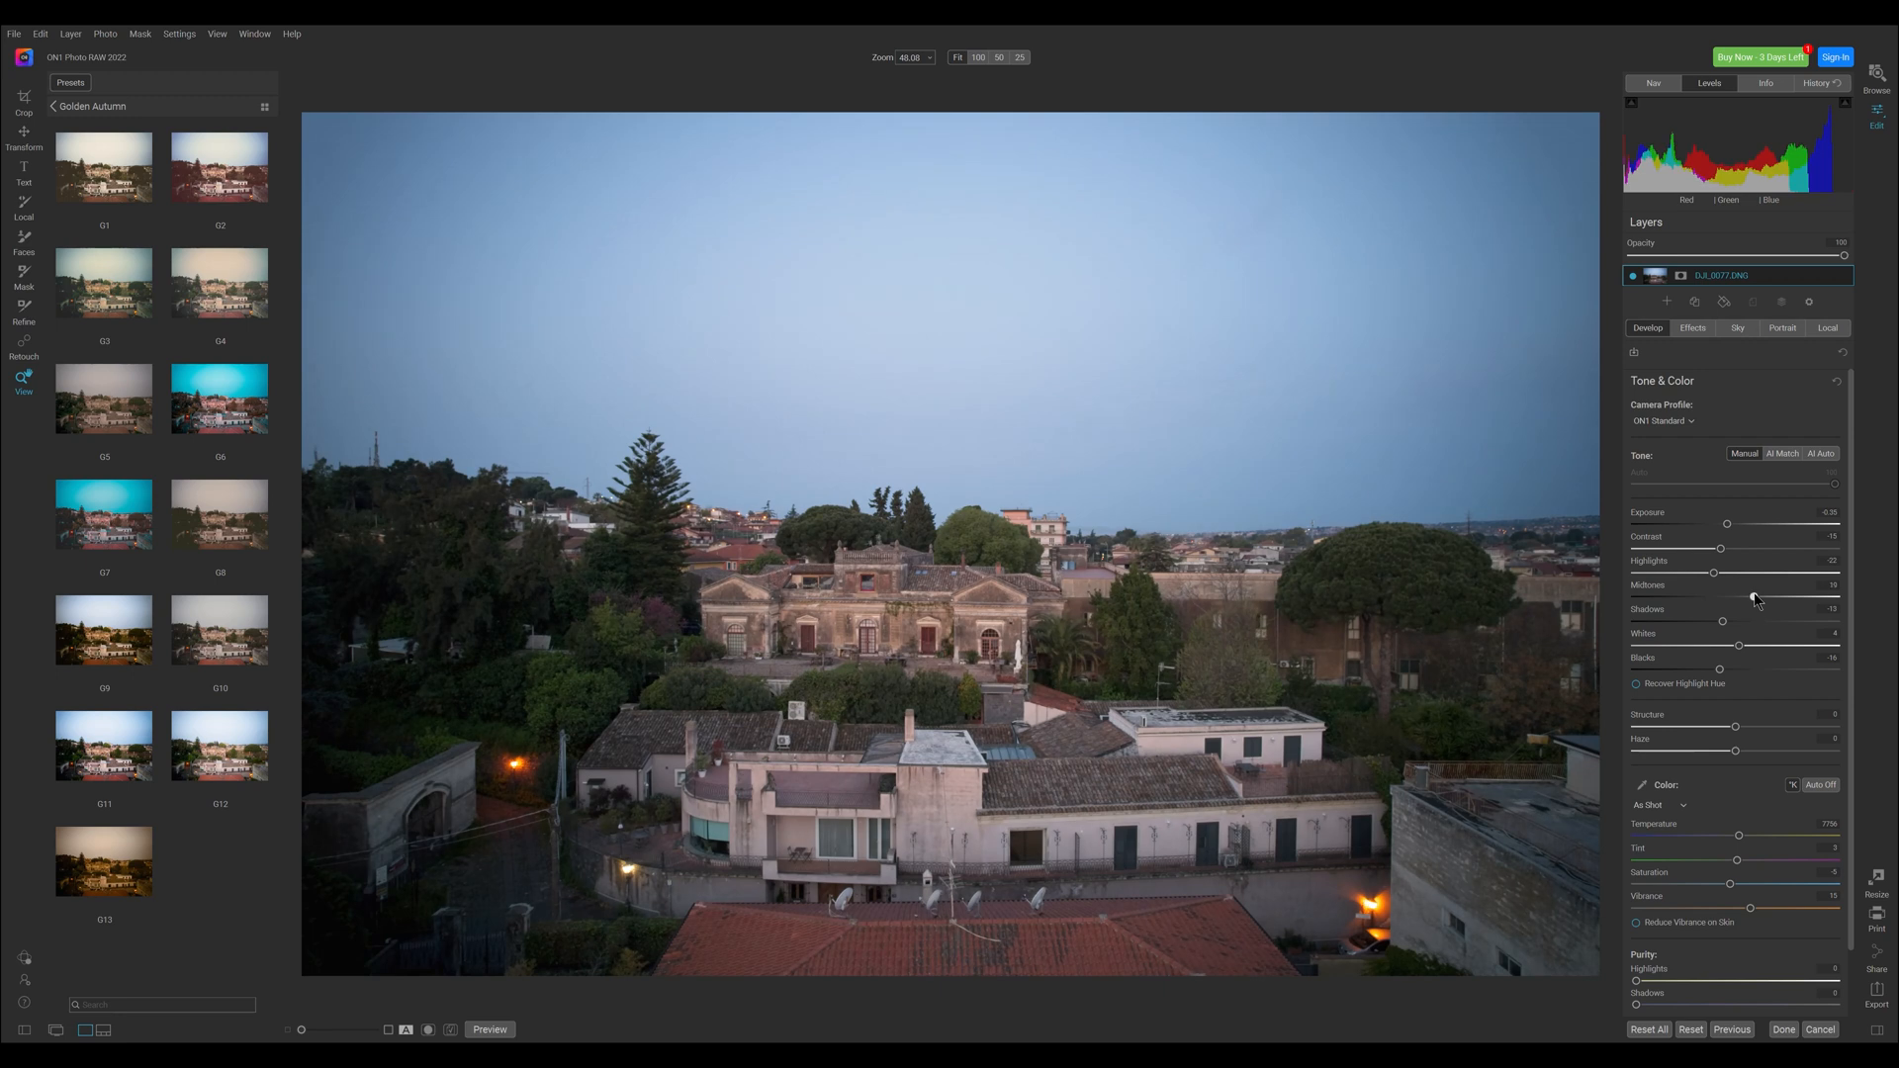
{"action": "left_click_drag", "start_coordinate": [1720, 549], "coordinate": [1730, 549]}
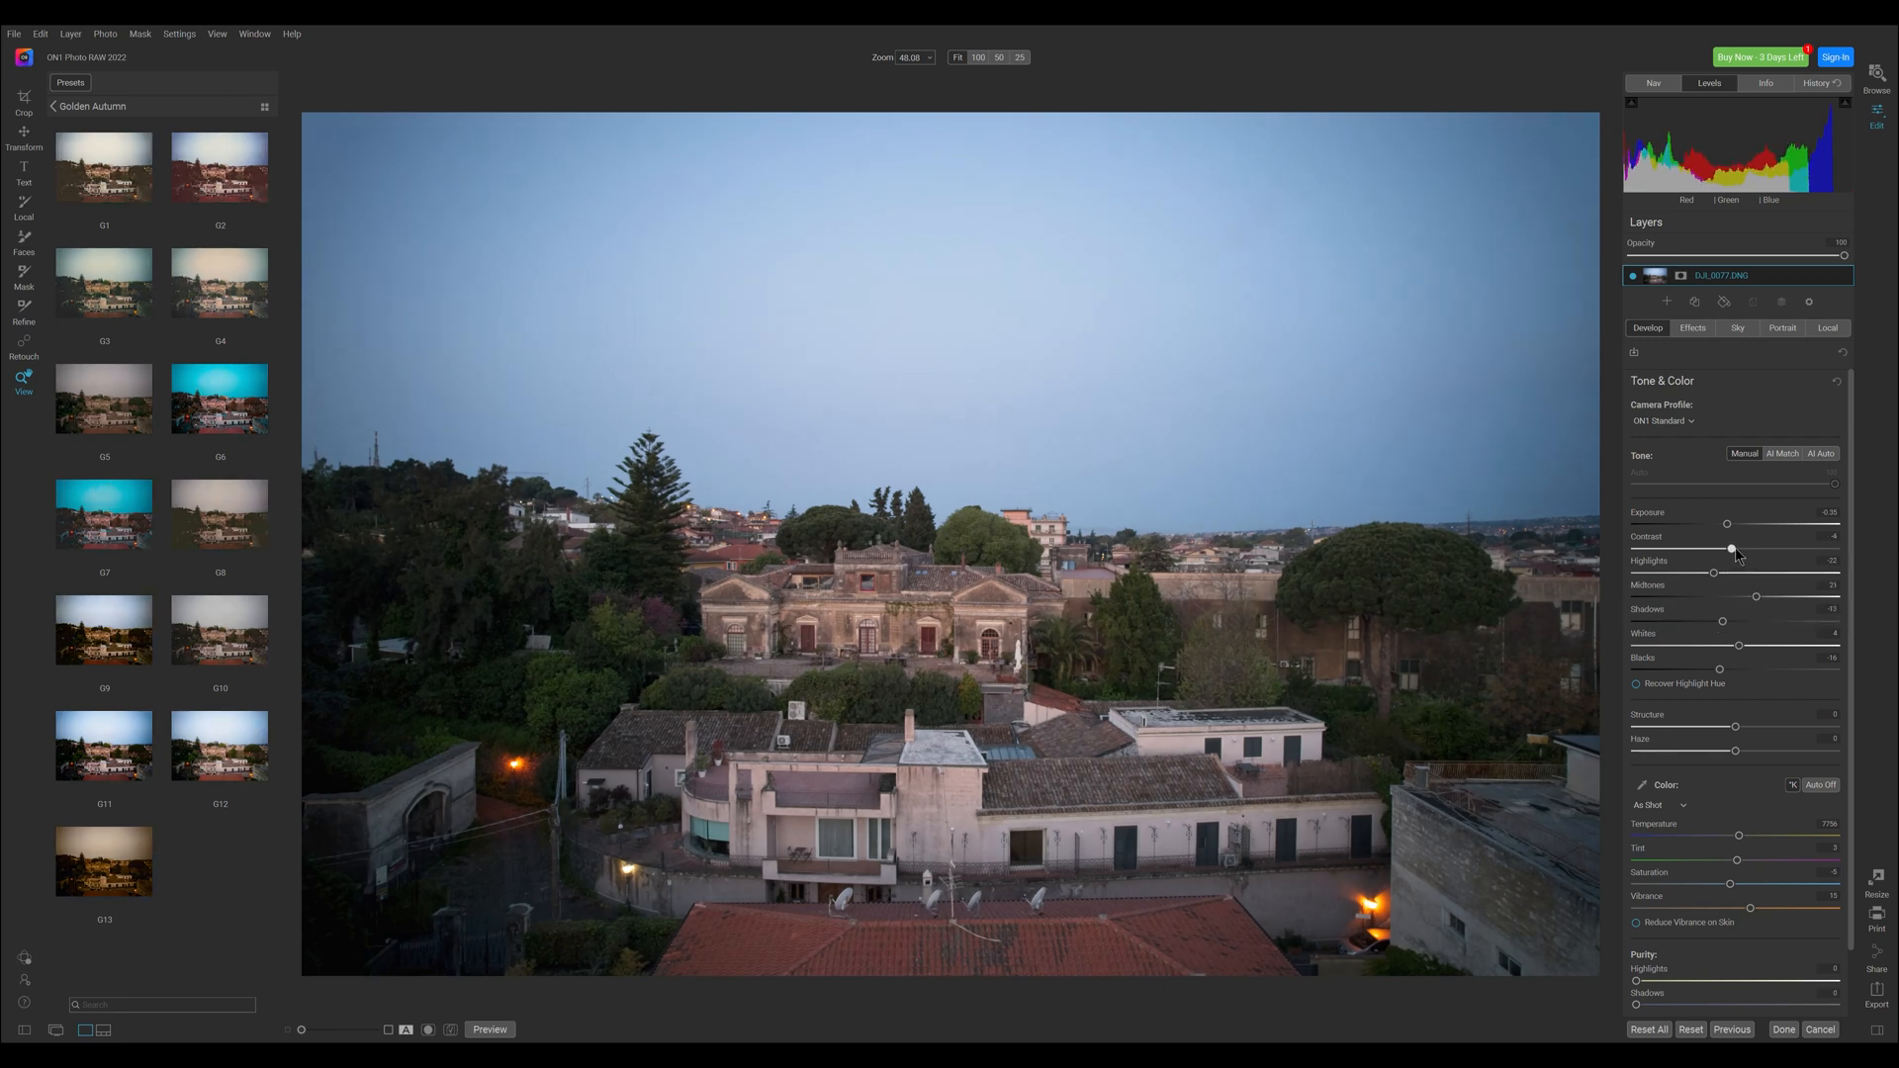
{"action": "left_click_drag", "start_coordinate": [1728, 547], "coordinate": [1763, 547]}
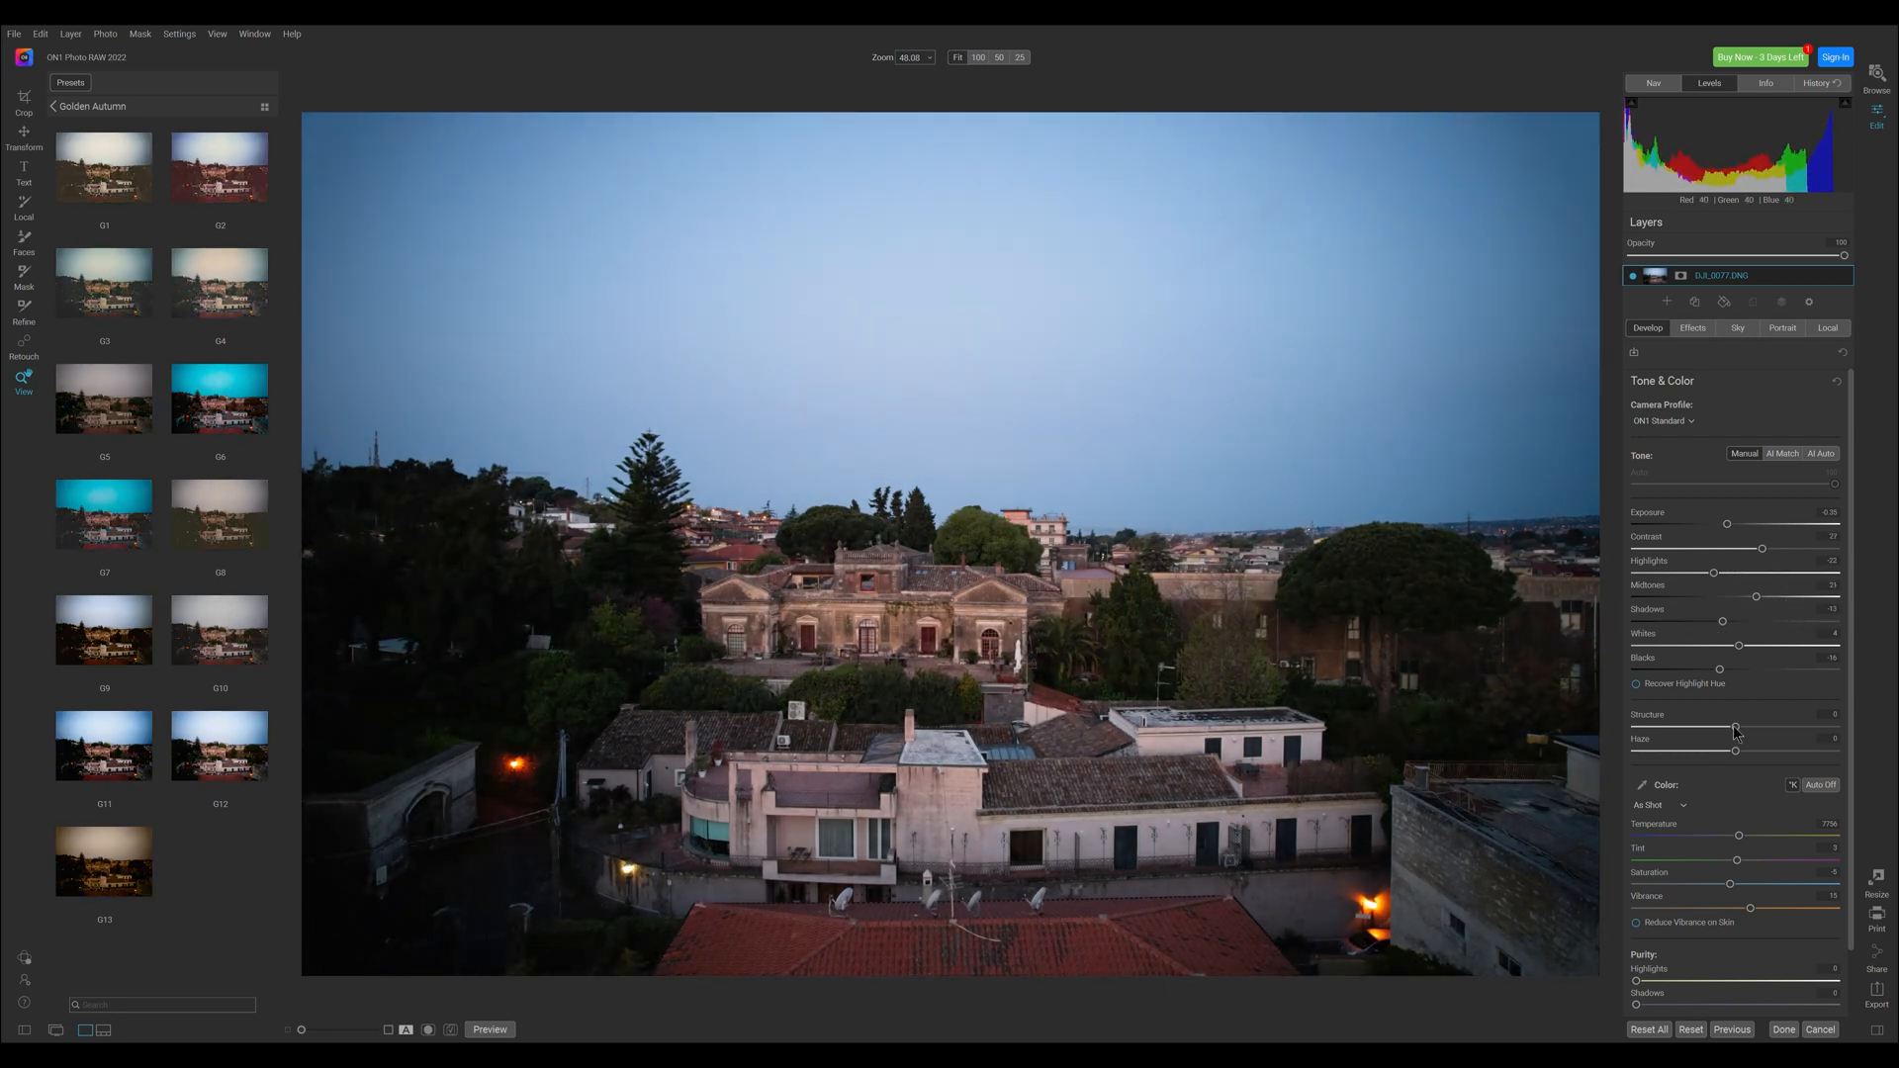
{"action": "left_click_drag", "start_coordinate": [1734, 727], "coordinate": [1776, 728]}
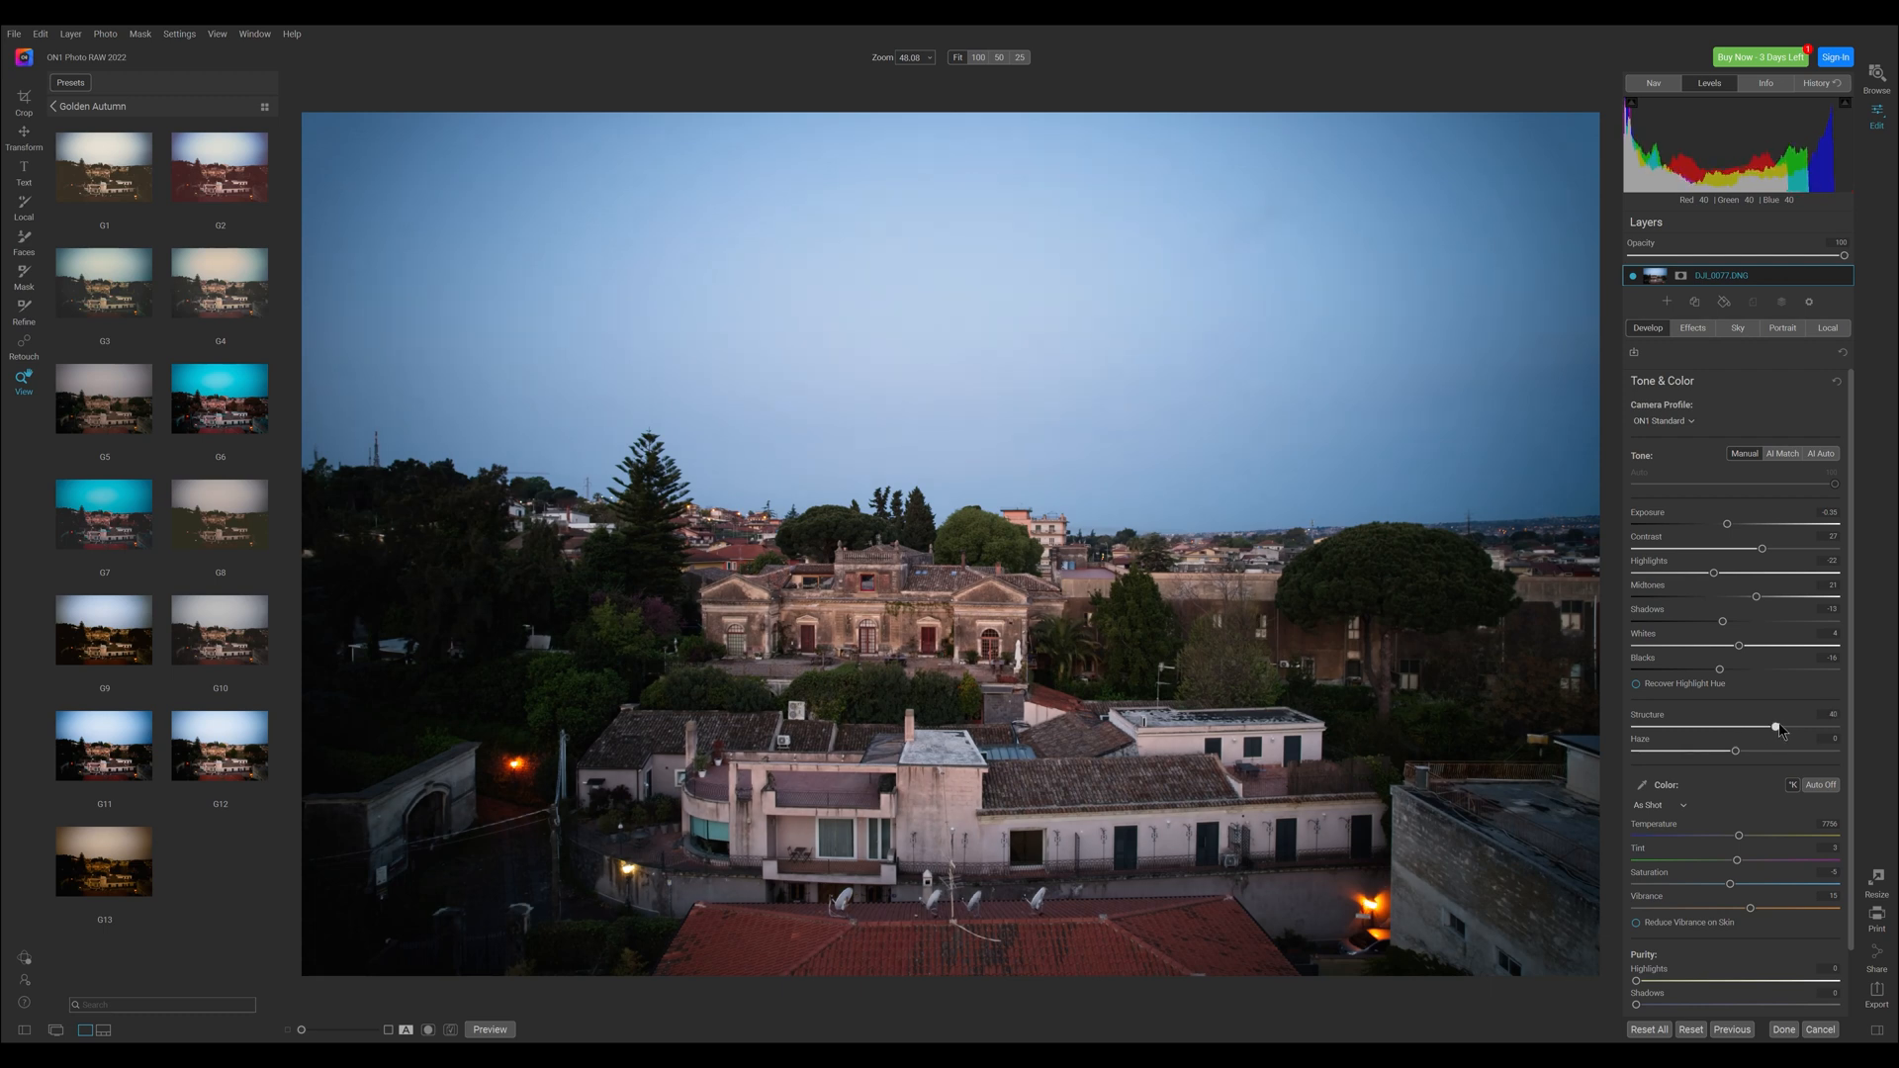
{"action": "left_click_drag", "start_coordinate": [1777, 727], "coordinate": [1813, 724]}
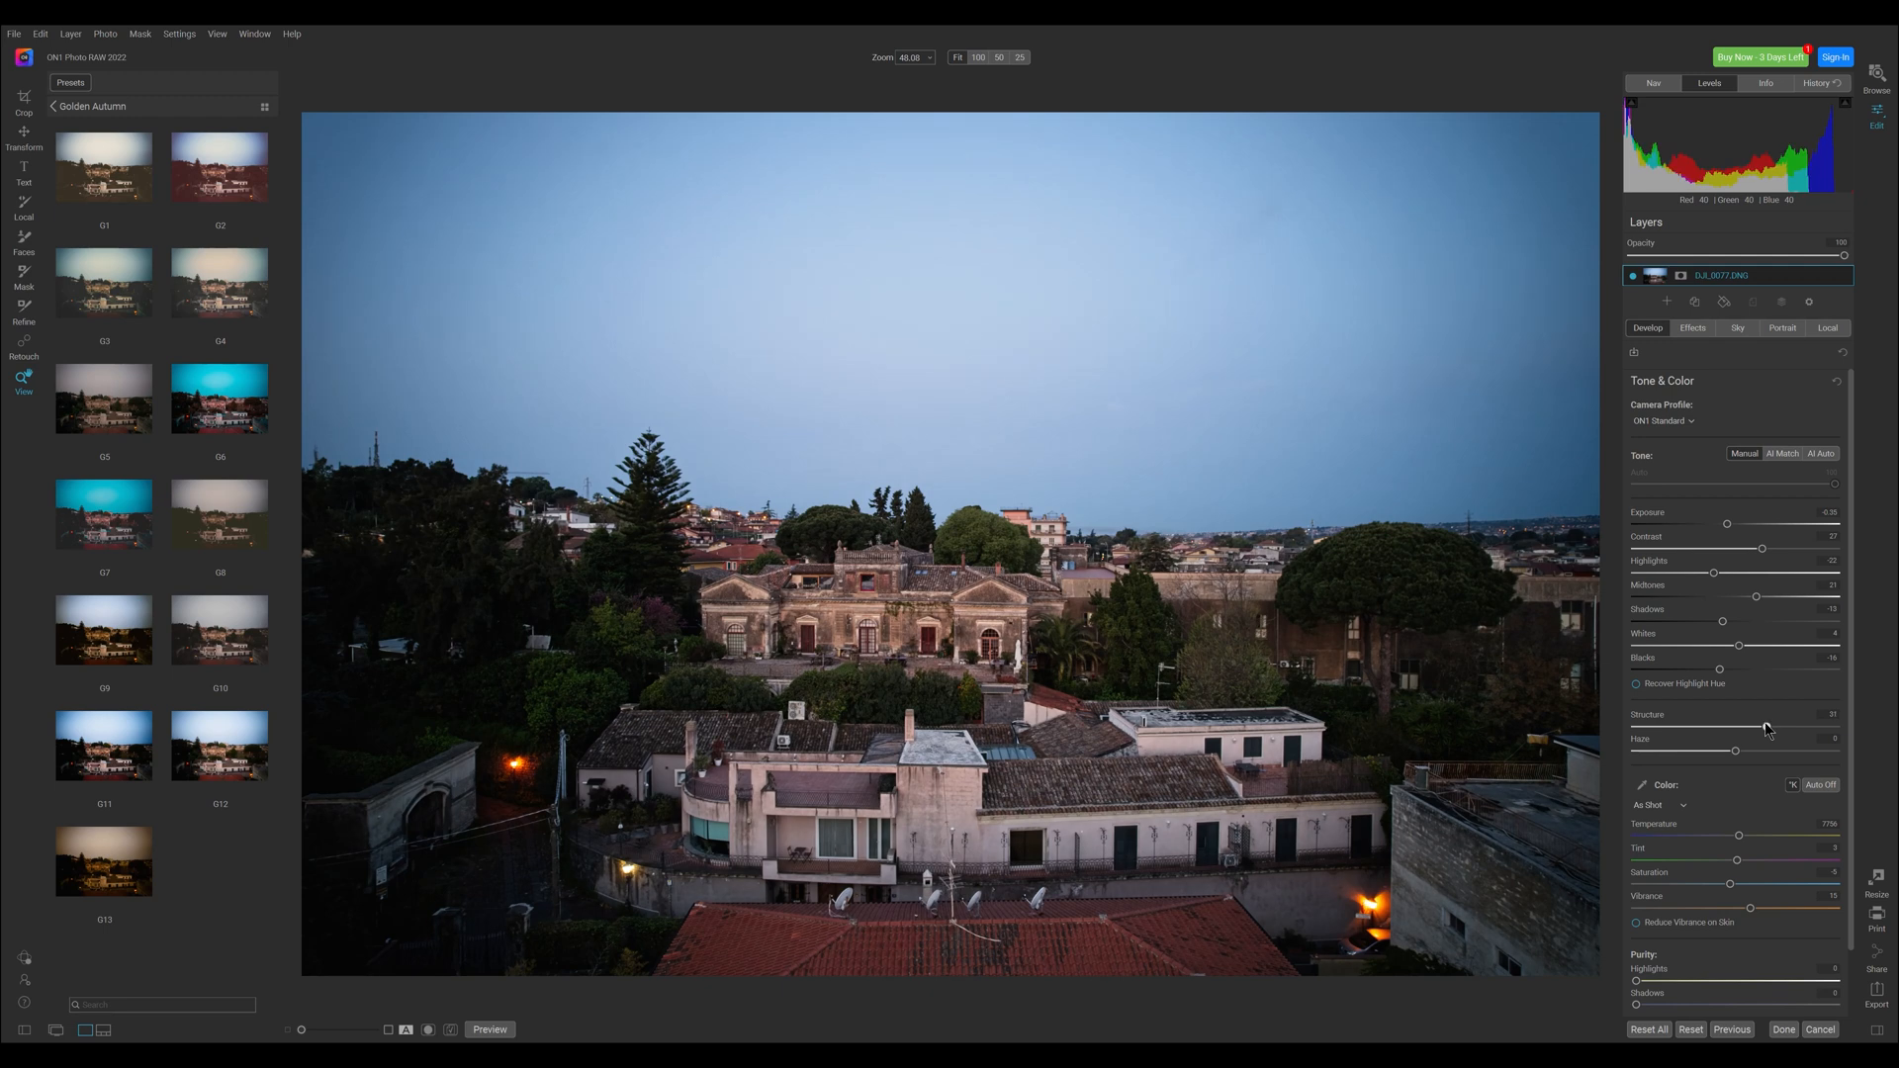
{"action": "mouse_move", "coordinate": [1744, 757]}
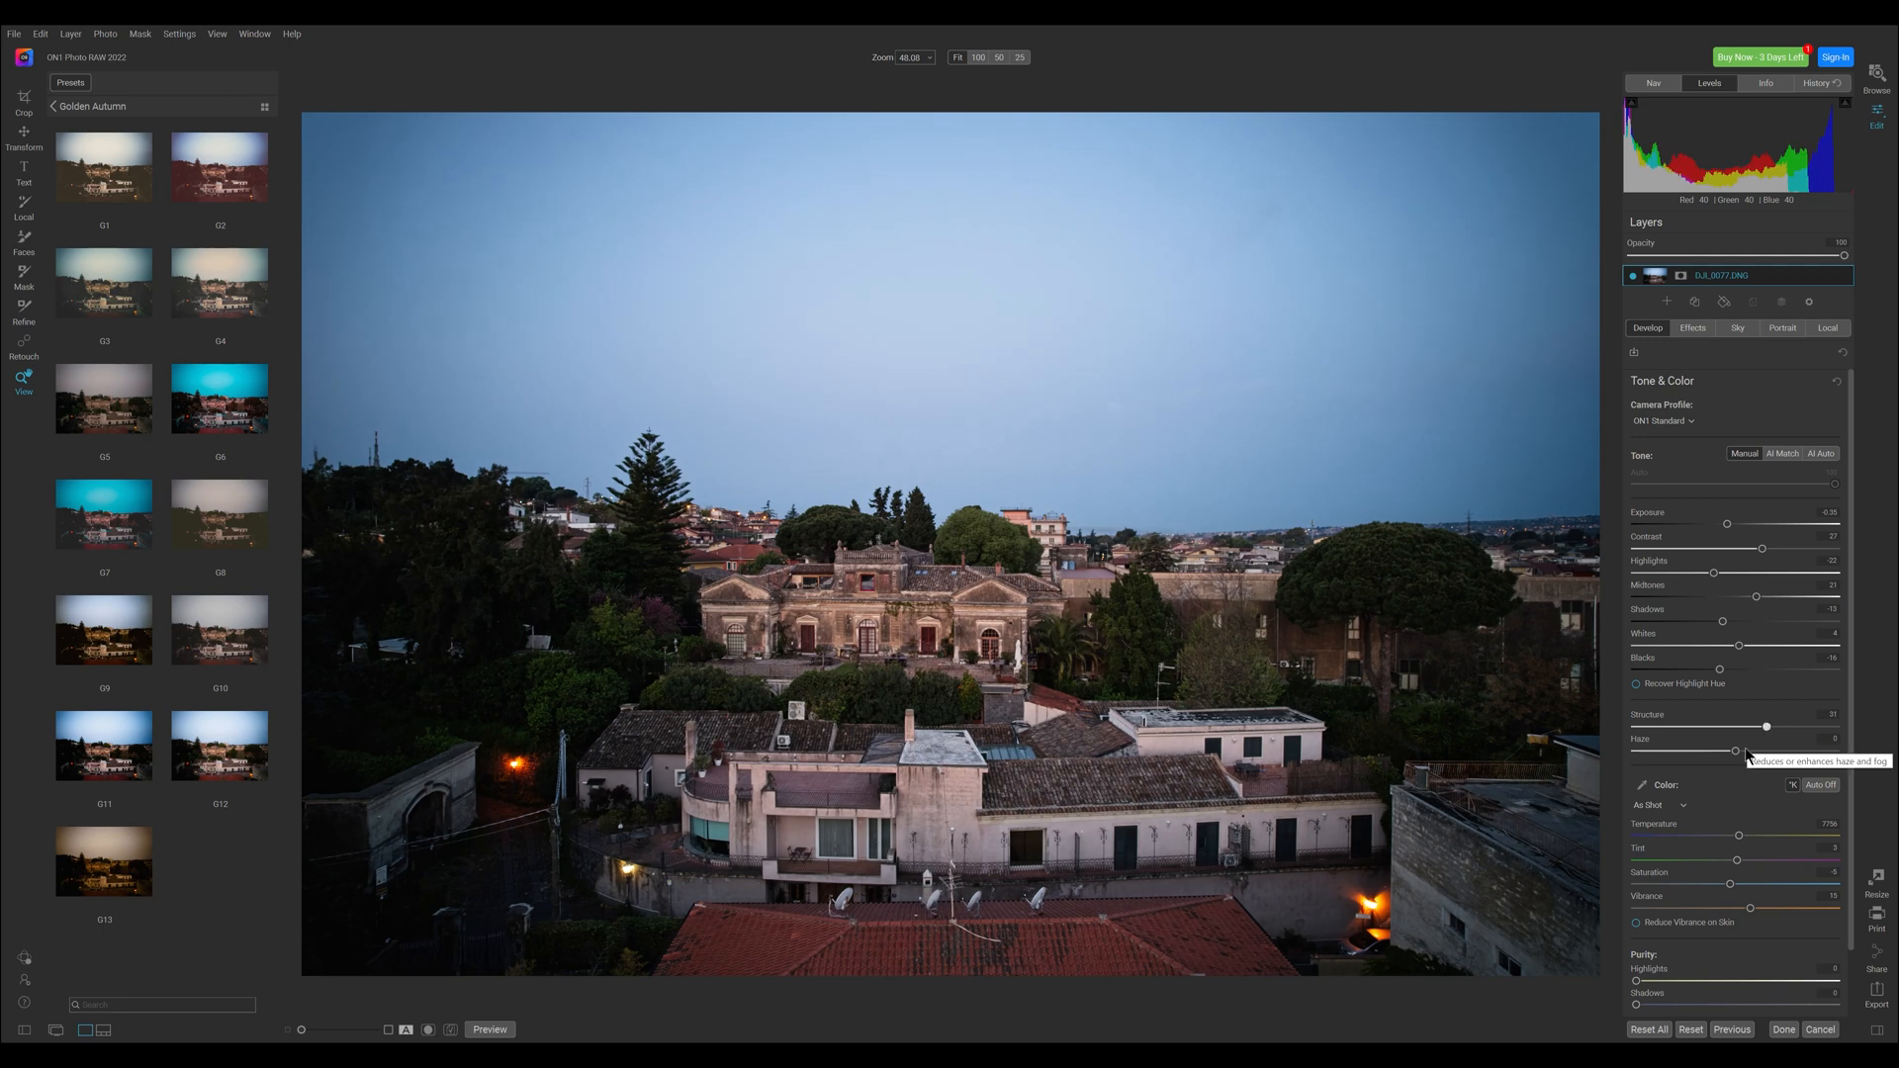
Set Haze to about 46, apply Color Auto, and adjust highlight and shadow Purity.
{"action": "left_click_drag", "start_coordinate": [1731, 752], "coordinate": [1766, 752]}
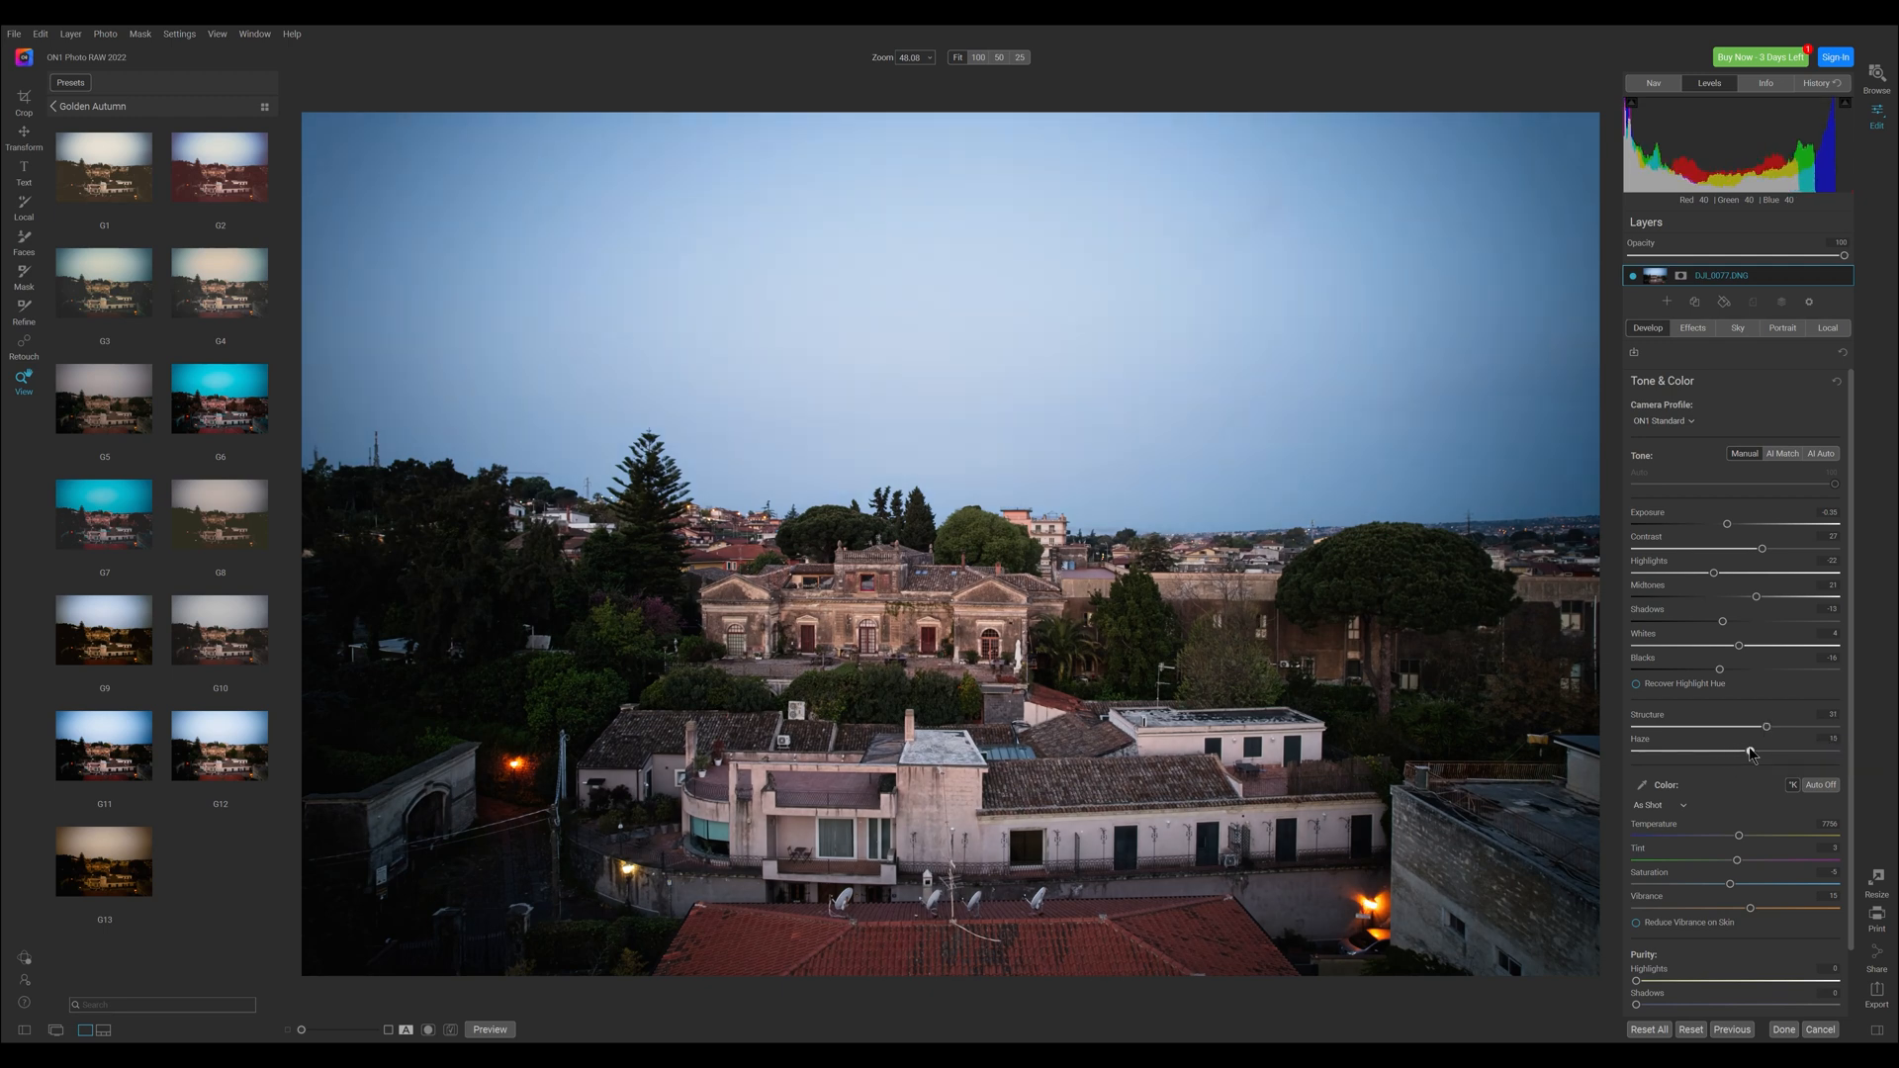
{"action": "left_click_drag", "start_coordinate": [1758, 751], "coordinate": [1811, 749]}
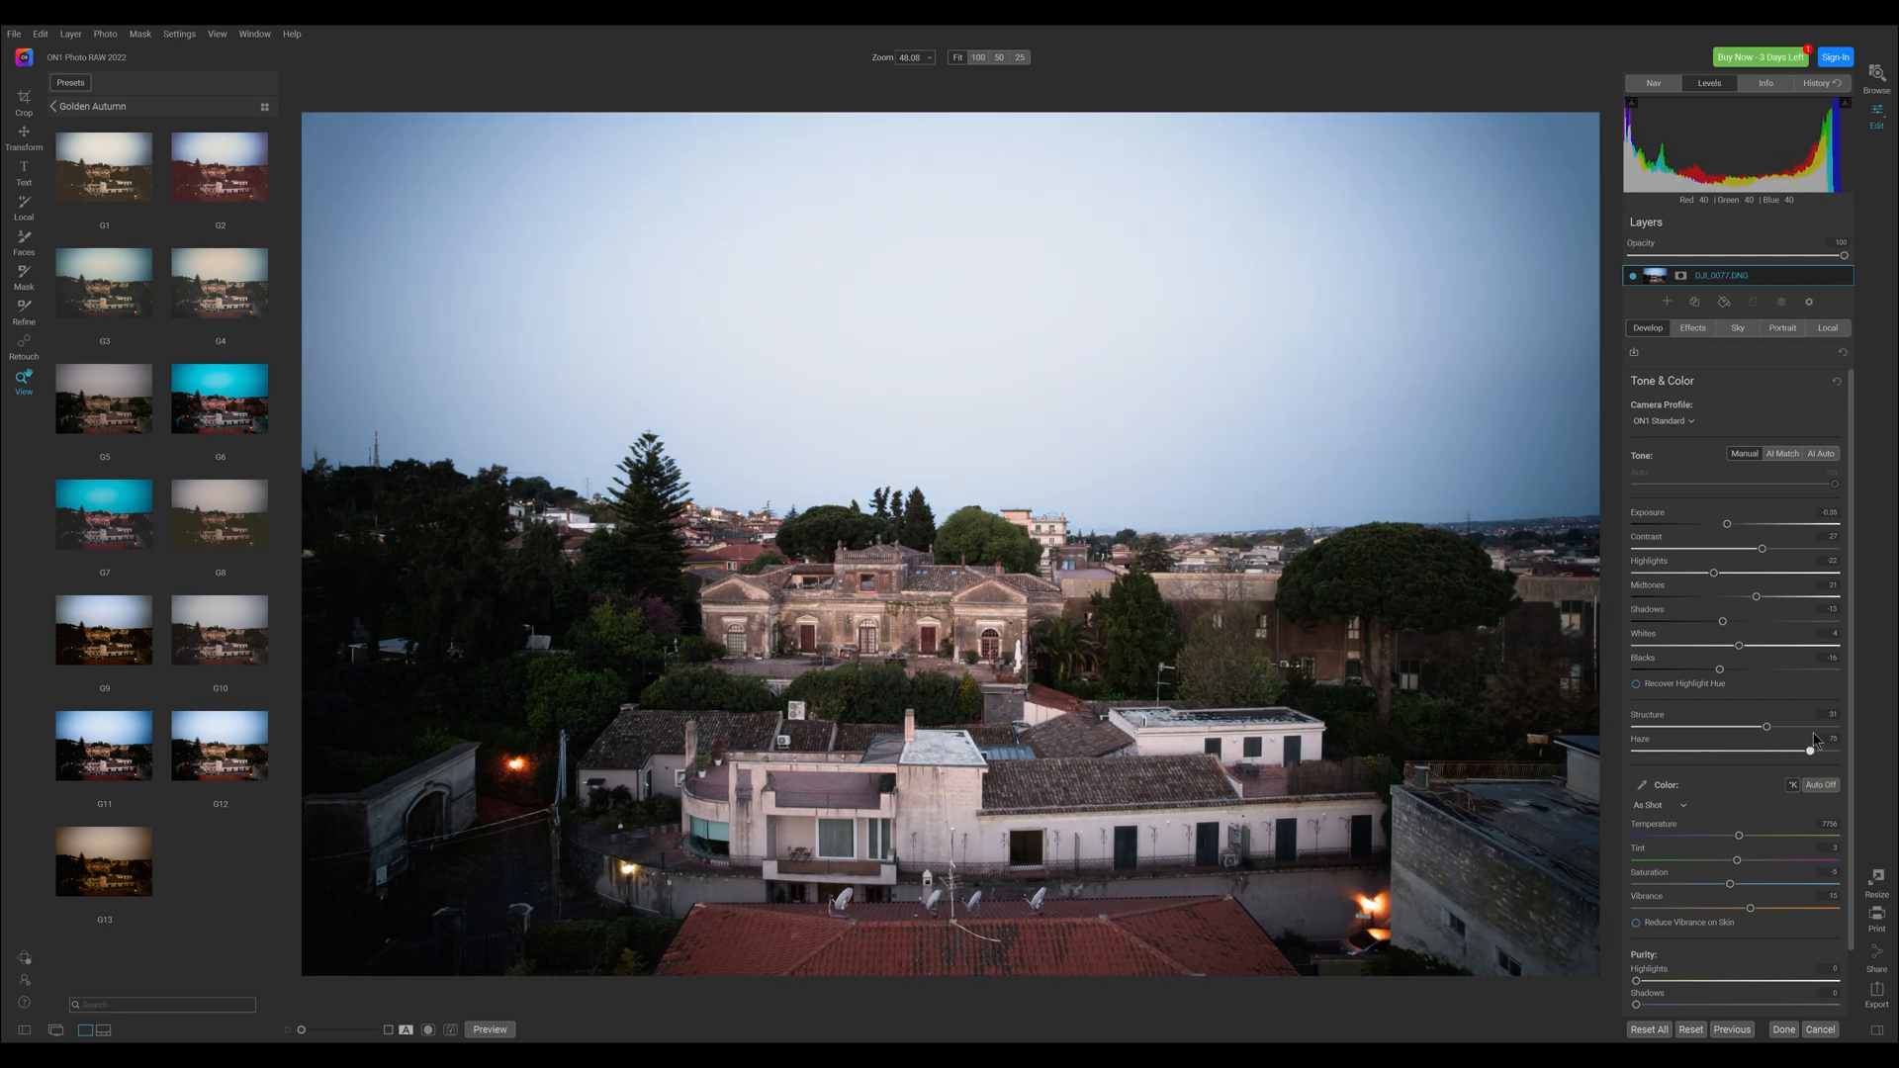
{"action": "left_click_drag", "start_coordinate": [1812, 751], "coordinate": [1716, 751]}
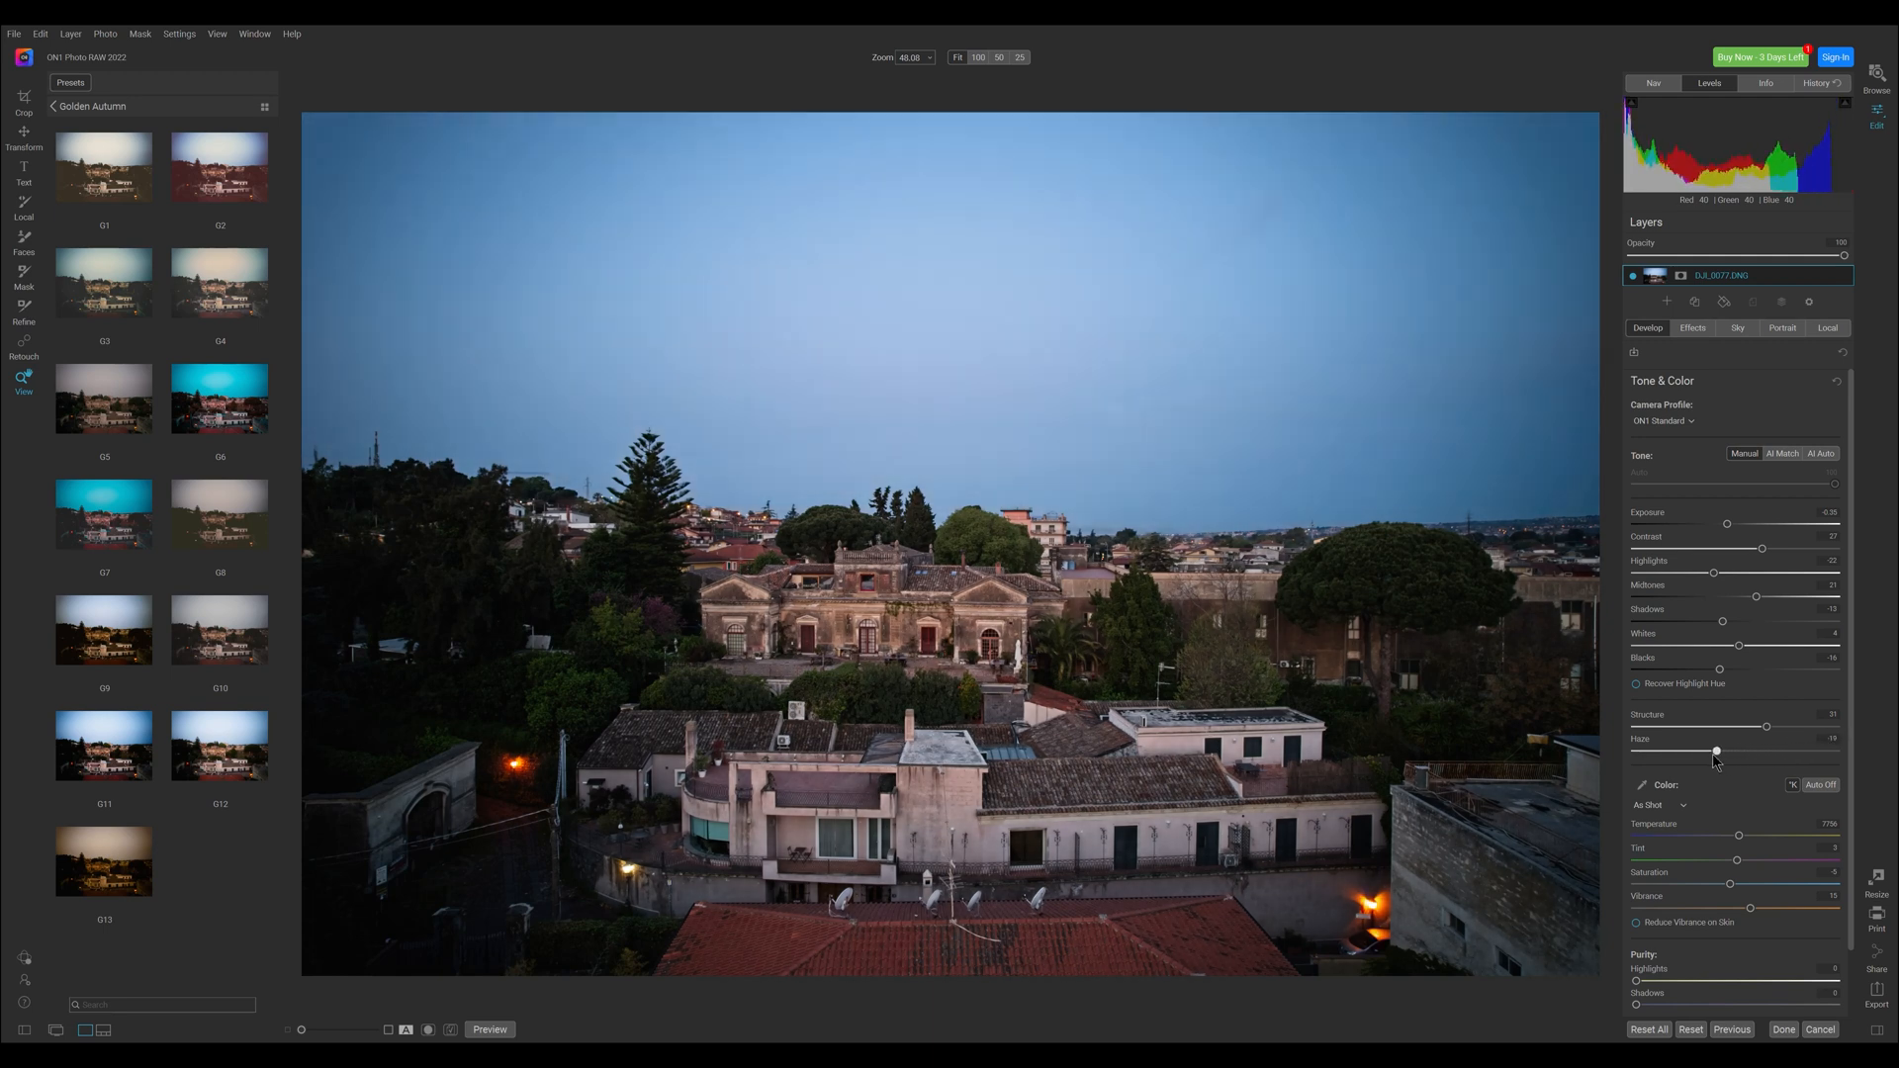
{"action": "left_click_drag", "start_coordinate": [1715, 752], "coordinate": [1685, 751]}
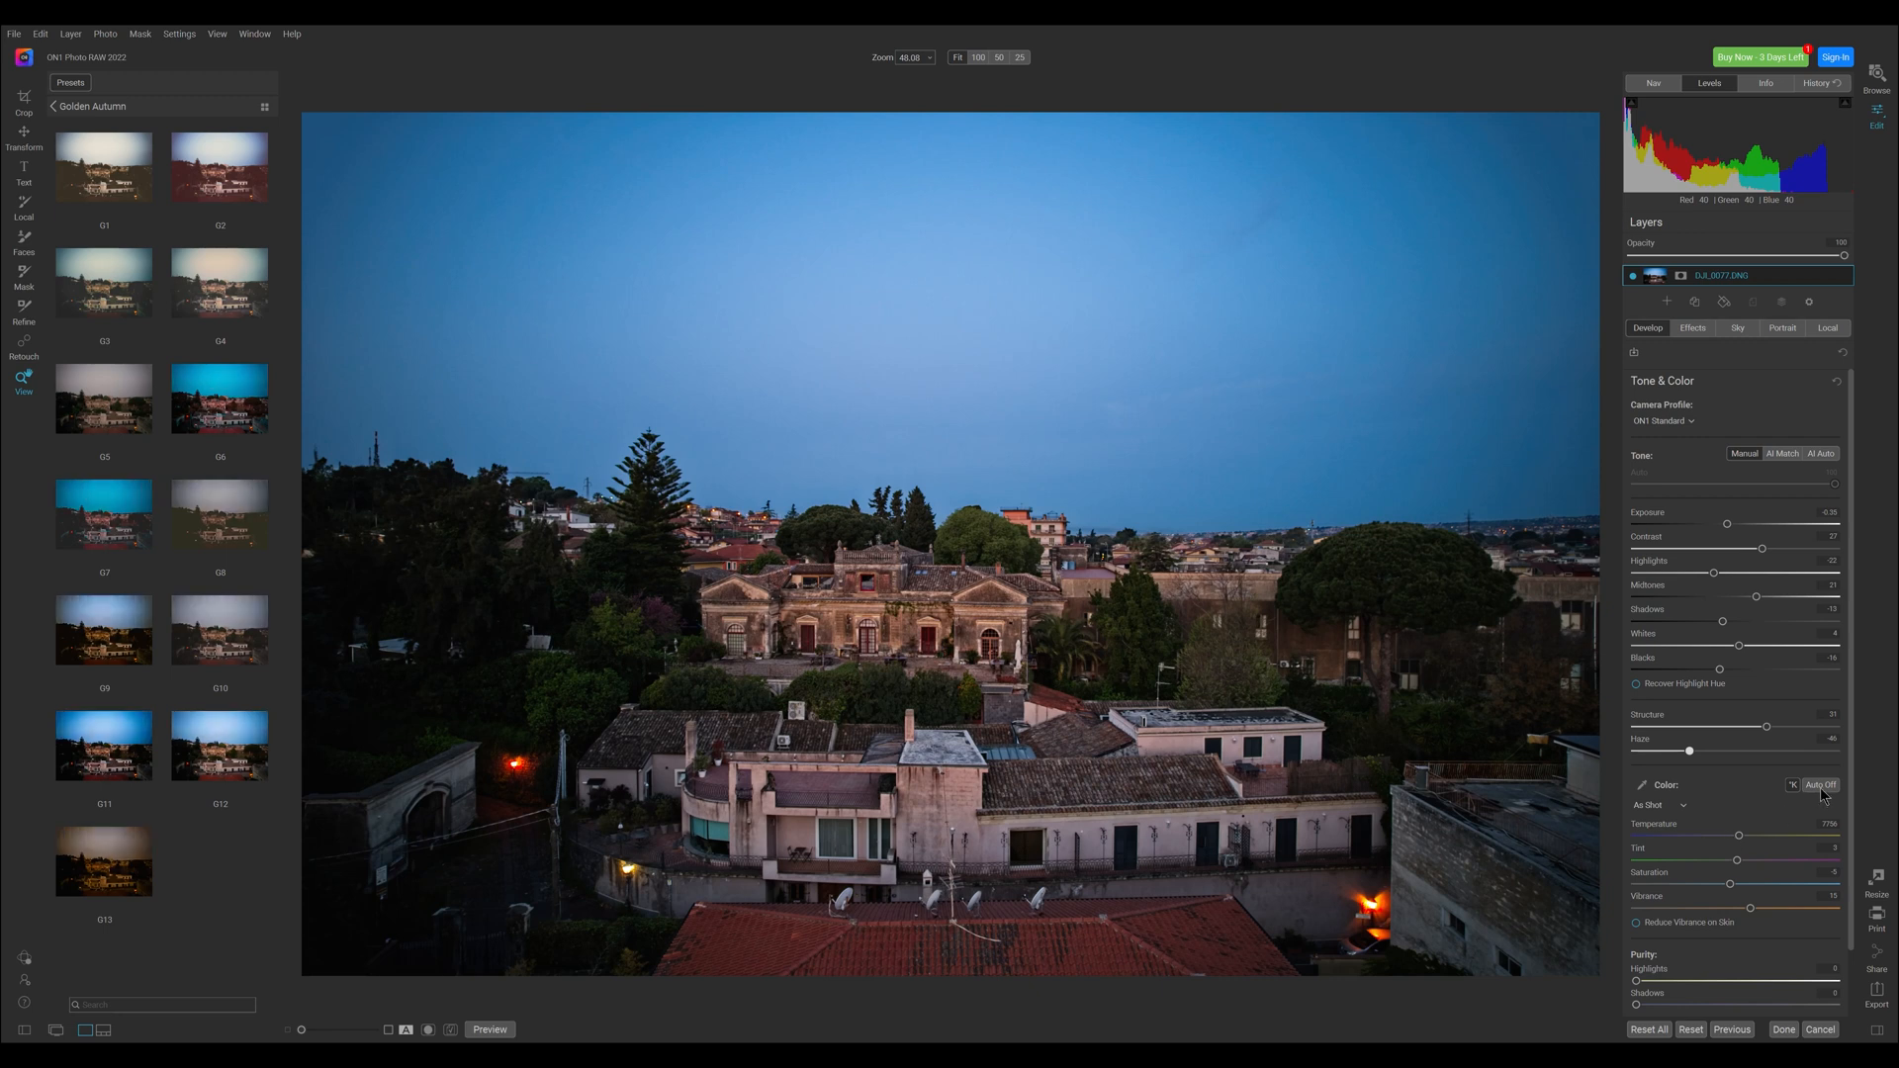
{"action": "left_click", "coordinate": [1820, 784]}
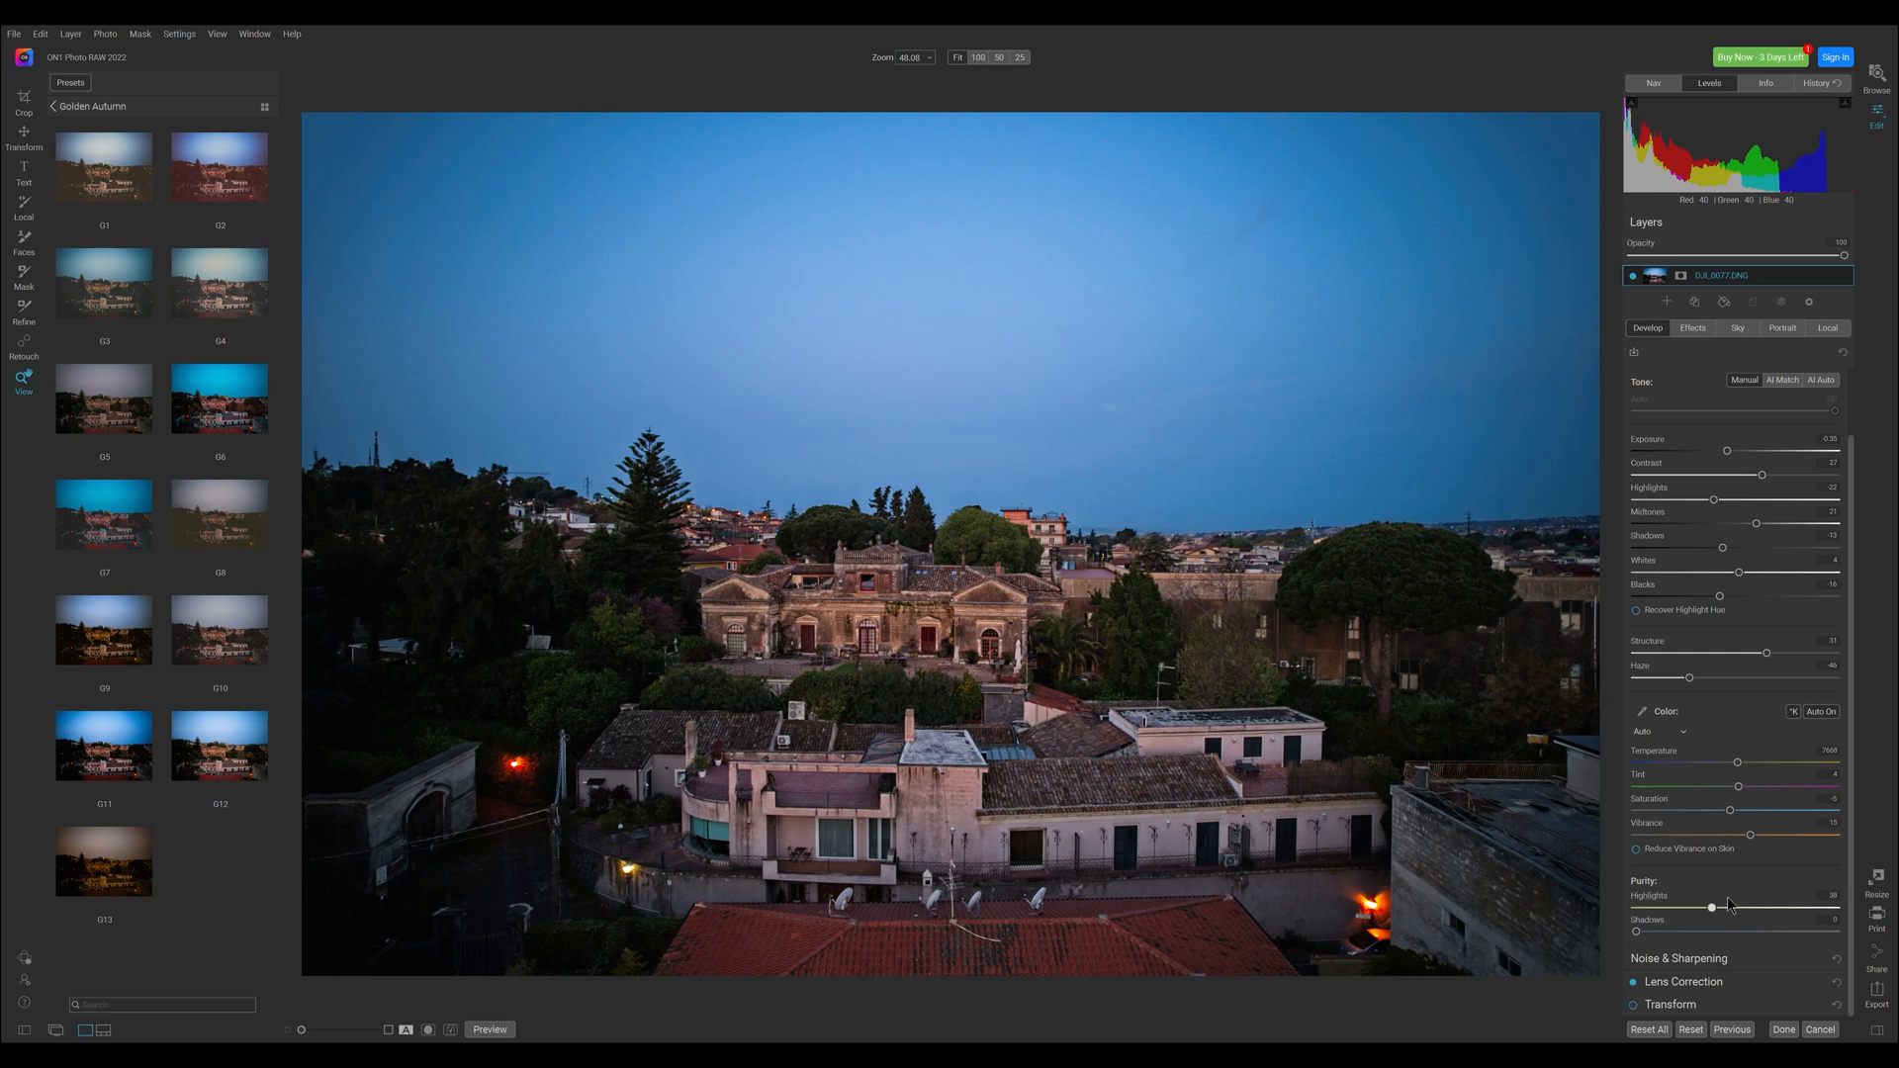
{"action": "left_click_drag", "start_coordinate": [1710, 907], "coordinate": [1796, 902]}
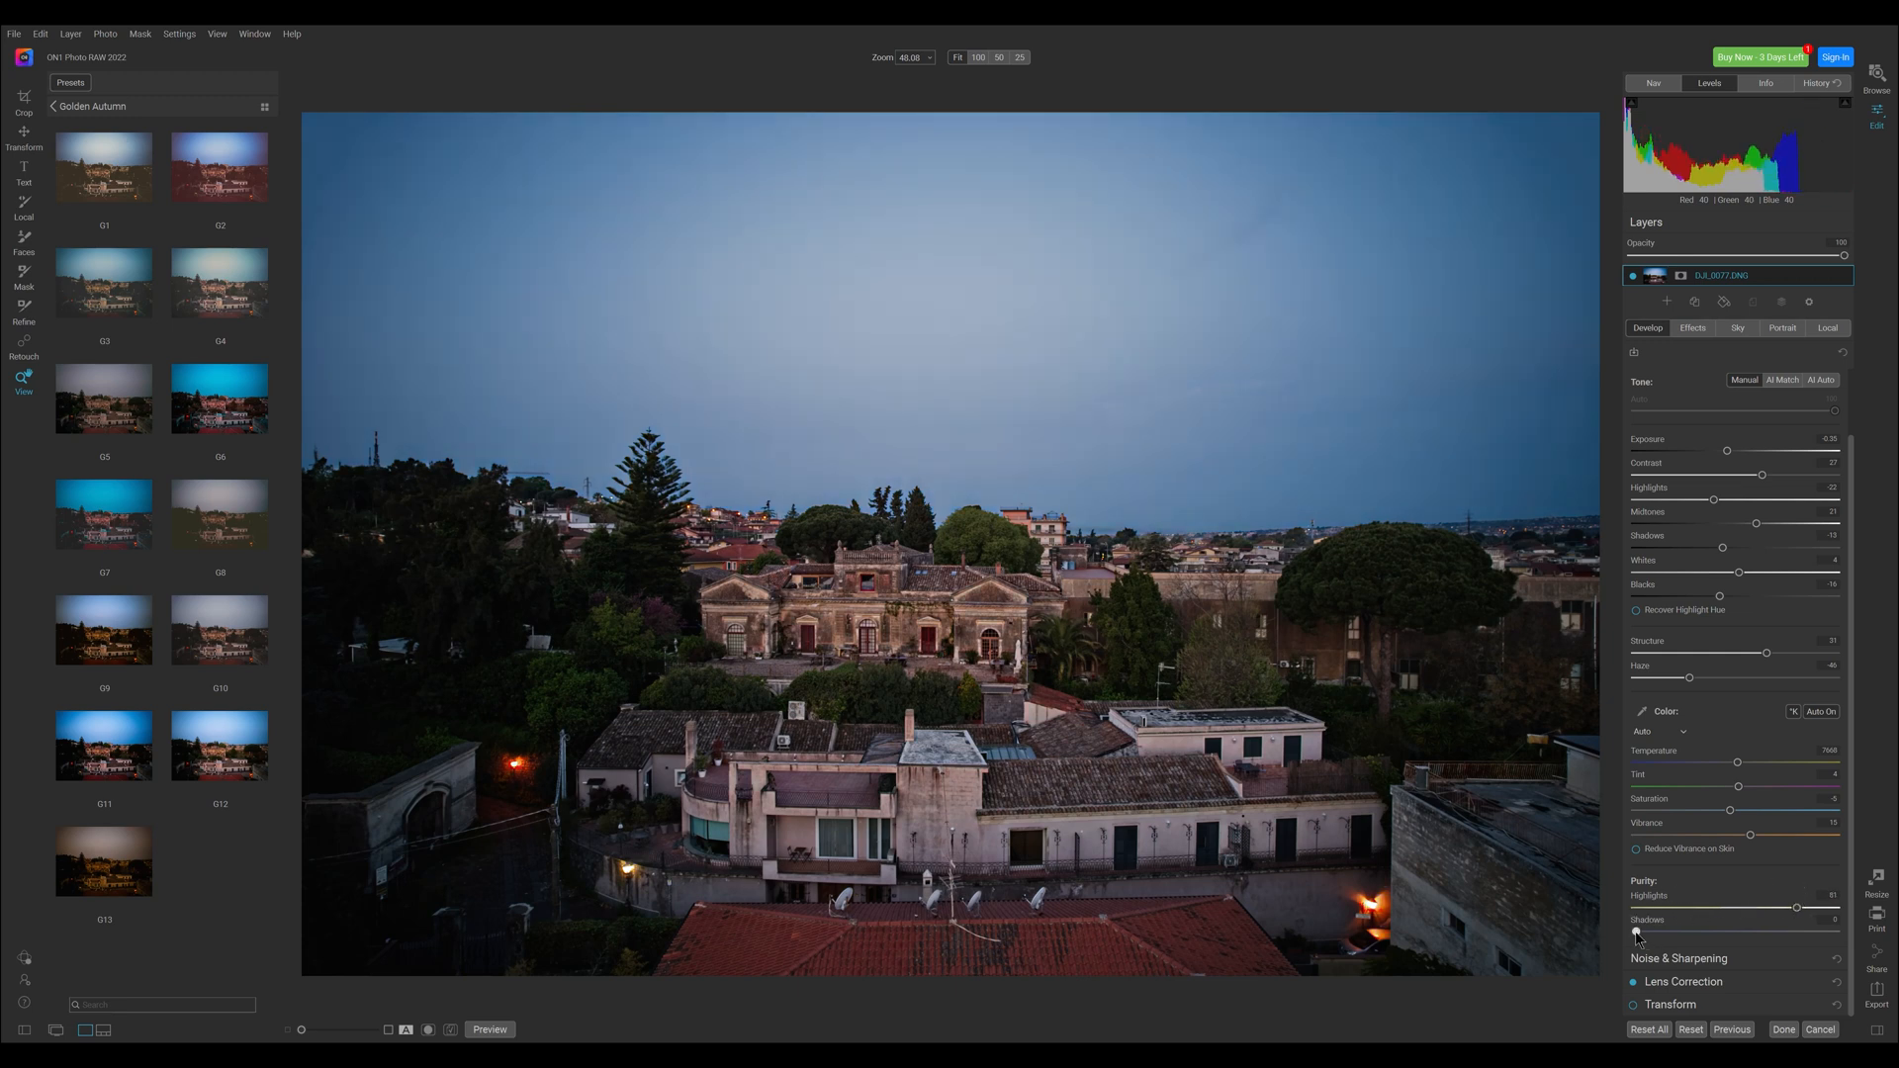
{"action": "left_click_drag", "start_coordinate": [1693, 932], "coordinate": [1708, 933]}
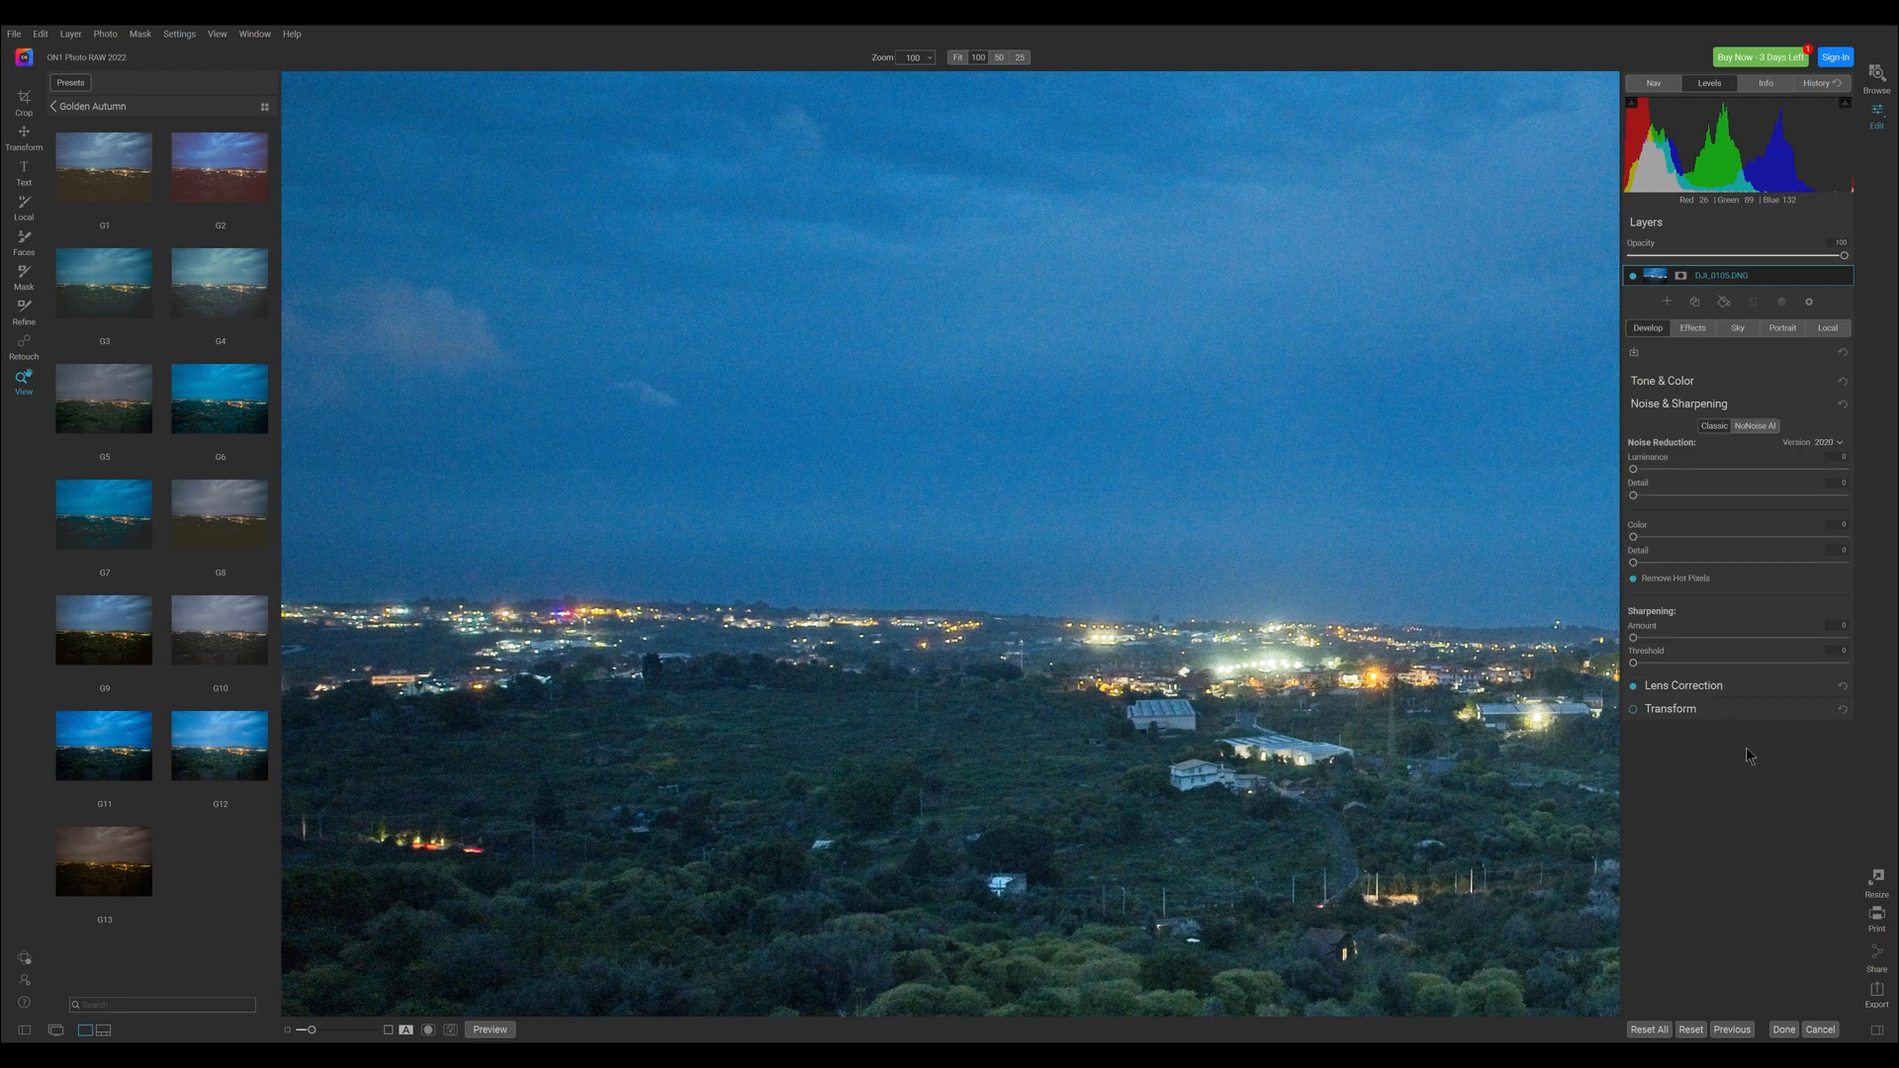
Use NoNoise AI, compare before/after, with luminance near 78 and enhance detail near 44.
{"action": "left_click", "coordinate": [1754, 426]}
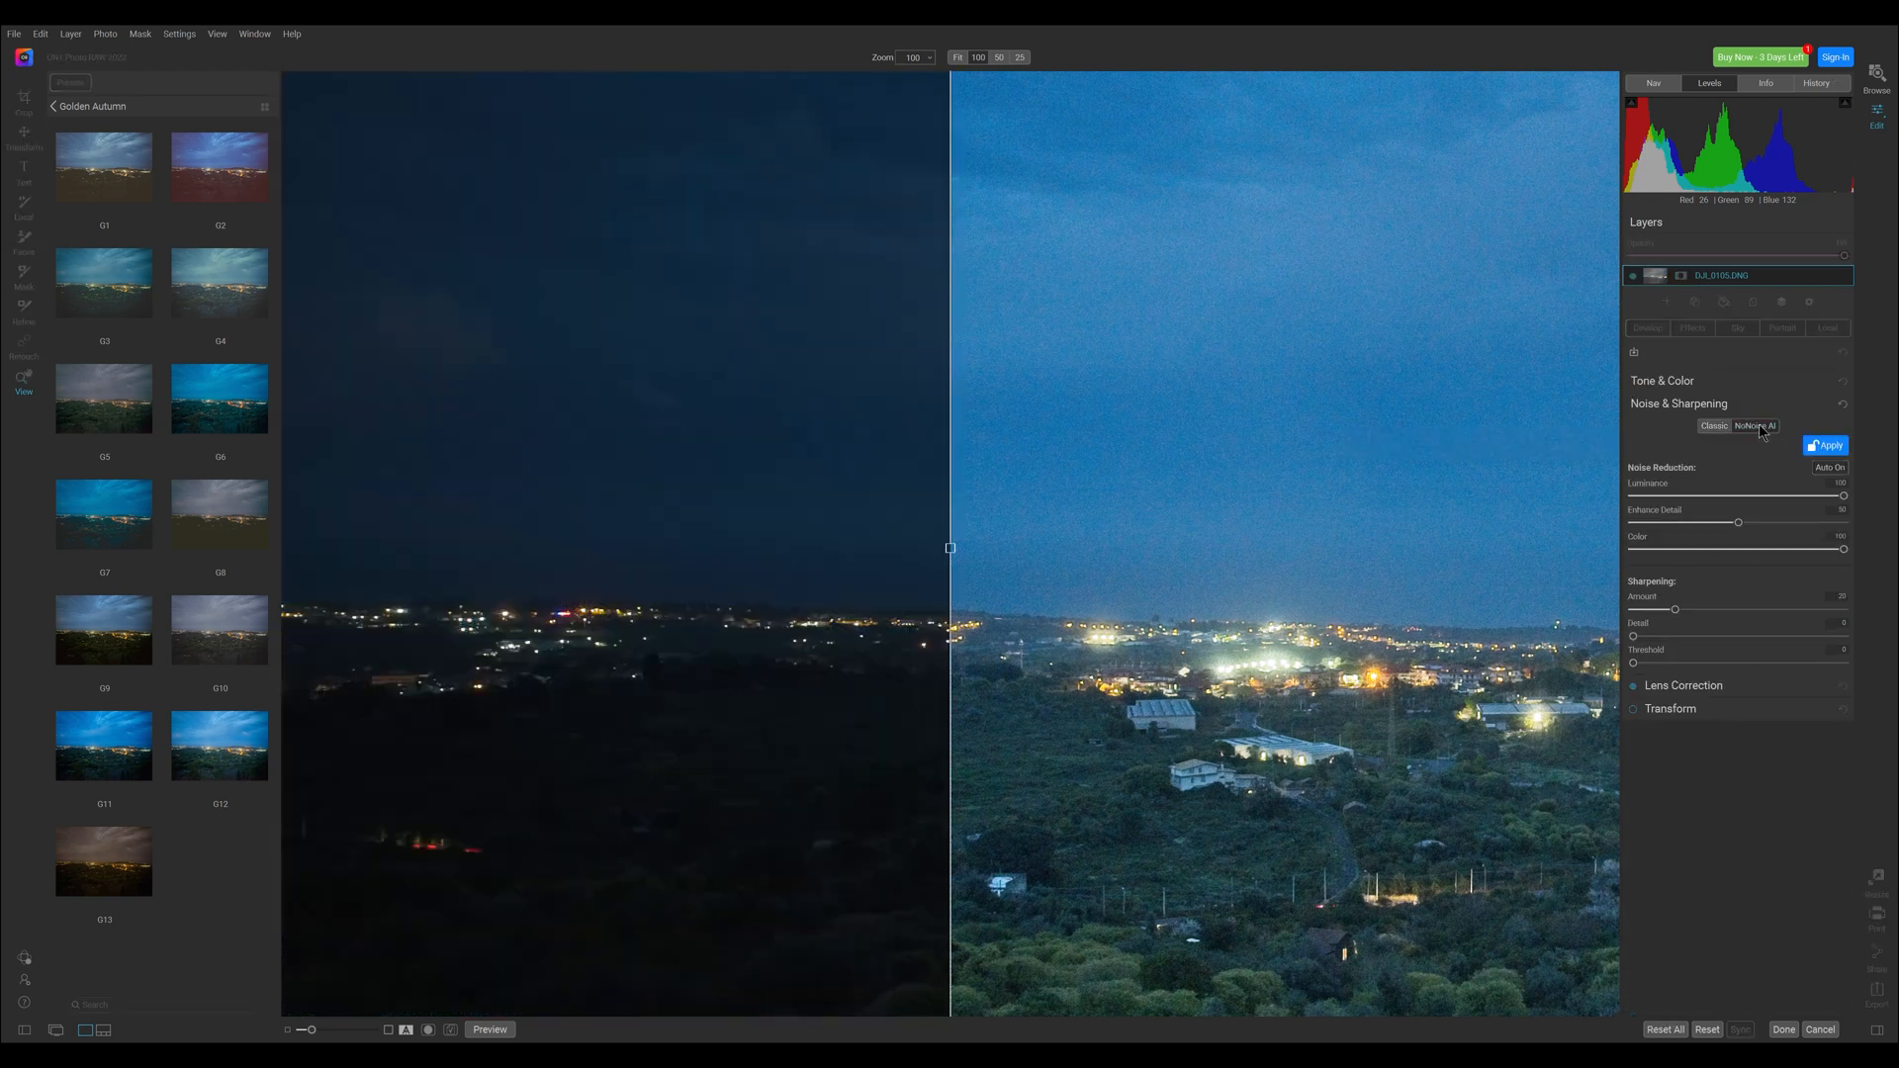
{"action": "left_click", "coordinate": [1825, 444]}
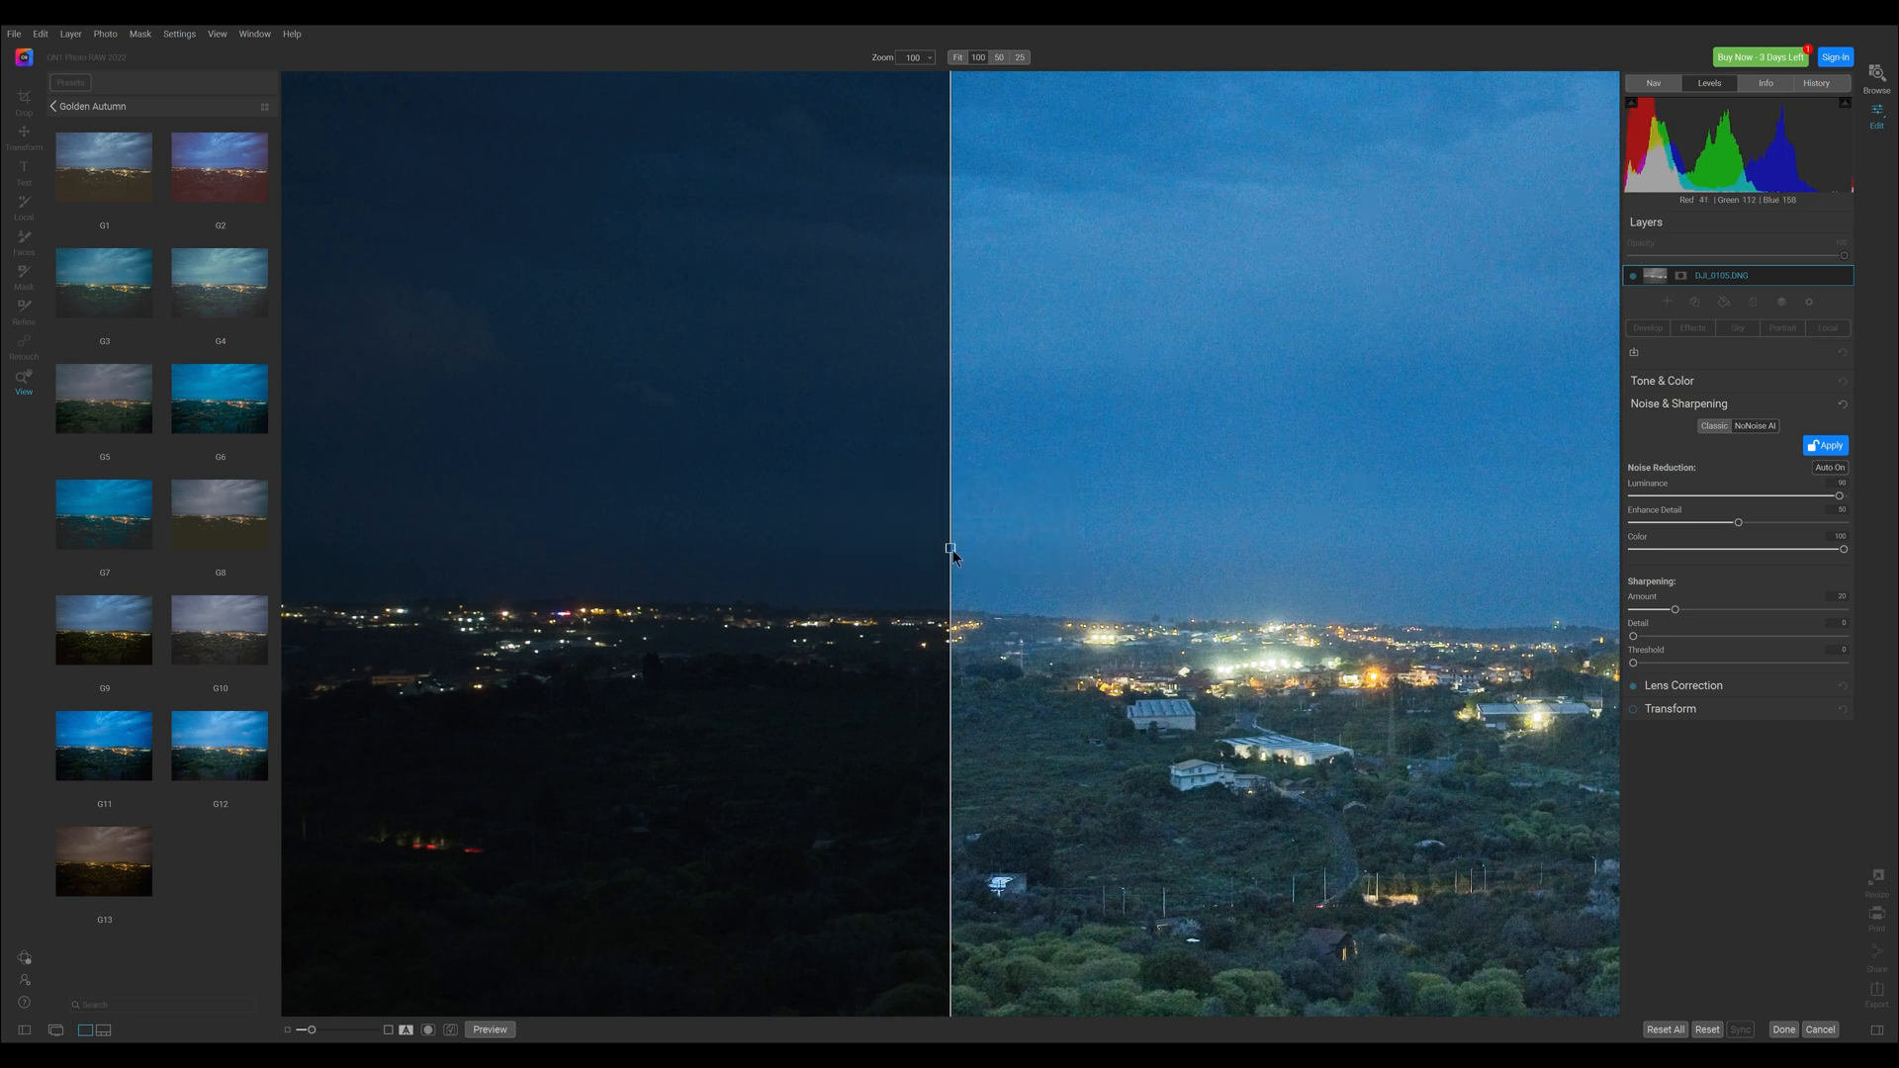
{"action": "left_click_drag", "start_coordinate": [950, 548], "coordinate": [695, 548]}
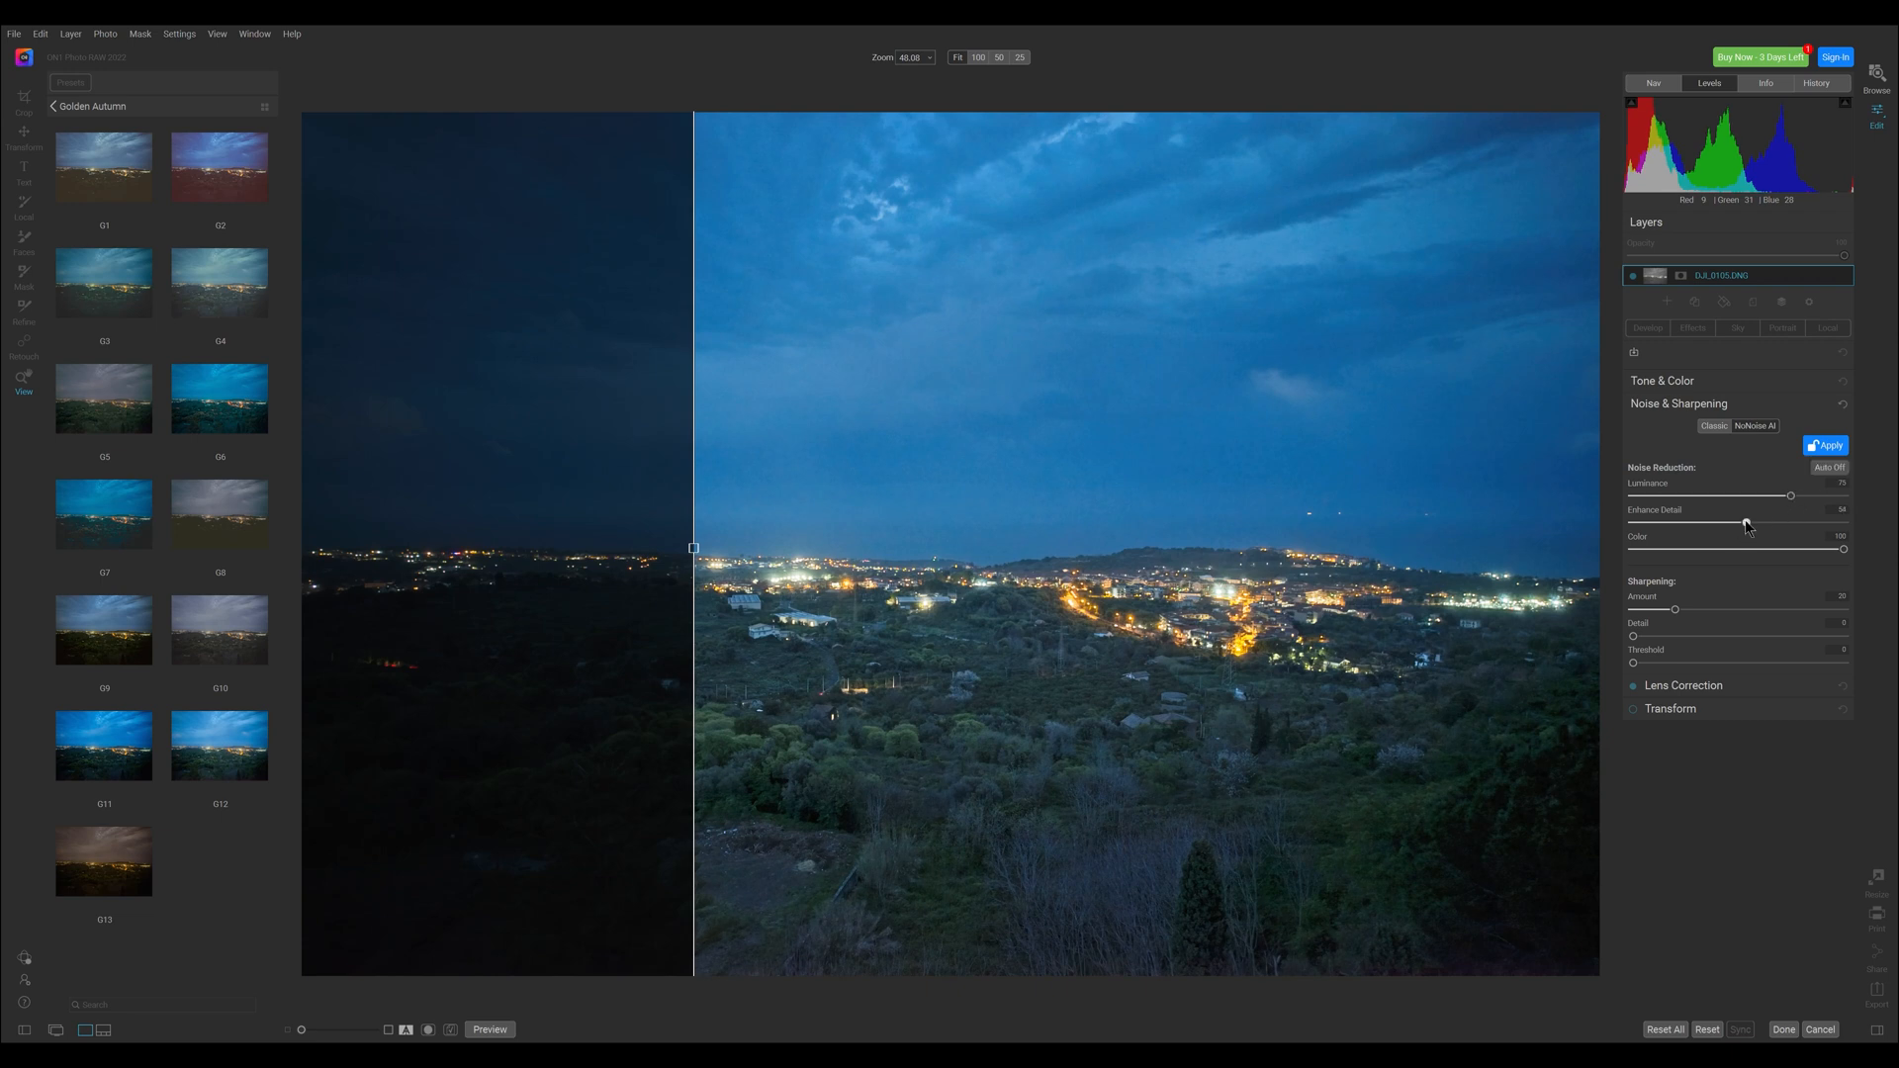
{"action": "left_click_drag", "start_coordinate": [1844, 549], "coordinate": [1763, 549]}
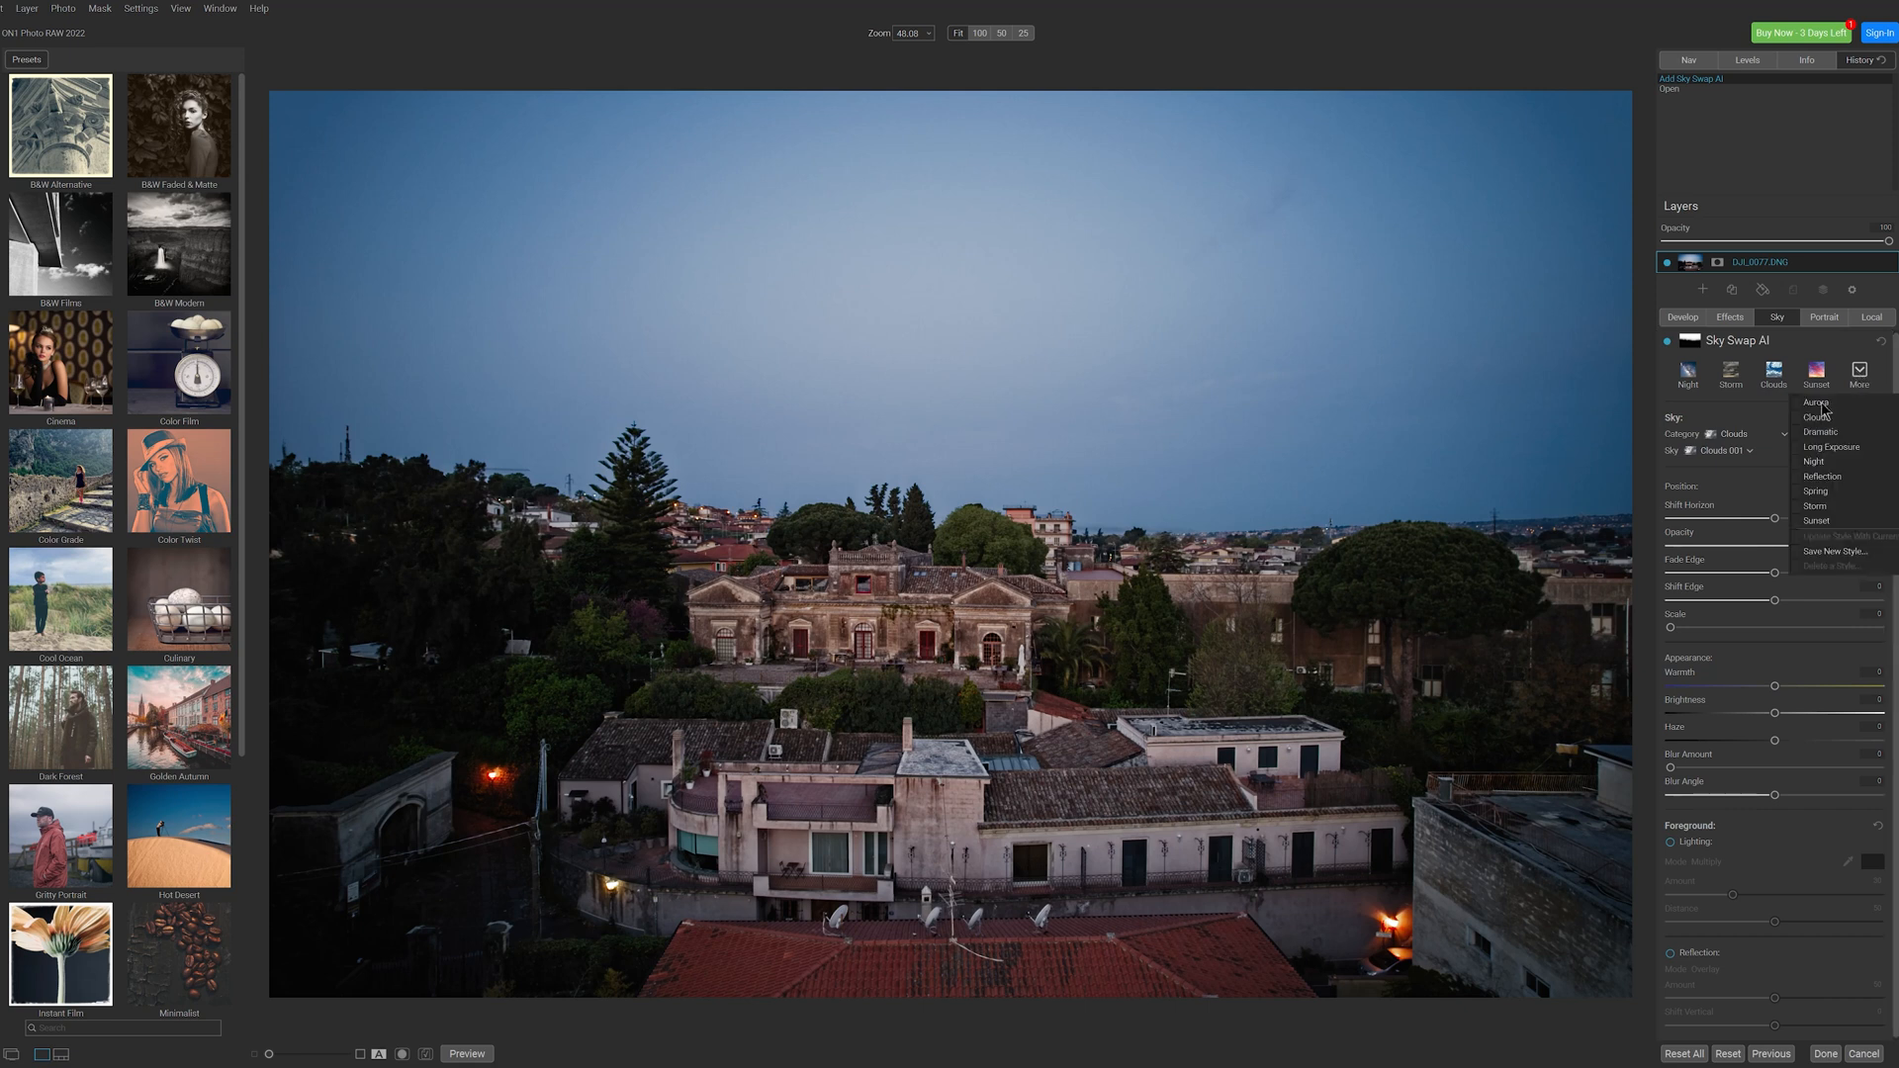
Preview the Aurora, Dramatic, Night, Spring and Sunset sky styles, settling on Sunset.
{"action": "left_click", "coordinate": [1815, 402]}
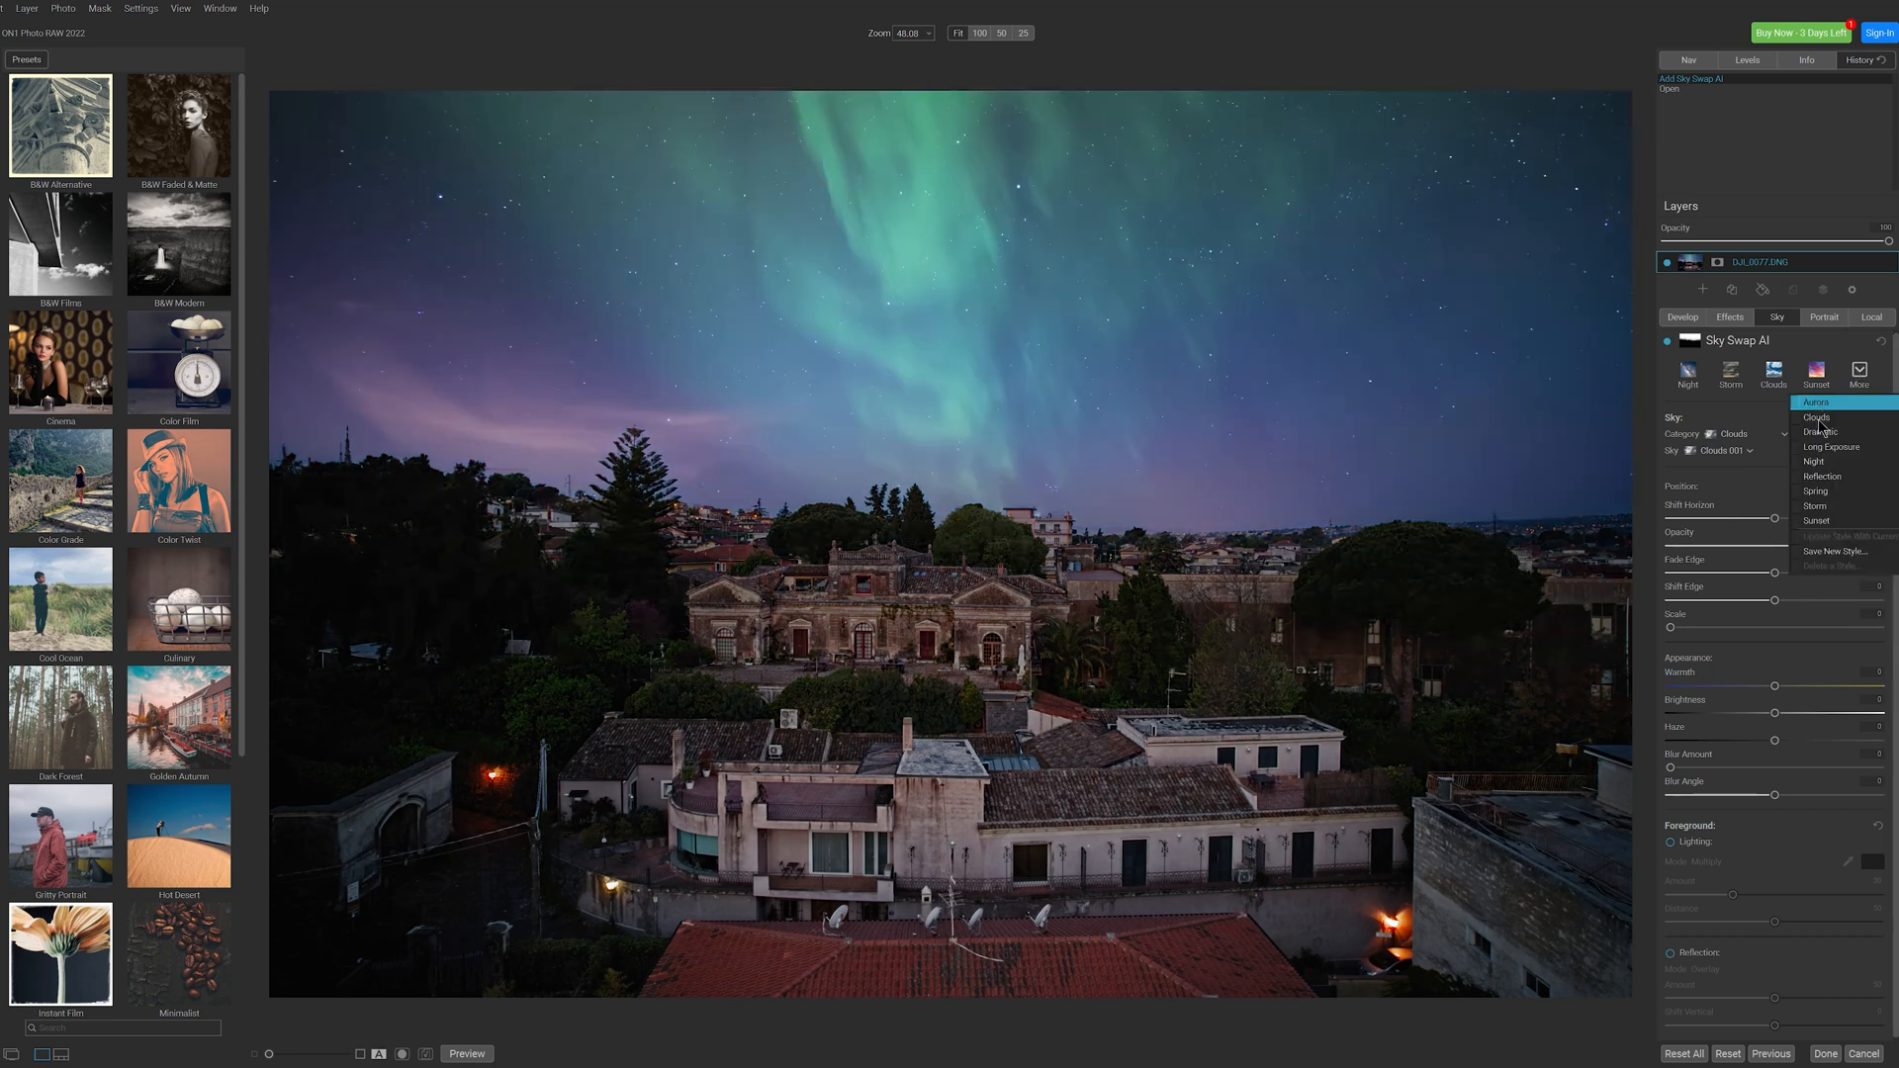
{"action": "left_click", "coordinate": [1822, 431]}
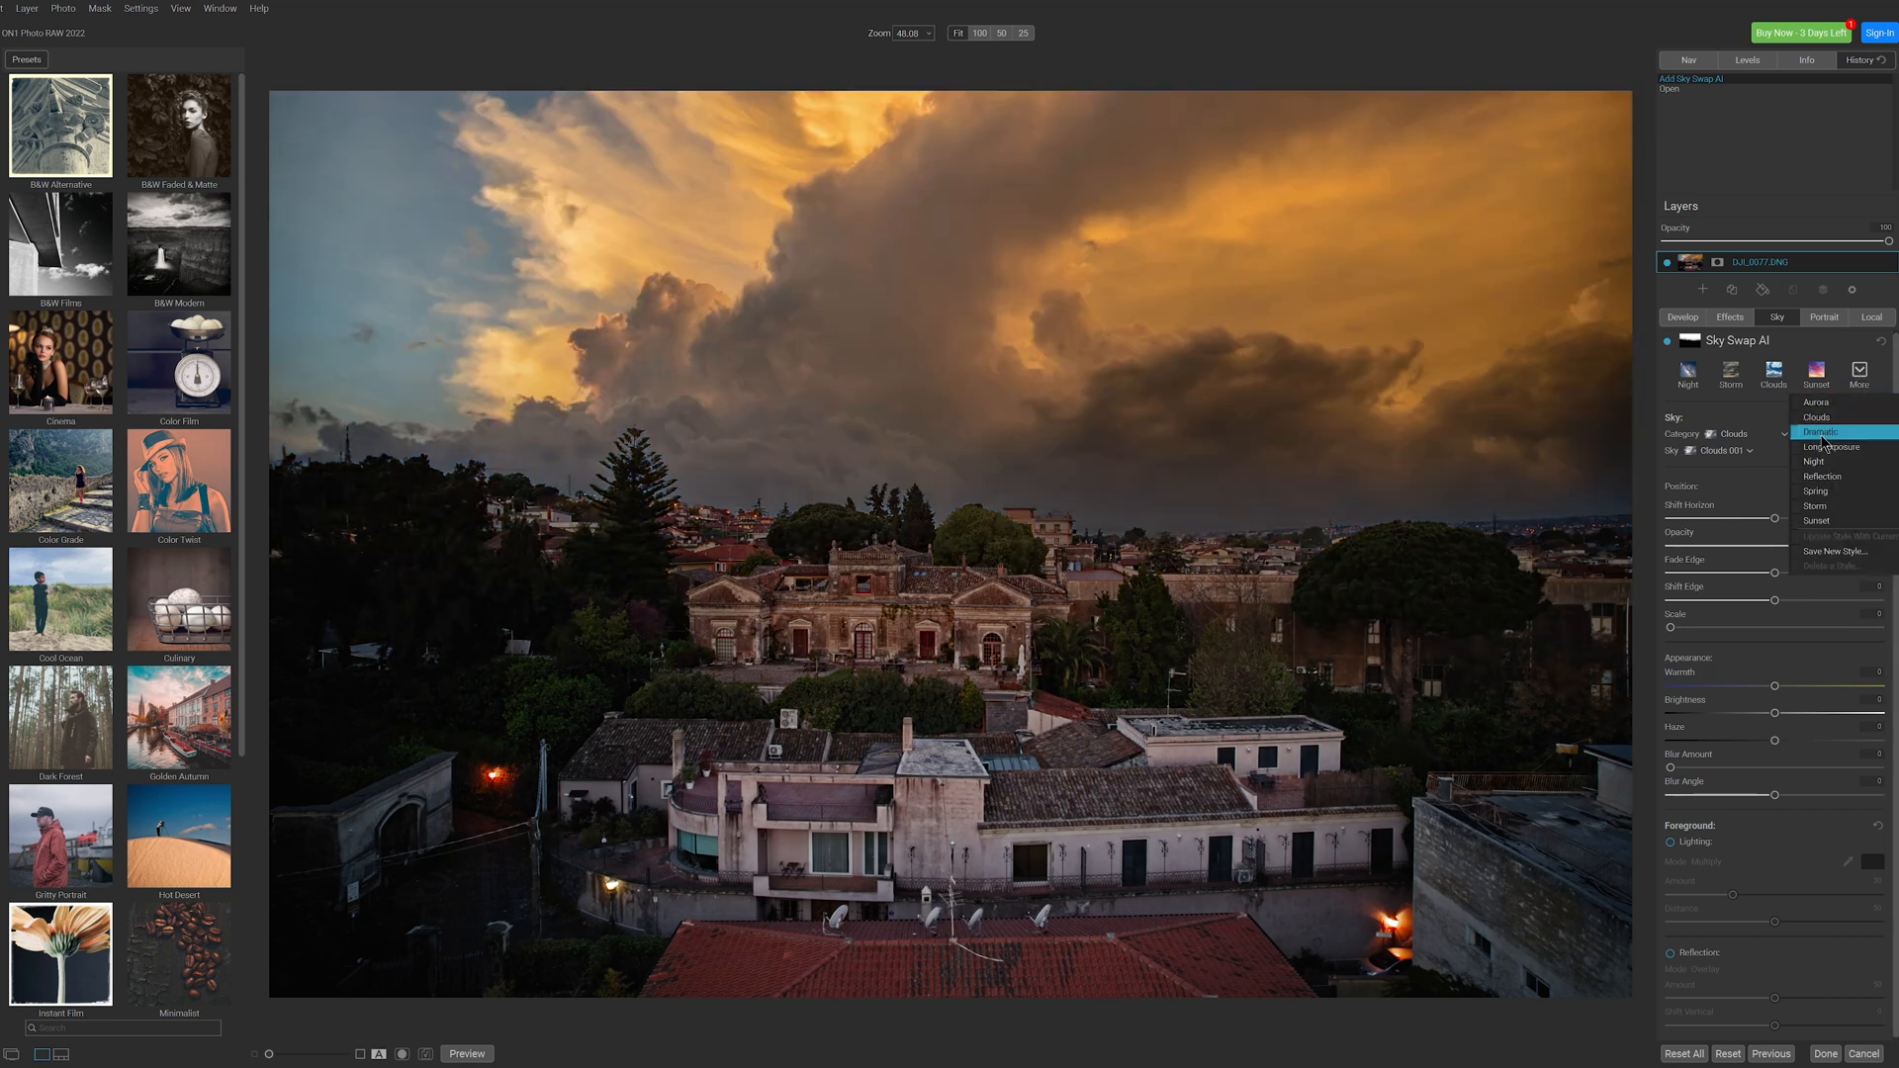
{"action": "left_click", "coordinate": [1813, 462]}
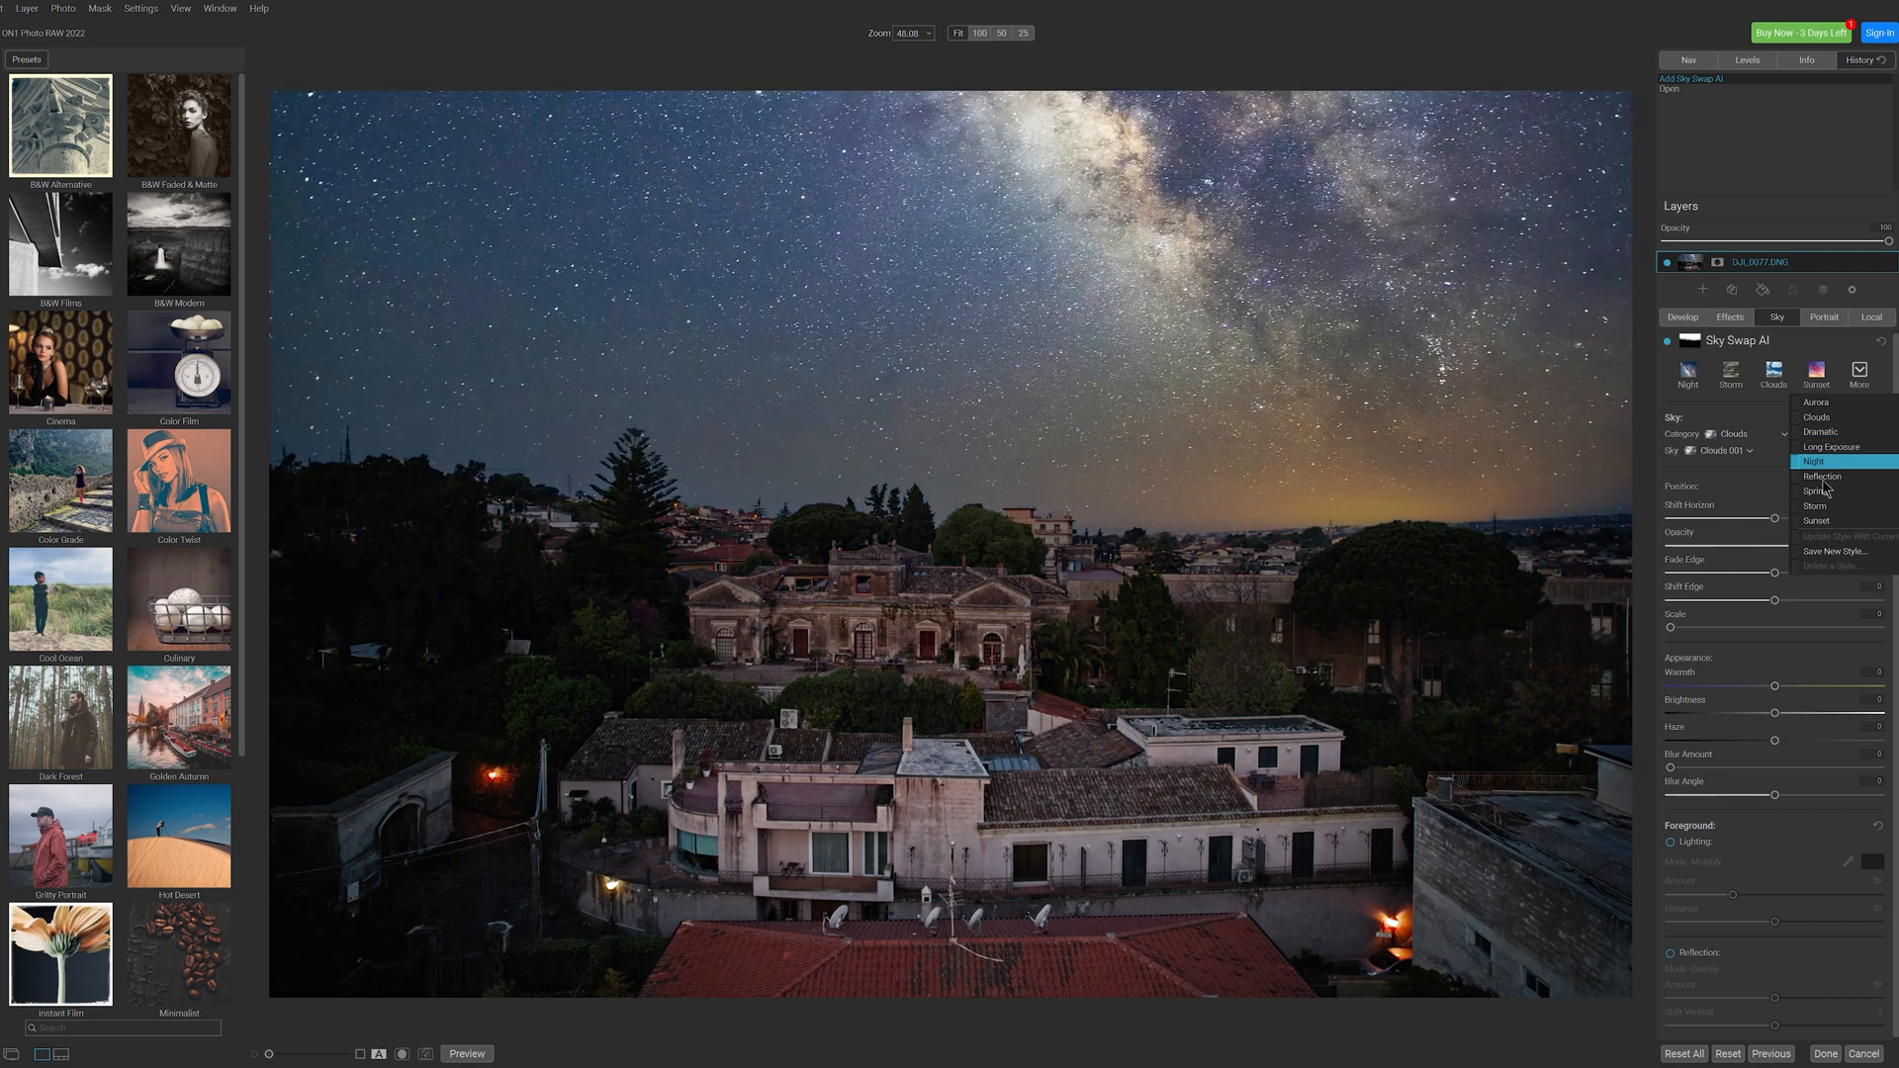
{"action": "left_click", "coordinate": [1817, 492]}
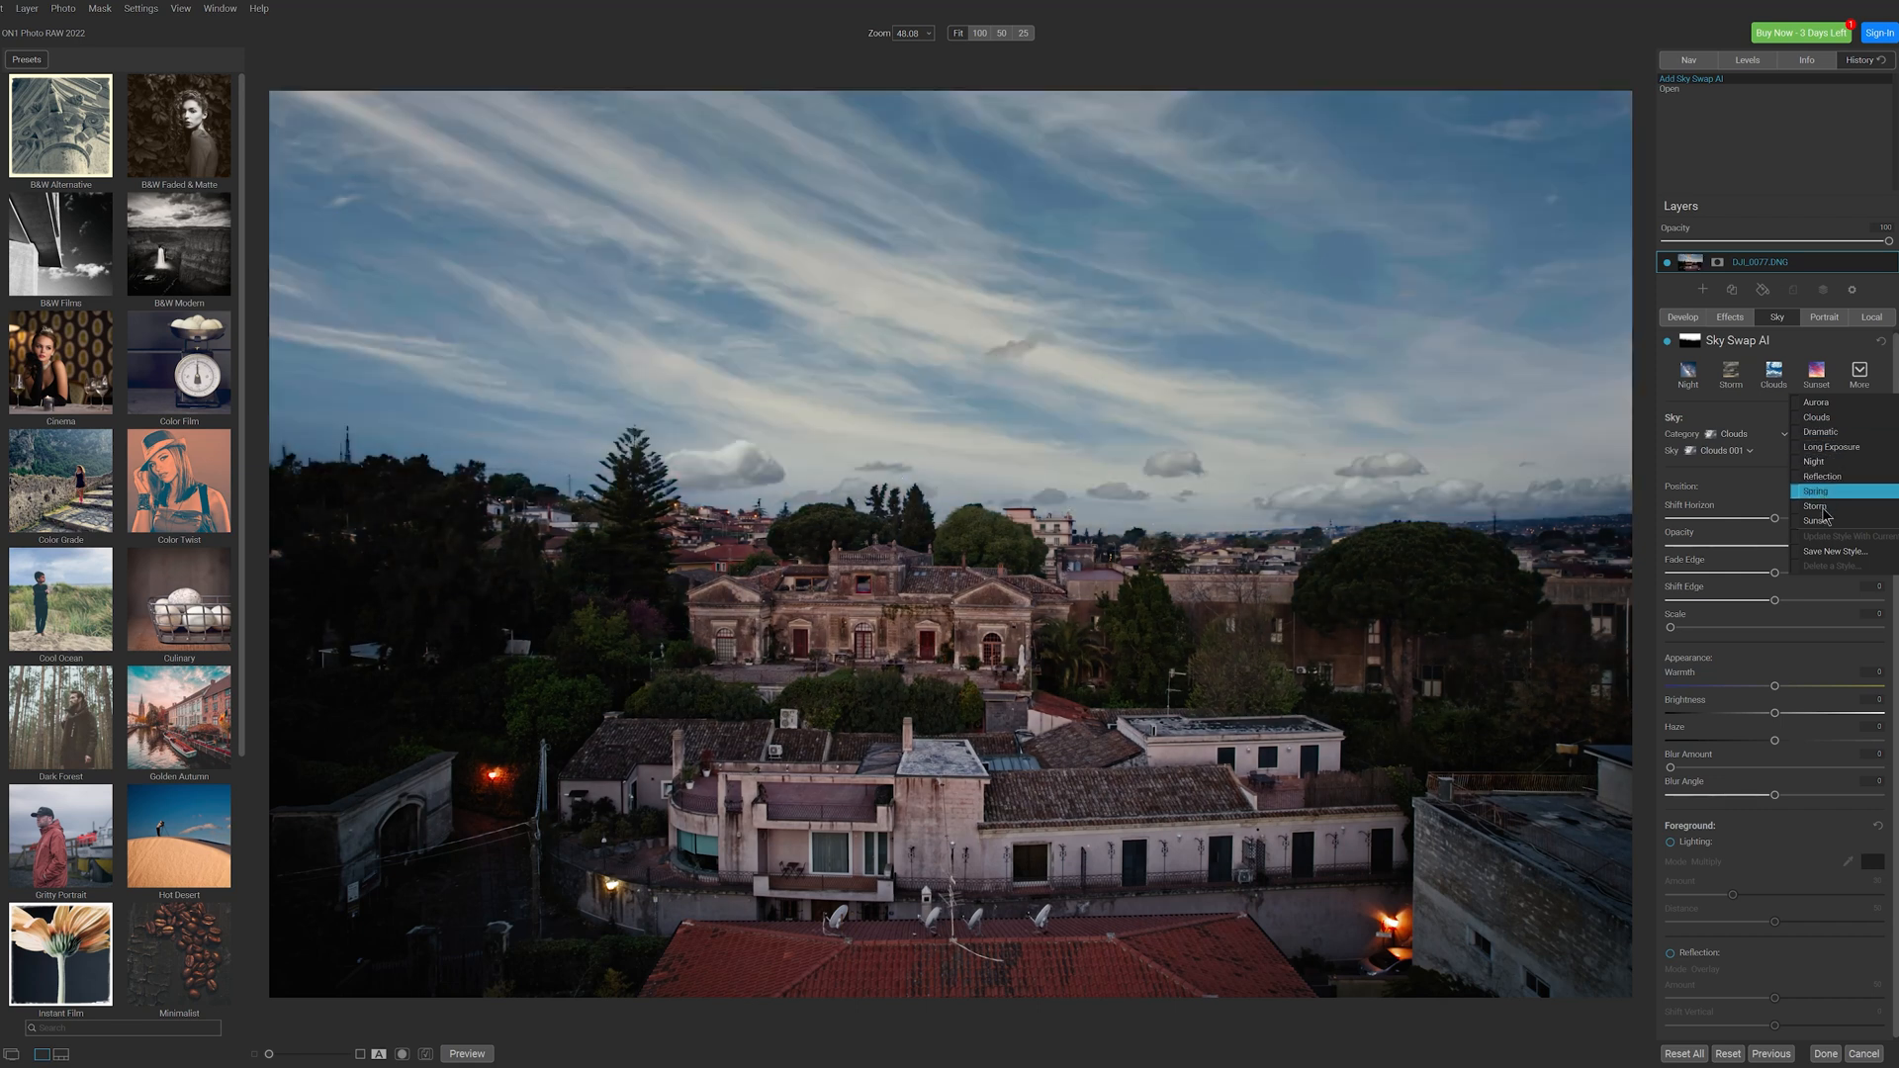
{"action": "left_click", "coordinate": [1822, 522]}
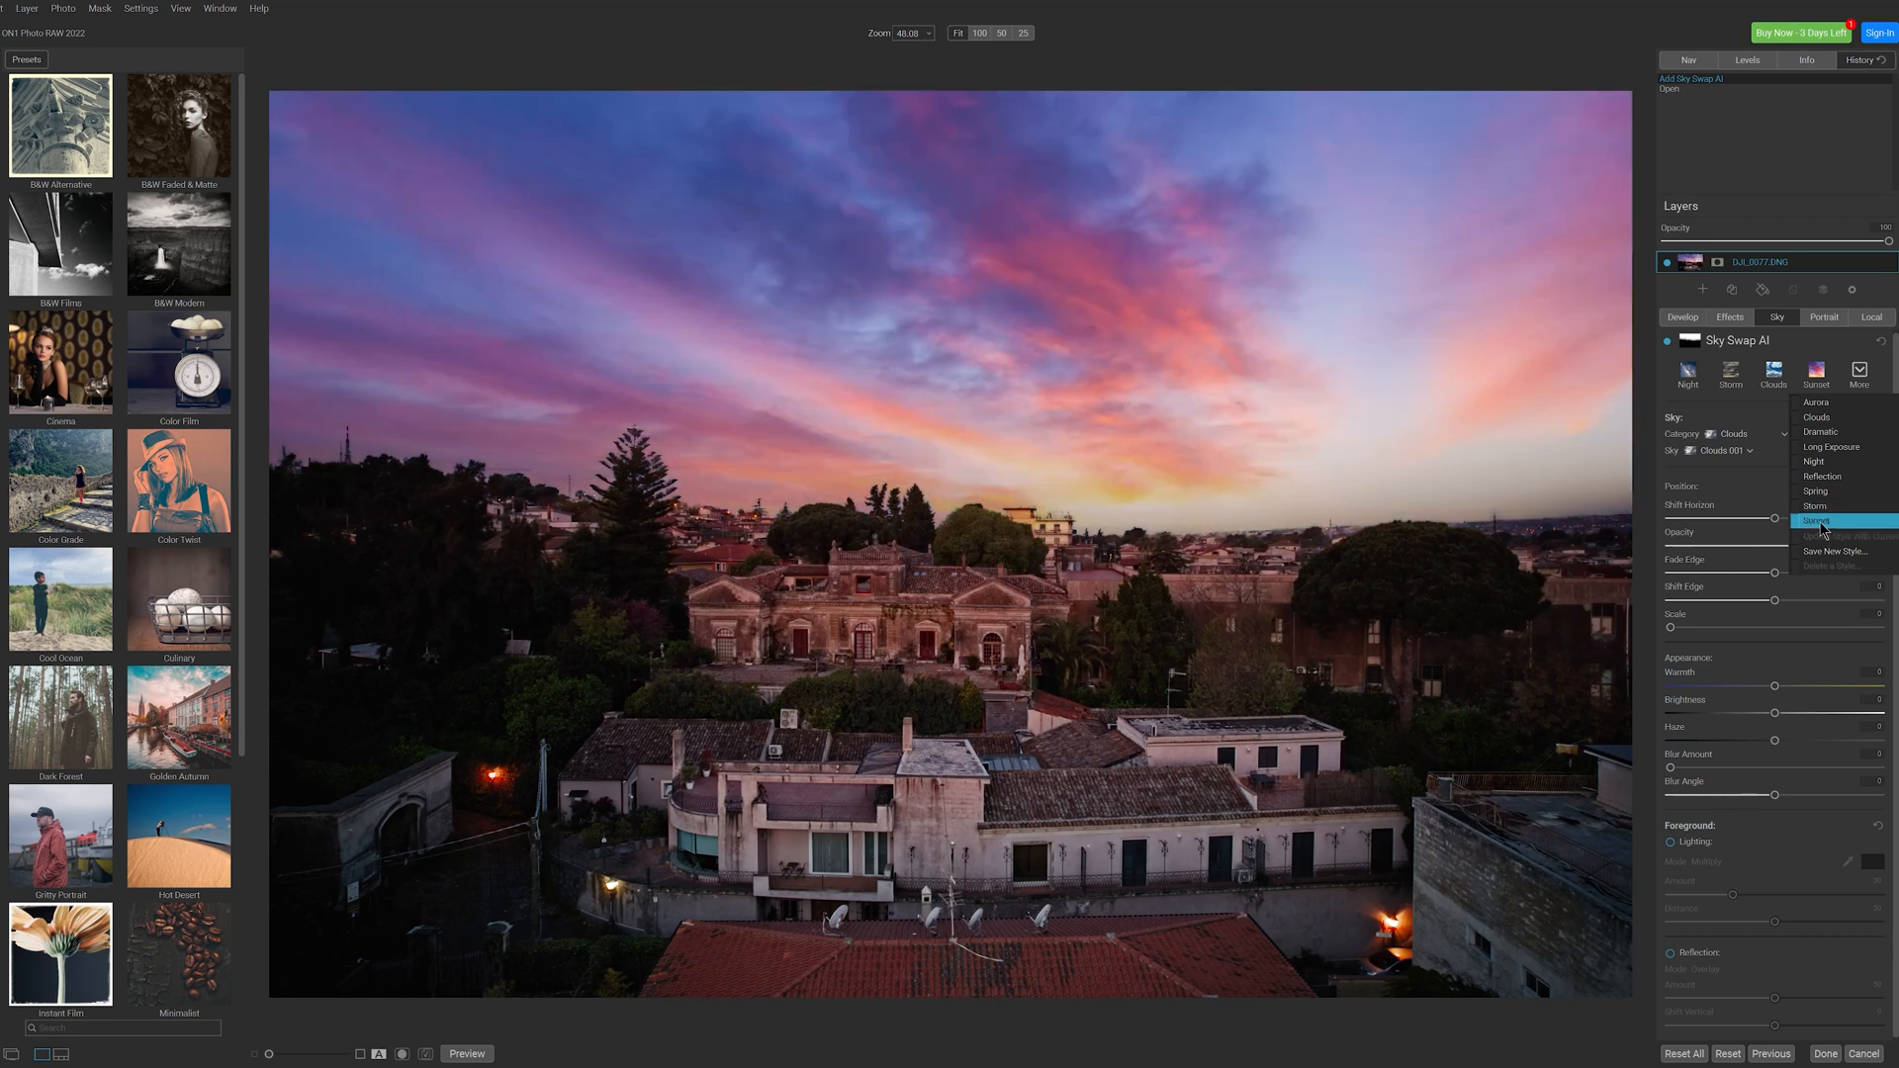
{"action": "left_click", "coordinate": [1816, 523]}
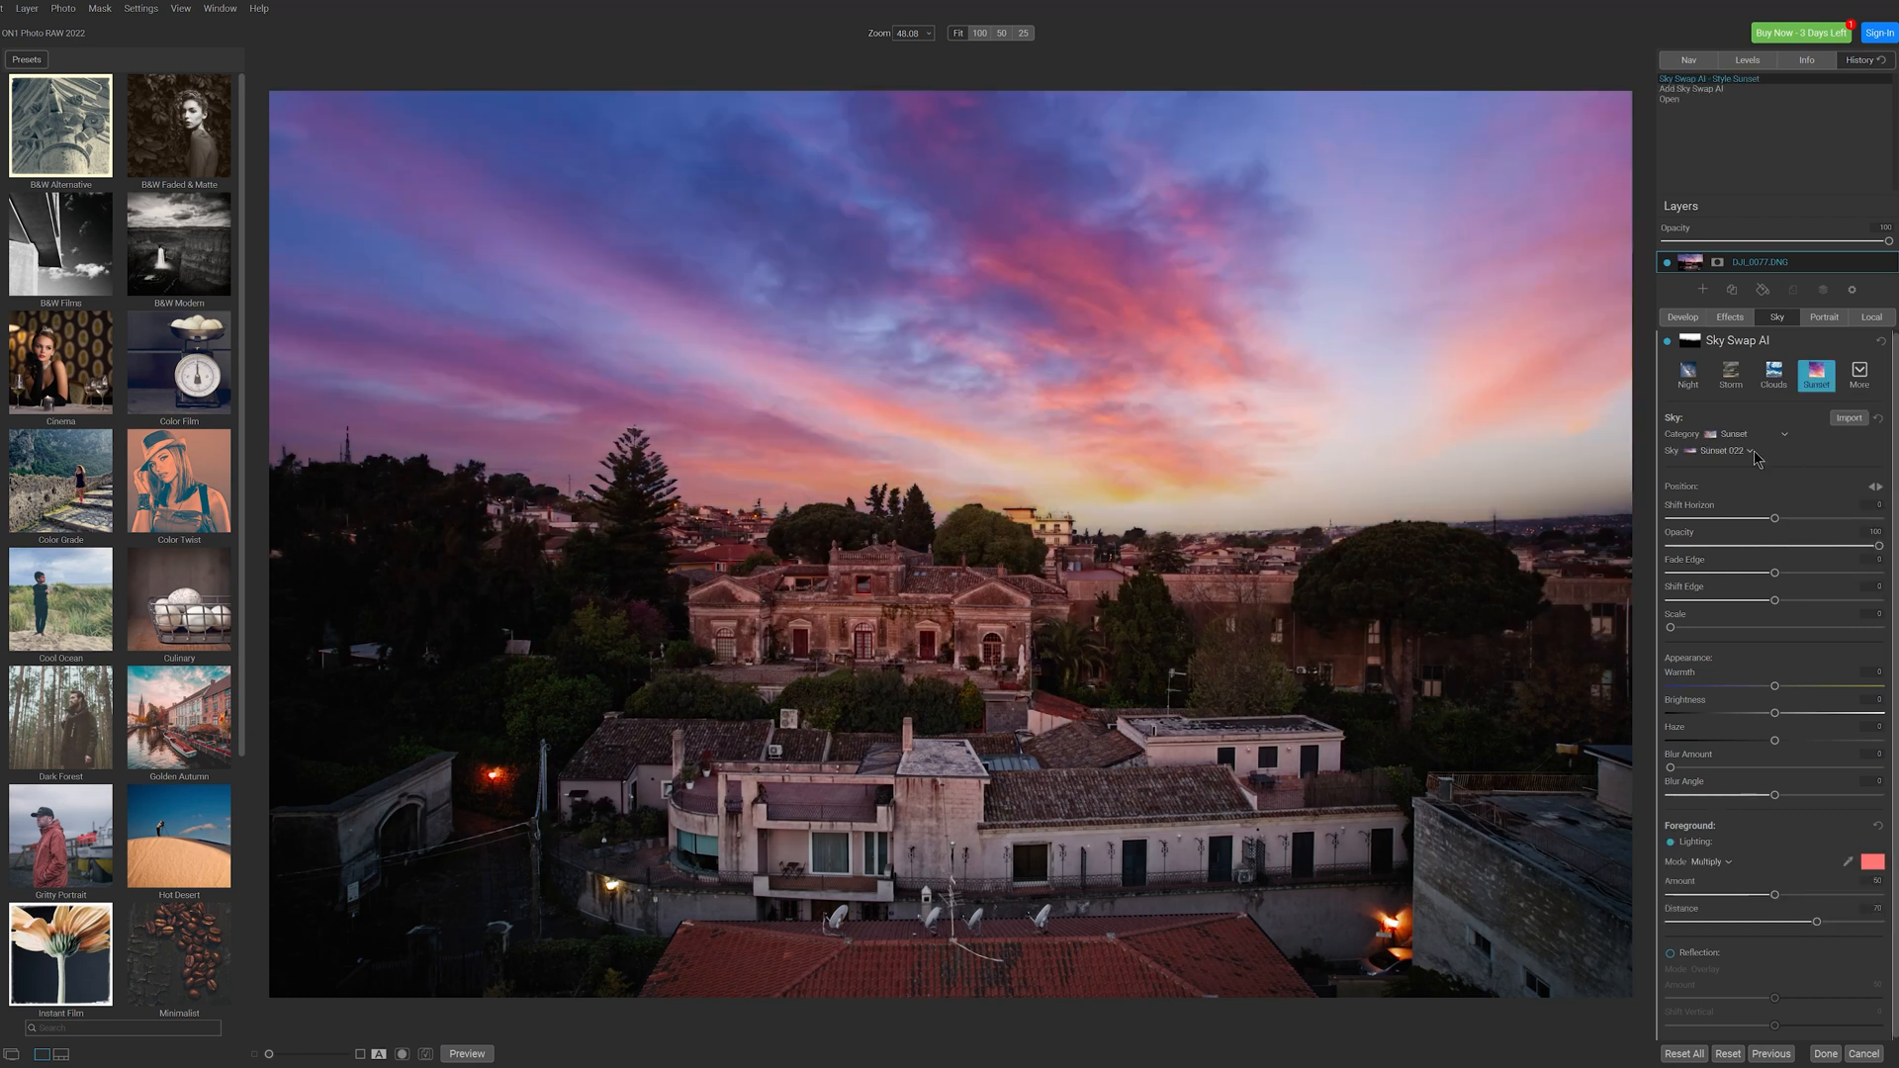
Pick the red Sunset 018 sky from the sunset sky list.
{"action": "left_click", "coordinate": [1750, 451]}
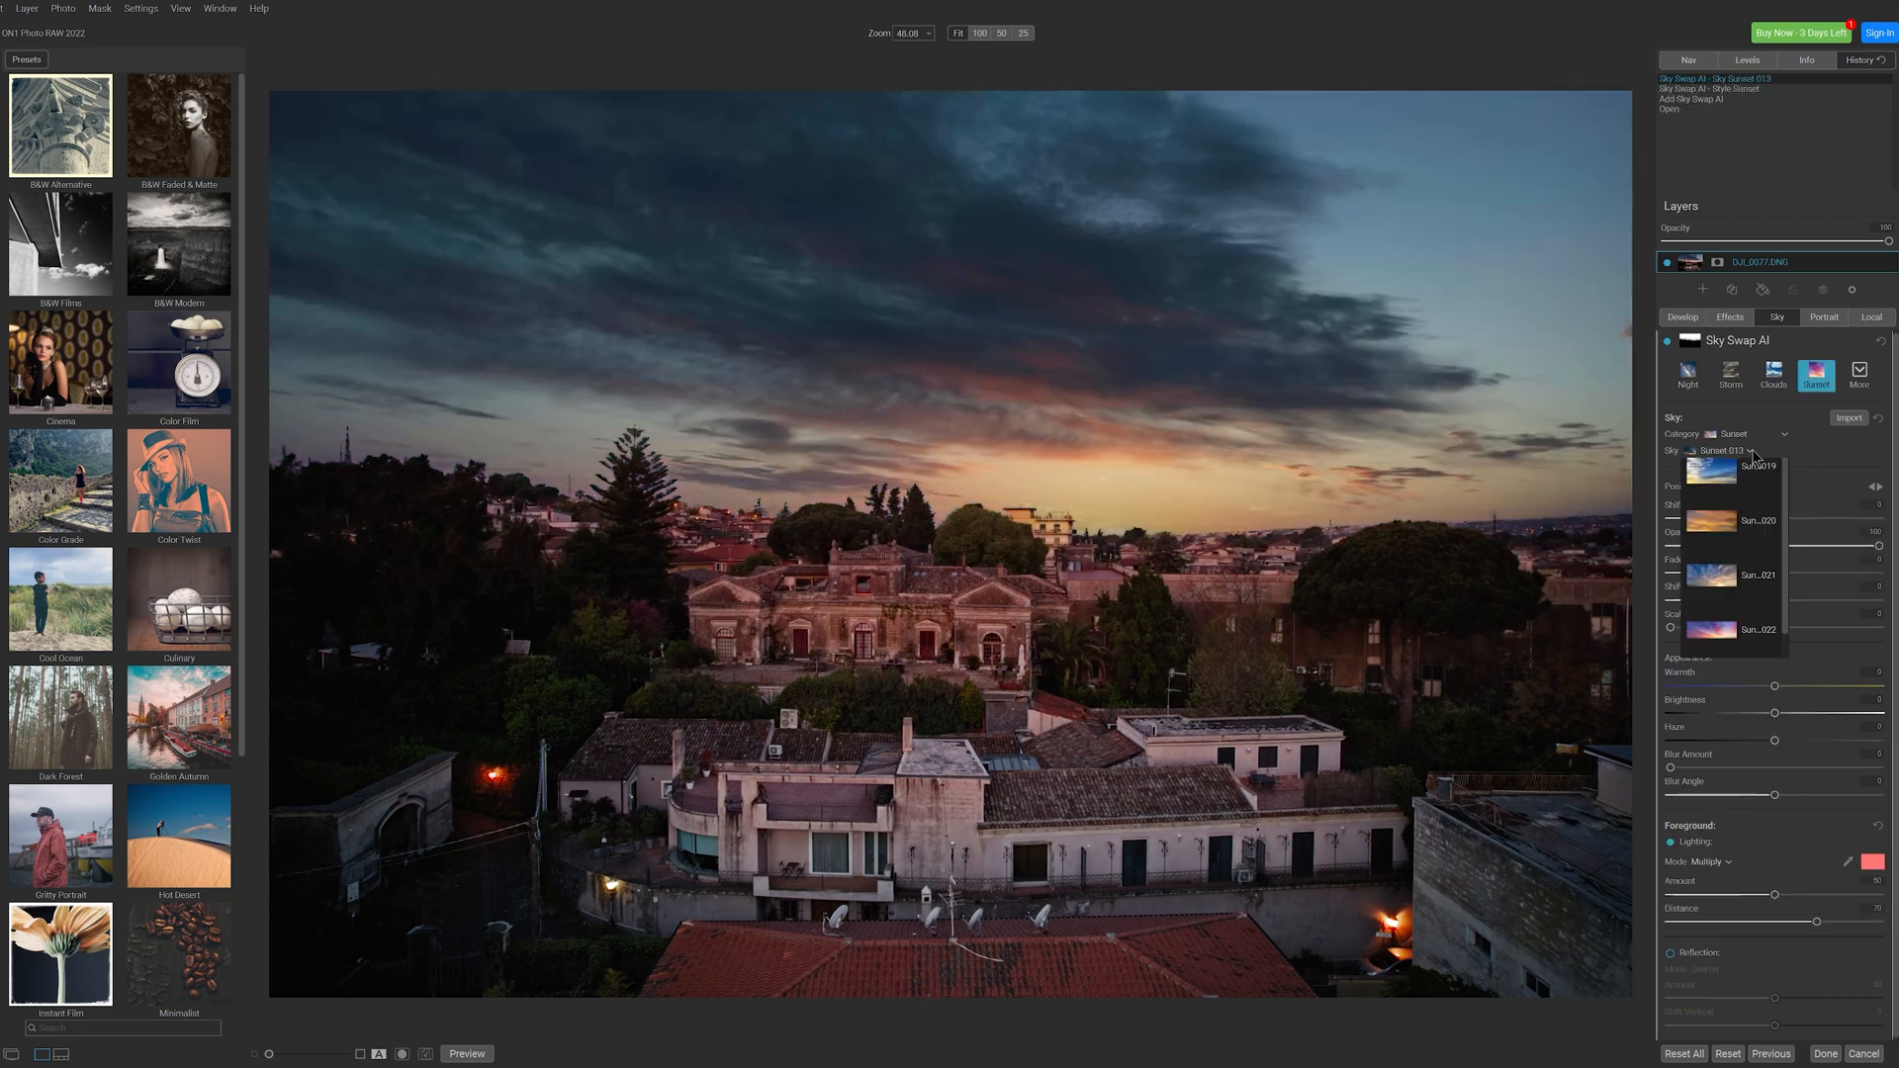
{"action": "left_click", "coordinate": [1757, 630]}
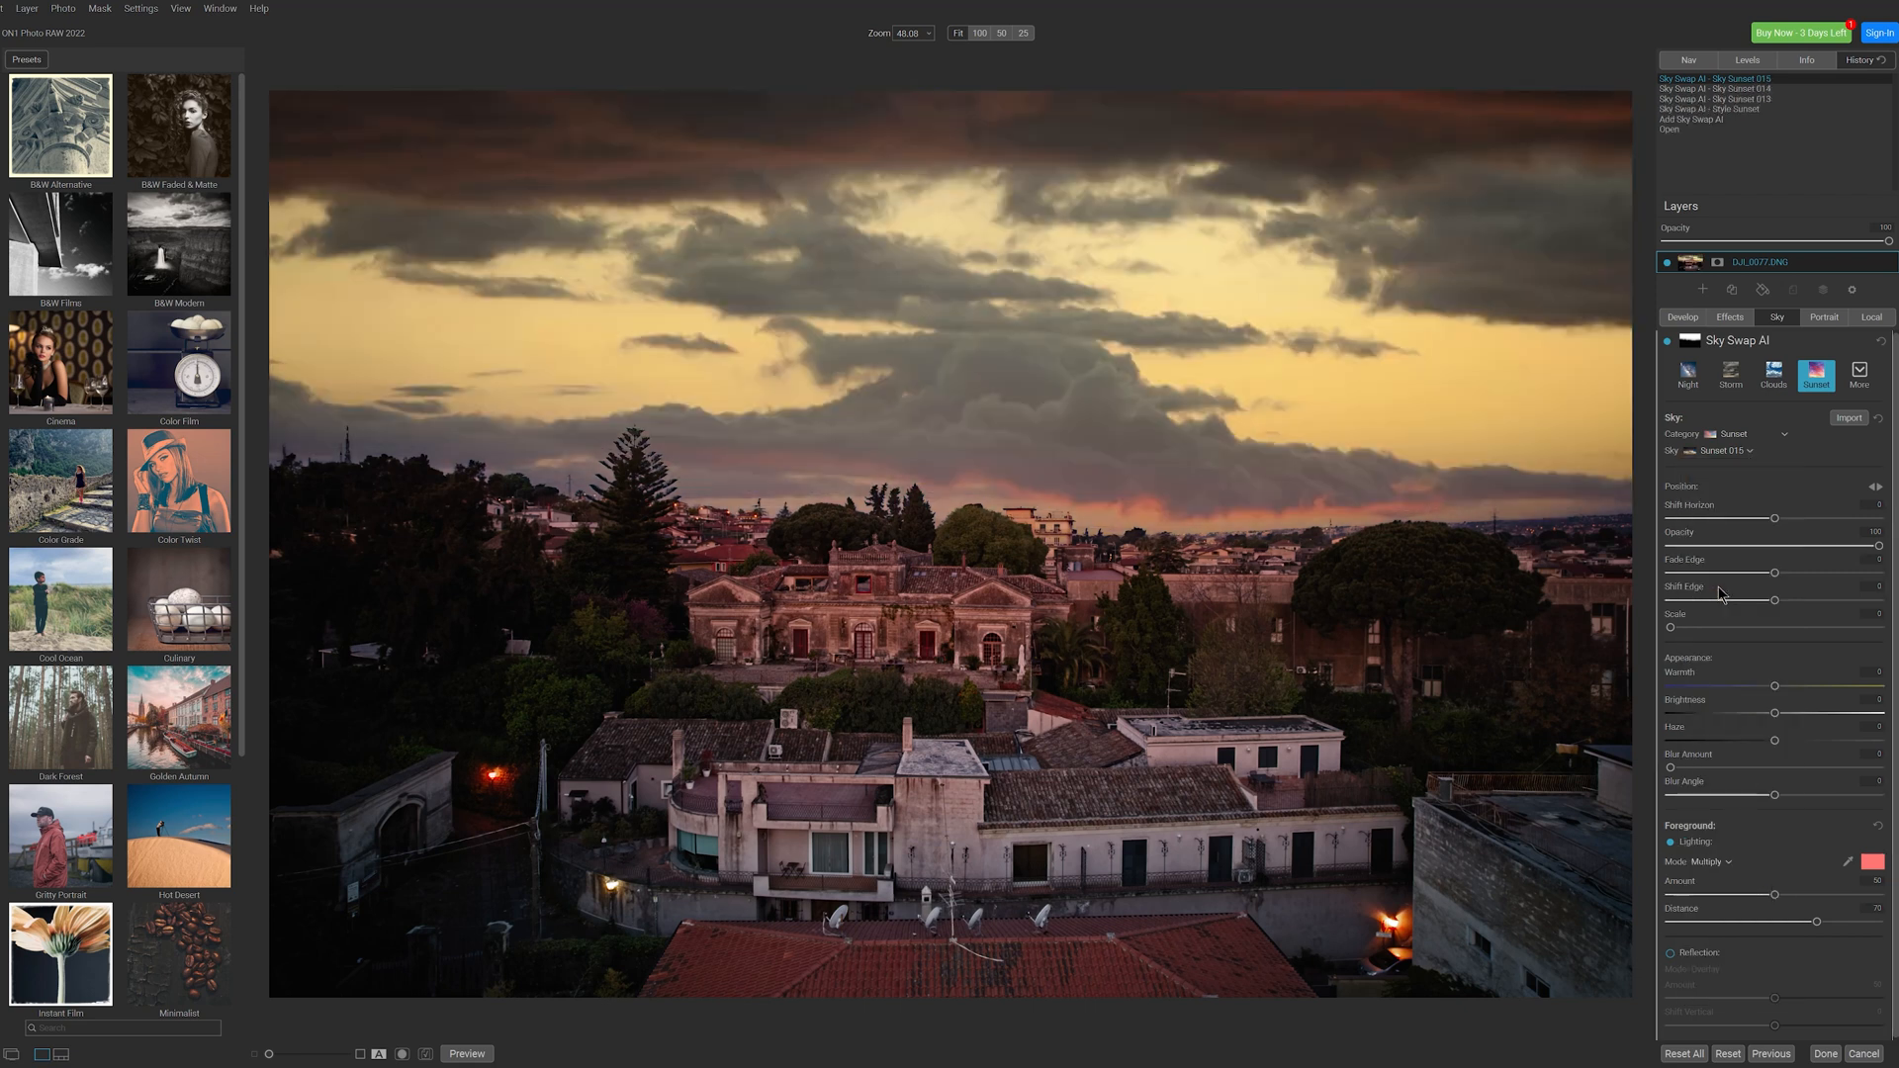
{"action": "left_click", "coordinate": [1730, 648]}
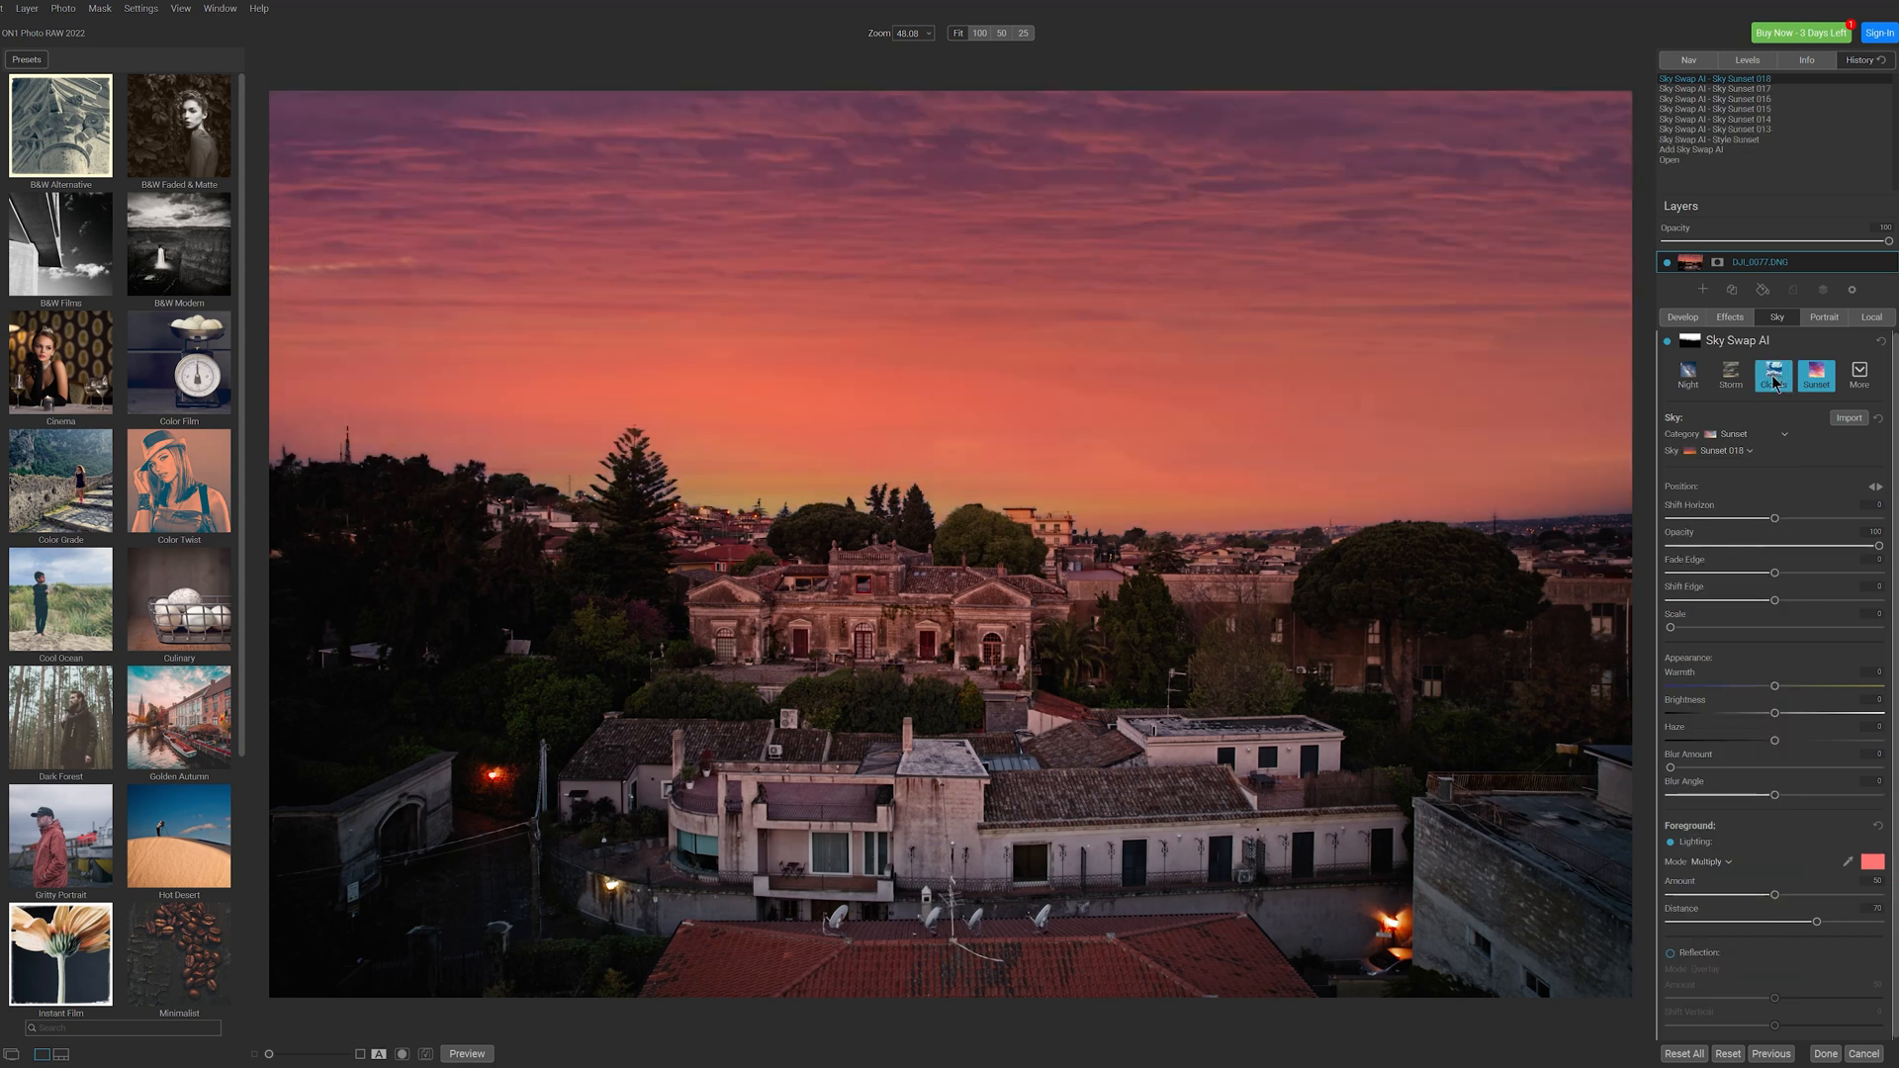
Switch to a cloudy sky and adjust its position, opacity and edge blending.
{"action": "left_click", "coordinate": [1773, 372]}
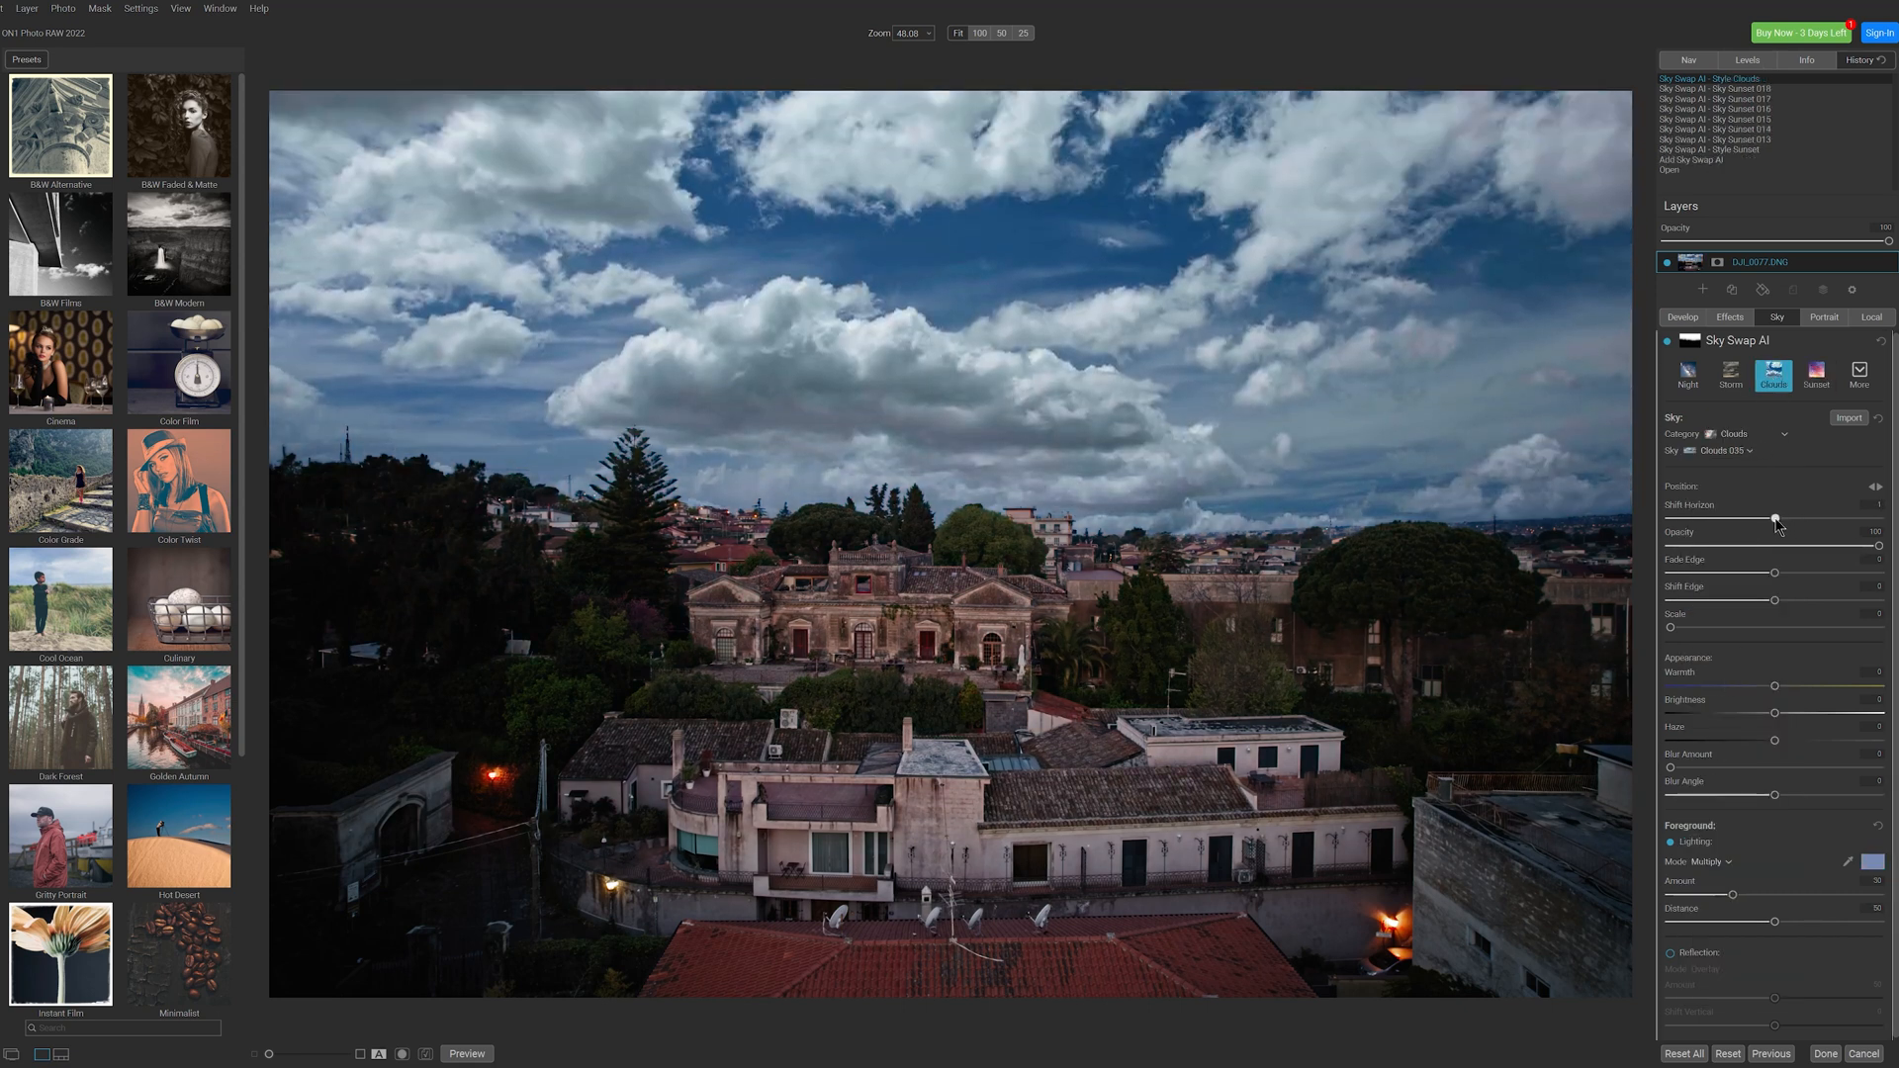
{"action": "left_click_drag", "start_coordinate": [1775, 517], "coordinate": [1766, 517]}
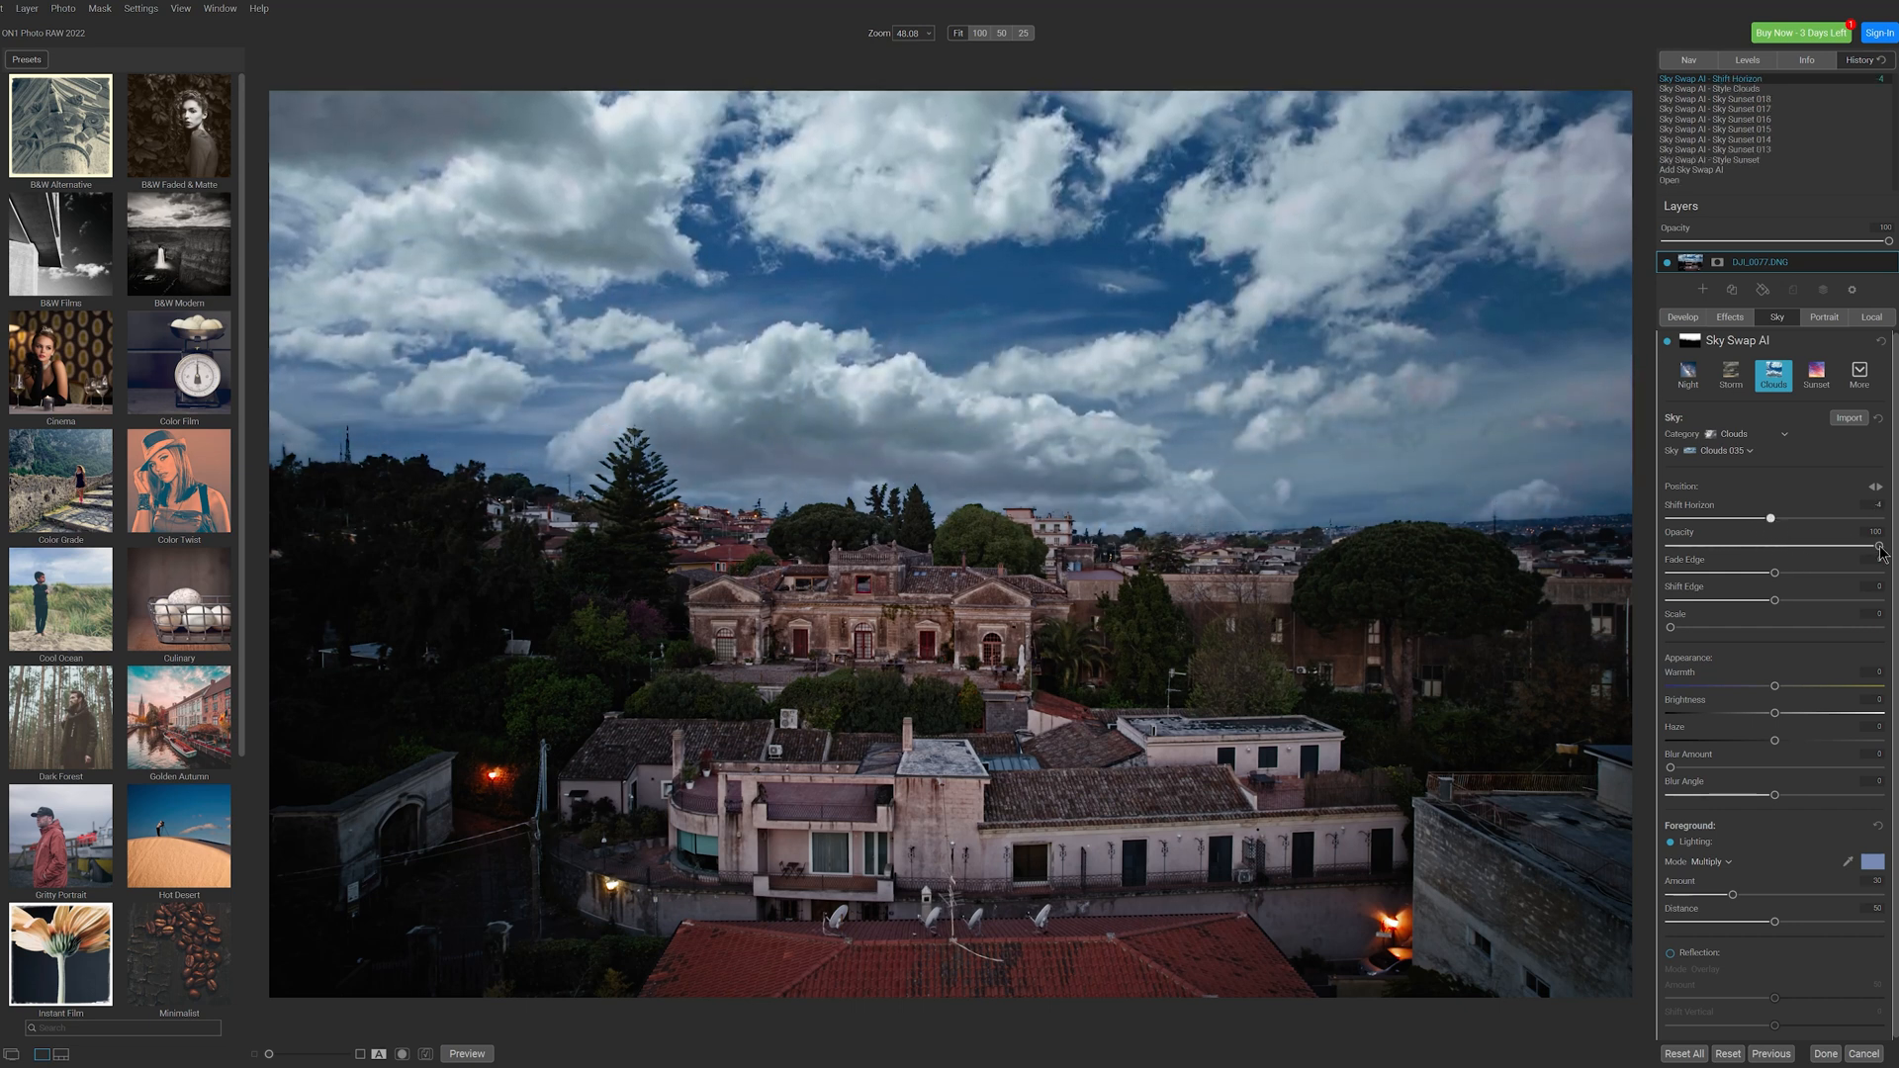
{"action": "left_click_drag", "start_coordinate": [1887, 546], "coordinate": [1780, 546]}
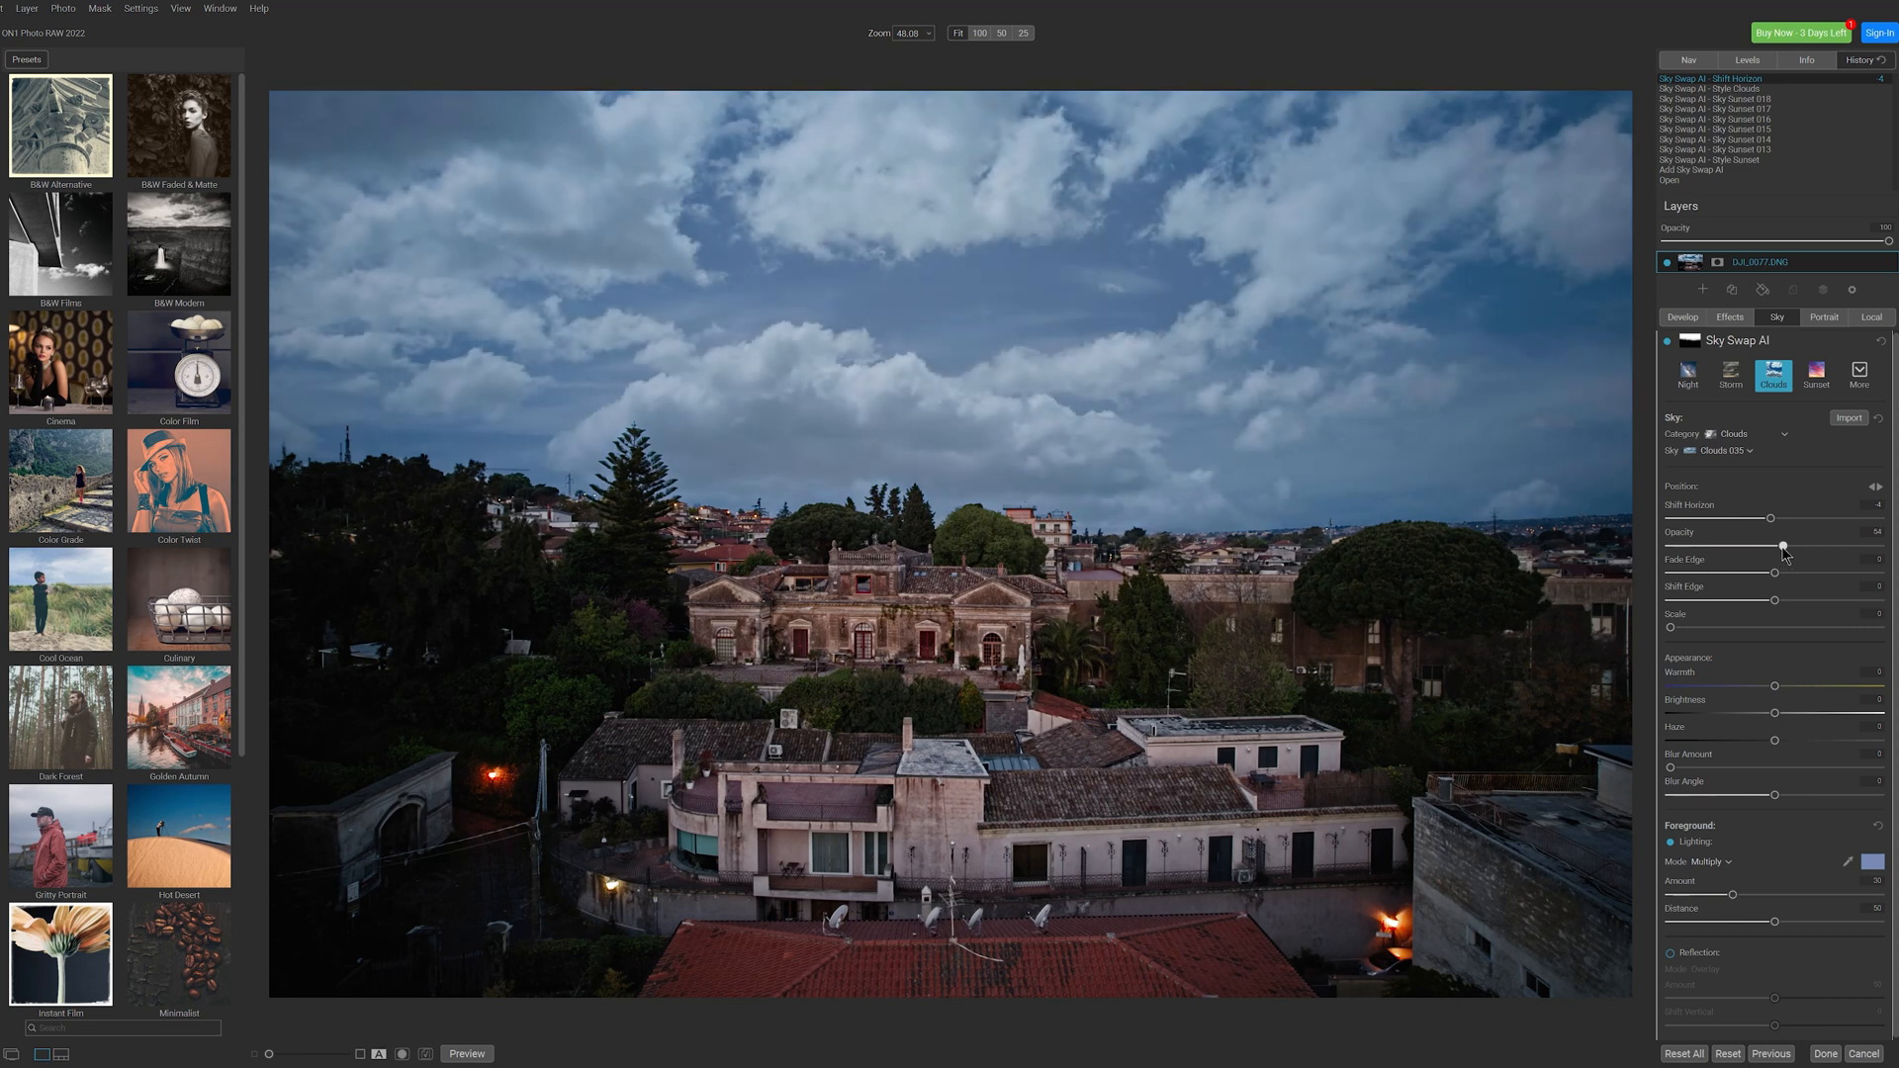
{"action": "left_click_drag", "start_coordinate": [1775, 573], "coordinate": [1877, 572]}
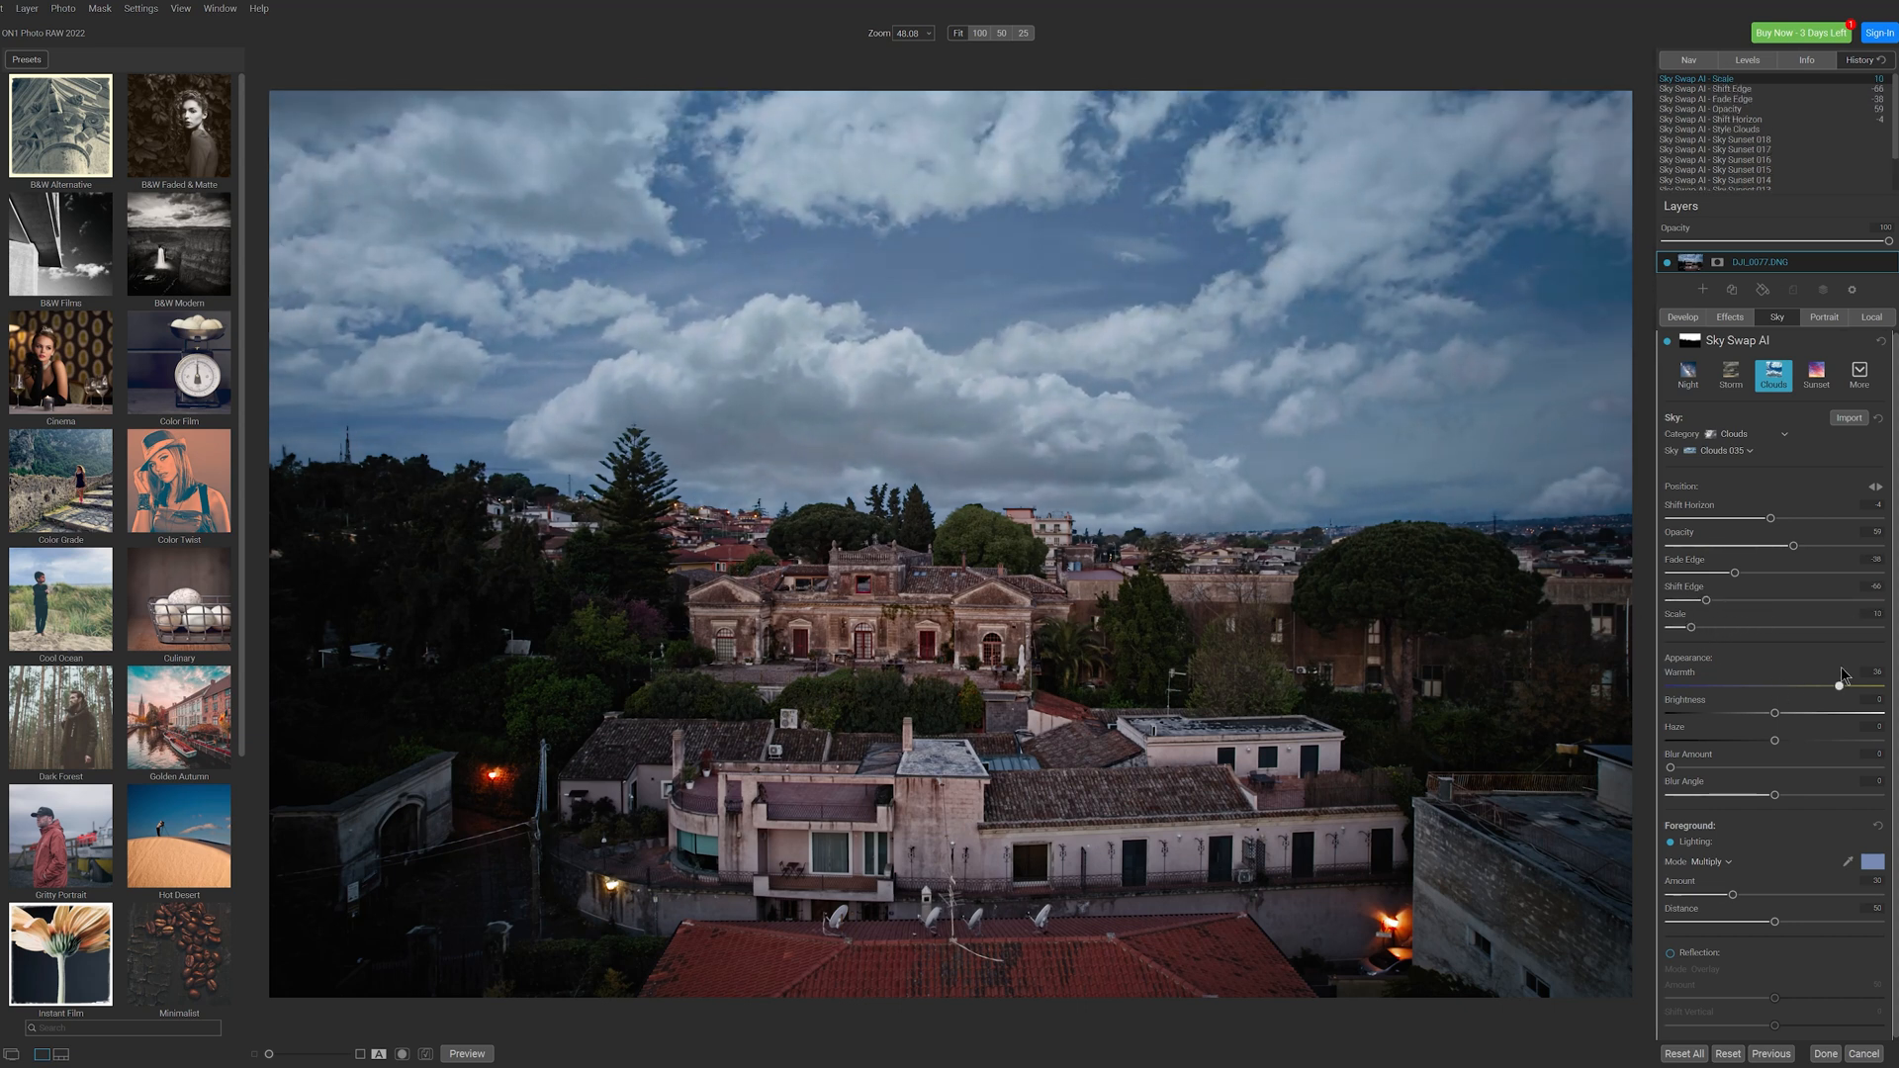
Adjust the replacement sky's warmth, brightness and blur.
{"action": "left_click_drag", "start_coordinate": [1839, 686], "coordinate": [1771, 685]}
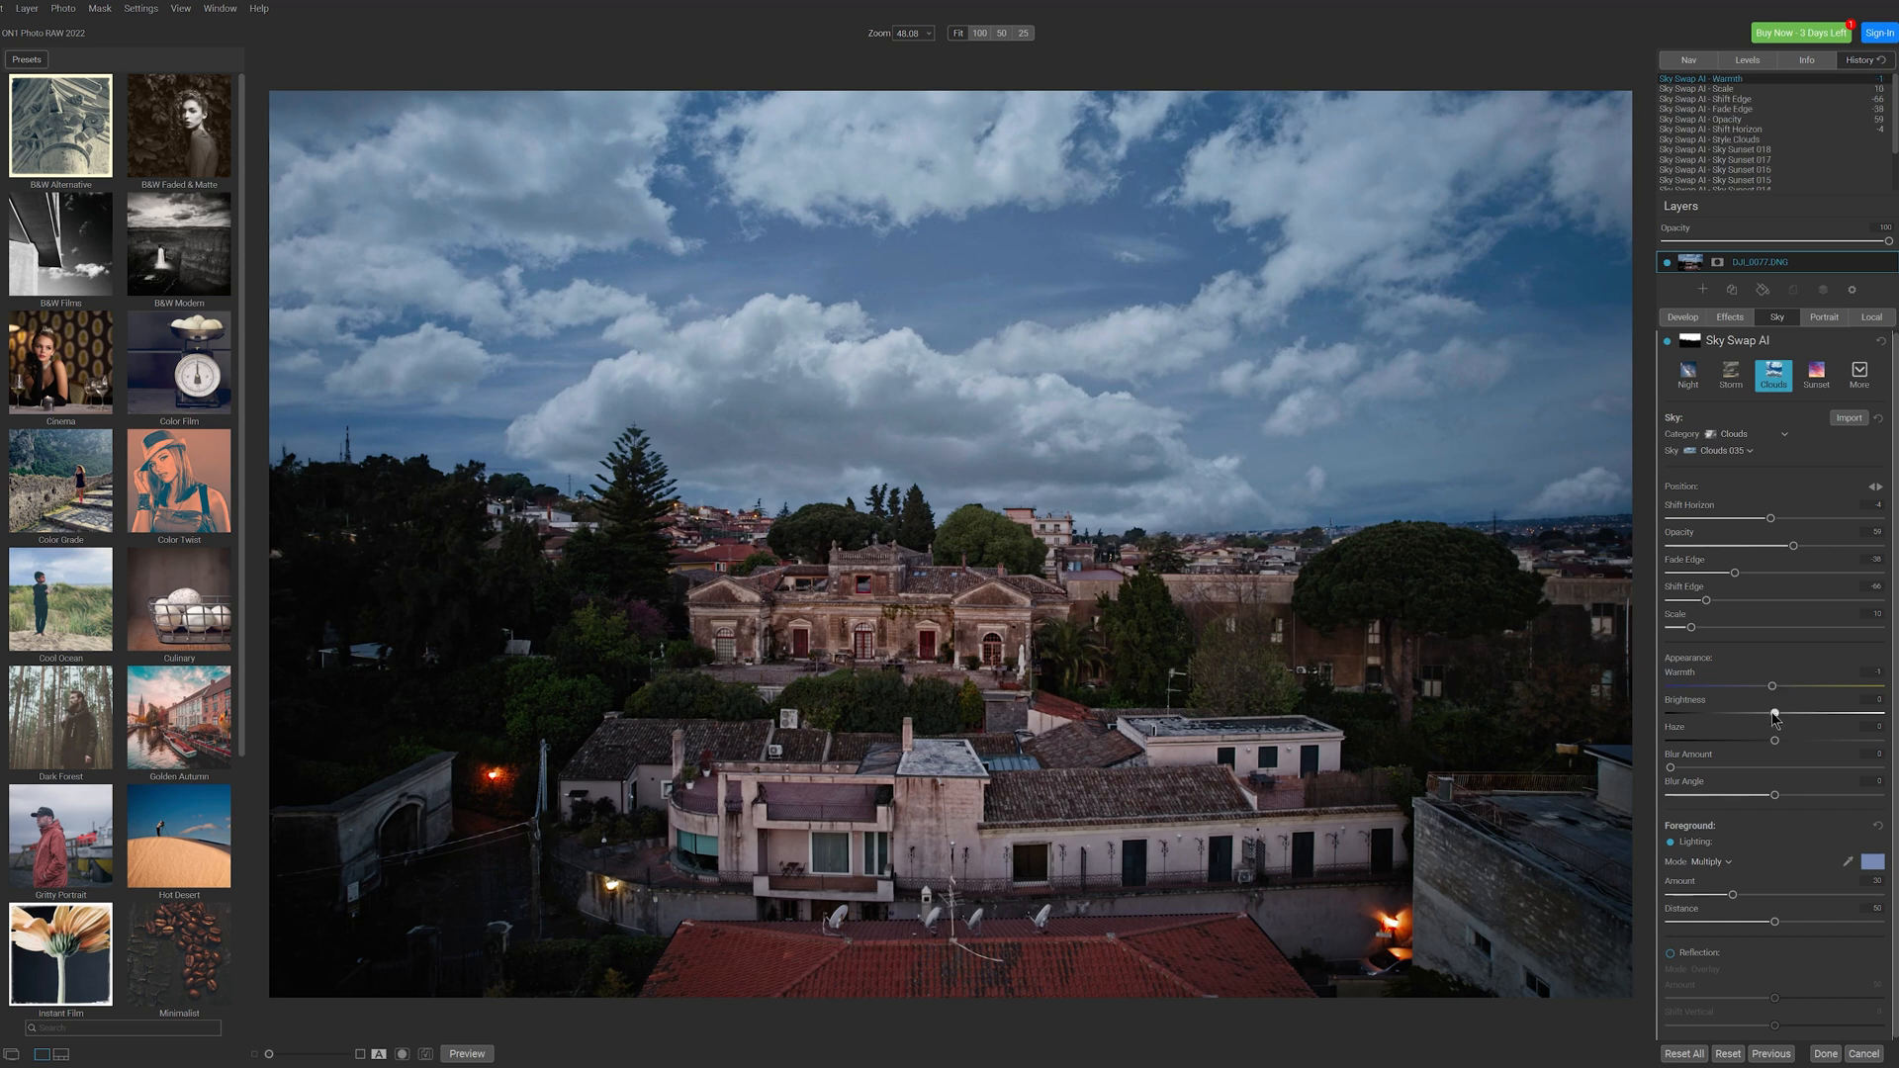
{"action": "left_click_drag", "start_coordinate": [1774, 714], "coordinate": [1758, 714]}
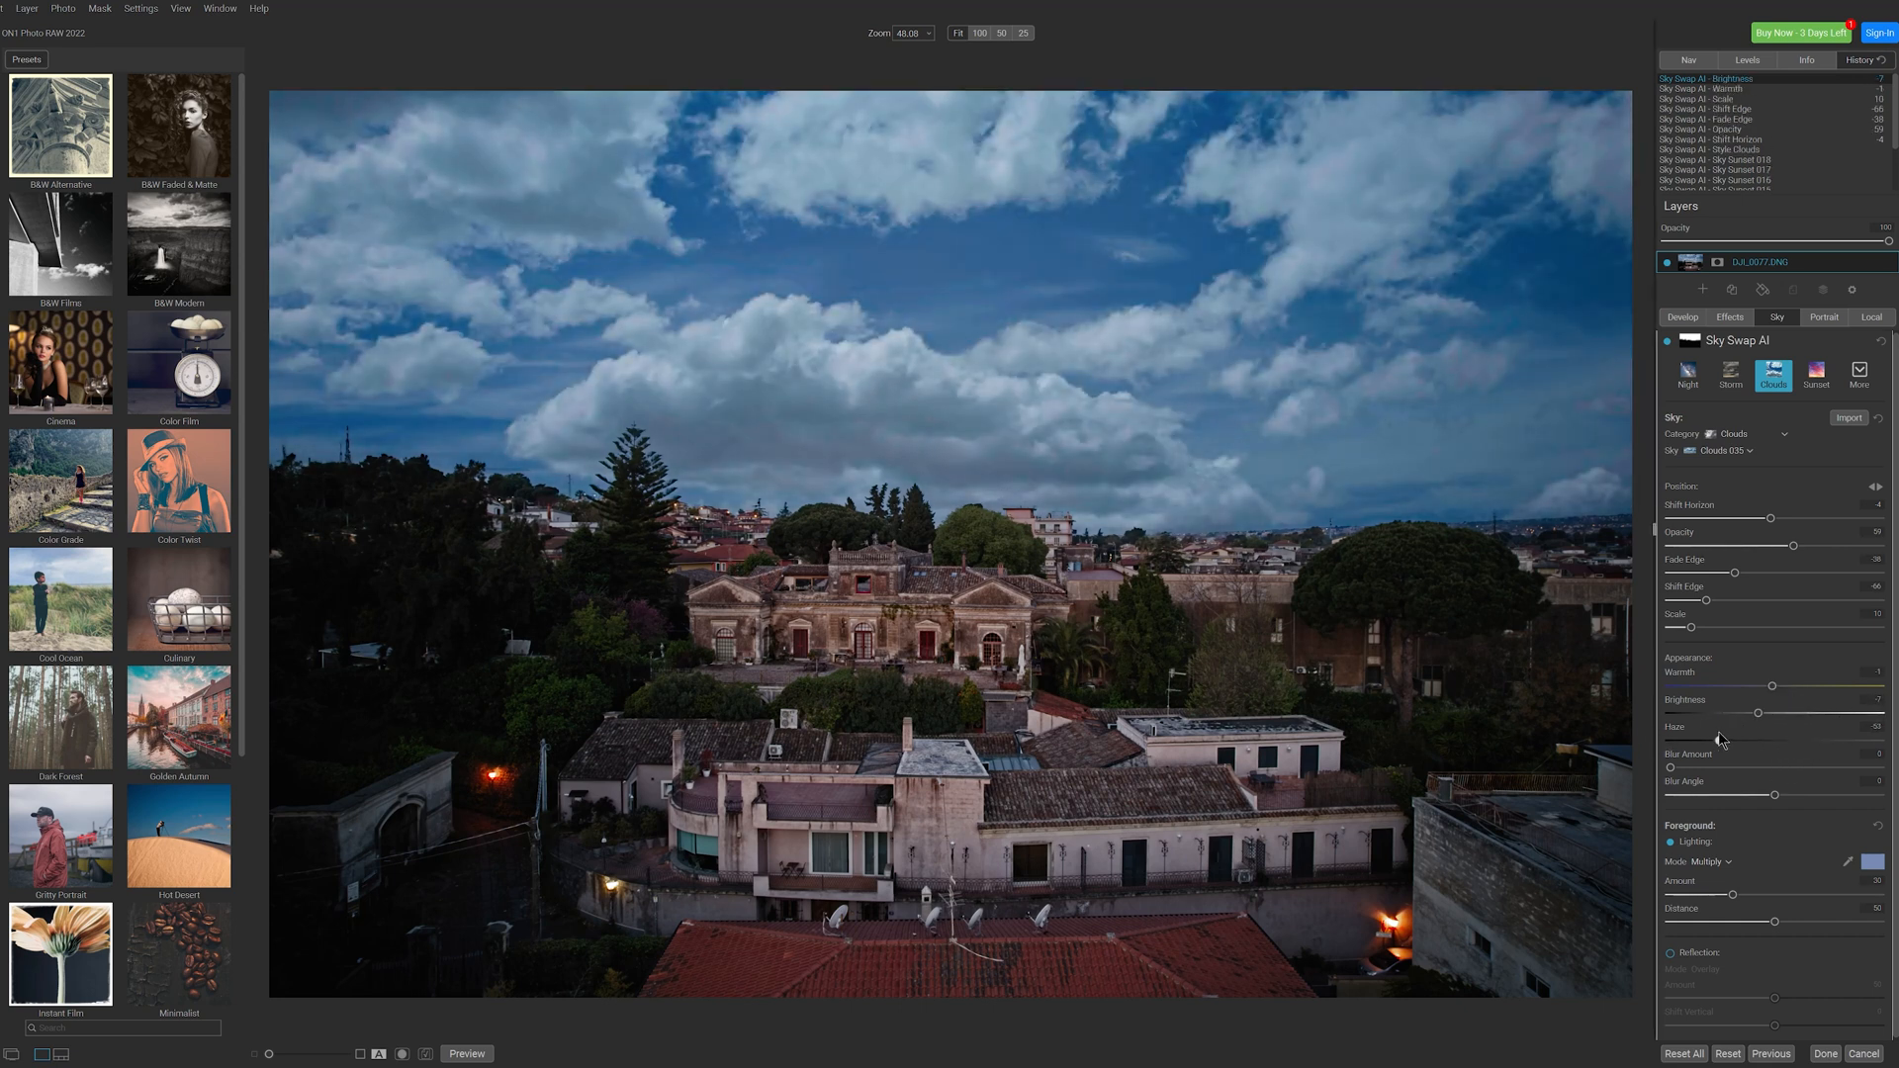
{"action": "left_click_drag", "start_coordinate": [1681, 767], "coordinate": [1774, 768]}
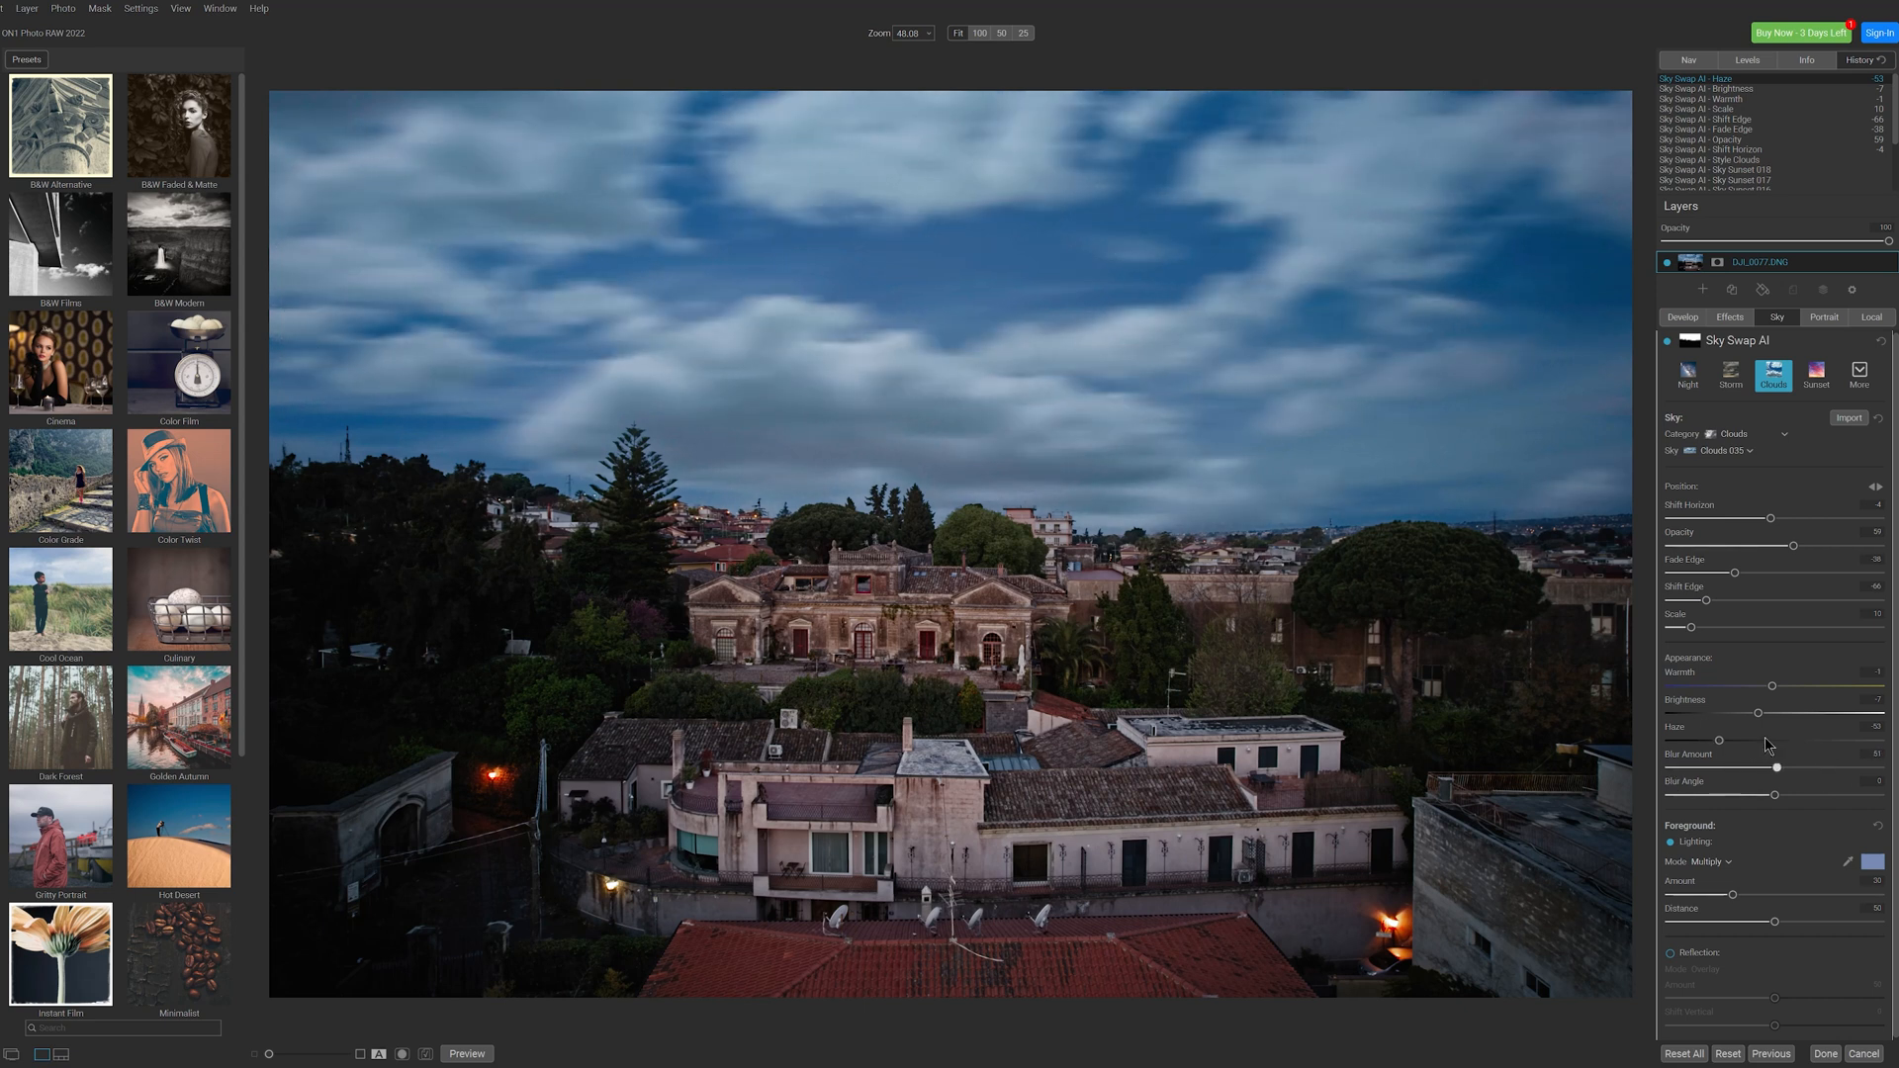
{"action": "left_click_drag", "start_coordinate": [1774, 767], "coordinate": [1681, 767]}
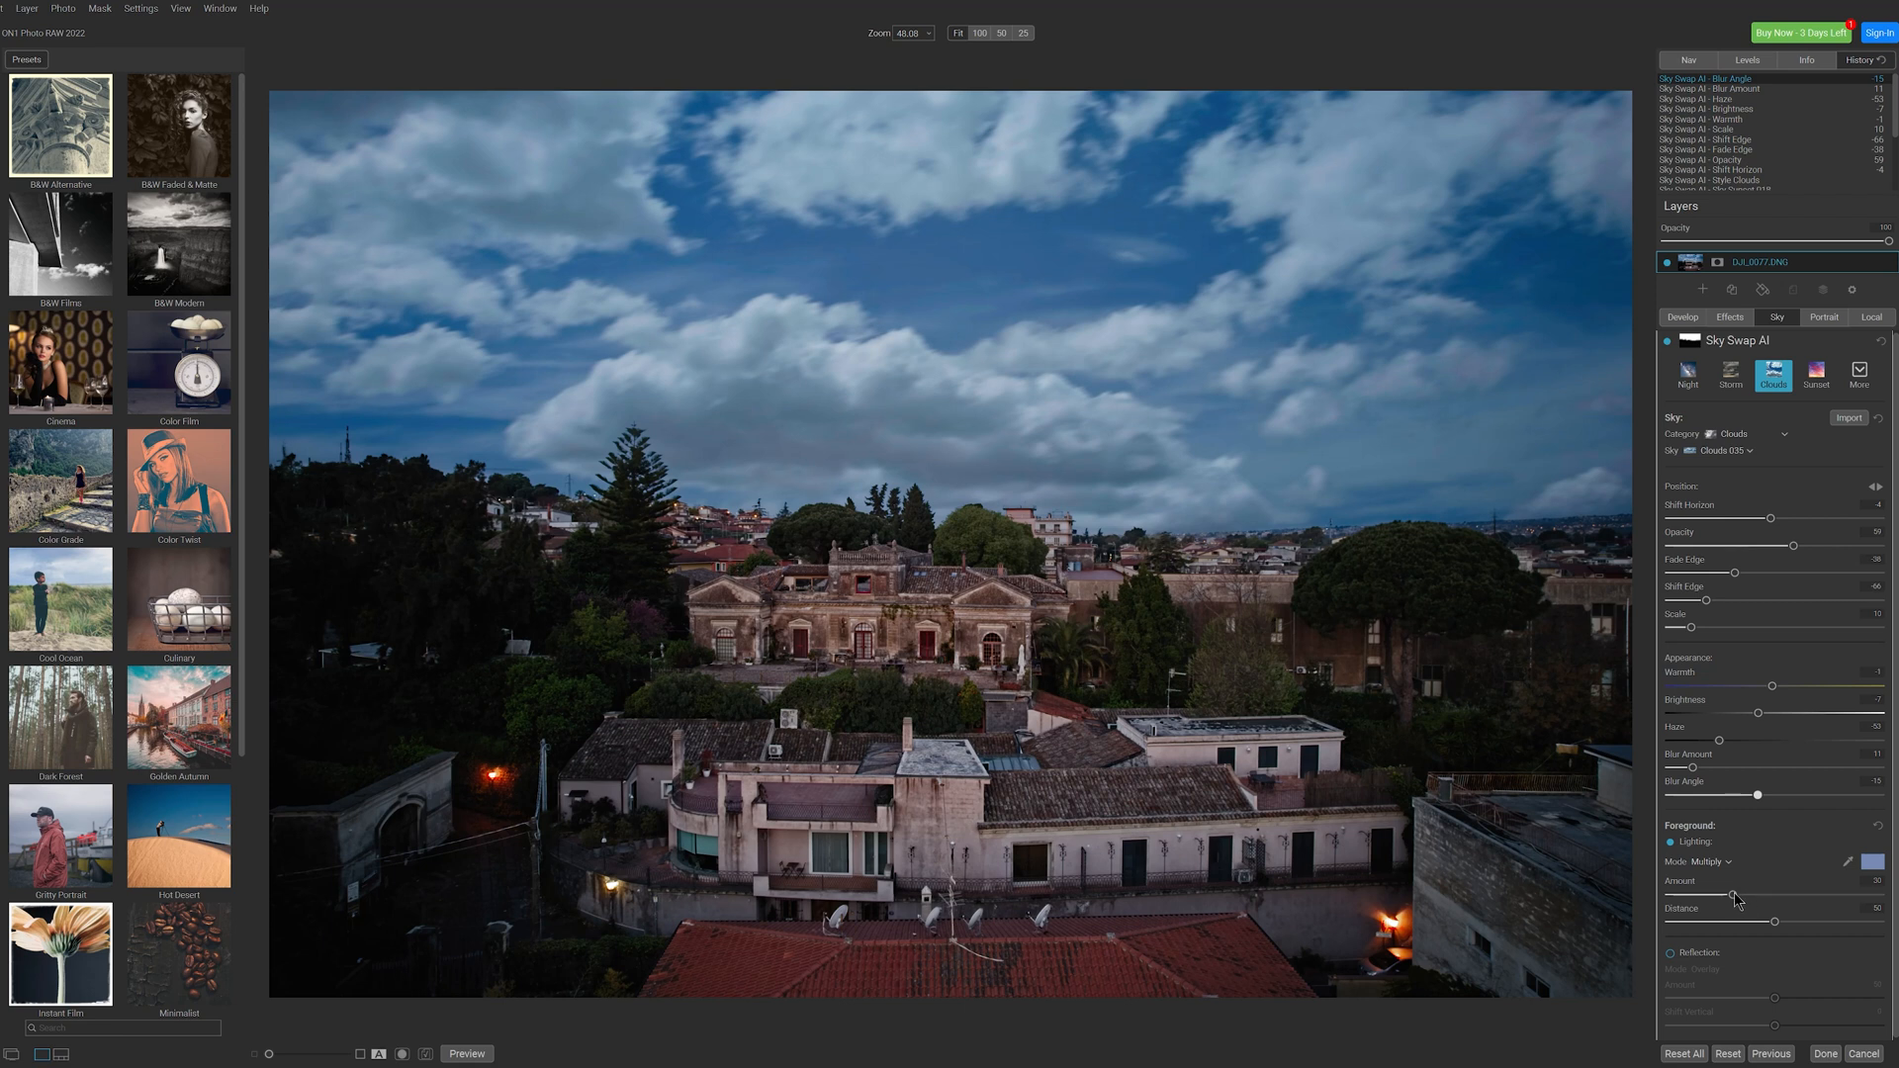
Strengthen the foreground lighting and set its blend mode to Screen.
{"action": "left_click_drag", "start_coordinate": [1721, 894], "coordinate": [1745, 894]}
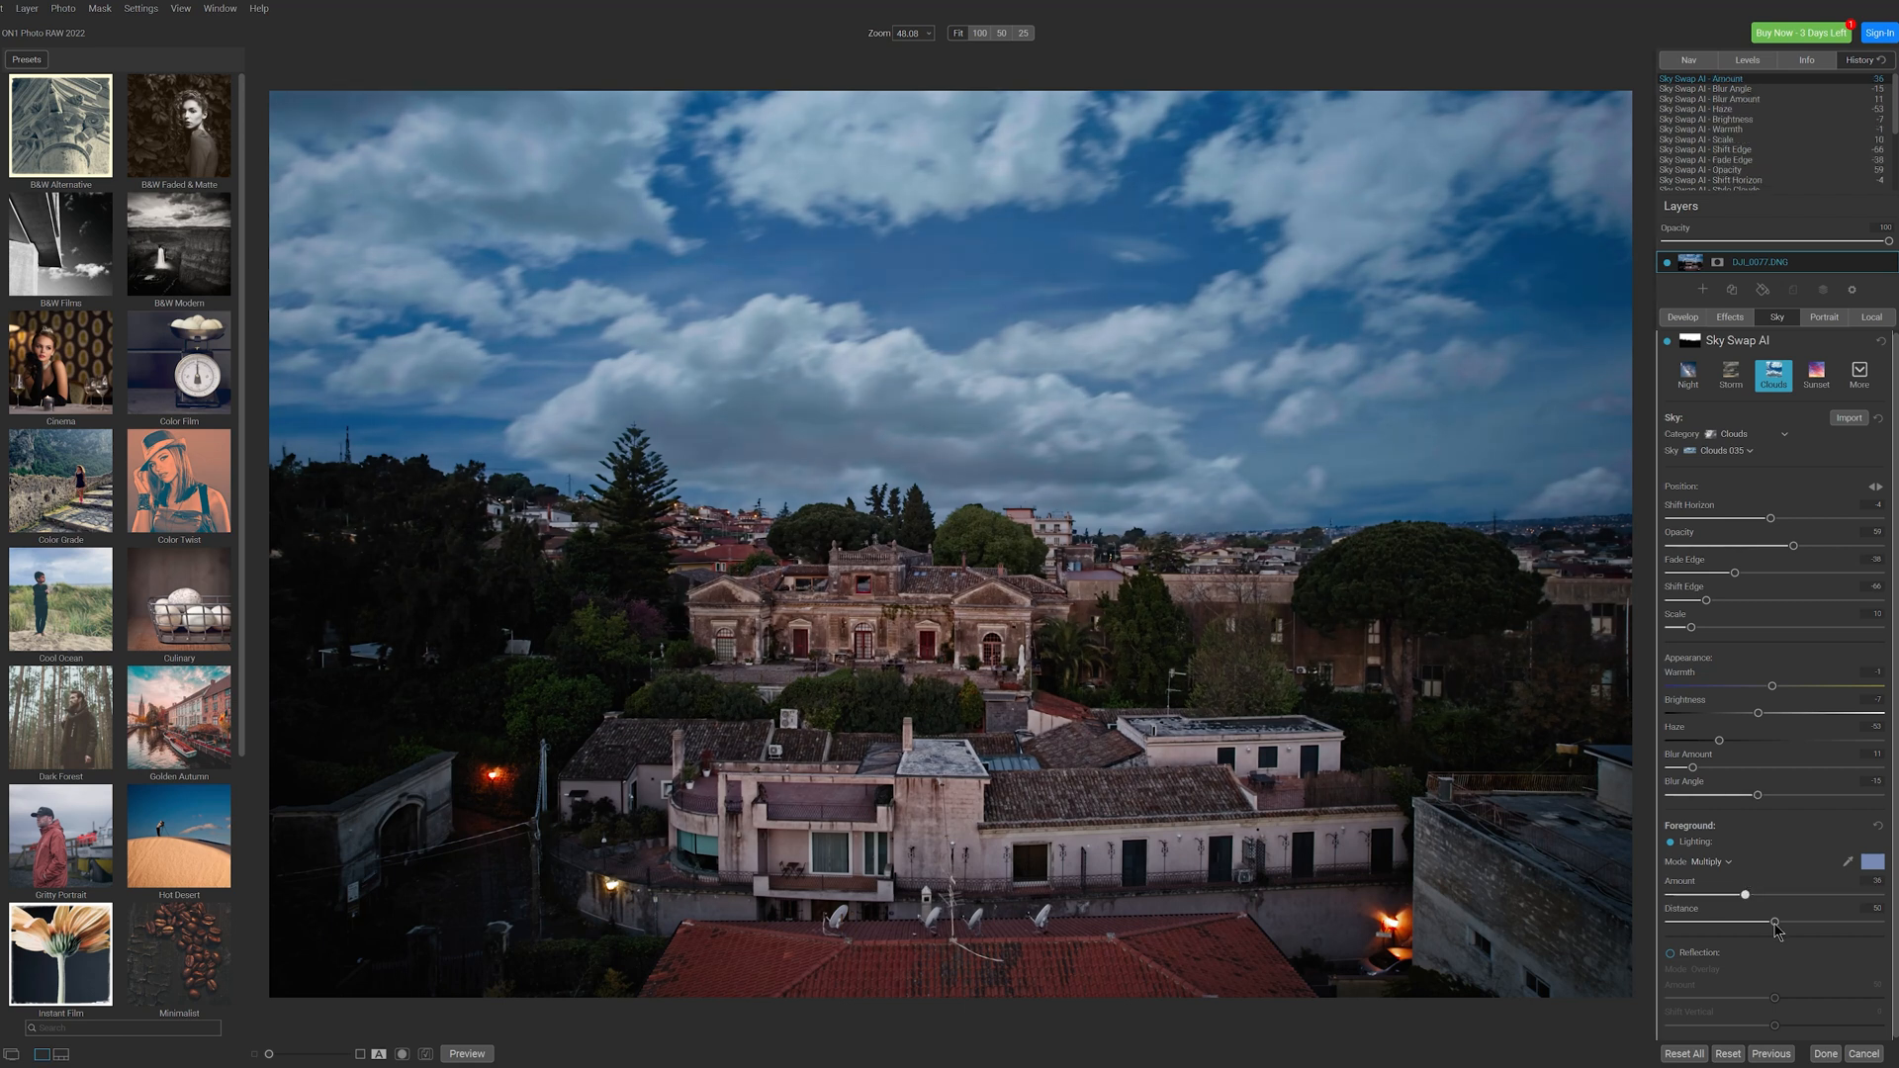
{"action": "left_click", "coordinate": [1708, 861]}
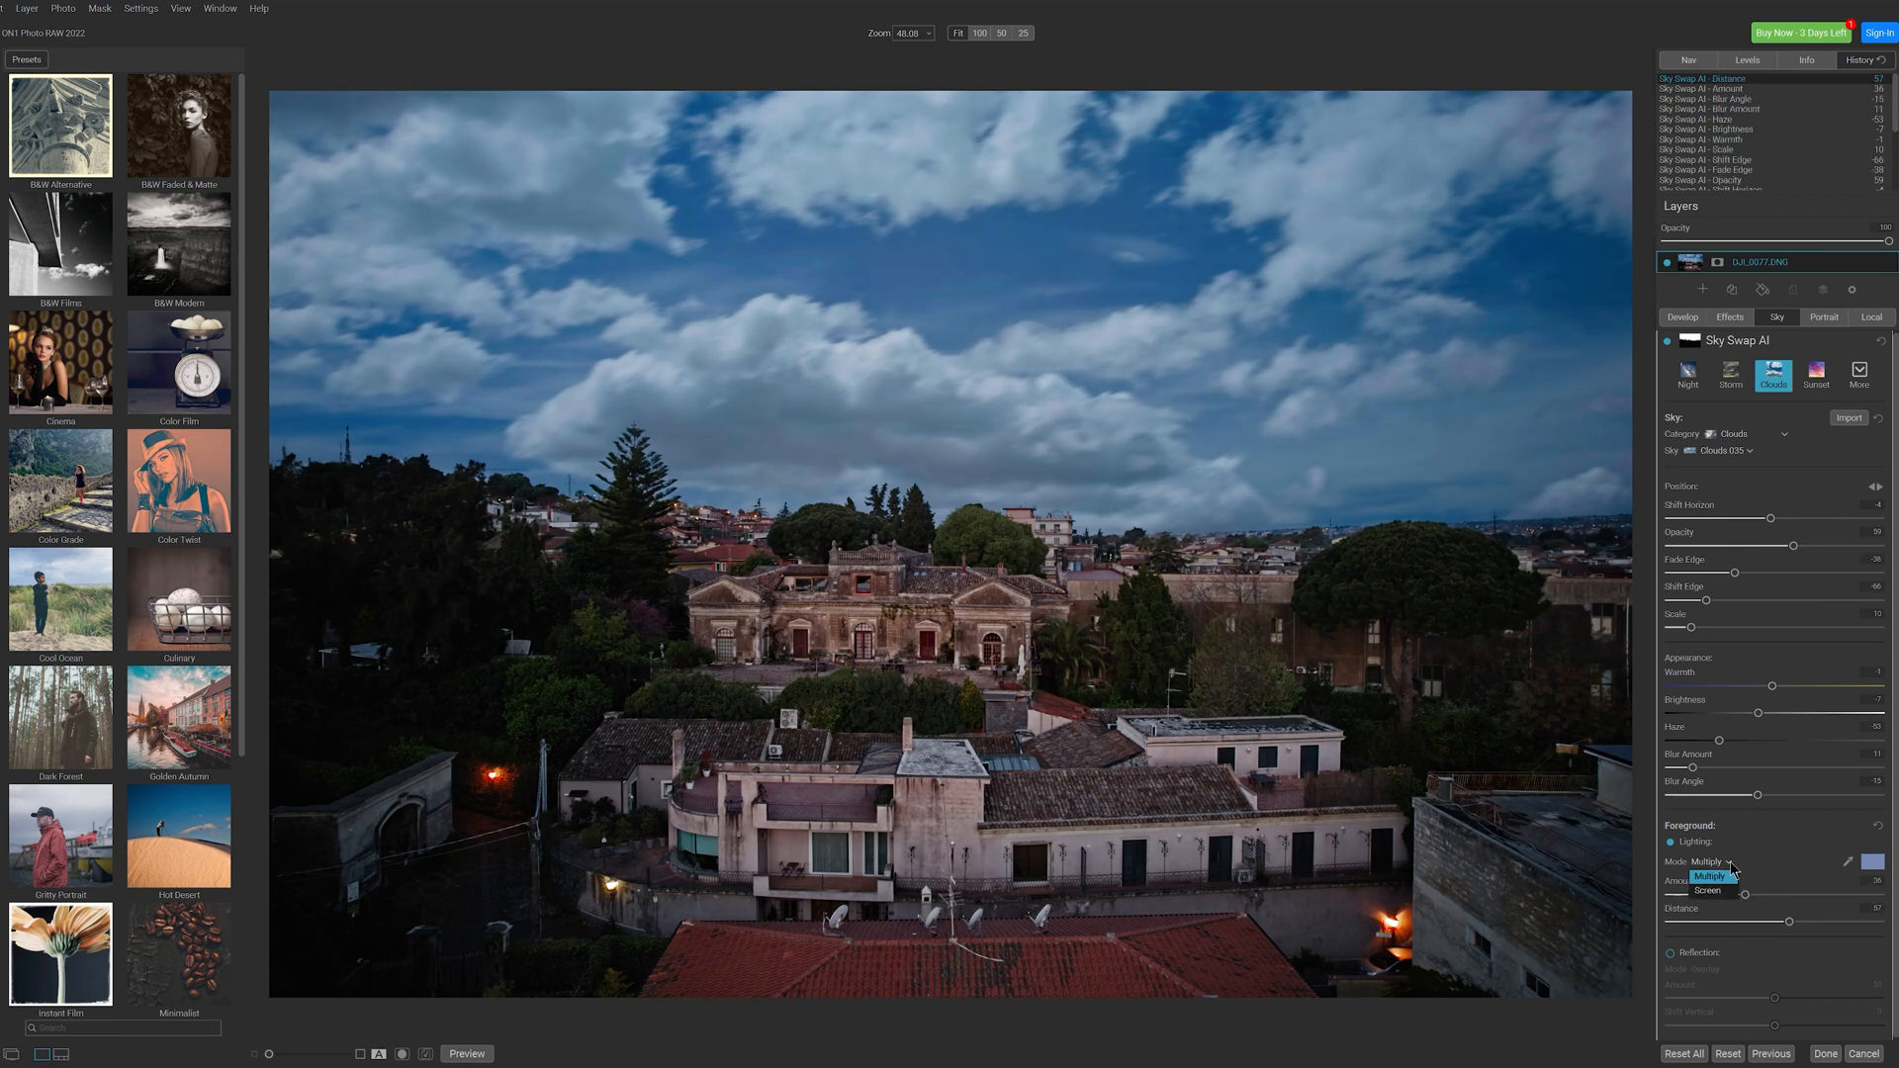
{"action": "left_click", "coordinate": [1709, 890]}
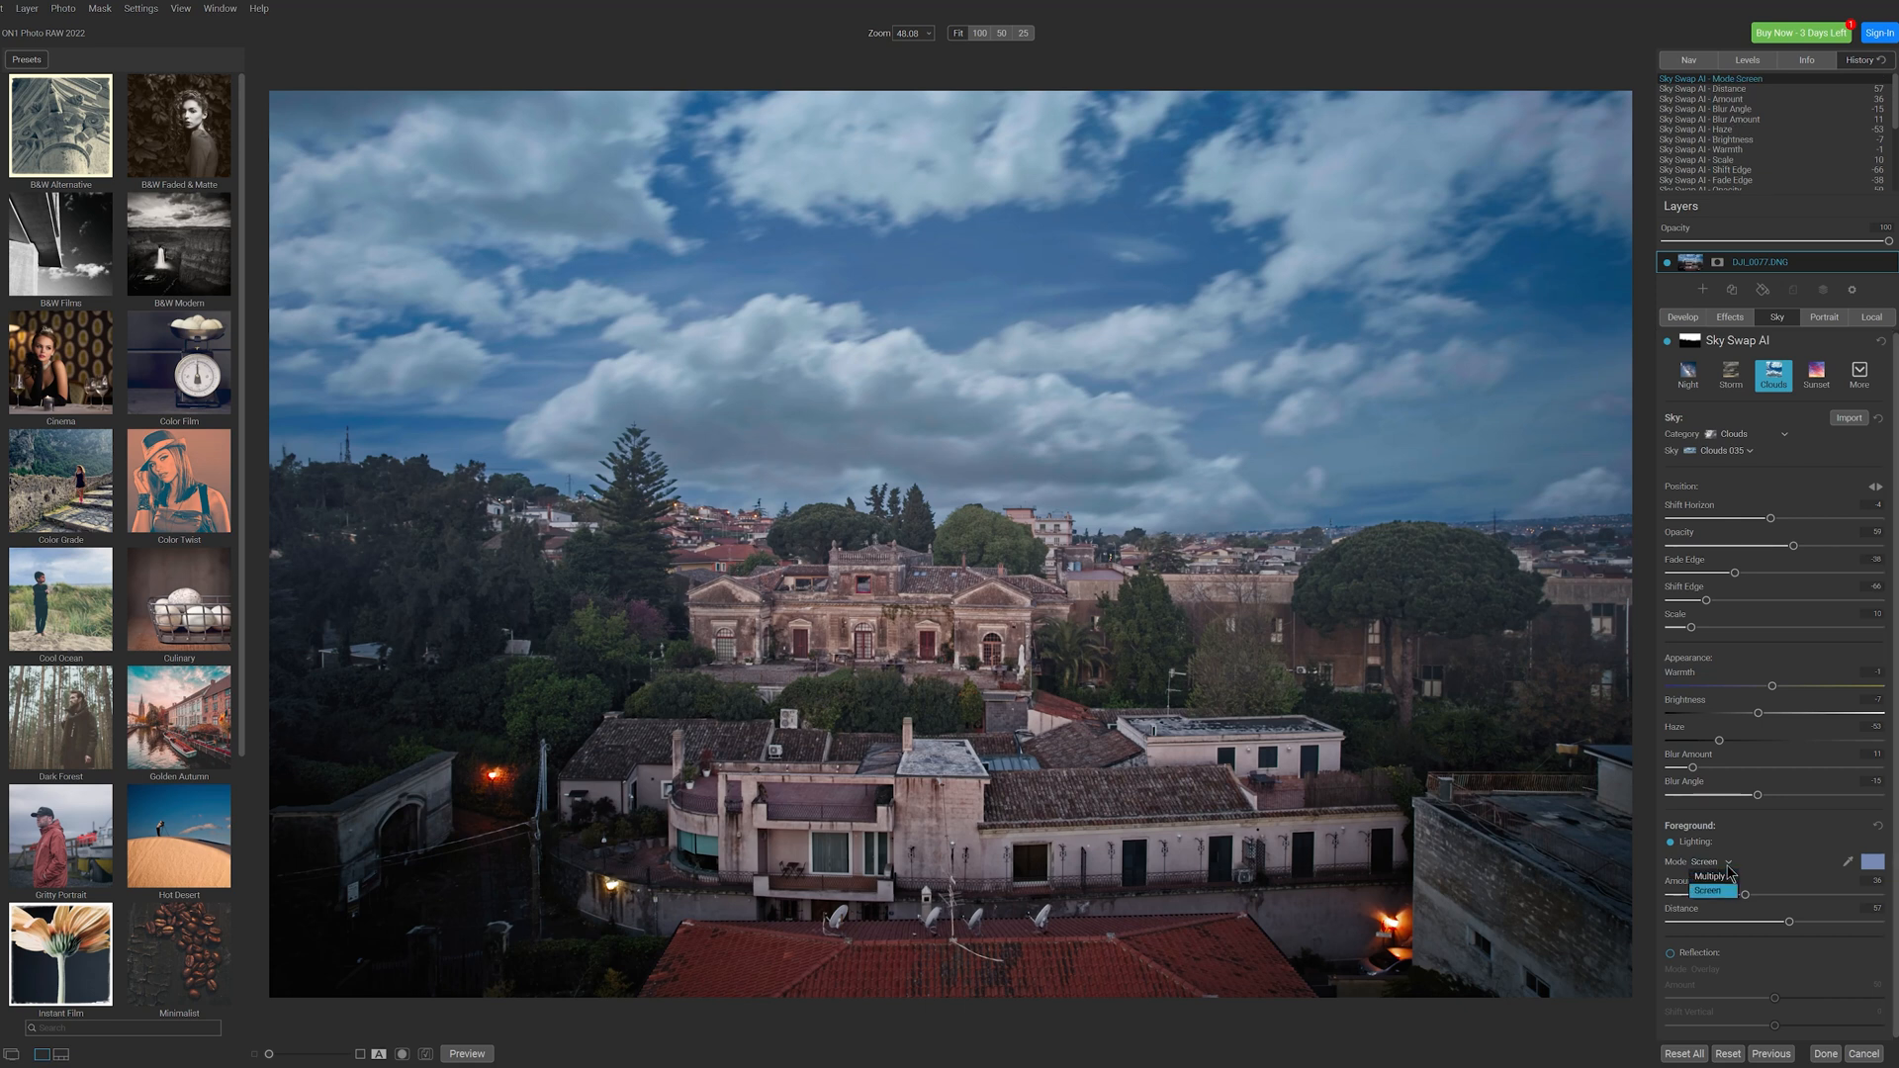
{"action": "left_click", "coordinate": [1709, 875]}
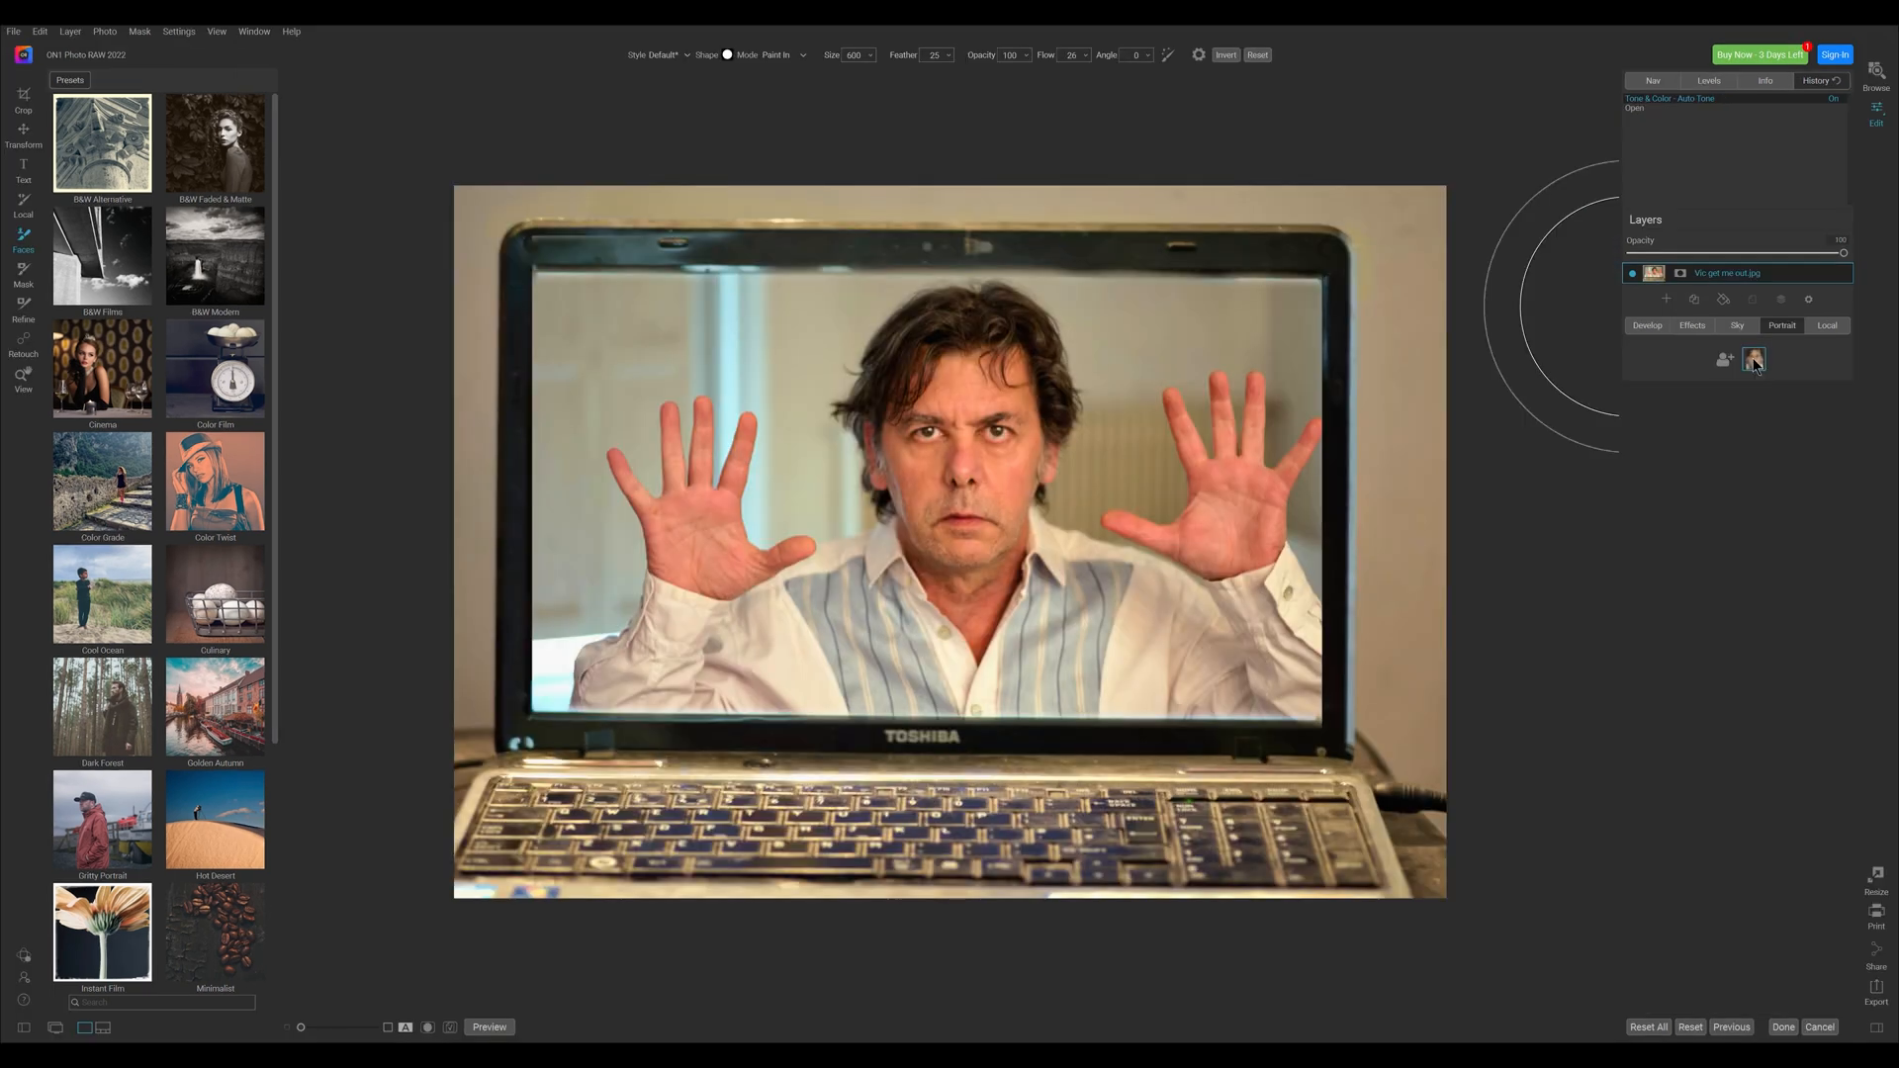
Add Portrait AI with increased skin smoothing and moderate face brightness.
{"action": "left_click", "coordinate": [1725, 360]}
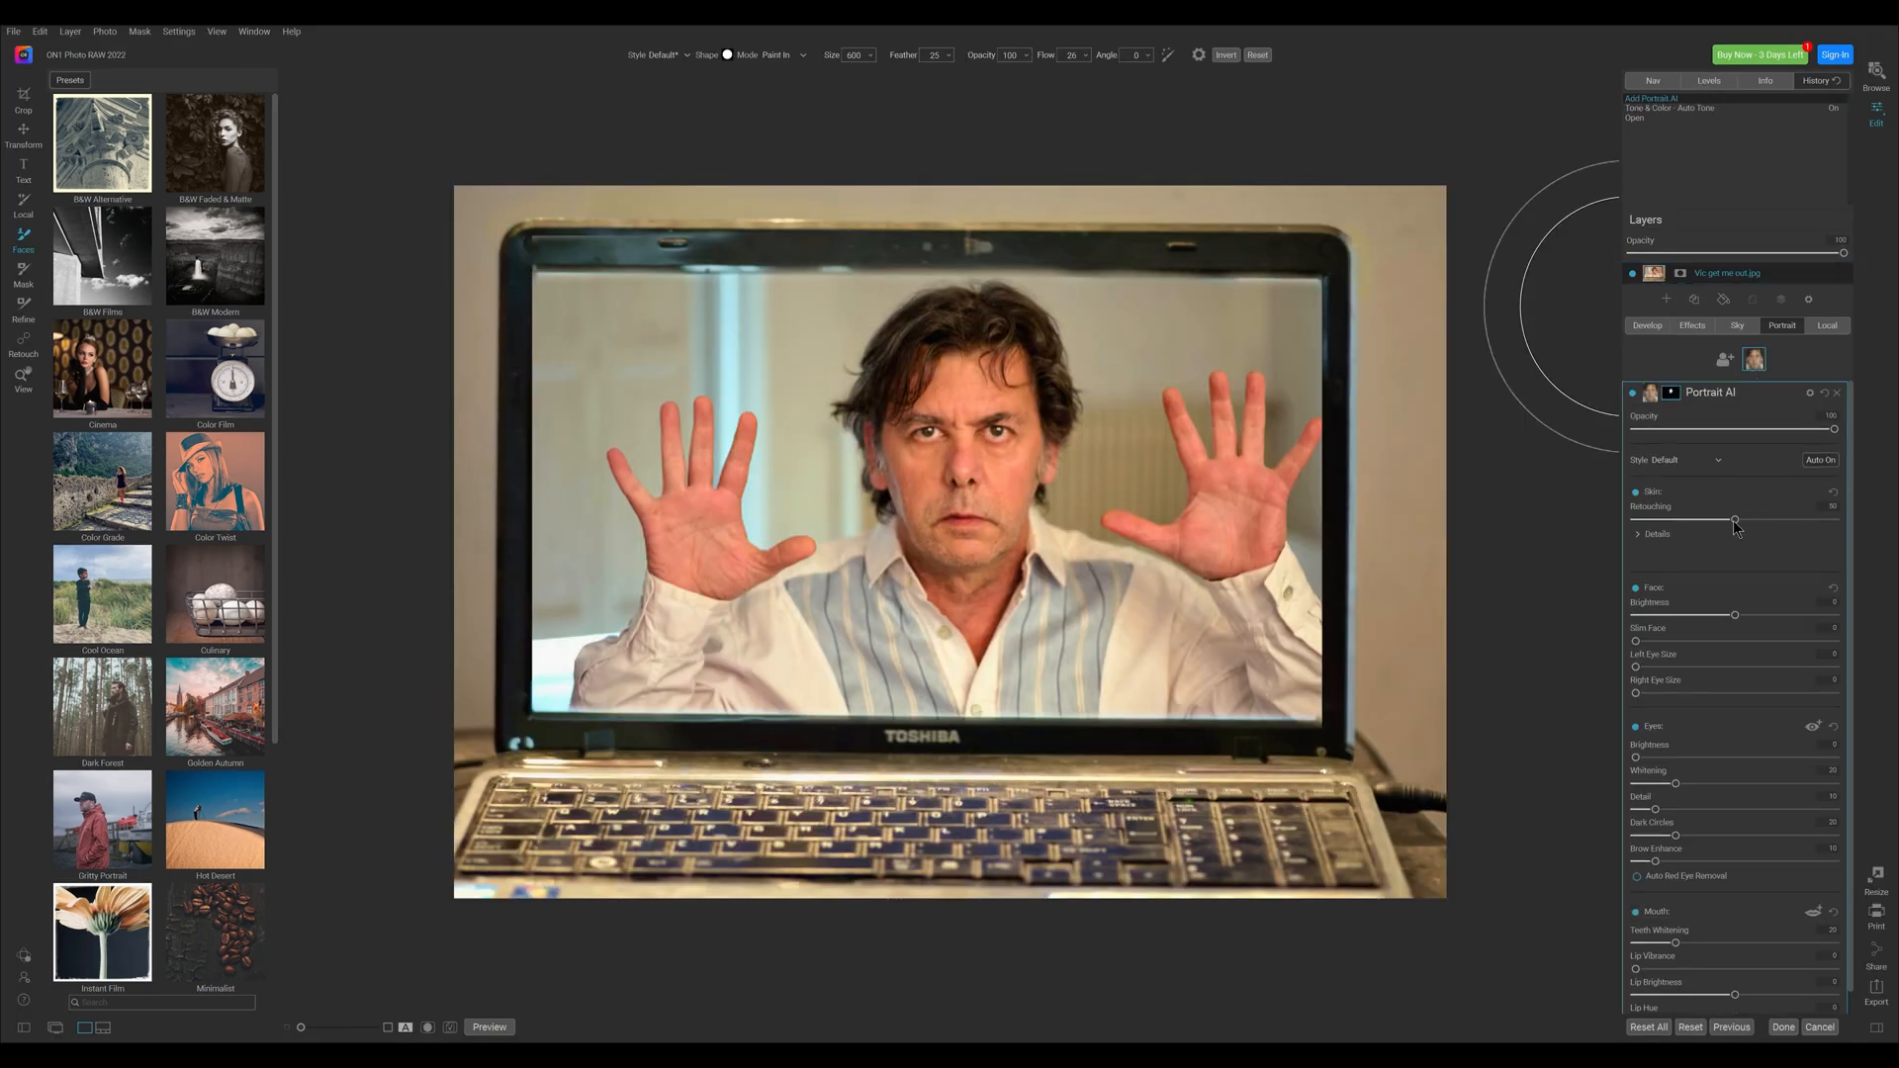
{"action": "left_click_drag", "start_coordinate": [1736, 519], "coordinate": [1771, 519]}
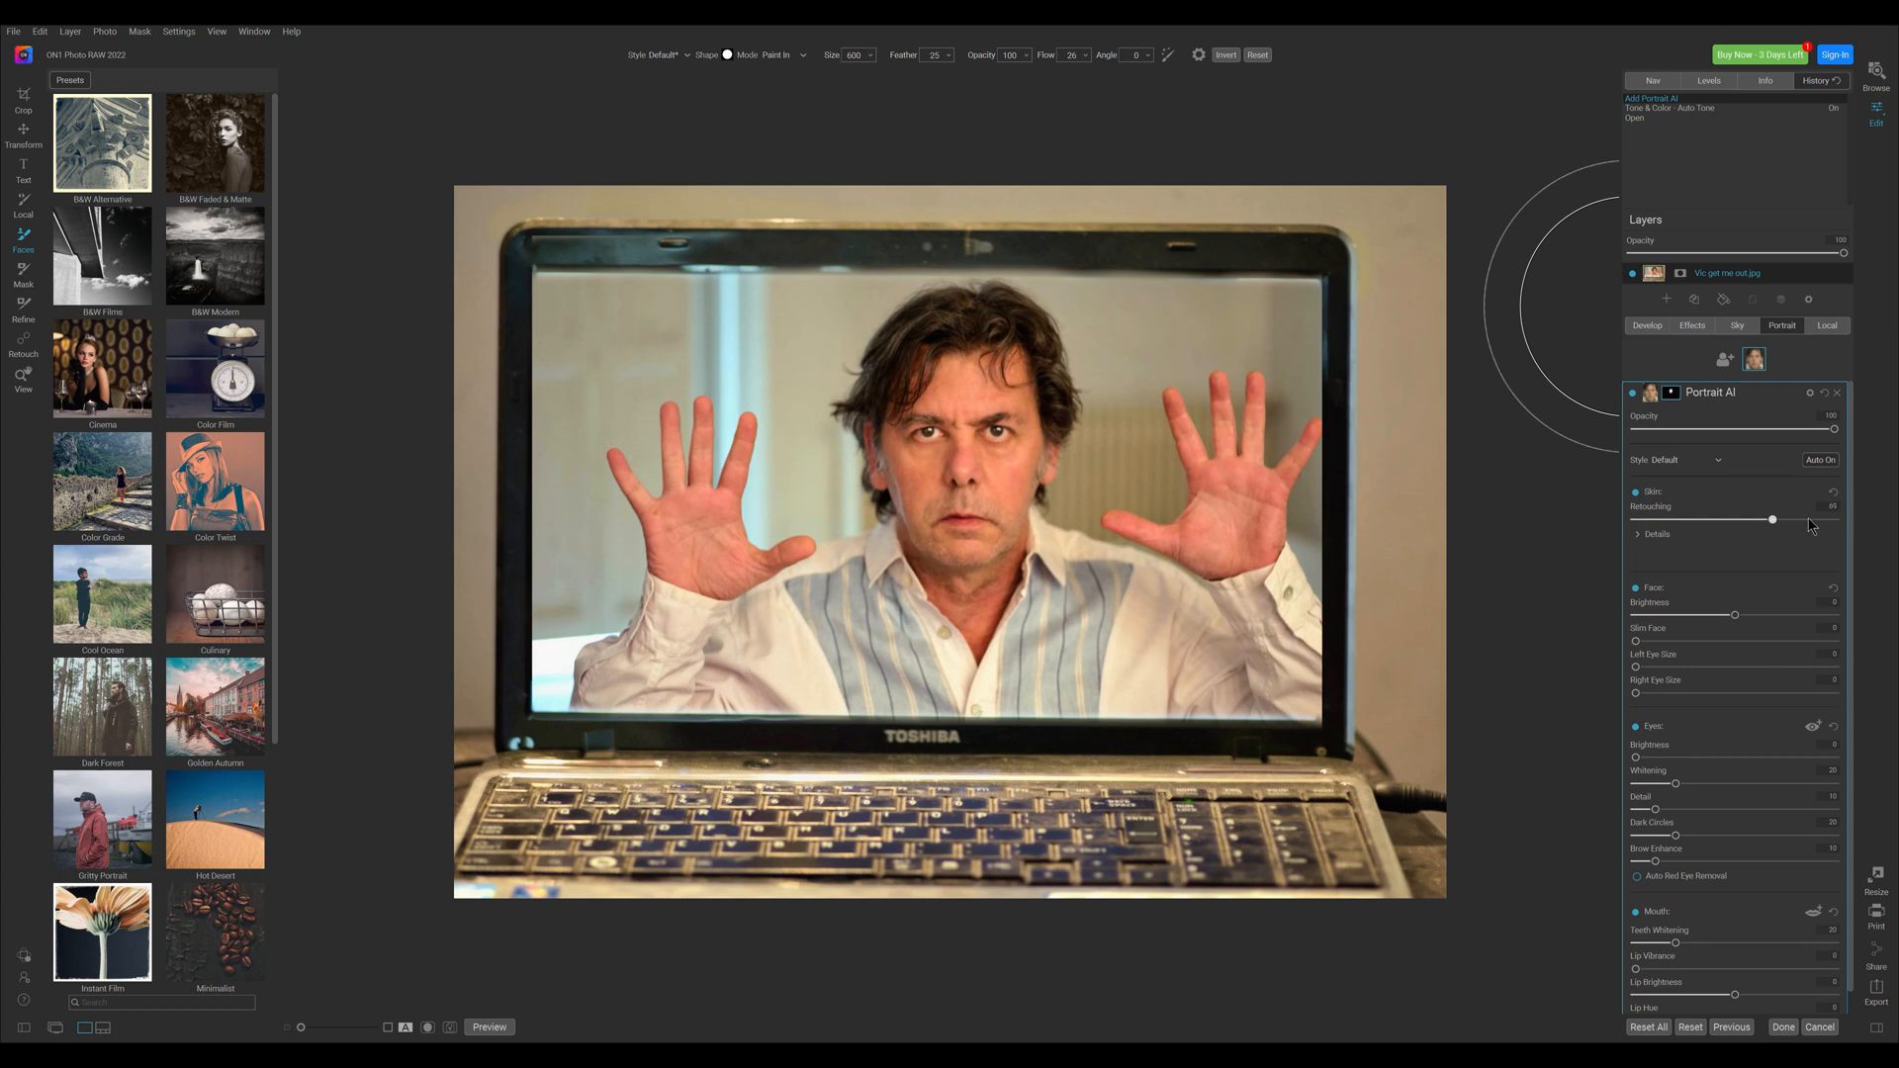
{"action": "left_click_drag", "start_coordinate": [1773, 518], "coordinate": [1779, 518]}
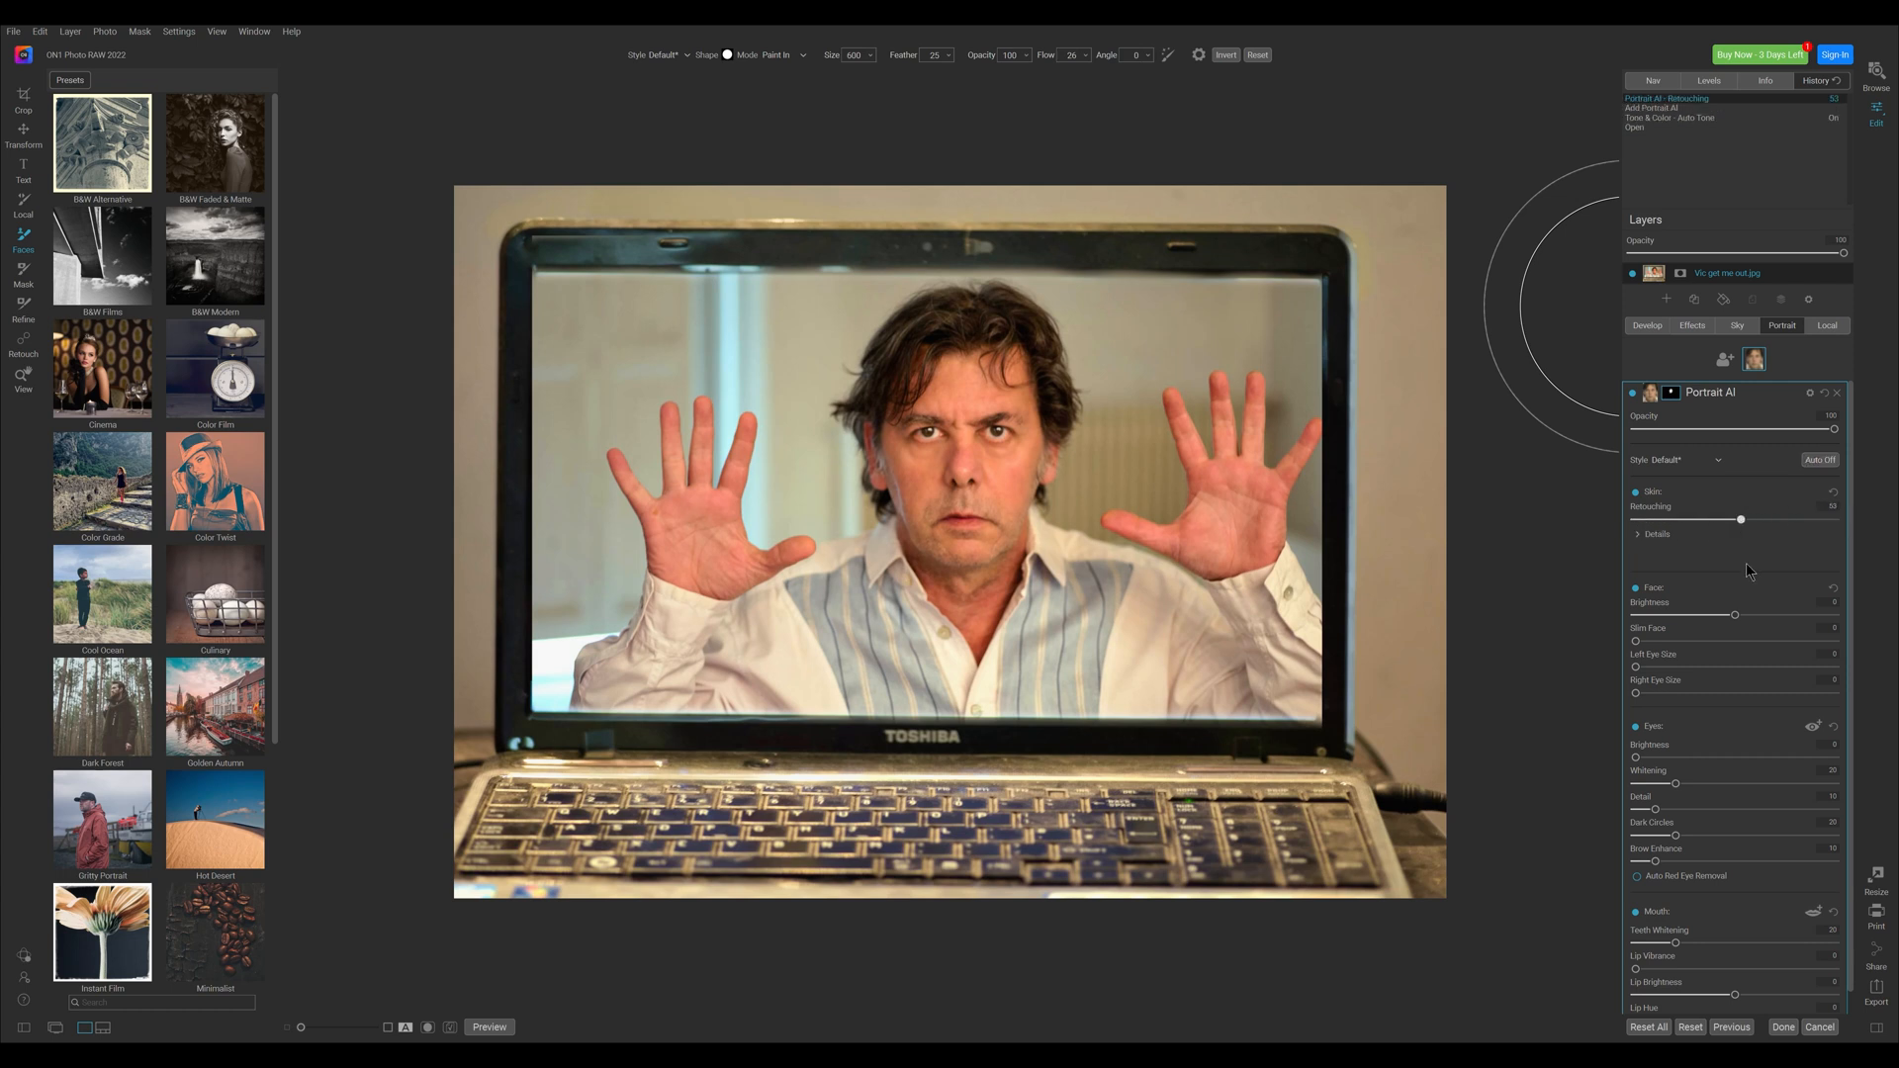
{"action": "left_click_drag", "start_coordinate": [1732, 615], "coordinate": [1682, 615]}
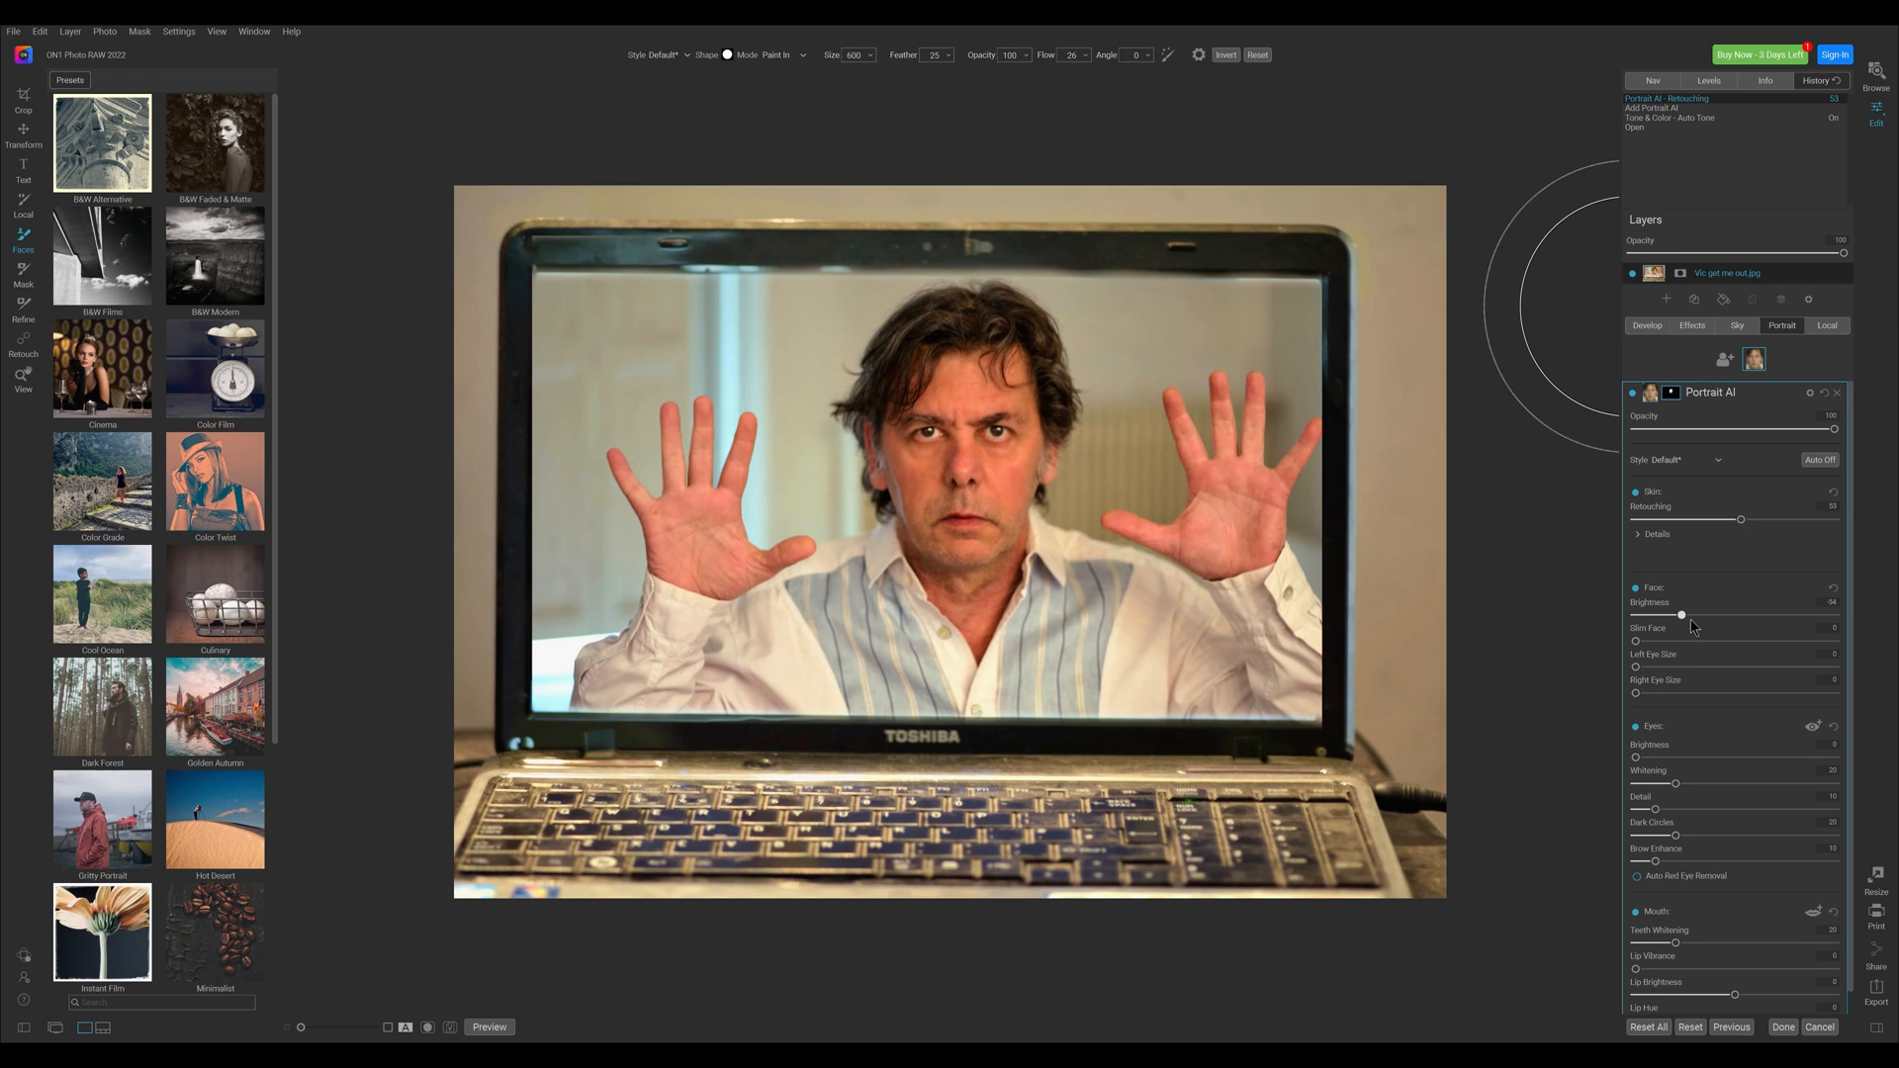
{"action": "left_click_drag", "start_coordinate": [1681, 615], "coordinate": [1790, 615]}
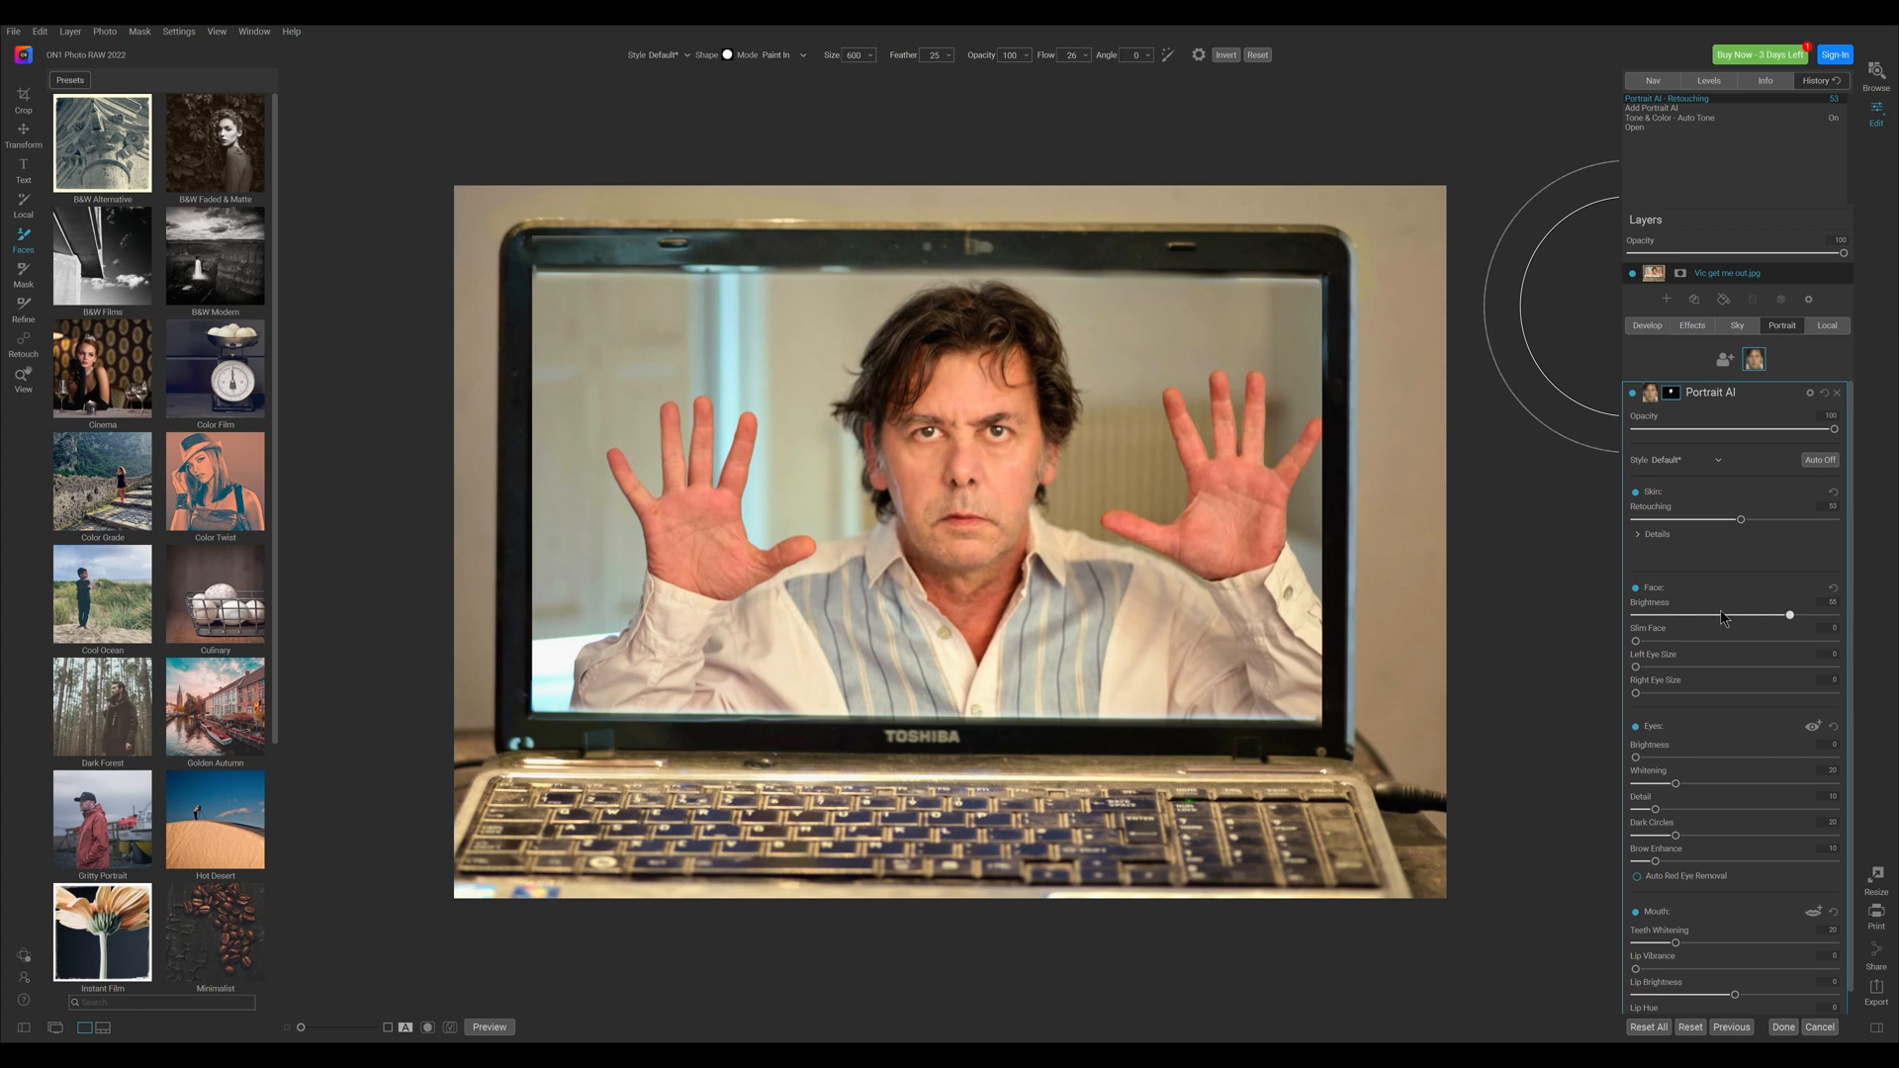
{"action": "left_click_drag", "start_coordinate": [1790, 615], "coordinate": [1693, 615]}
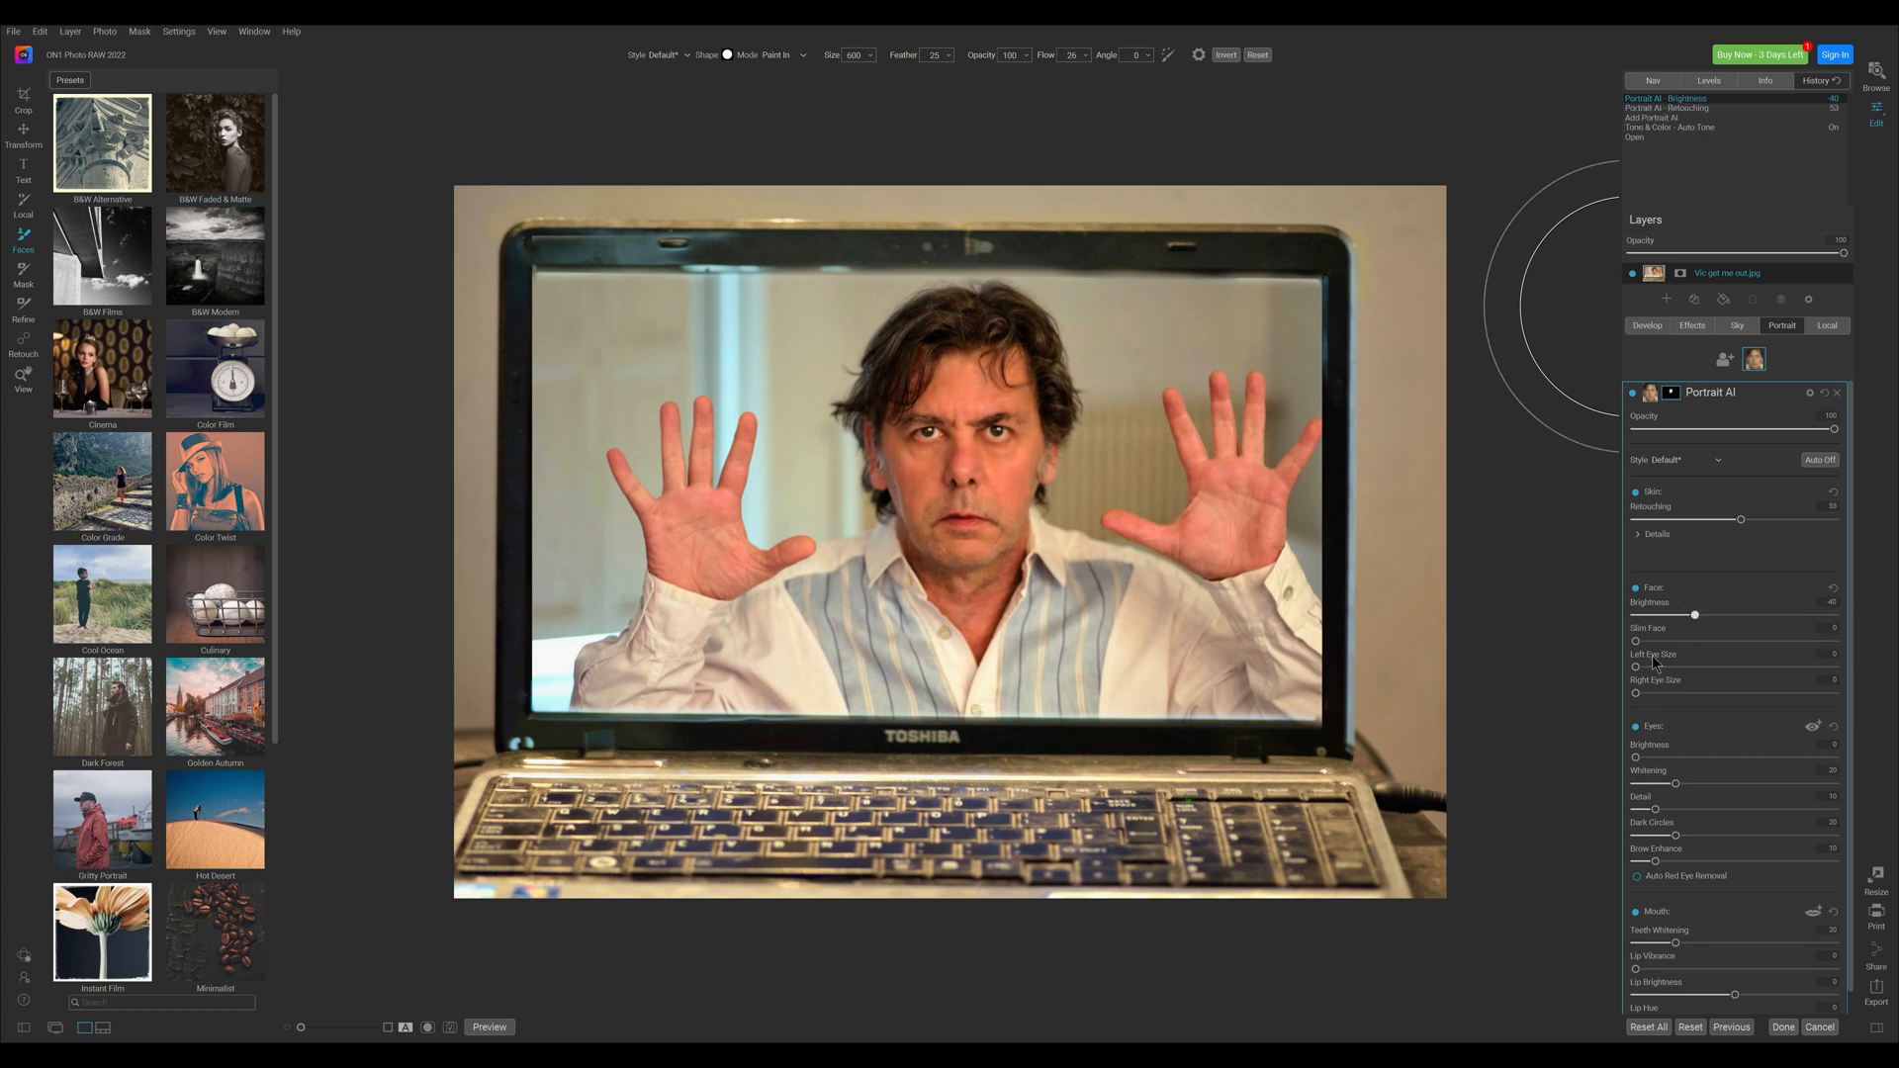
Slim the face, enlarge the eyes, whiten them, and shift the lip hue.
{"action": "left_click_drag", "start_coordinate": [1634, 641], "coordinate": [1742, 641]}
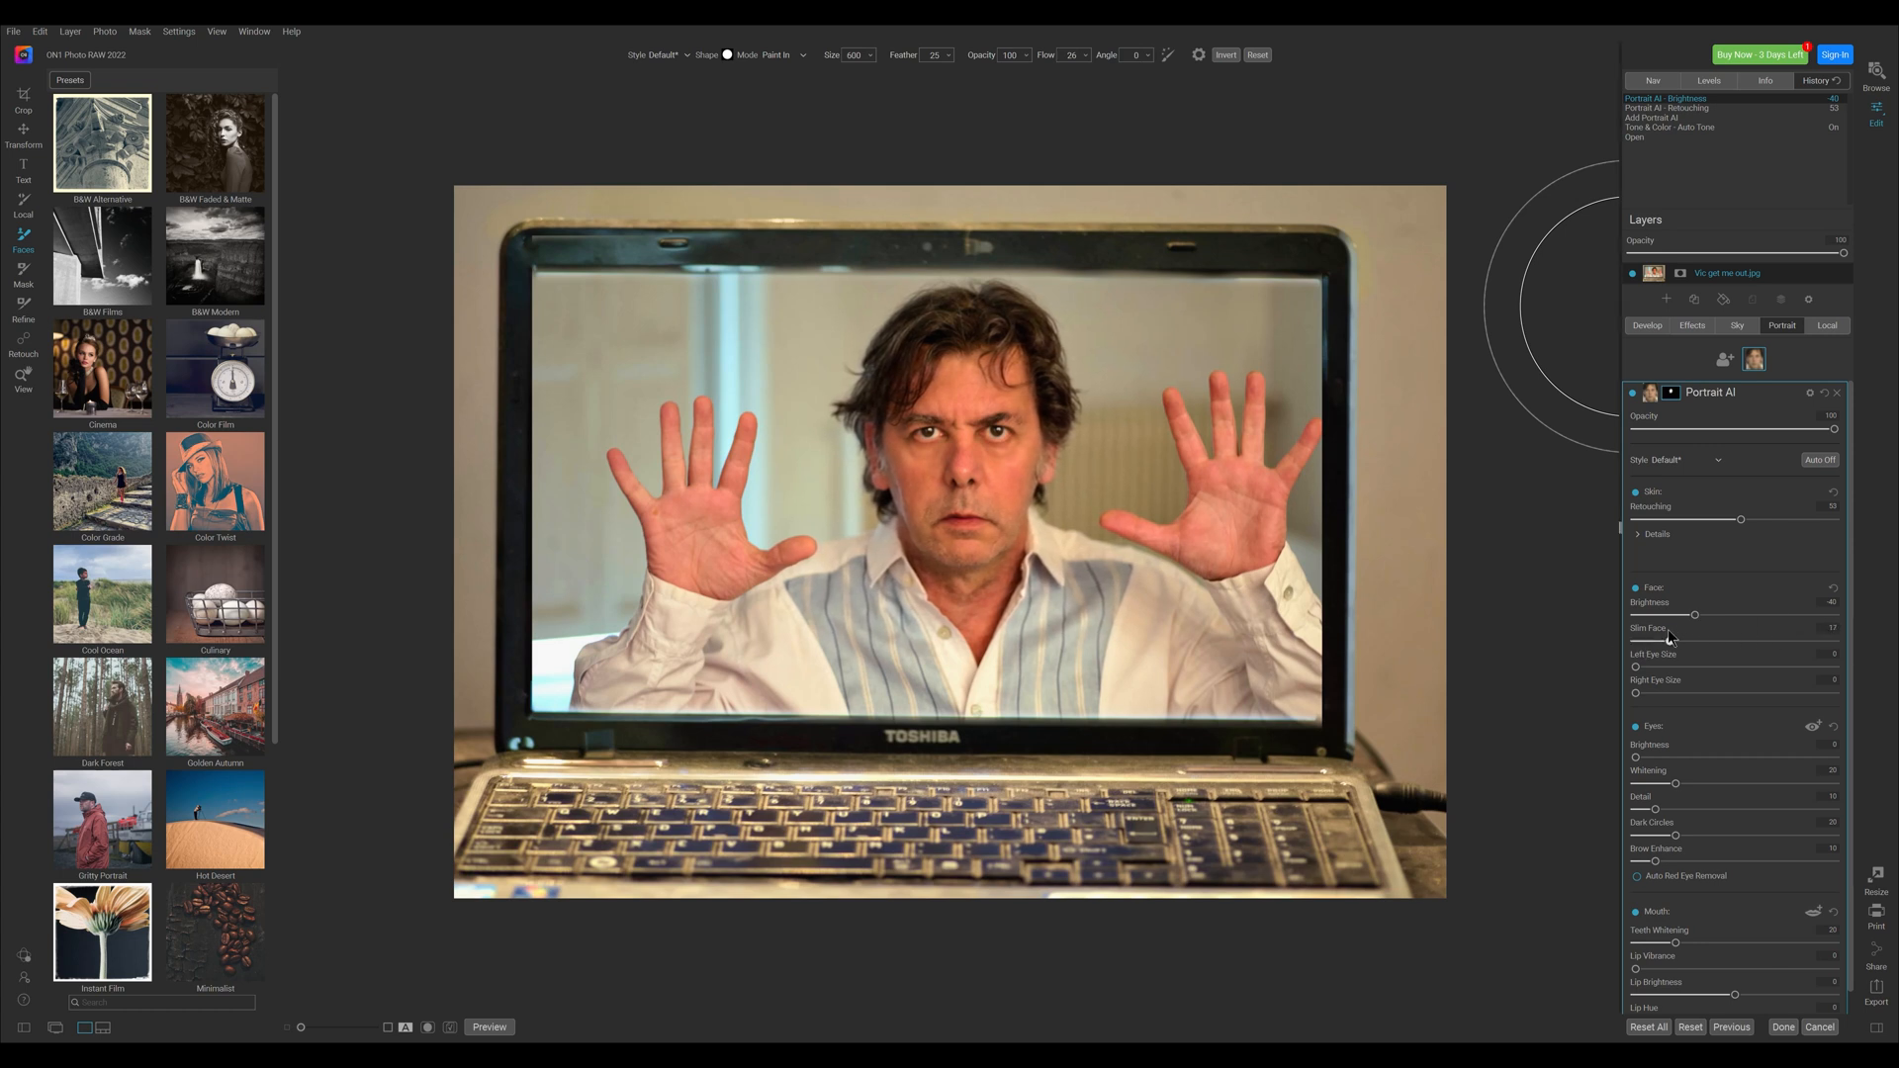
{"action": "left_click_drag", "start_coordinate": [1636, 666], "coordinate": [1694, 666]}
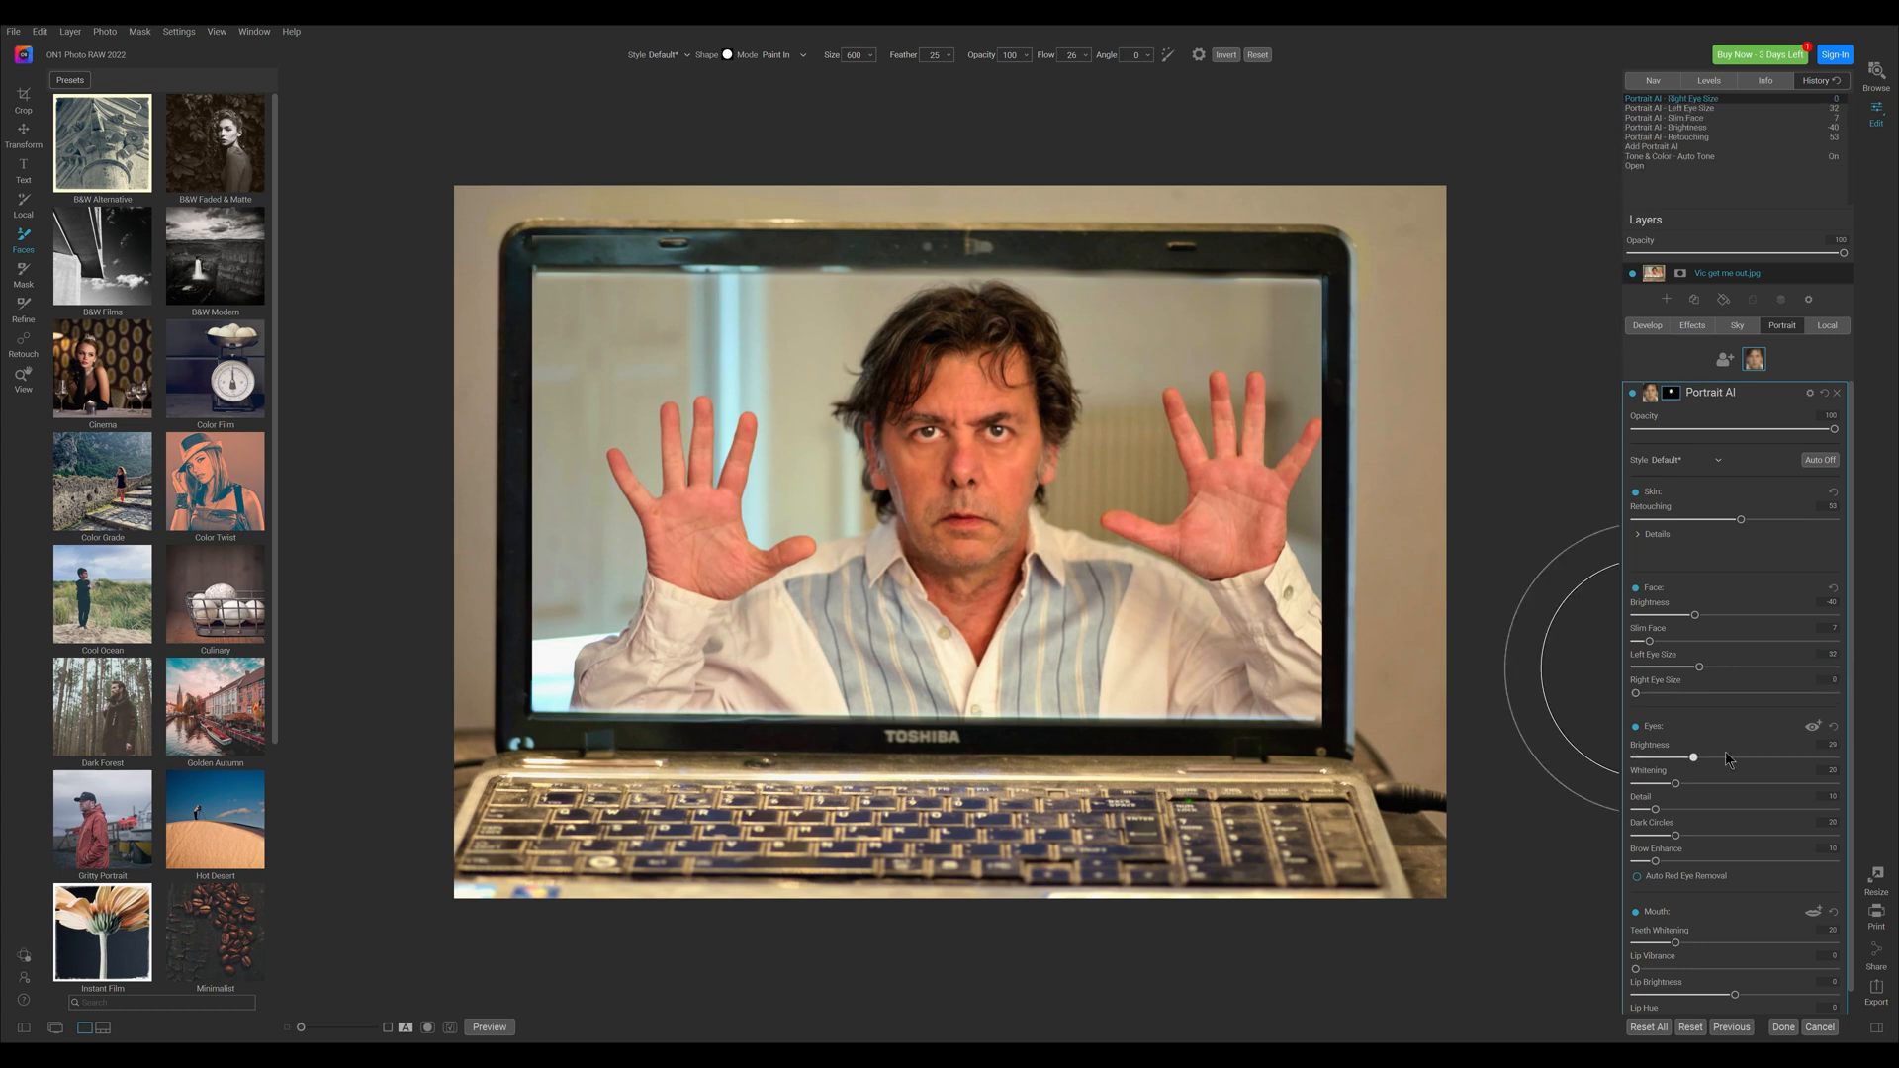
{"action": "left_click_drag", "start_coordinate": [1678, 782], "coordinate": [1709, 782]}
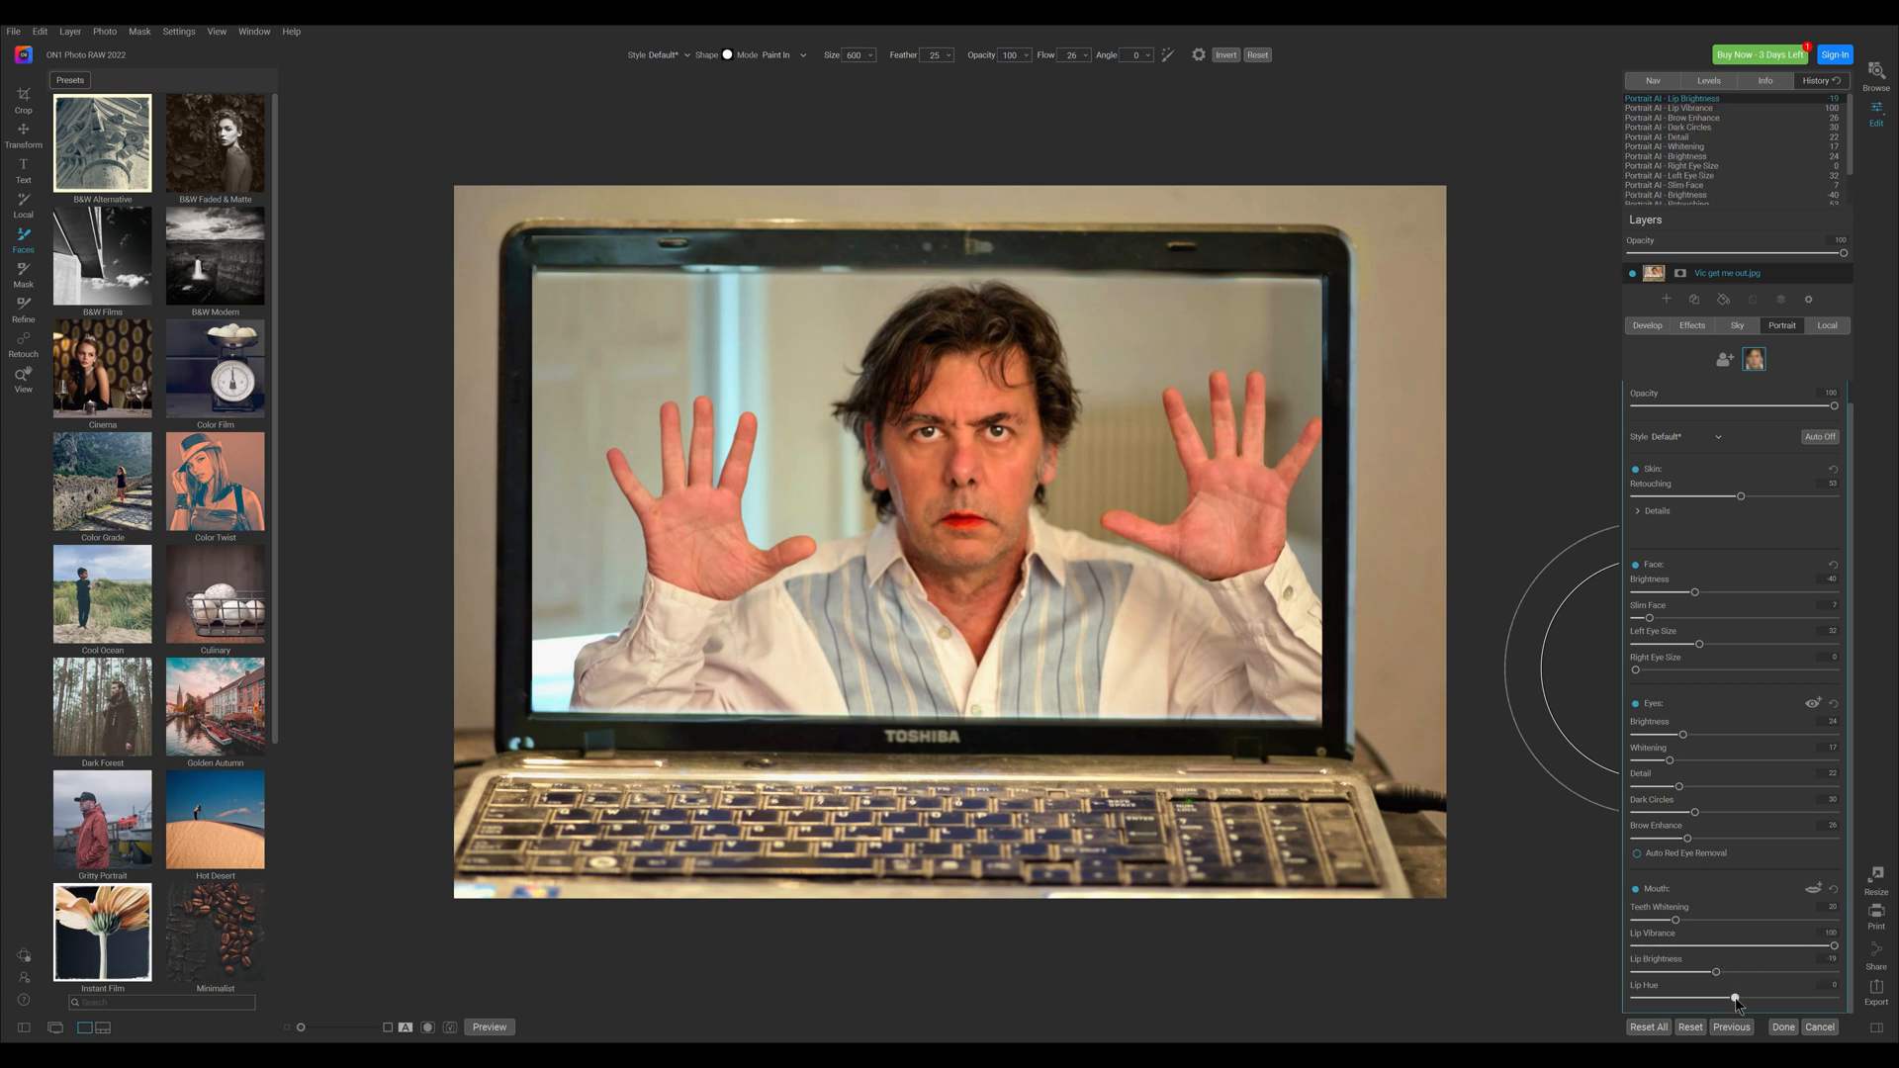
{"action": "left_click_drag", "start_coordinate": [1734, 997], "coordinate": [1710, 997]}
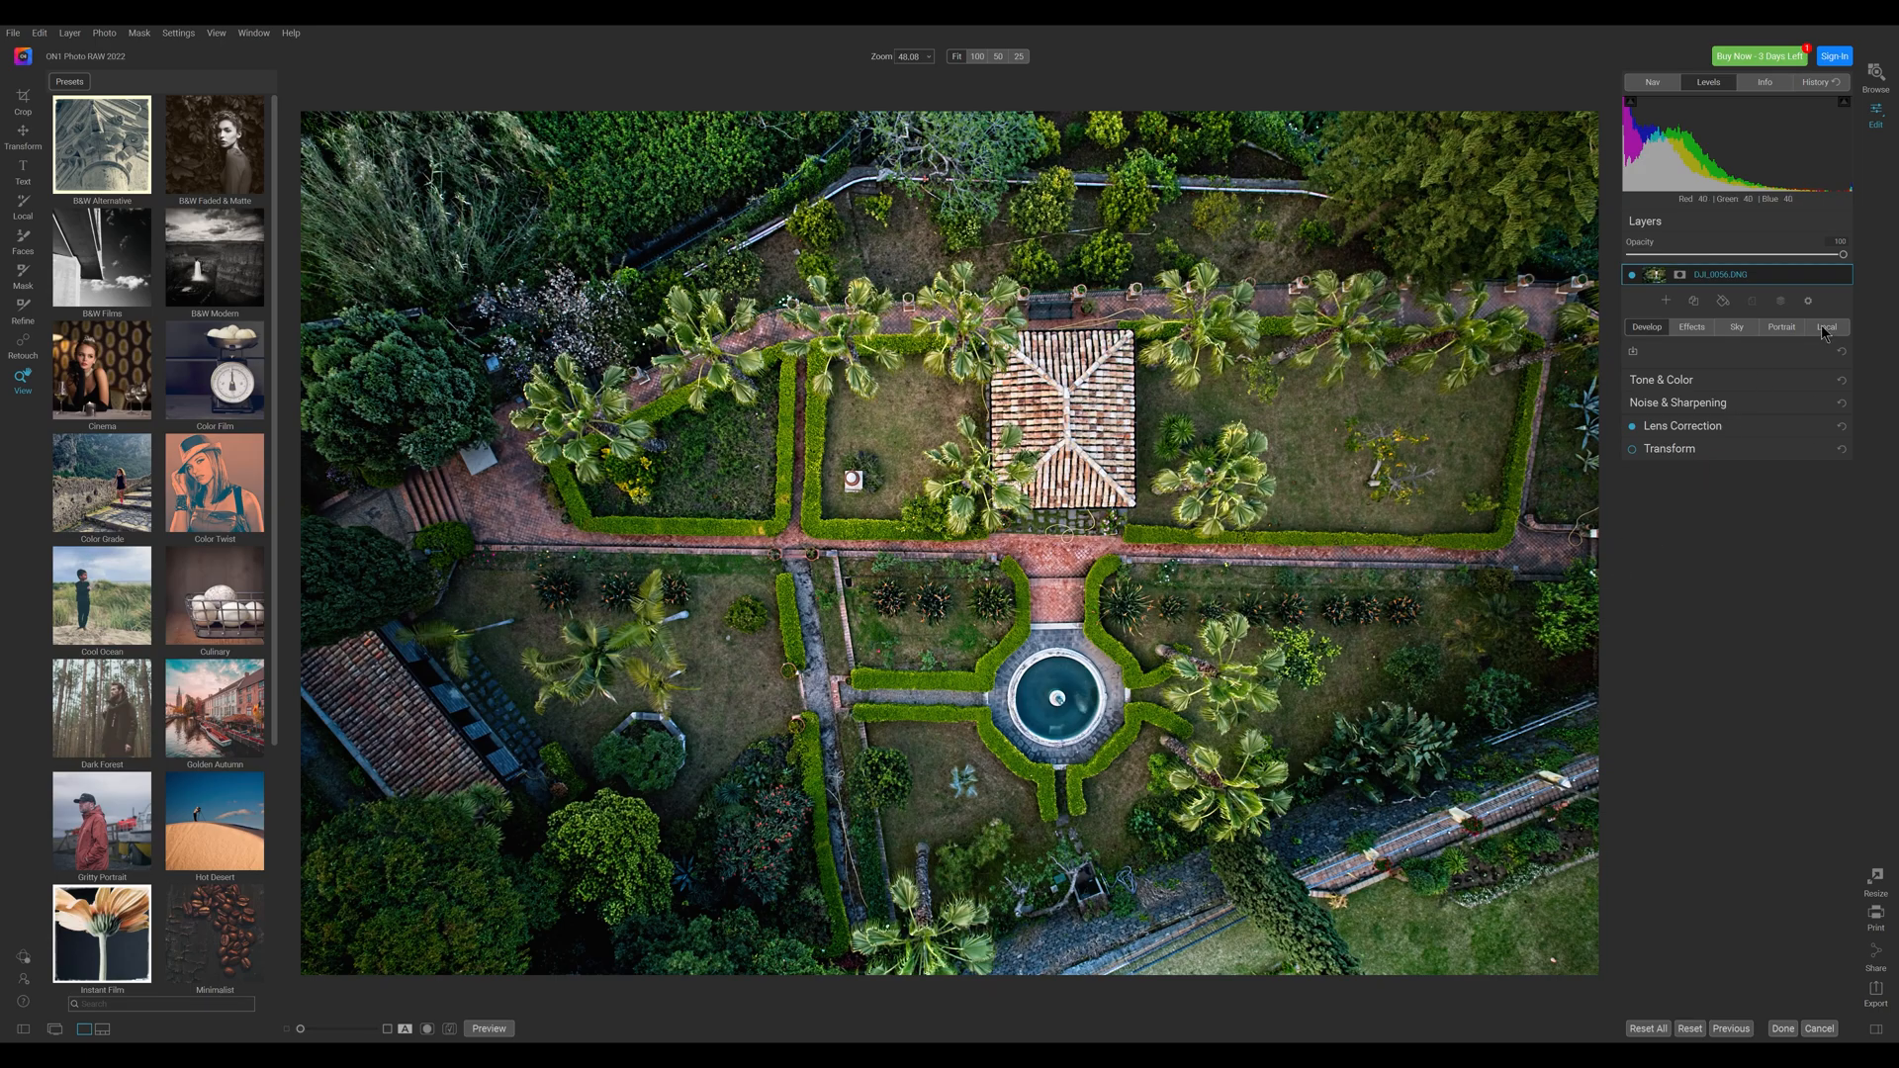
Add a local adjustment masked with a Gradient, shape changed from Center to Reflected.
{"action": "left_click", "coordinate": [1826, 328]}
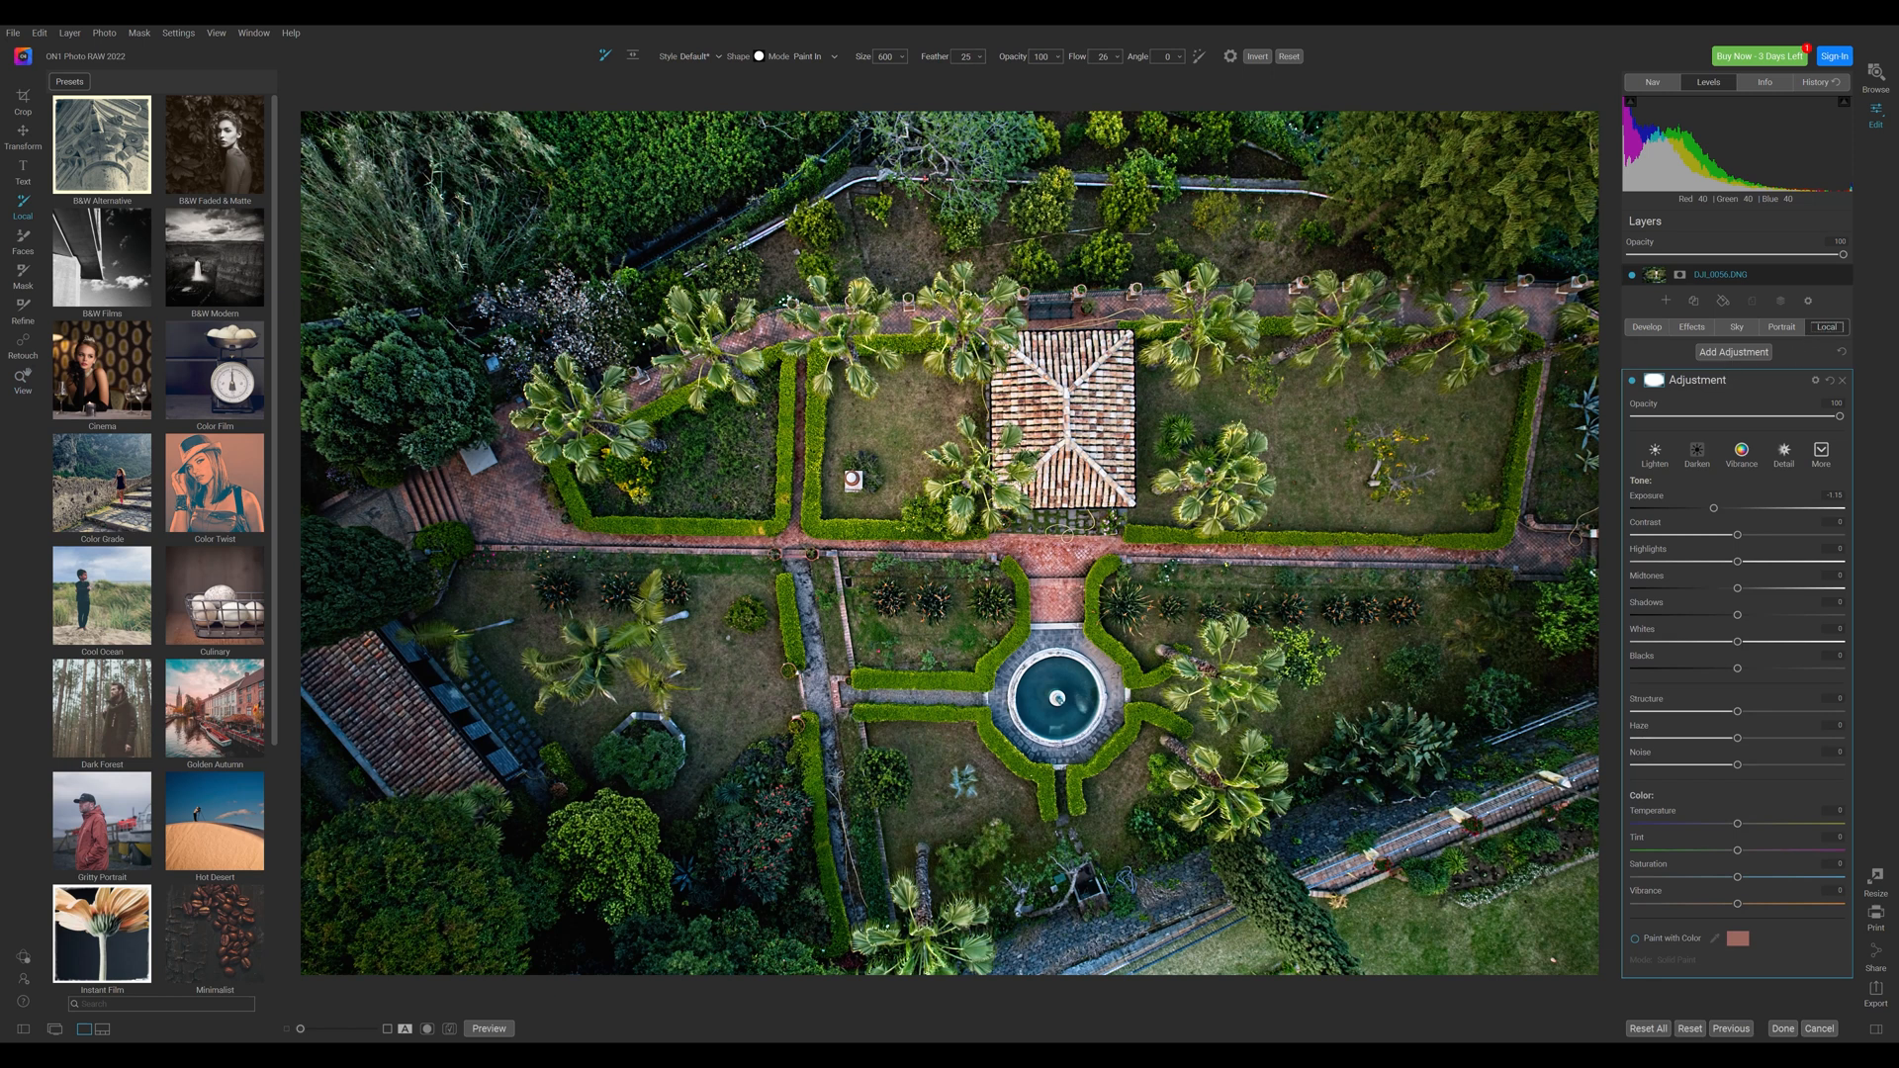
{"action": "left_click", "coordinate": [1369, 727]}
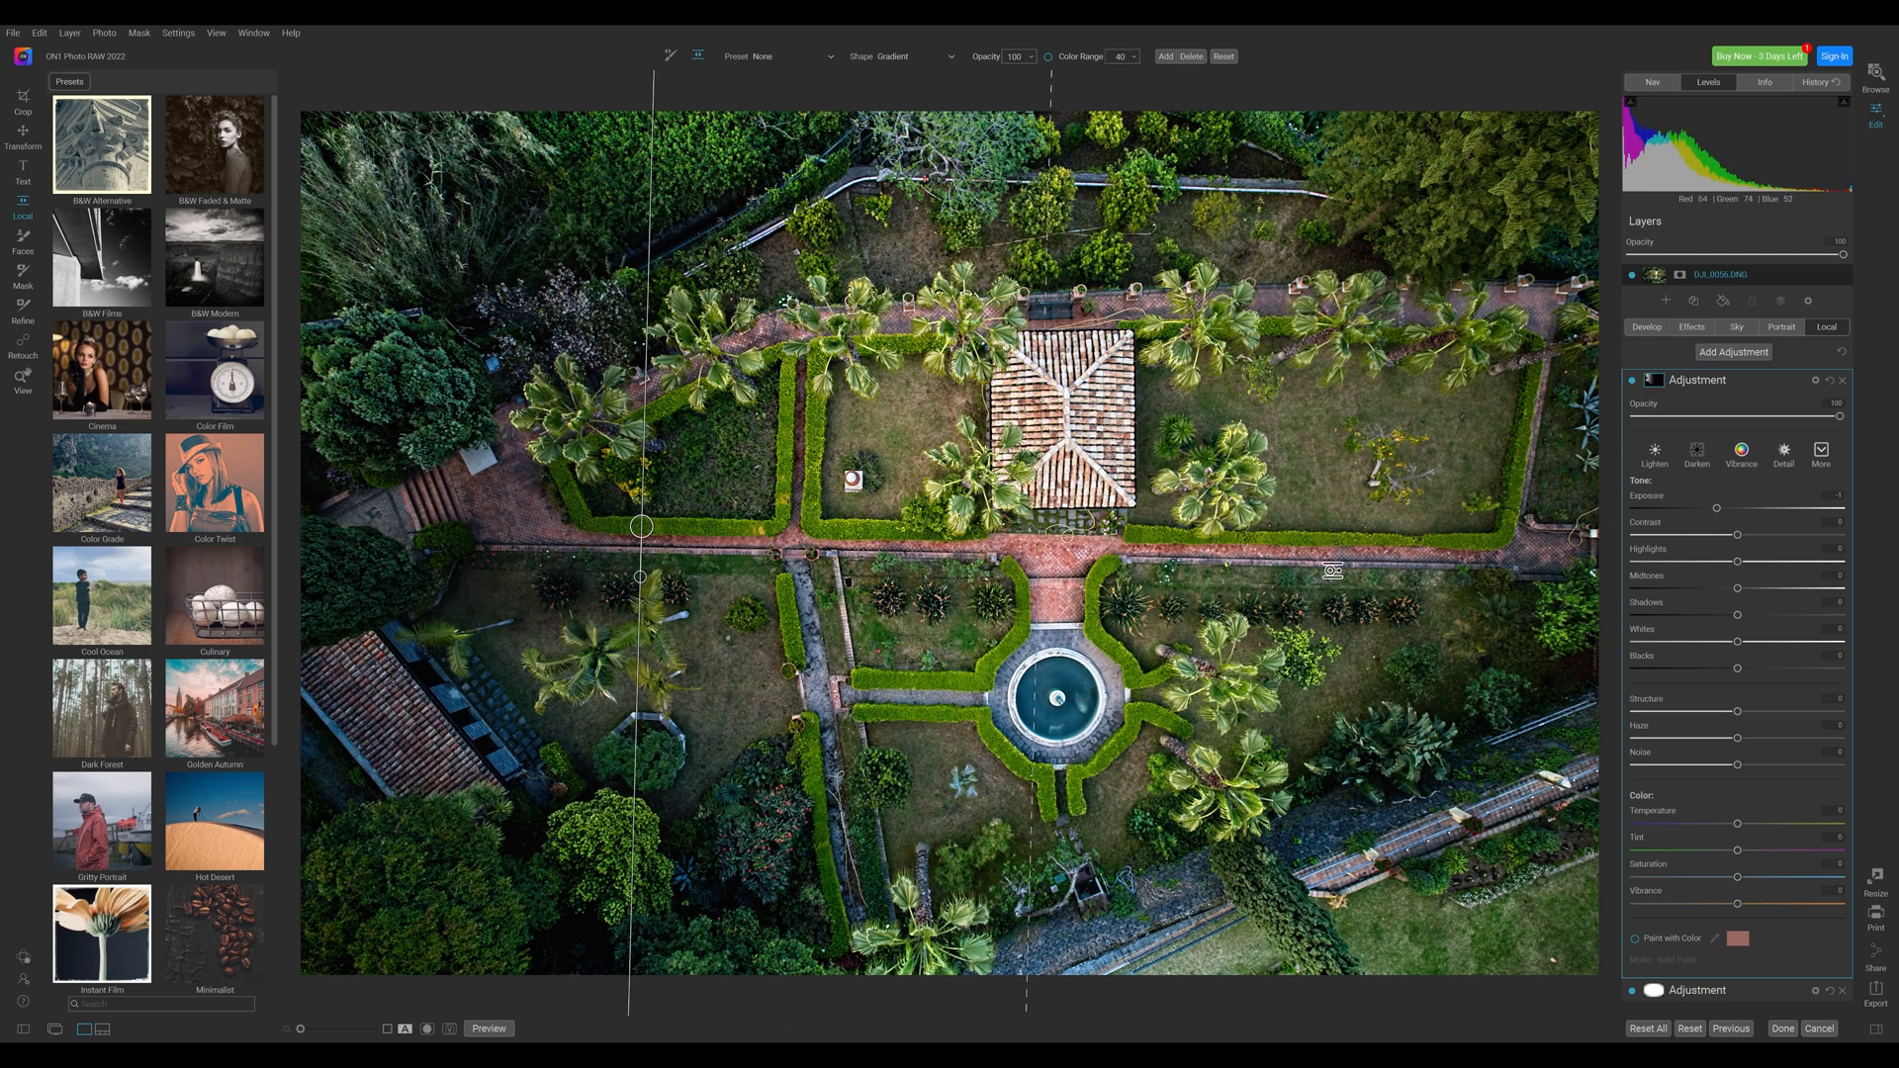
{"action": "left_click", "coordinate": [945, 55]}
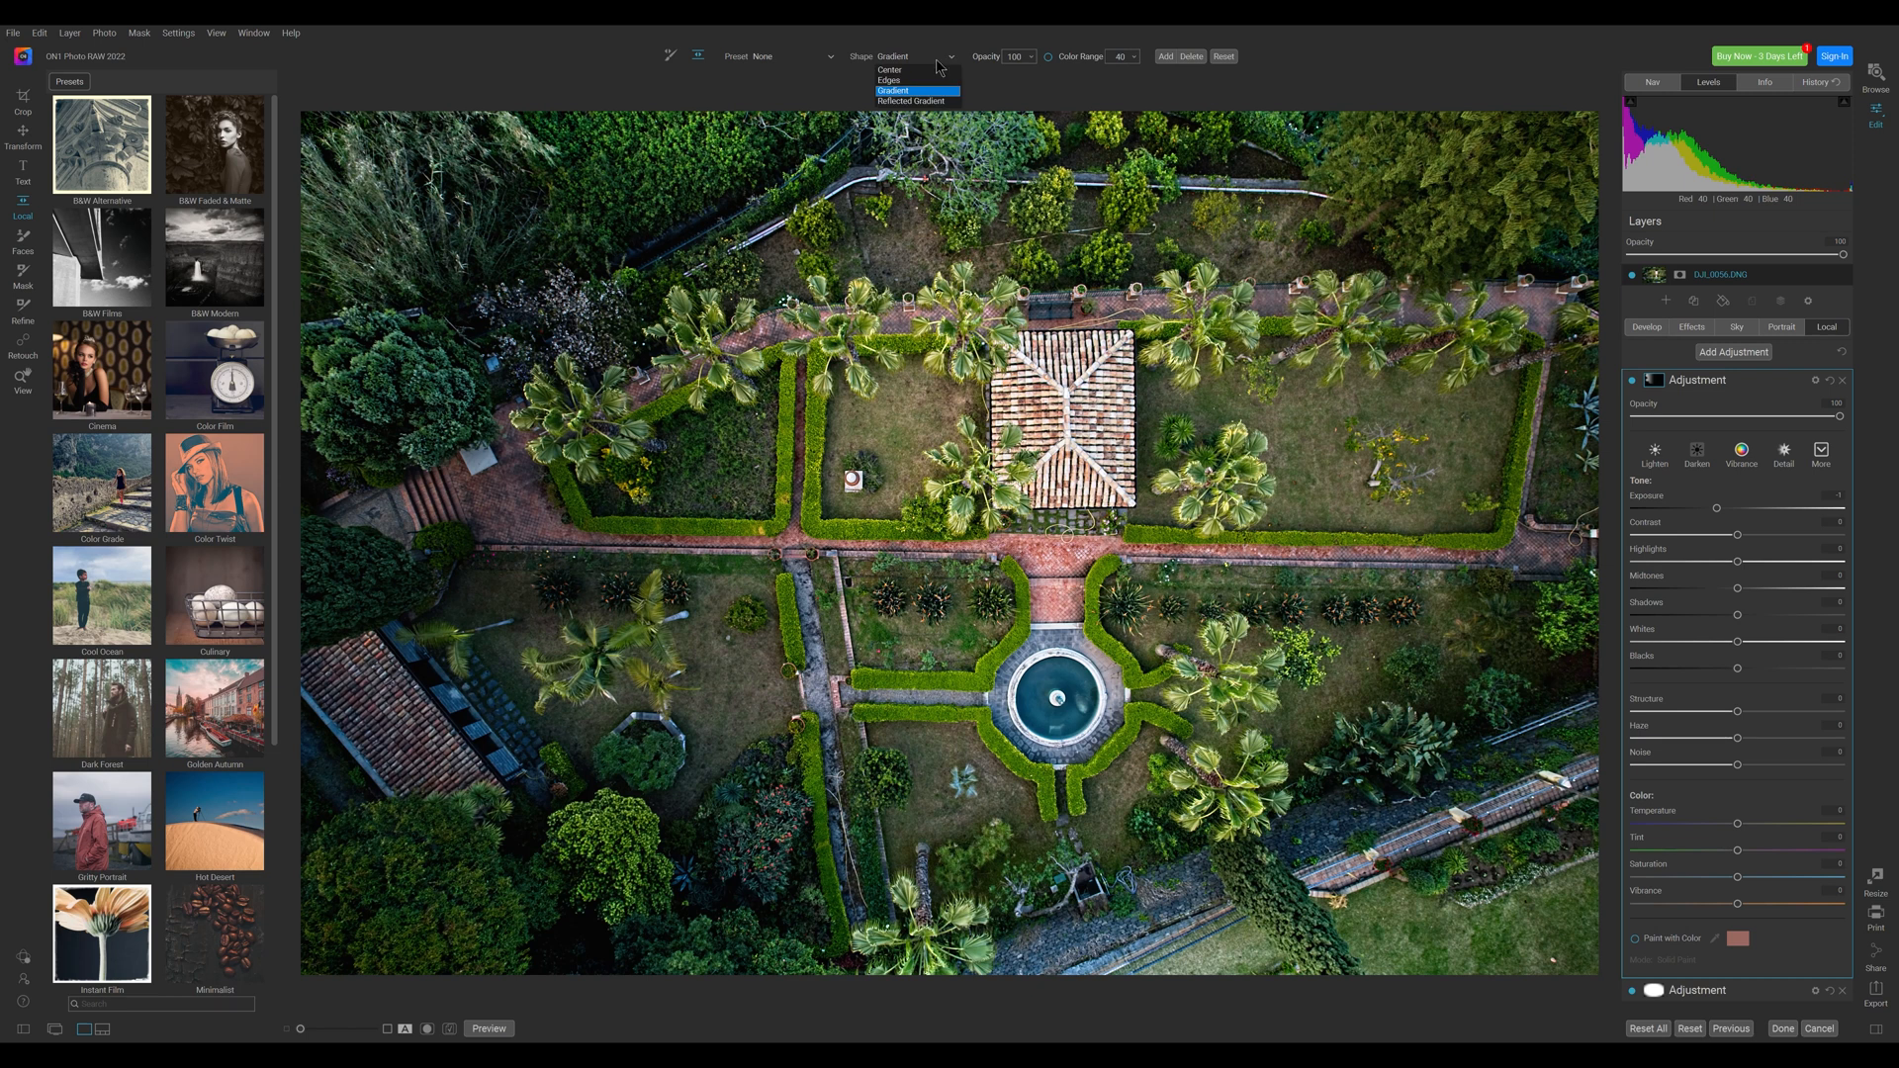
{"action": "left_click", "coordinate": [890, 69]}
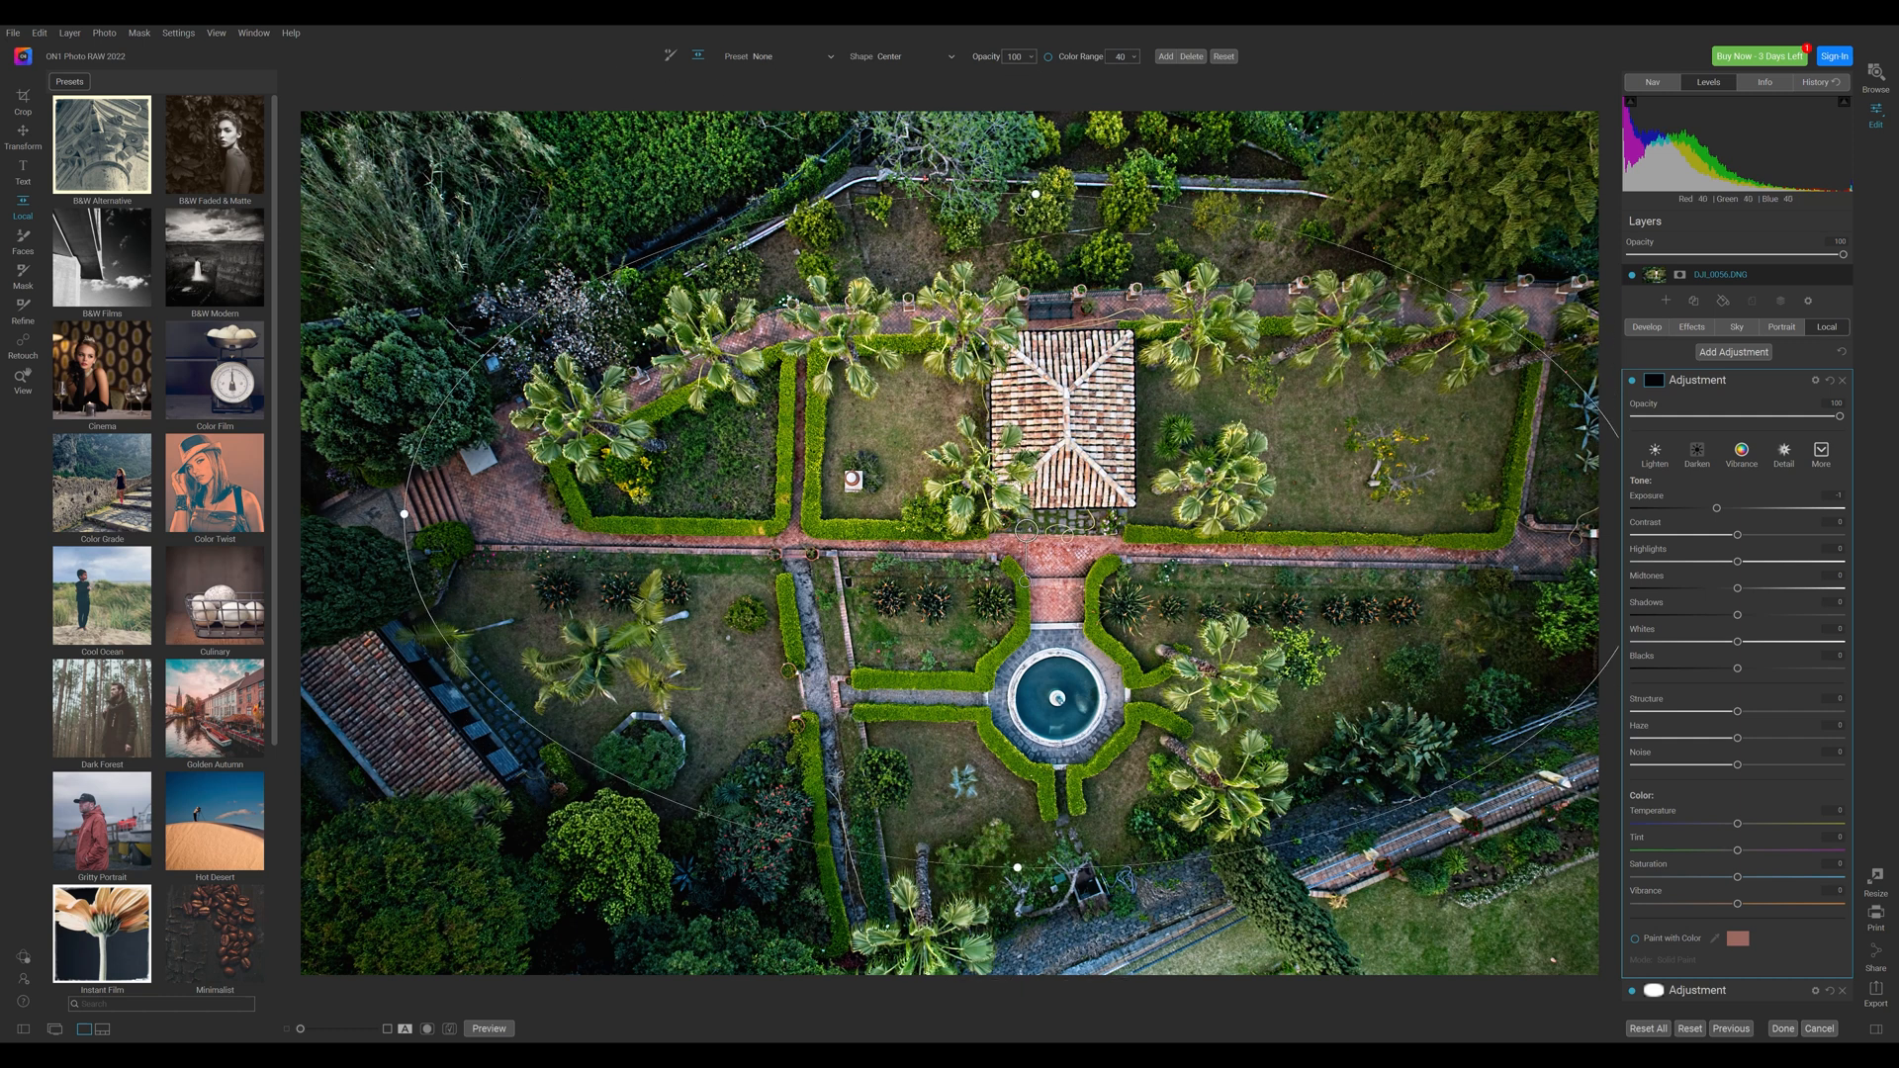
{"action": "left_click", "coordinate": [929, 55]}
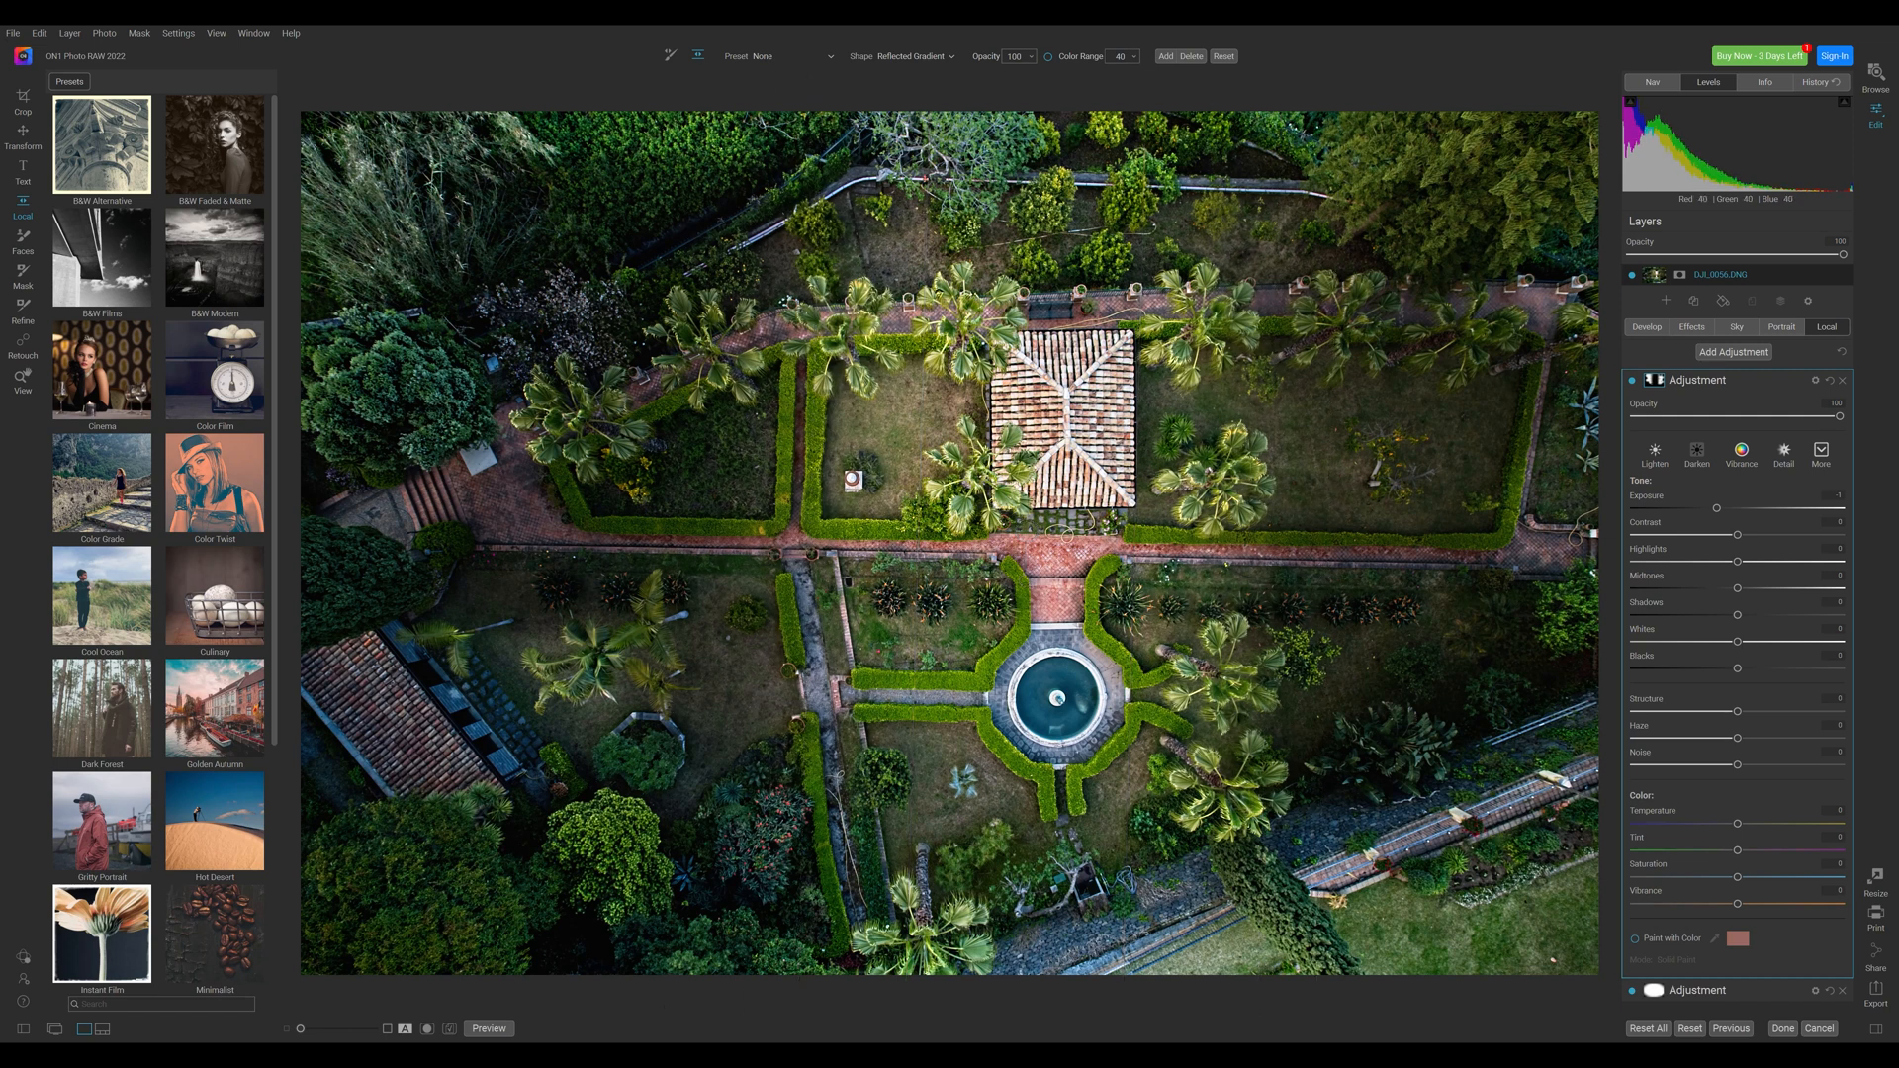
{"action": "left_click", "coordinate": [1759, 473]}
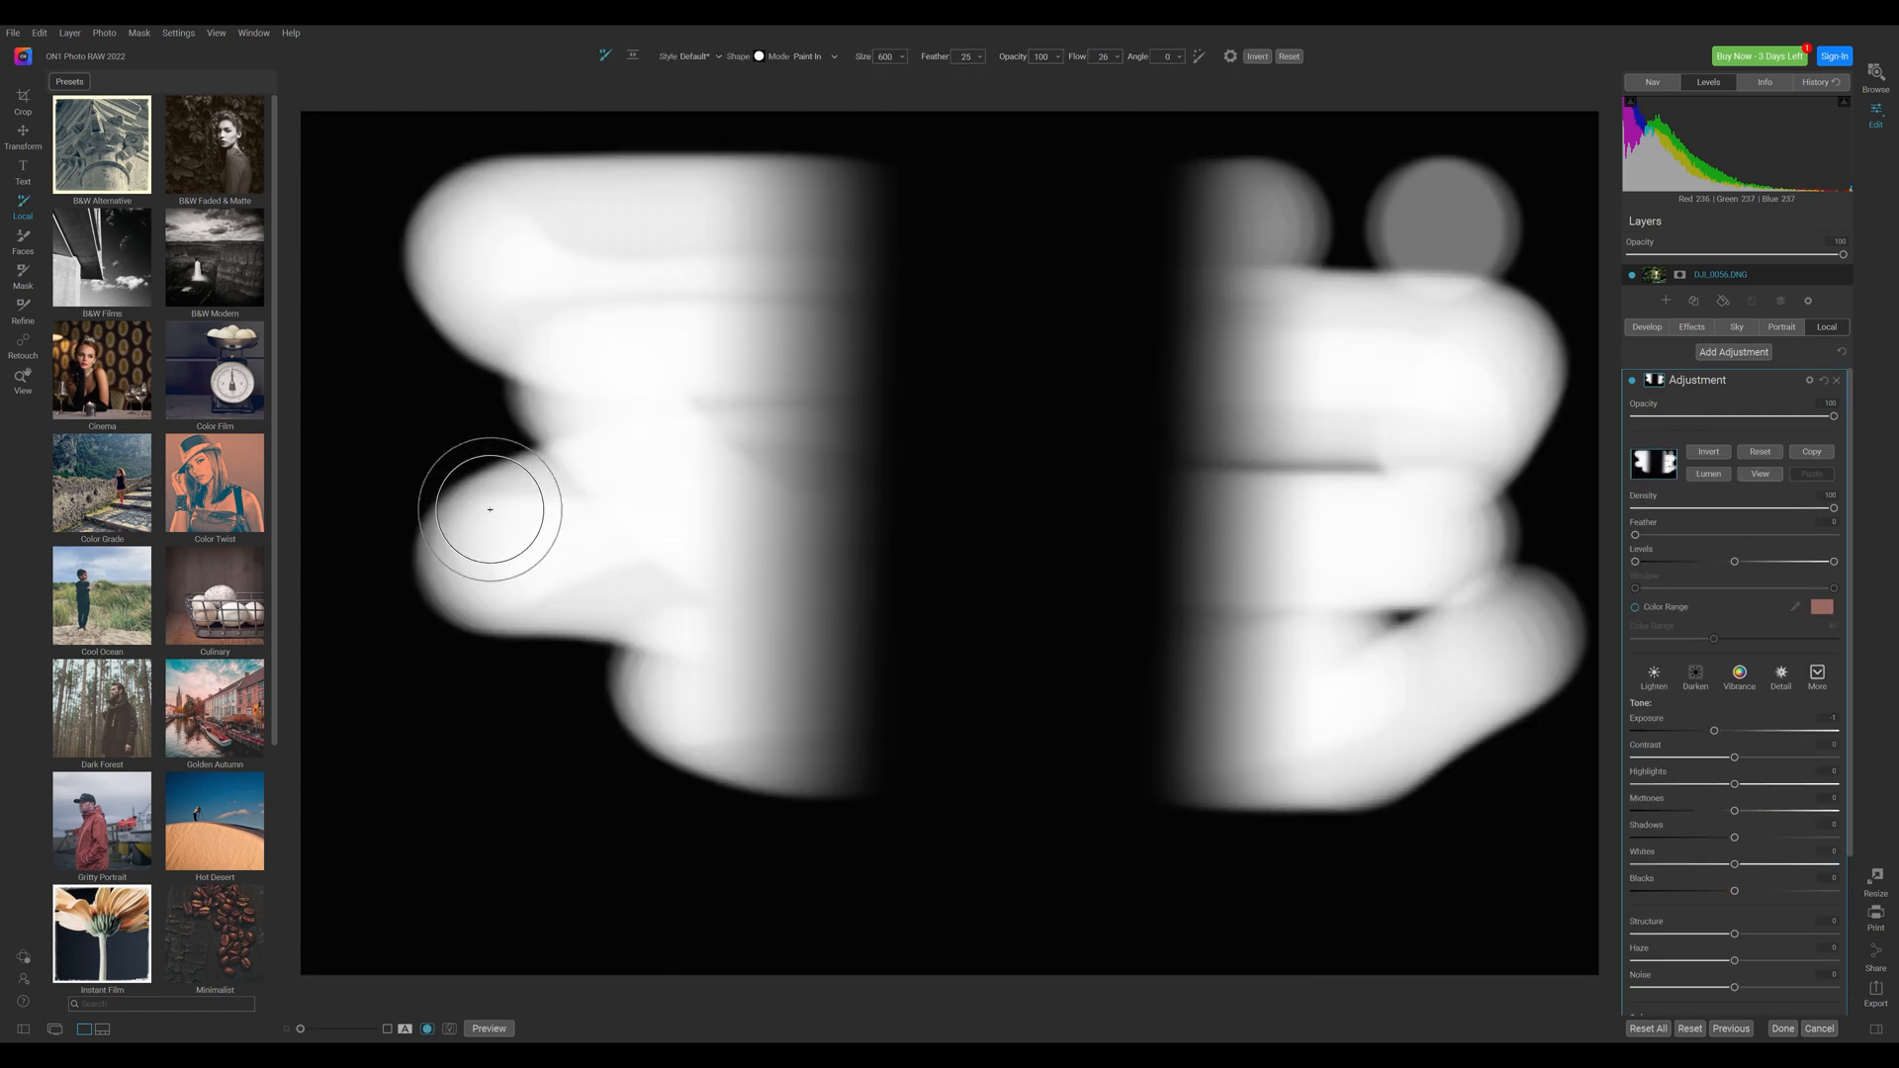
Brush a long stroke across the garden photo to refine the adjustment mask.
{"action": "left_click_drag", "start_coordinate": [489, 509], "coordinate": [1306, 232]}
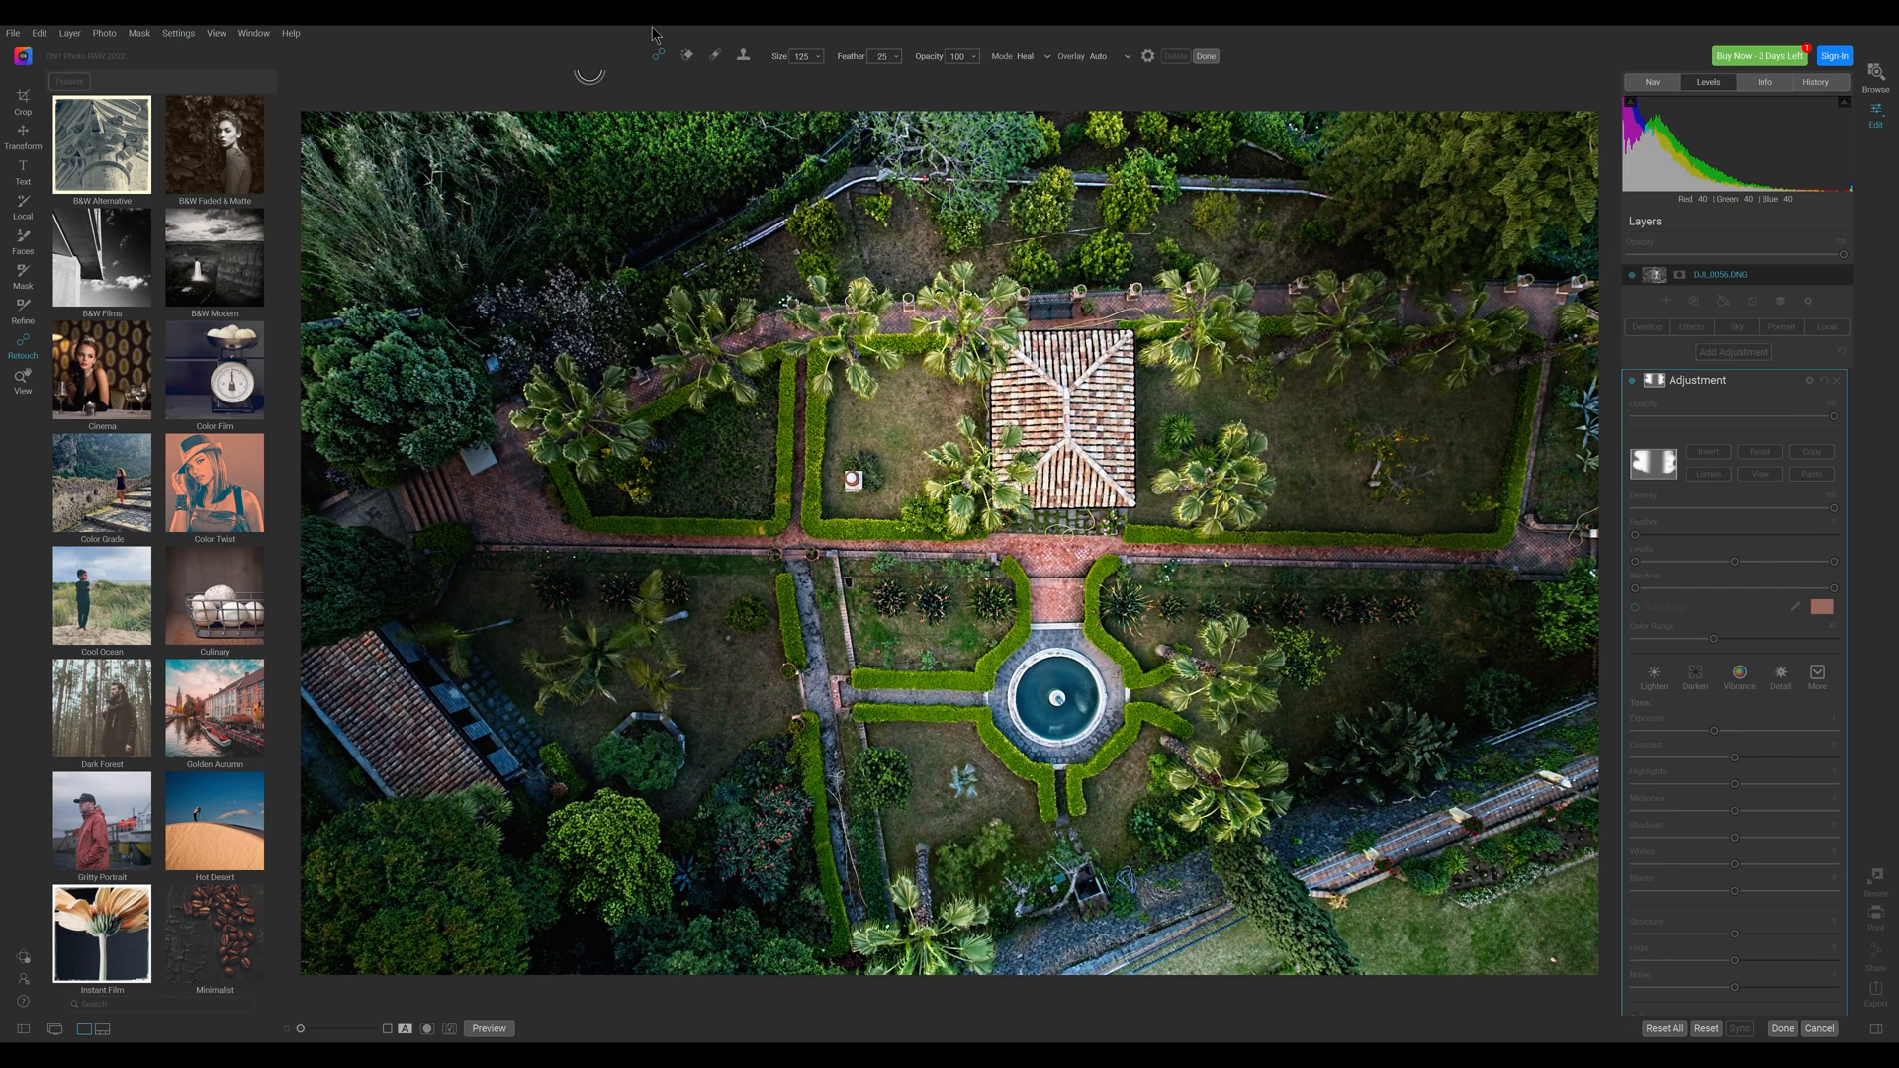
{"action": "mouse_move", "coordinate": [659, 58]}
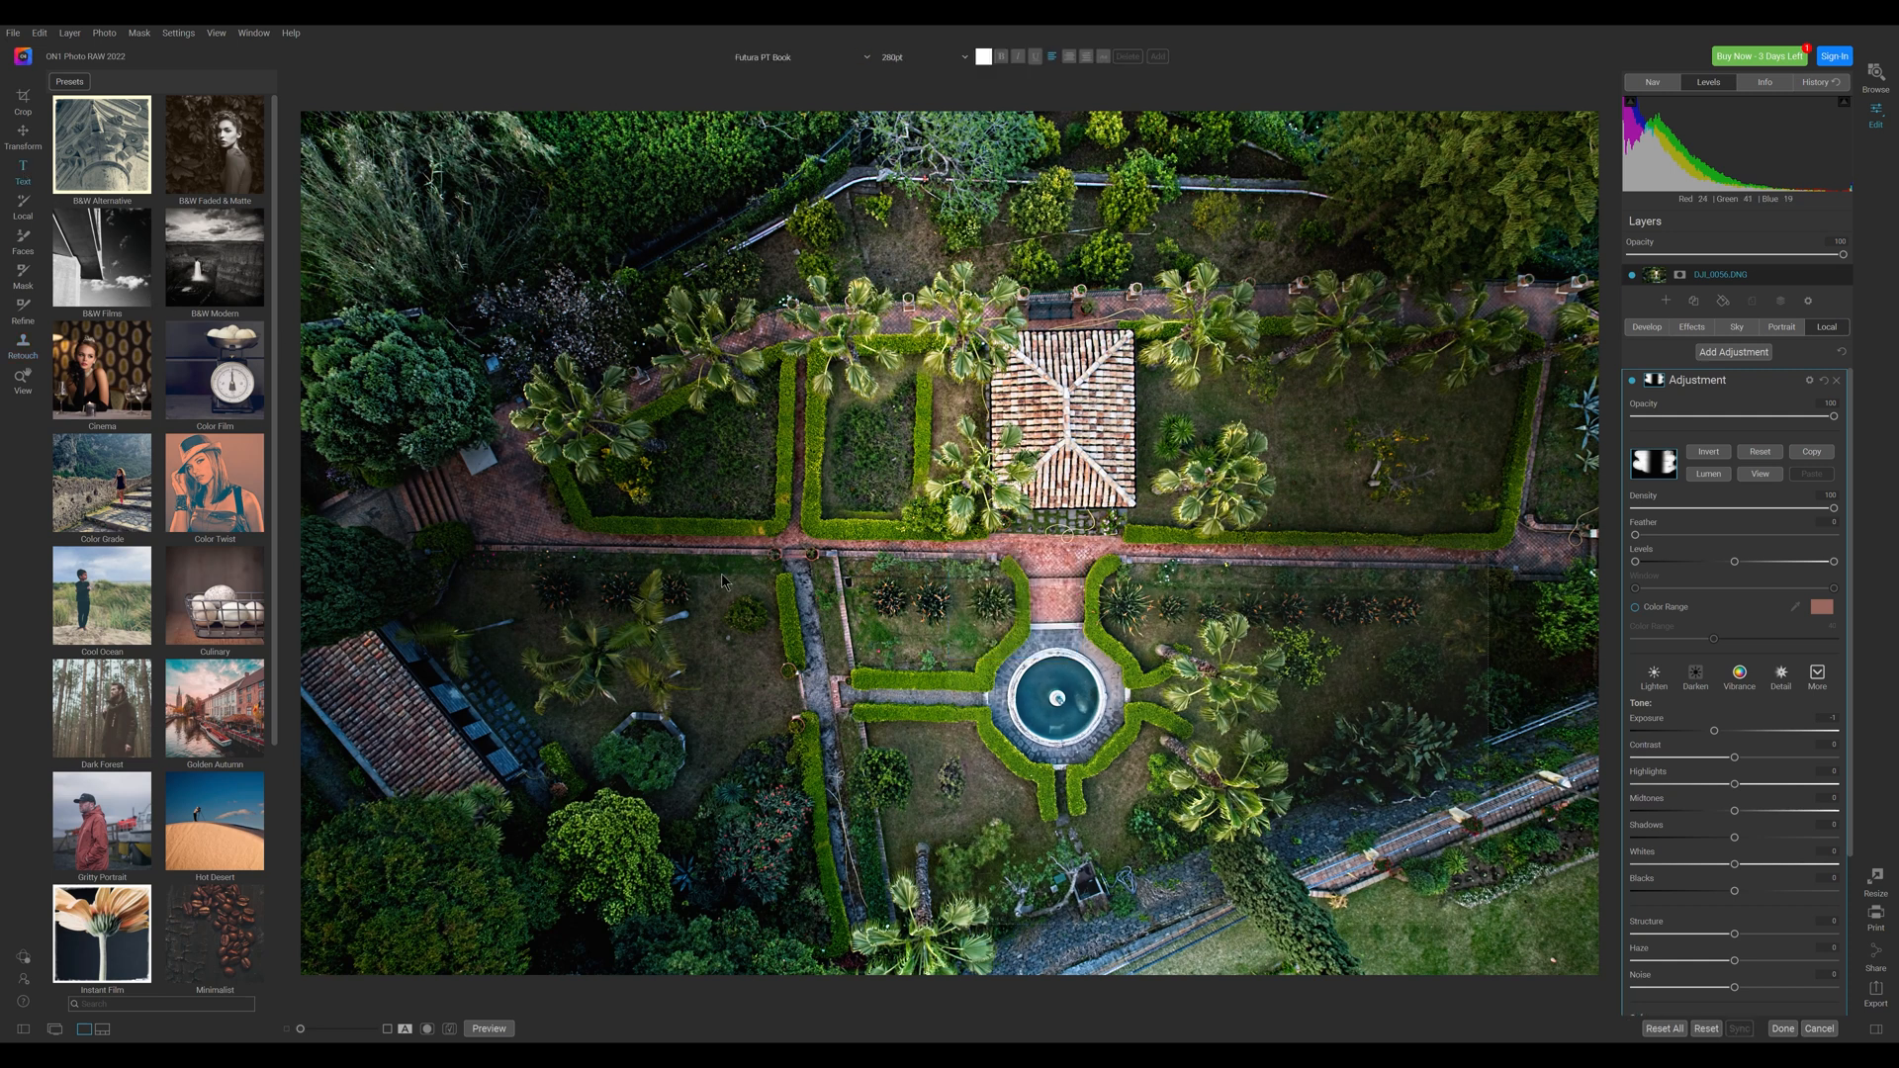
Place the word 'Garden' above the fountain, then bring up the sunset landscape photo.
{"action": "type", "text": "Garden"}
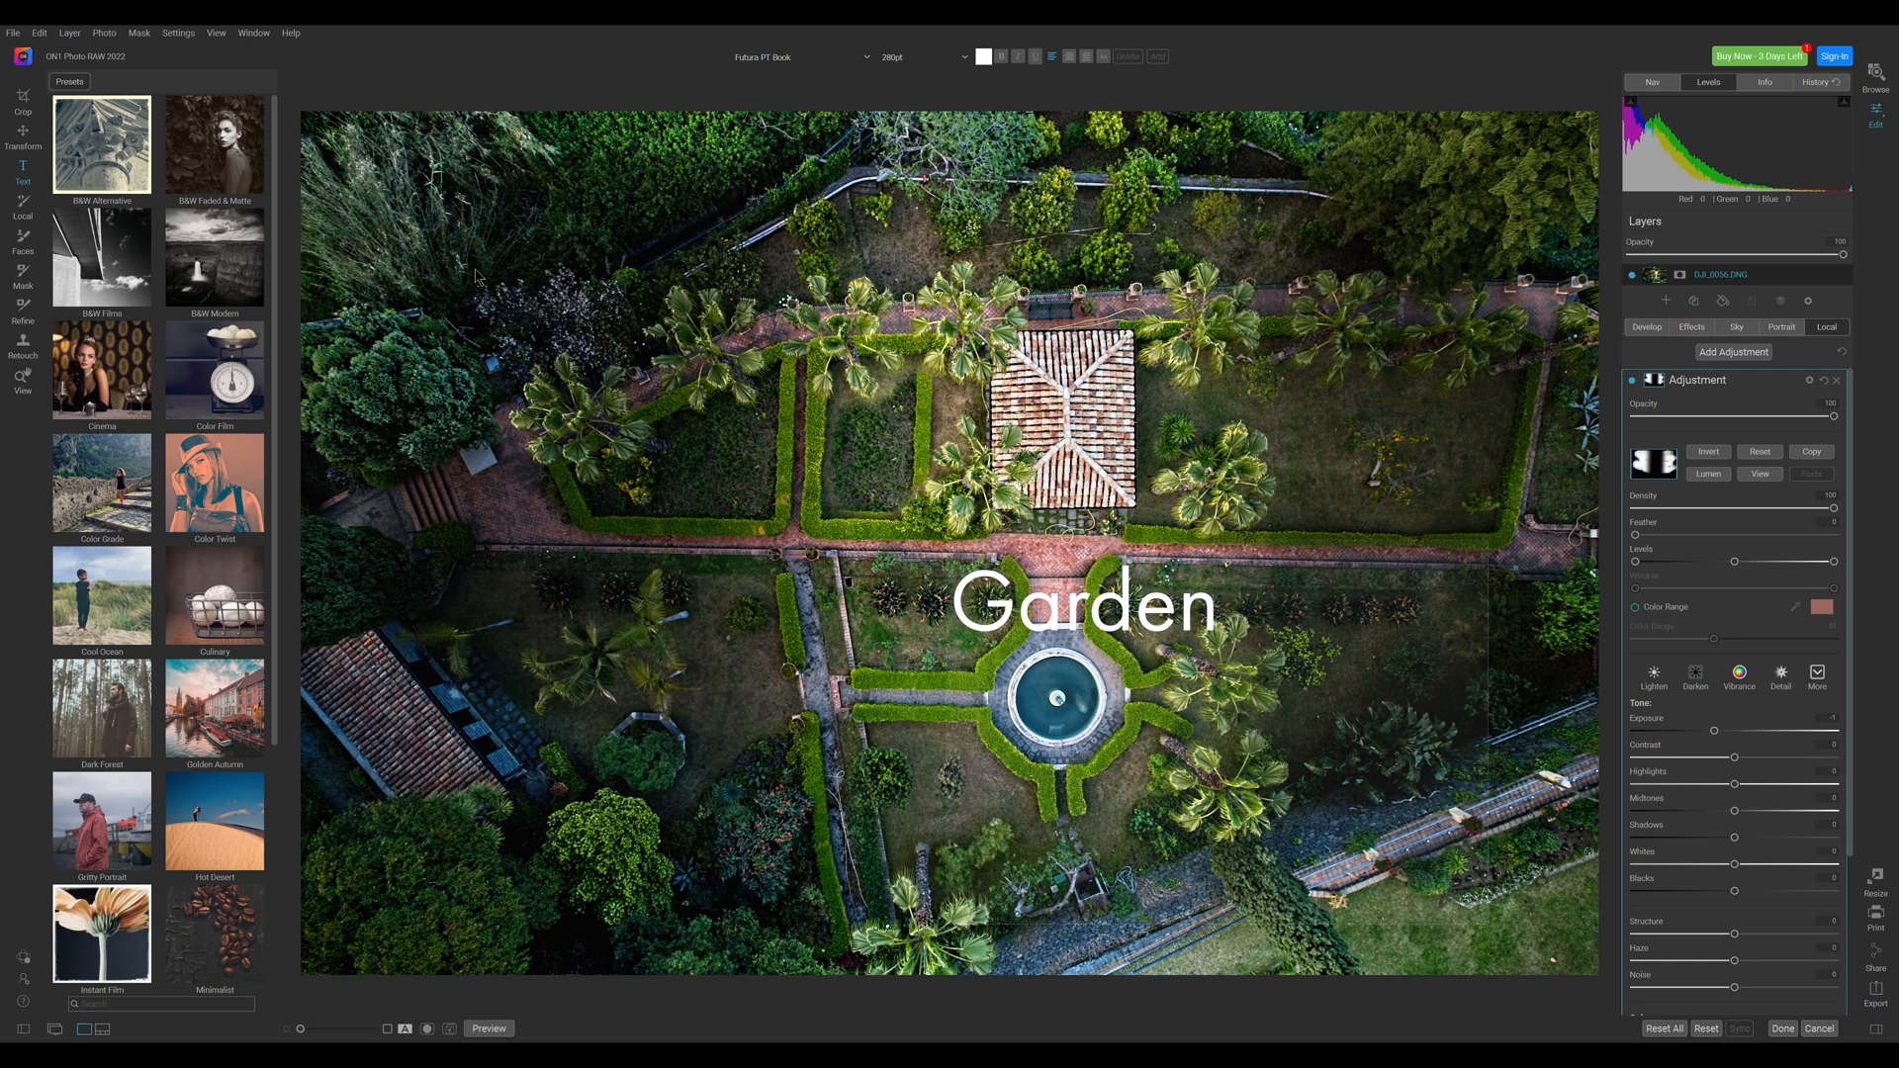
{"action": "left_click", "coordinate": [1217, 602]}
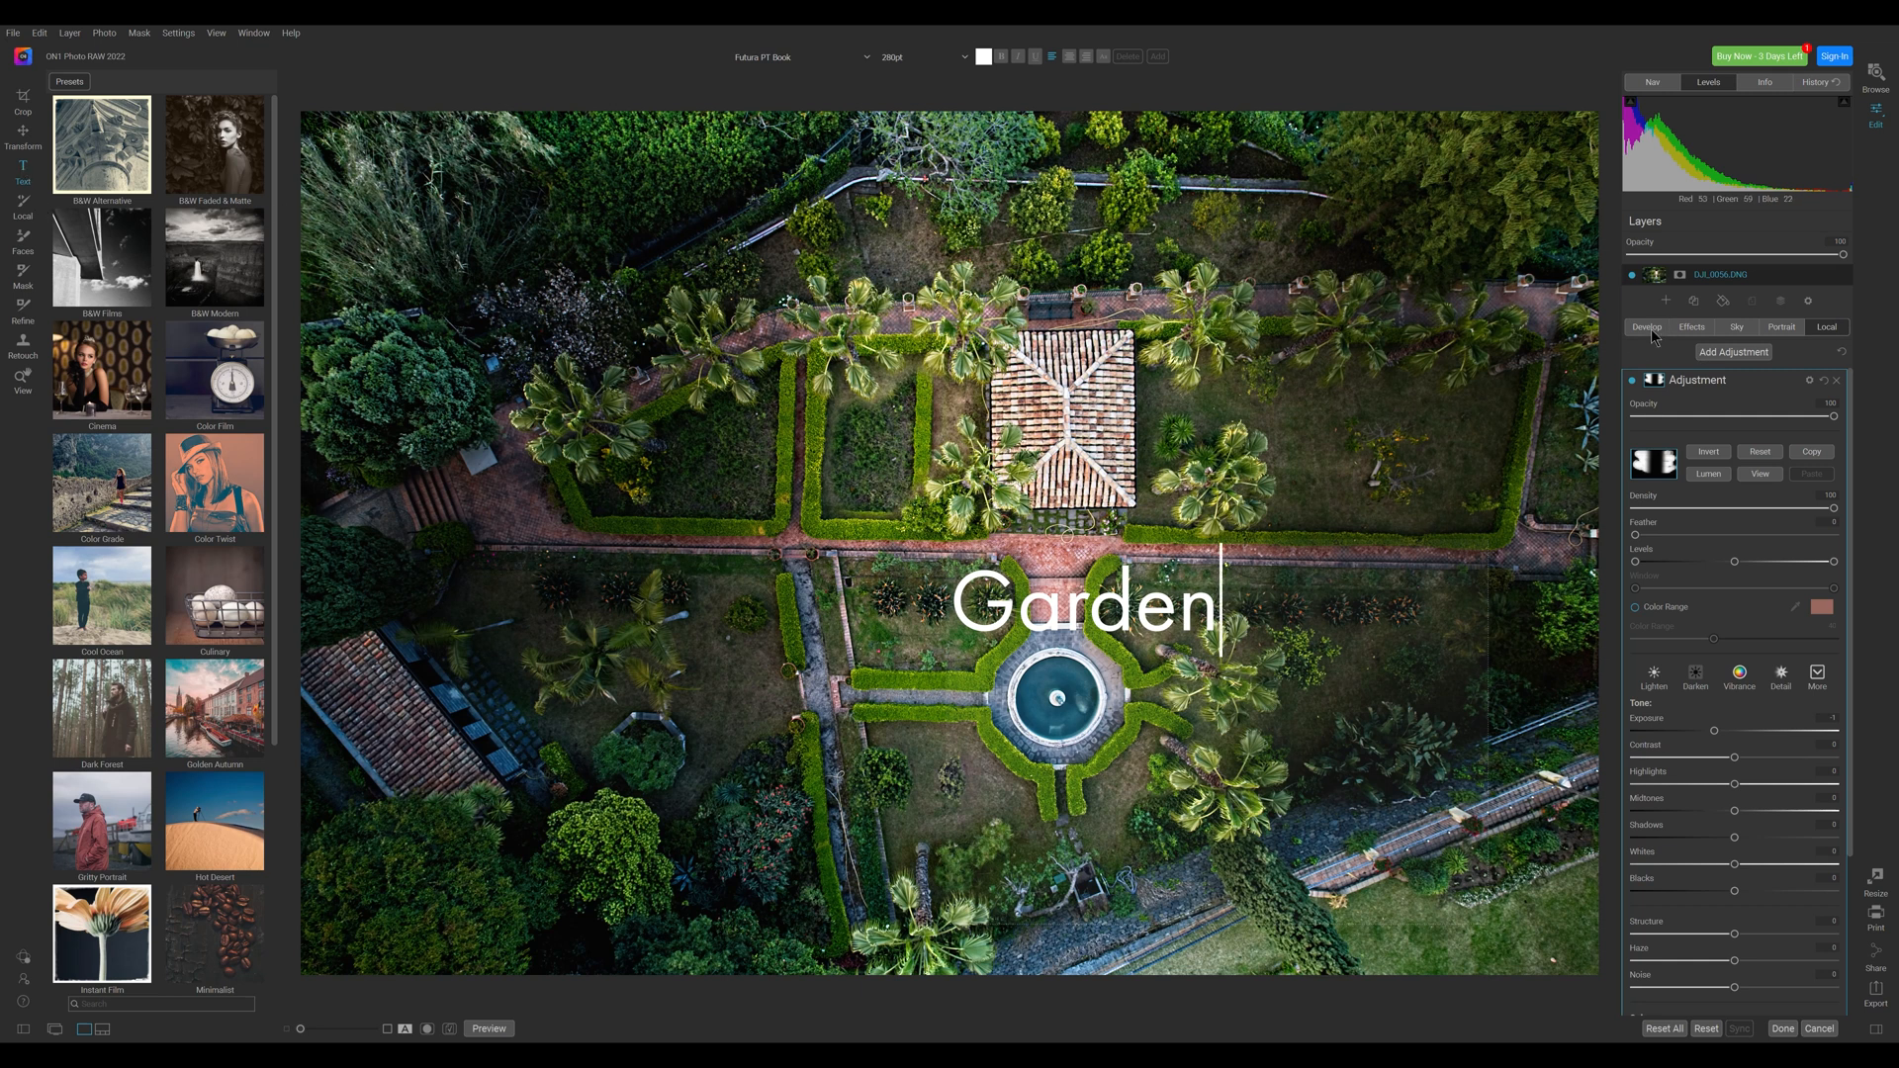
{"action": "left_click_drag", "start_coordinate": [1084, 602], "coordinate": [836, 899]}
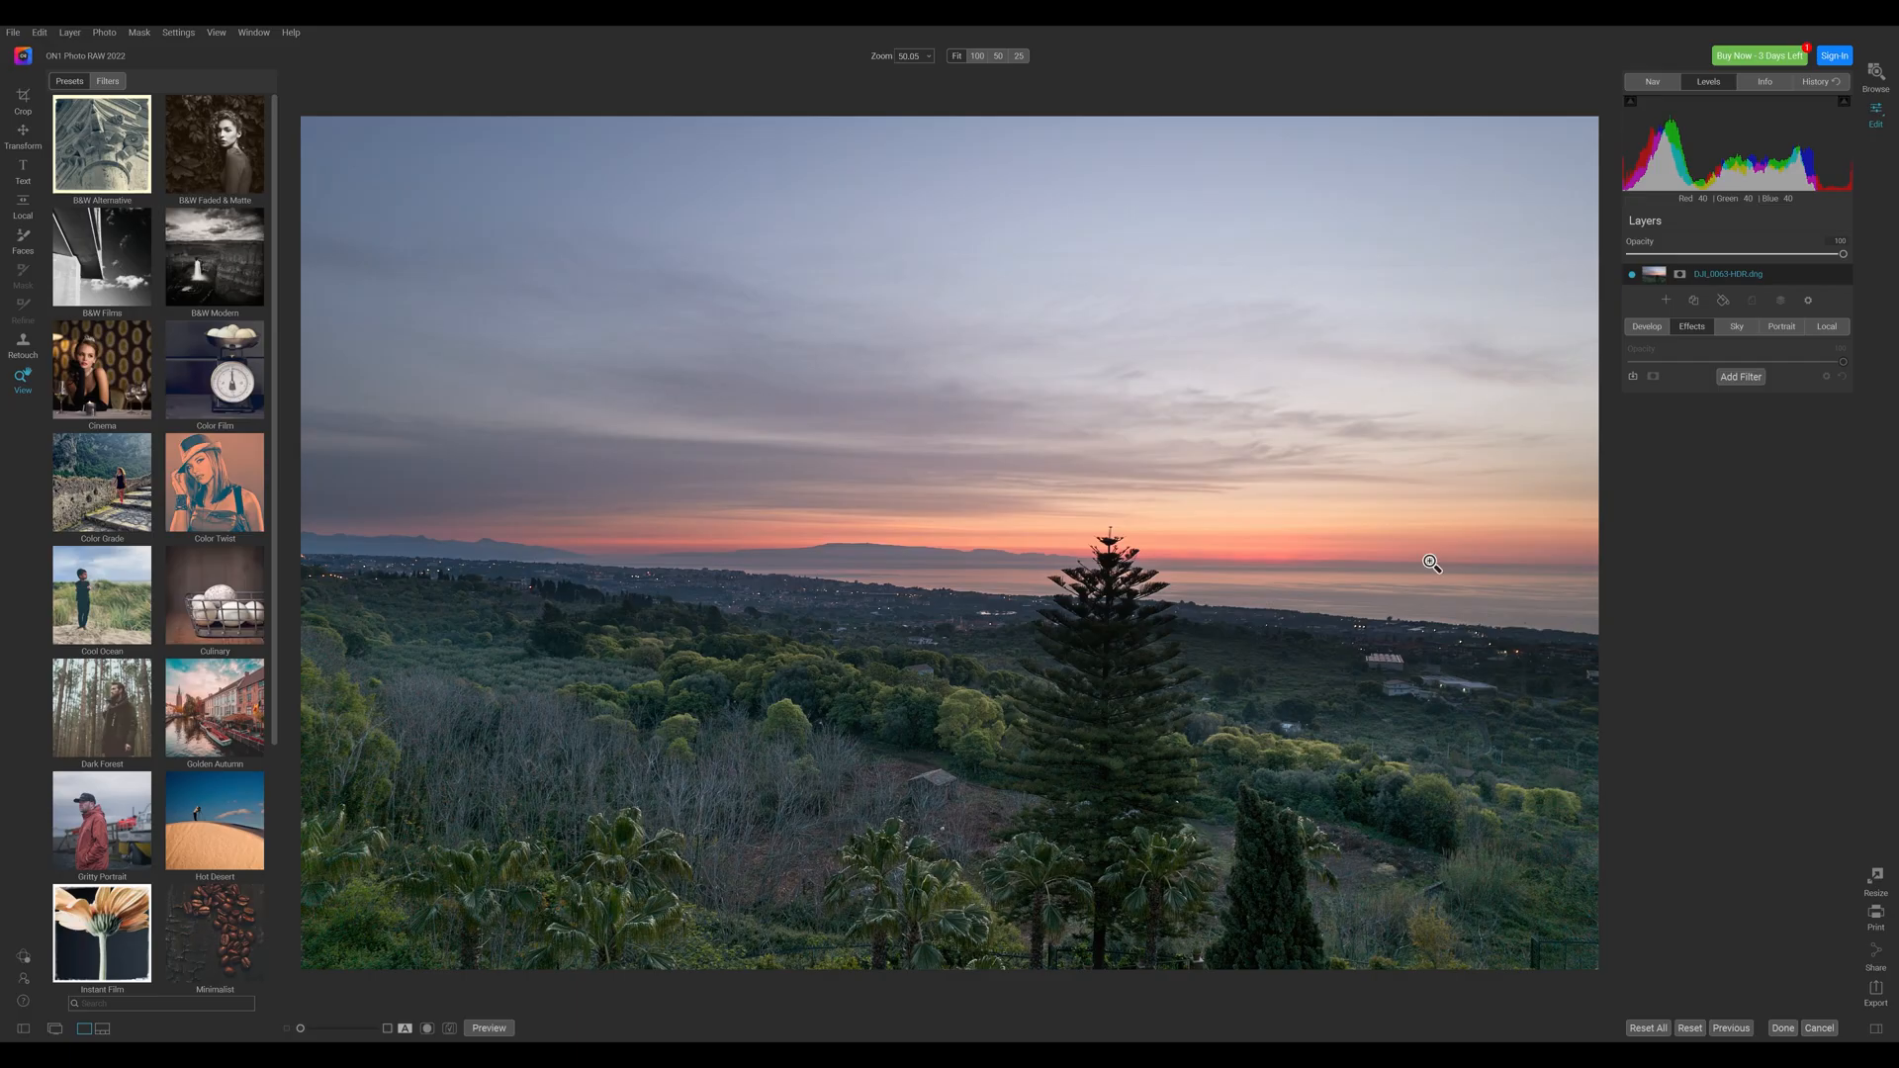
Add a Color Adjustment filter and shift the landscape's green tones.
{"action": "left_click", "coordinate": [1740, 376]}
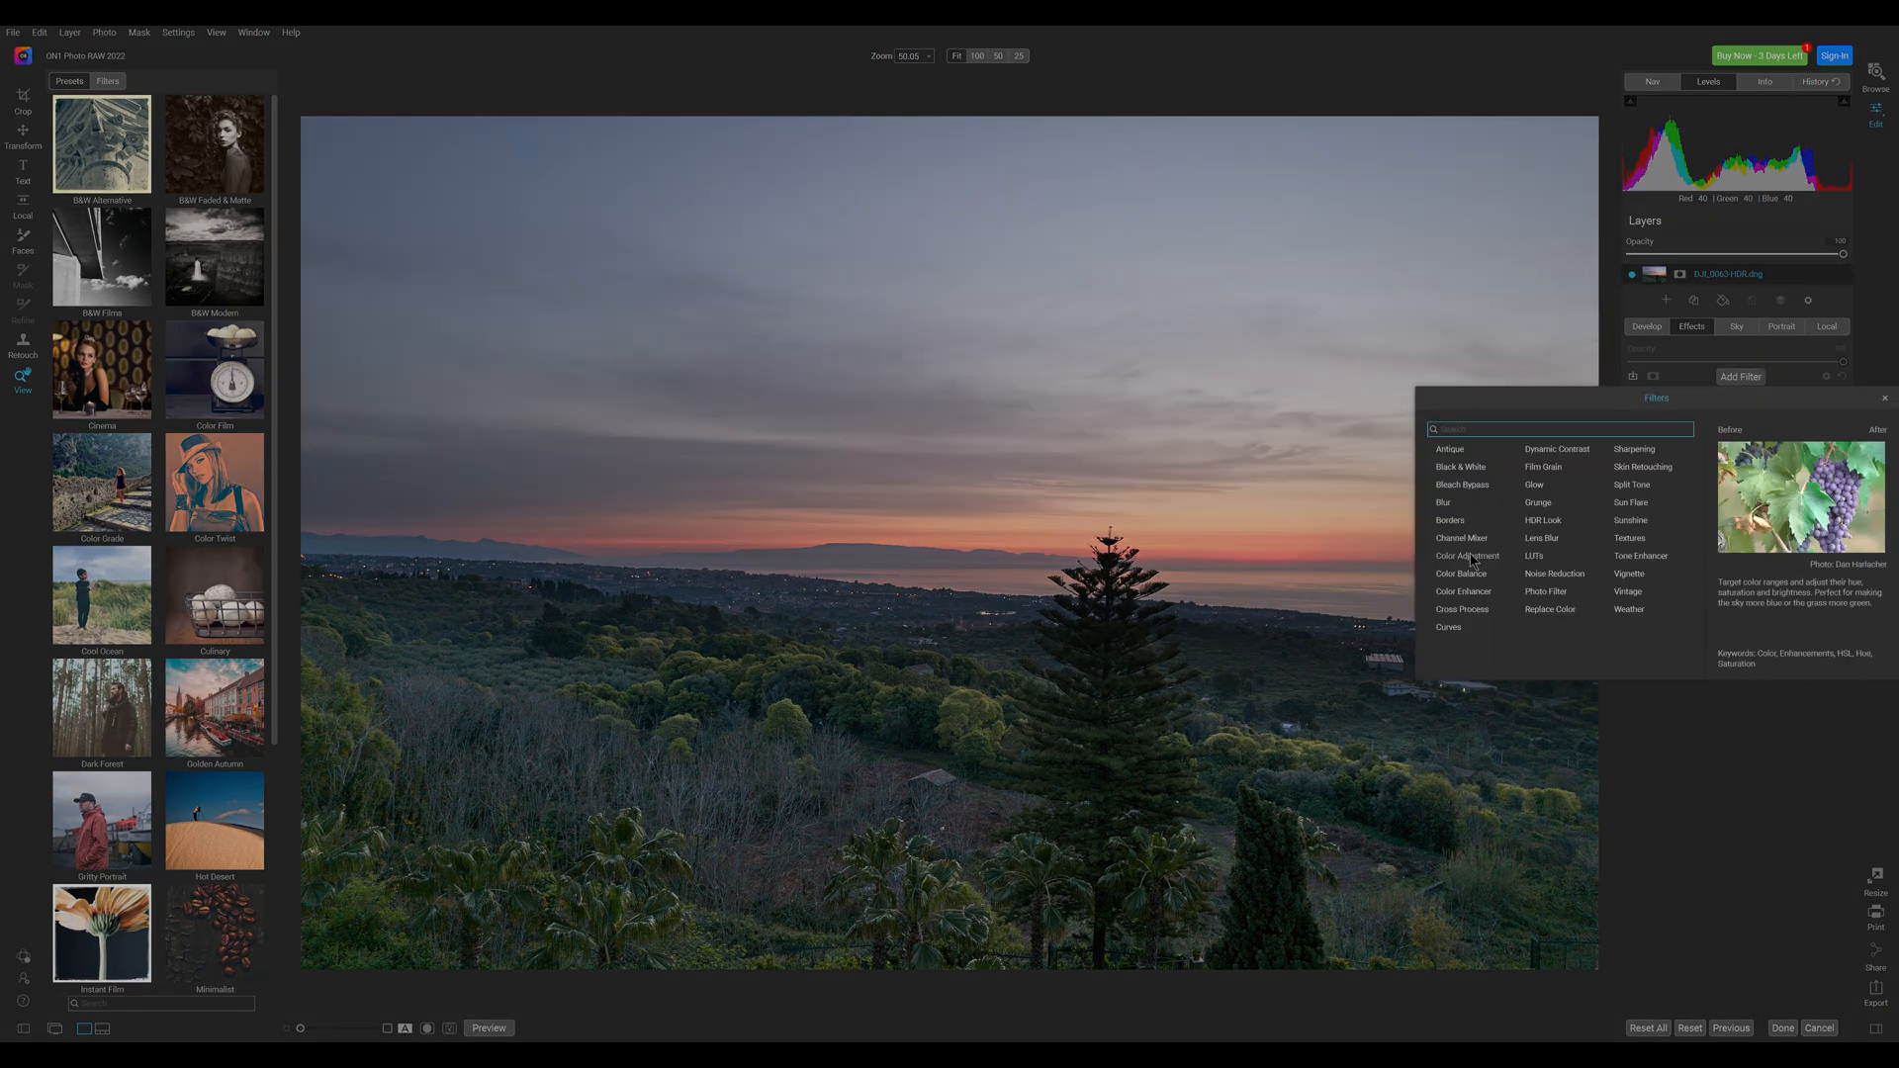
{"action": "left_click", "coordinate": [1466, 556]}
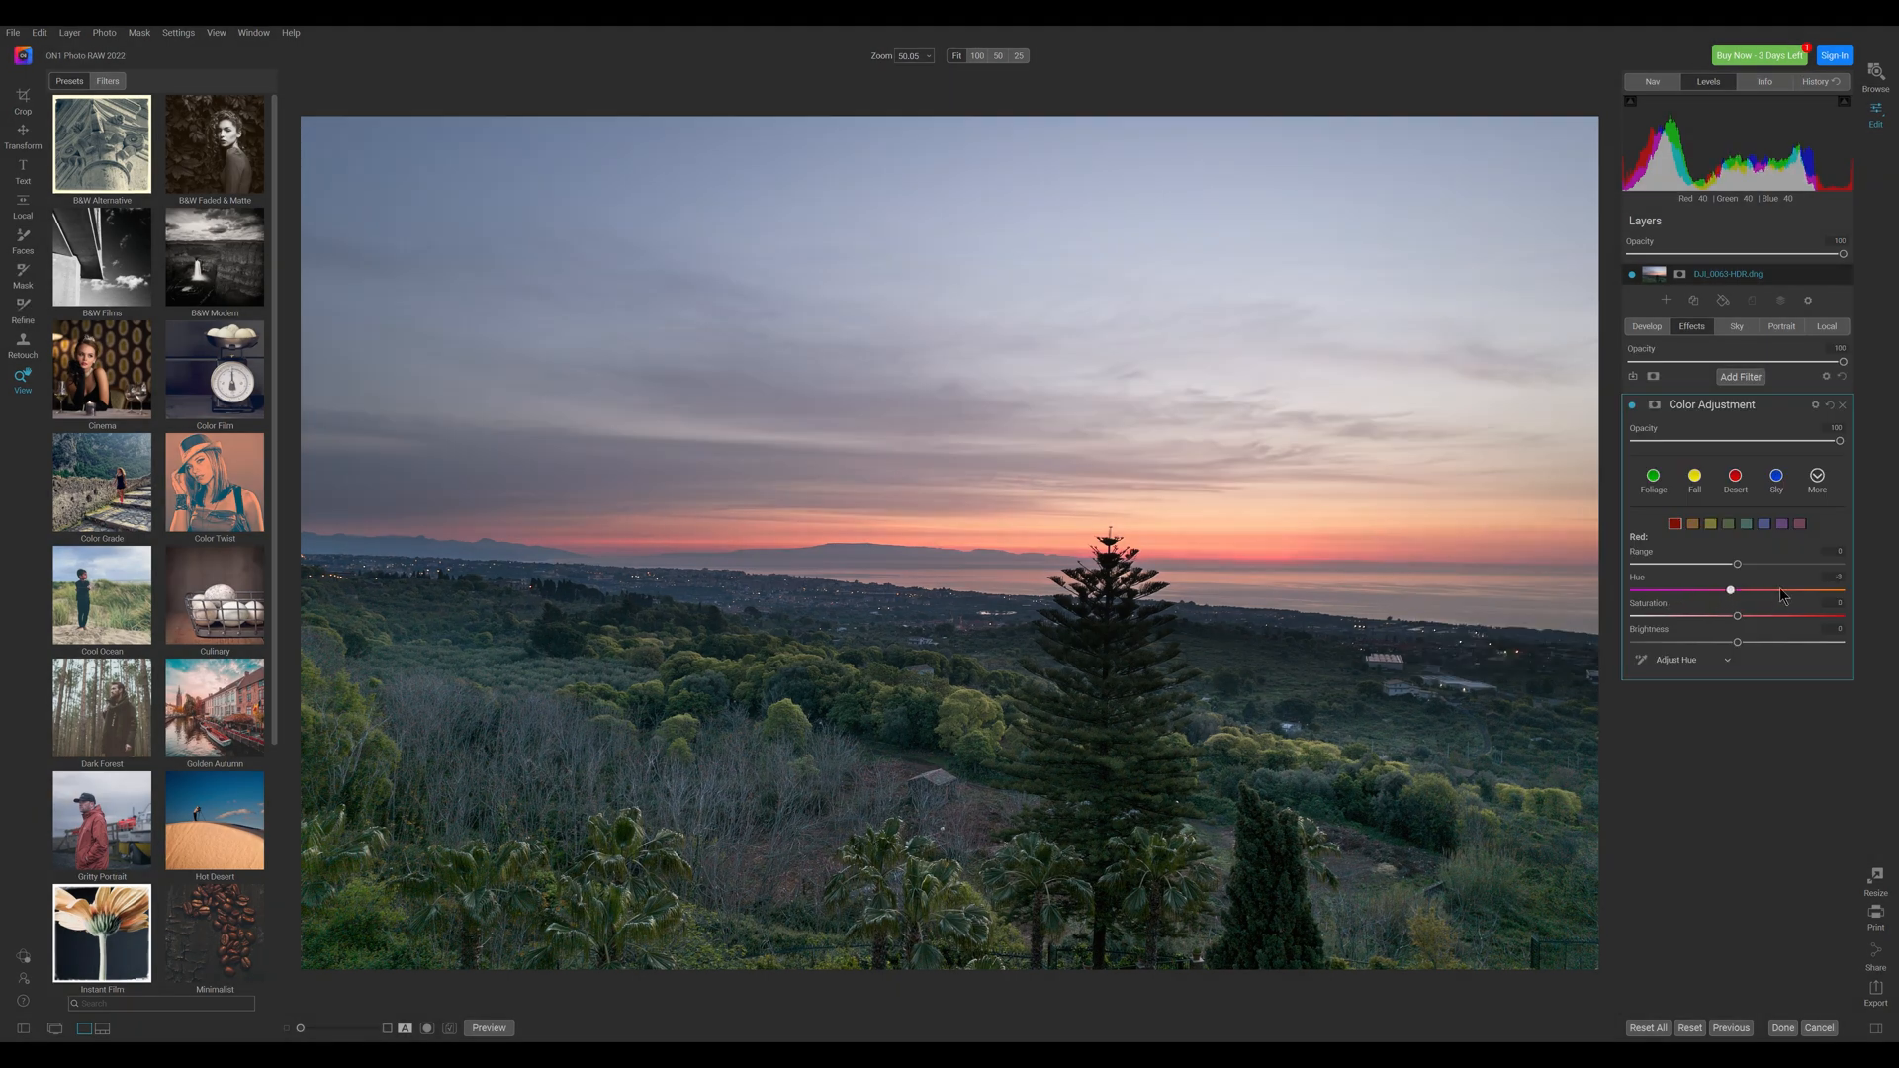
{"action": "left_click", "coordinate": [1709, 523]}
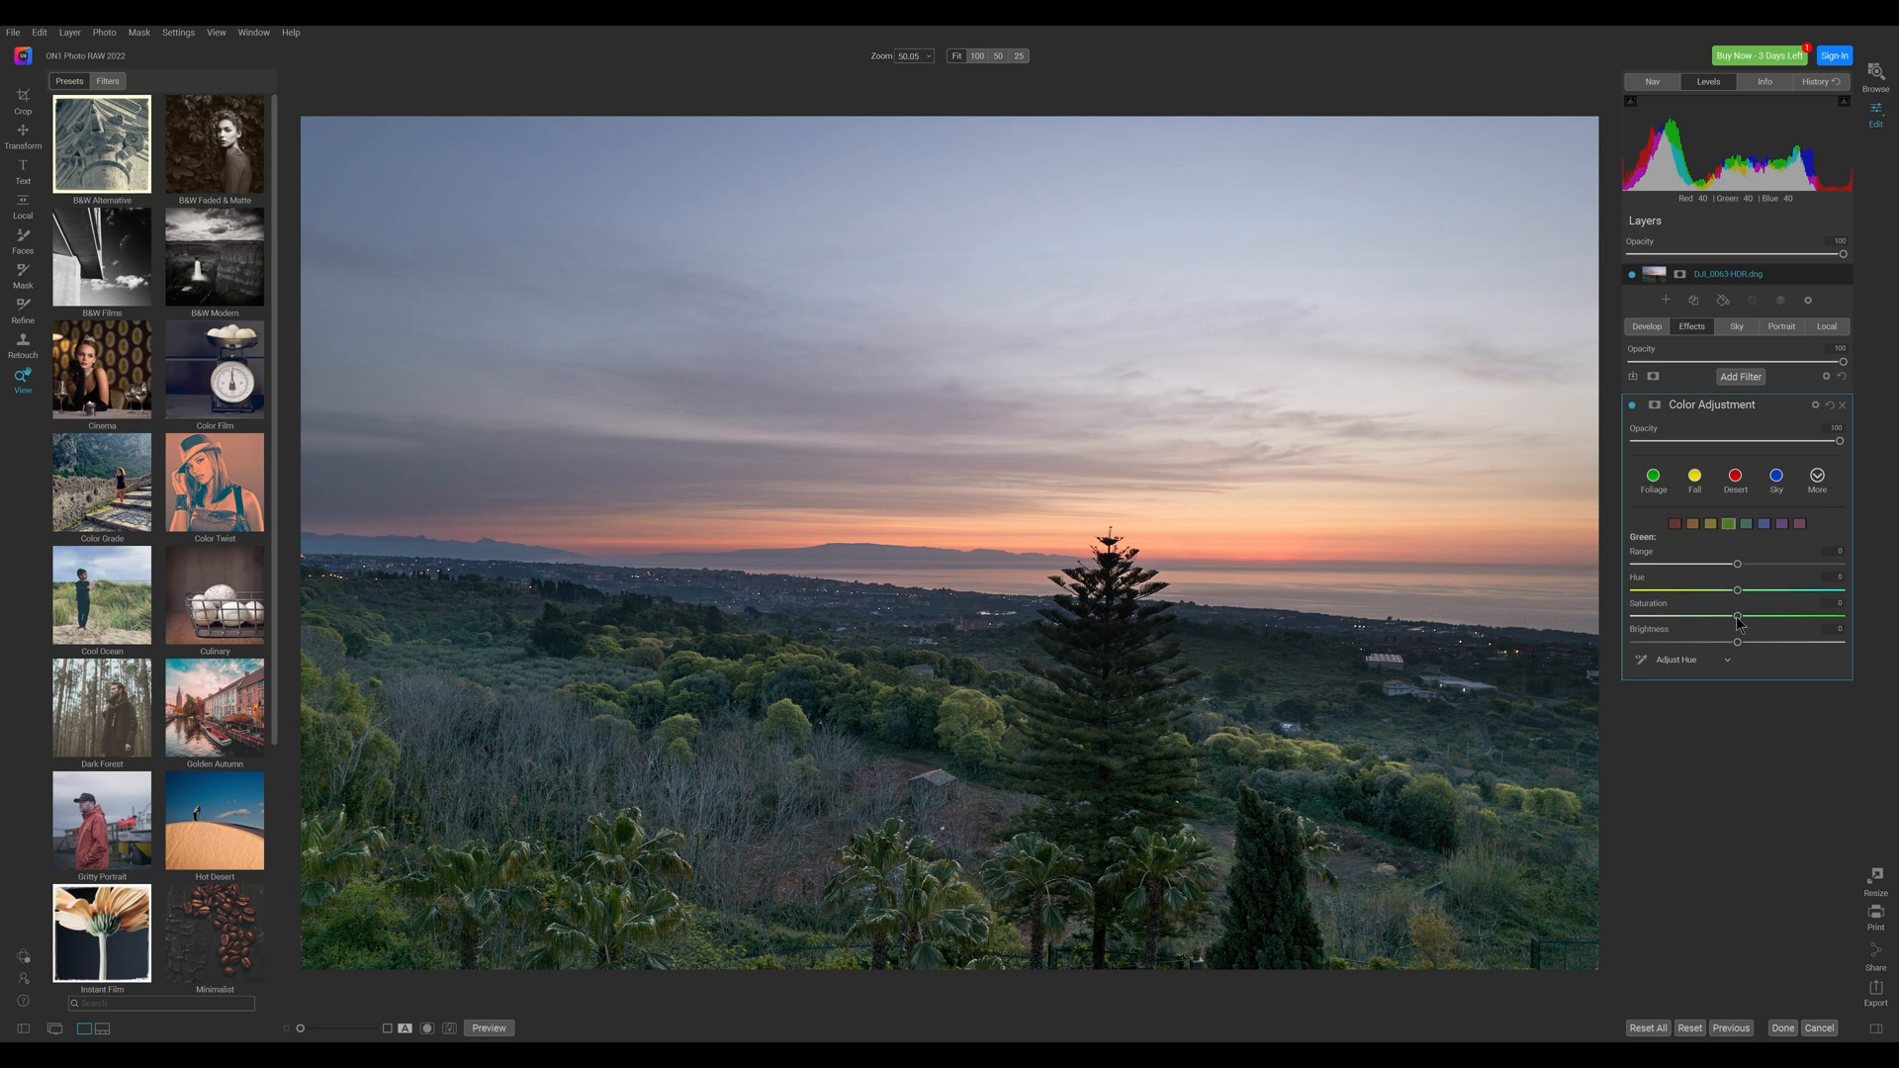
{"action": "left_click_drag", "start_coordinate": [1737, 588], "coordinate": [1713, 588]}
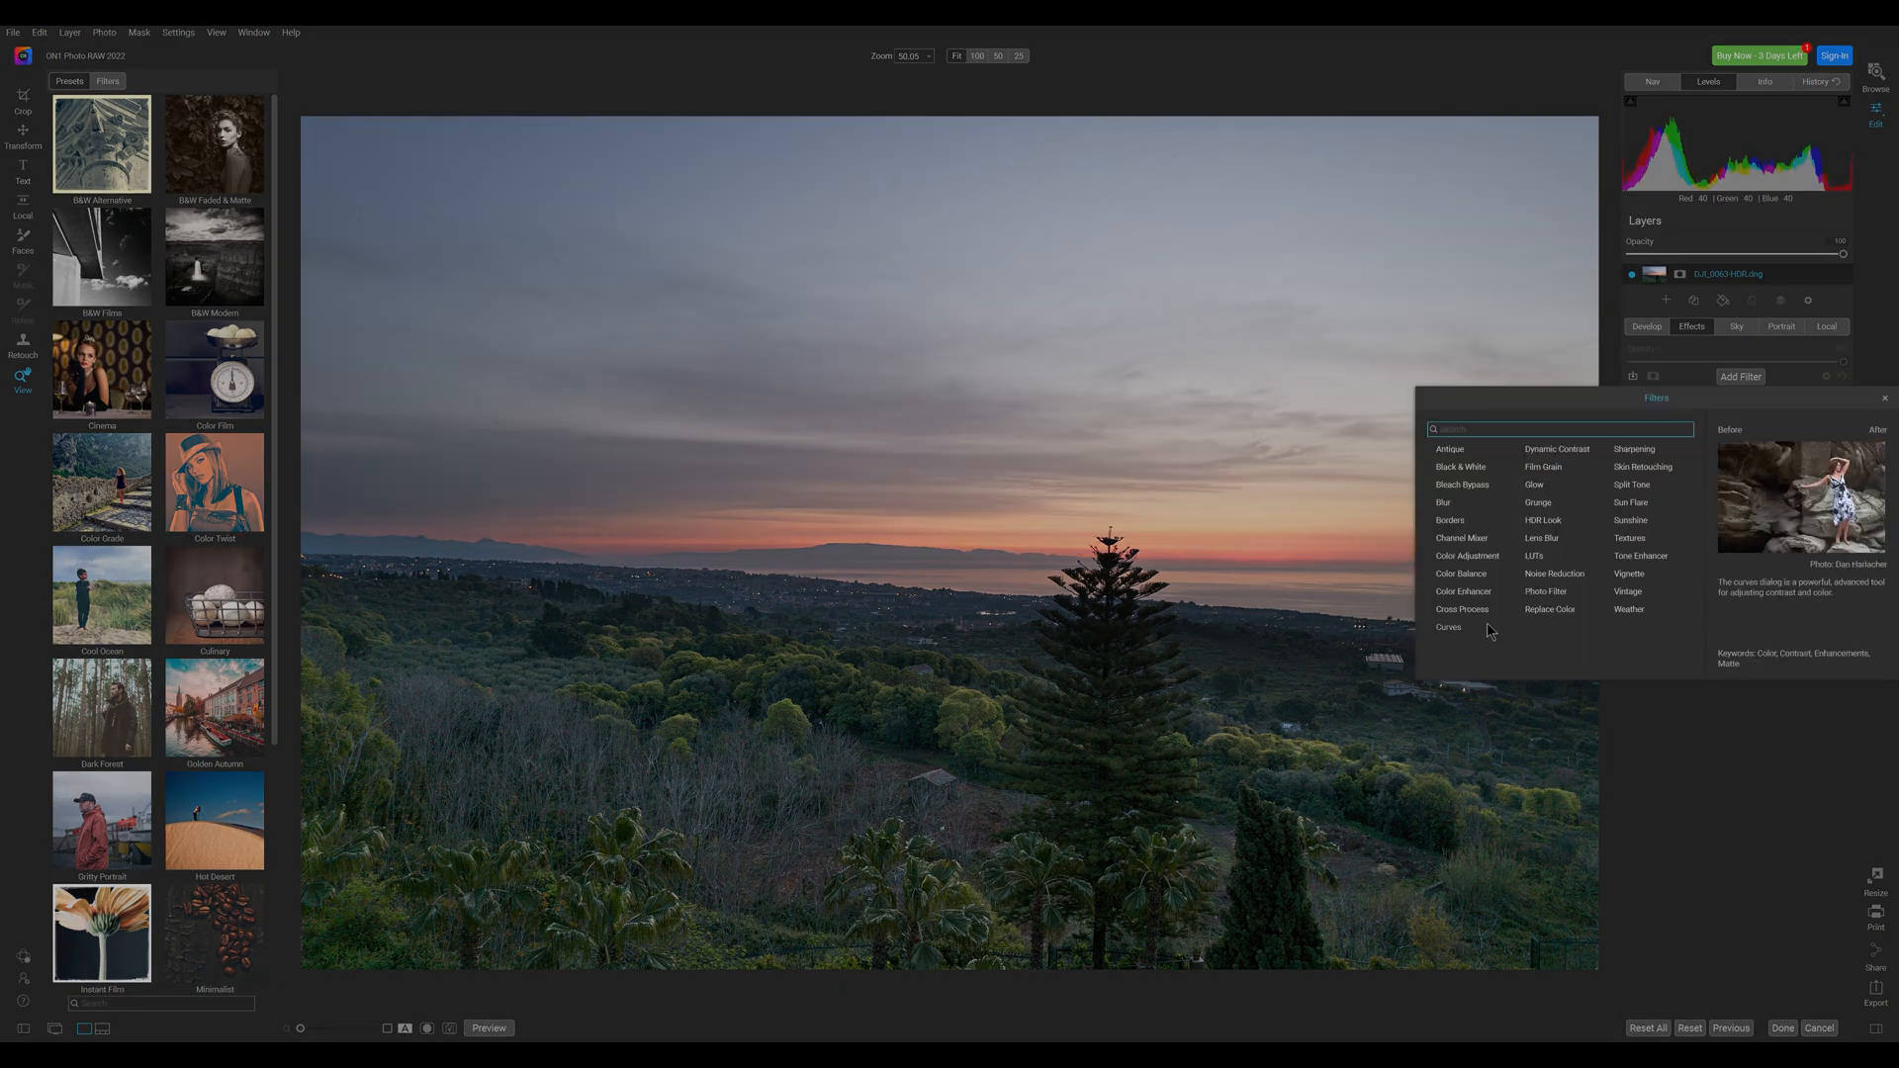
Try a Lens Blur filter with higher quality and stronger highlight blooming.
{"action": "left_click", "coordinate": [1557, 448]}
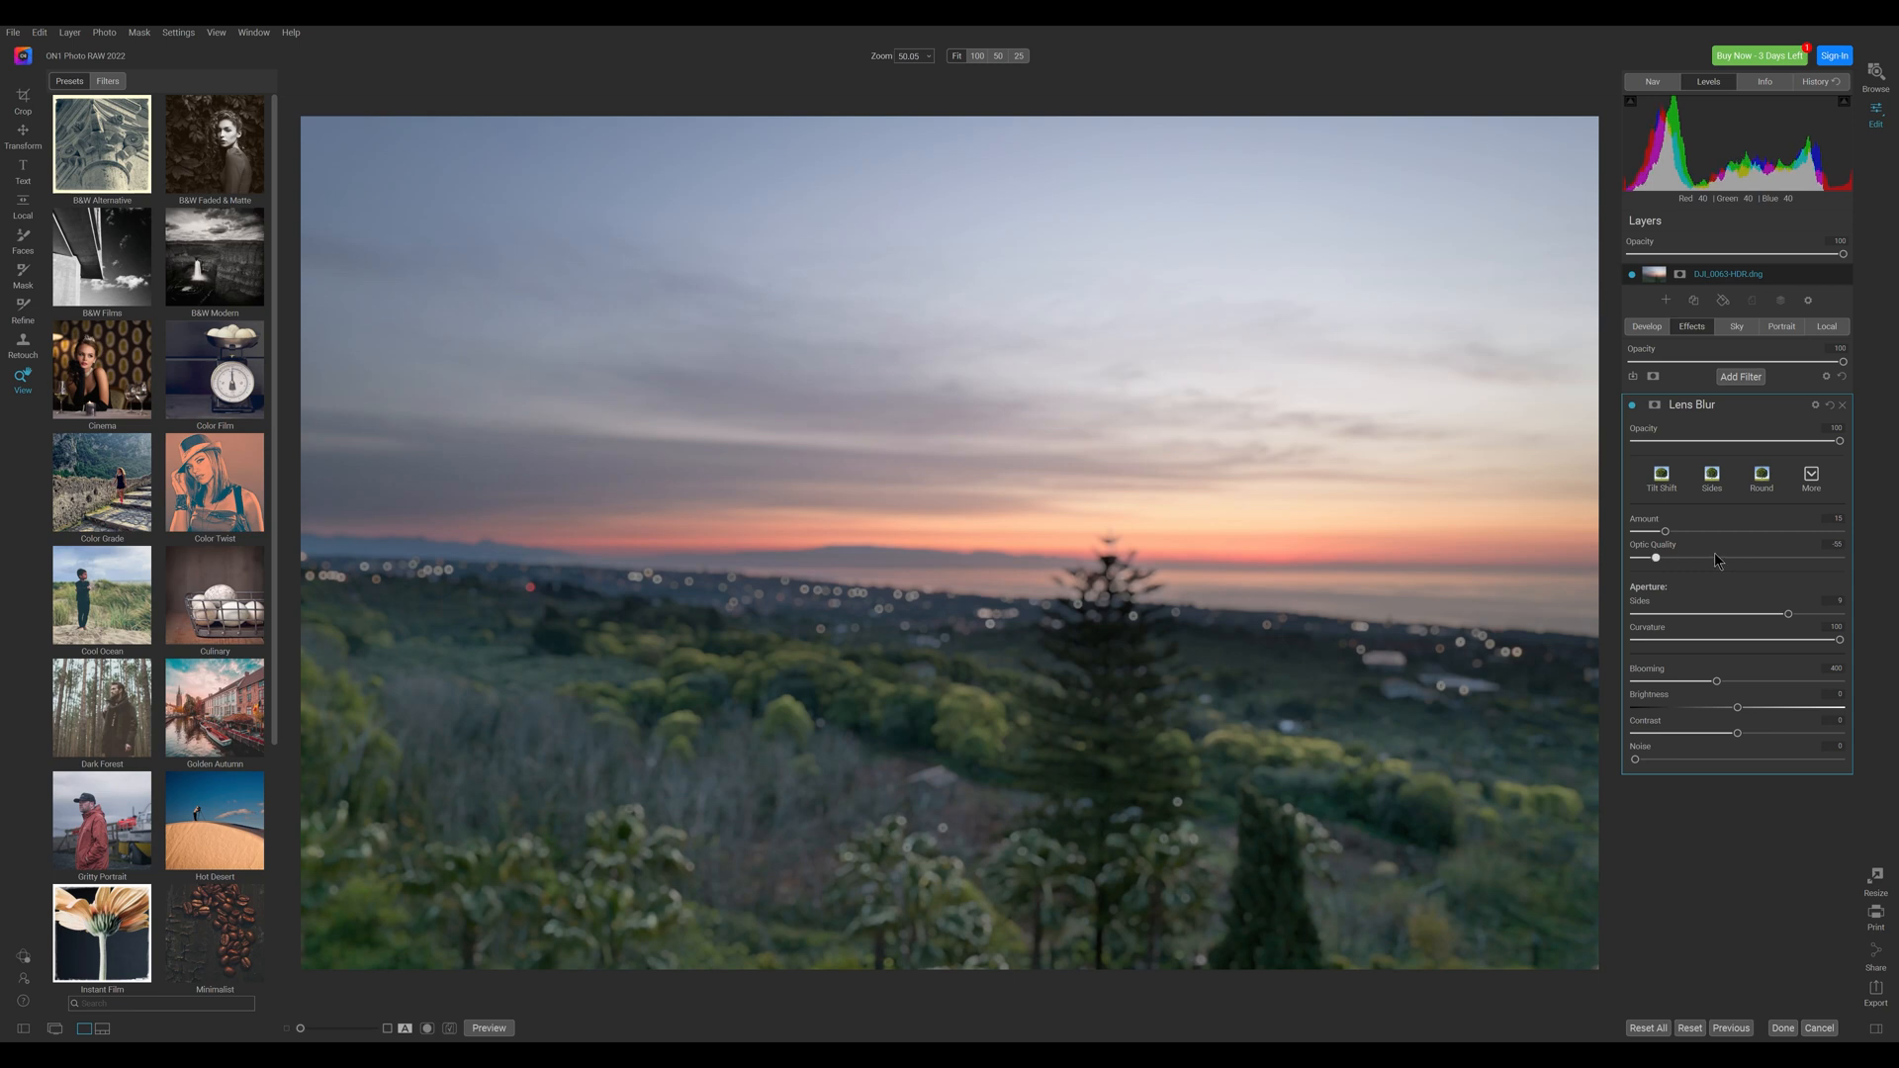
{"action": "left_click_drag", "start_coordinate": [1655, 557], "coordinate": [1807, 557]}
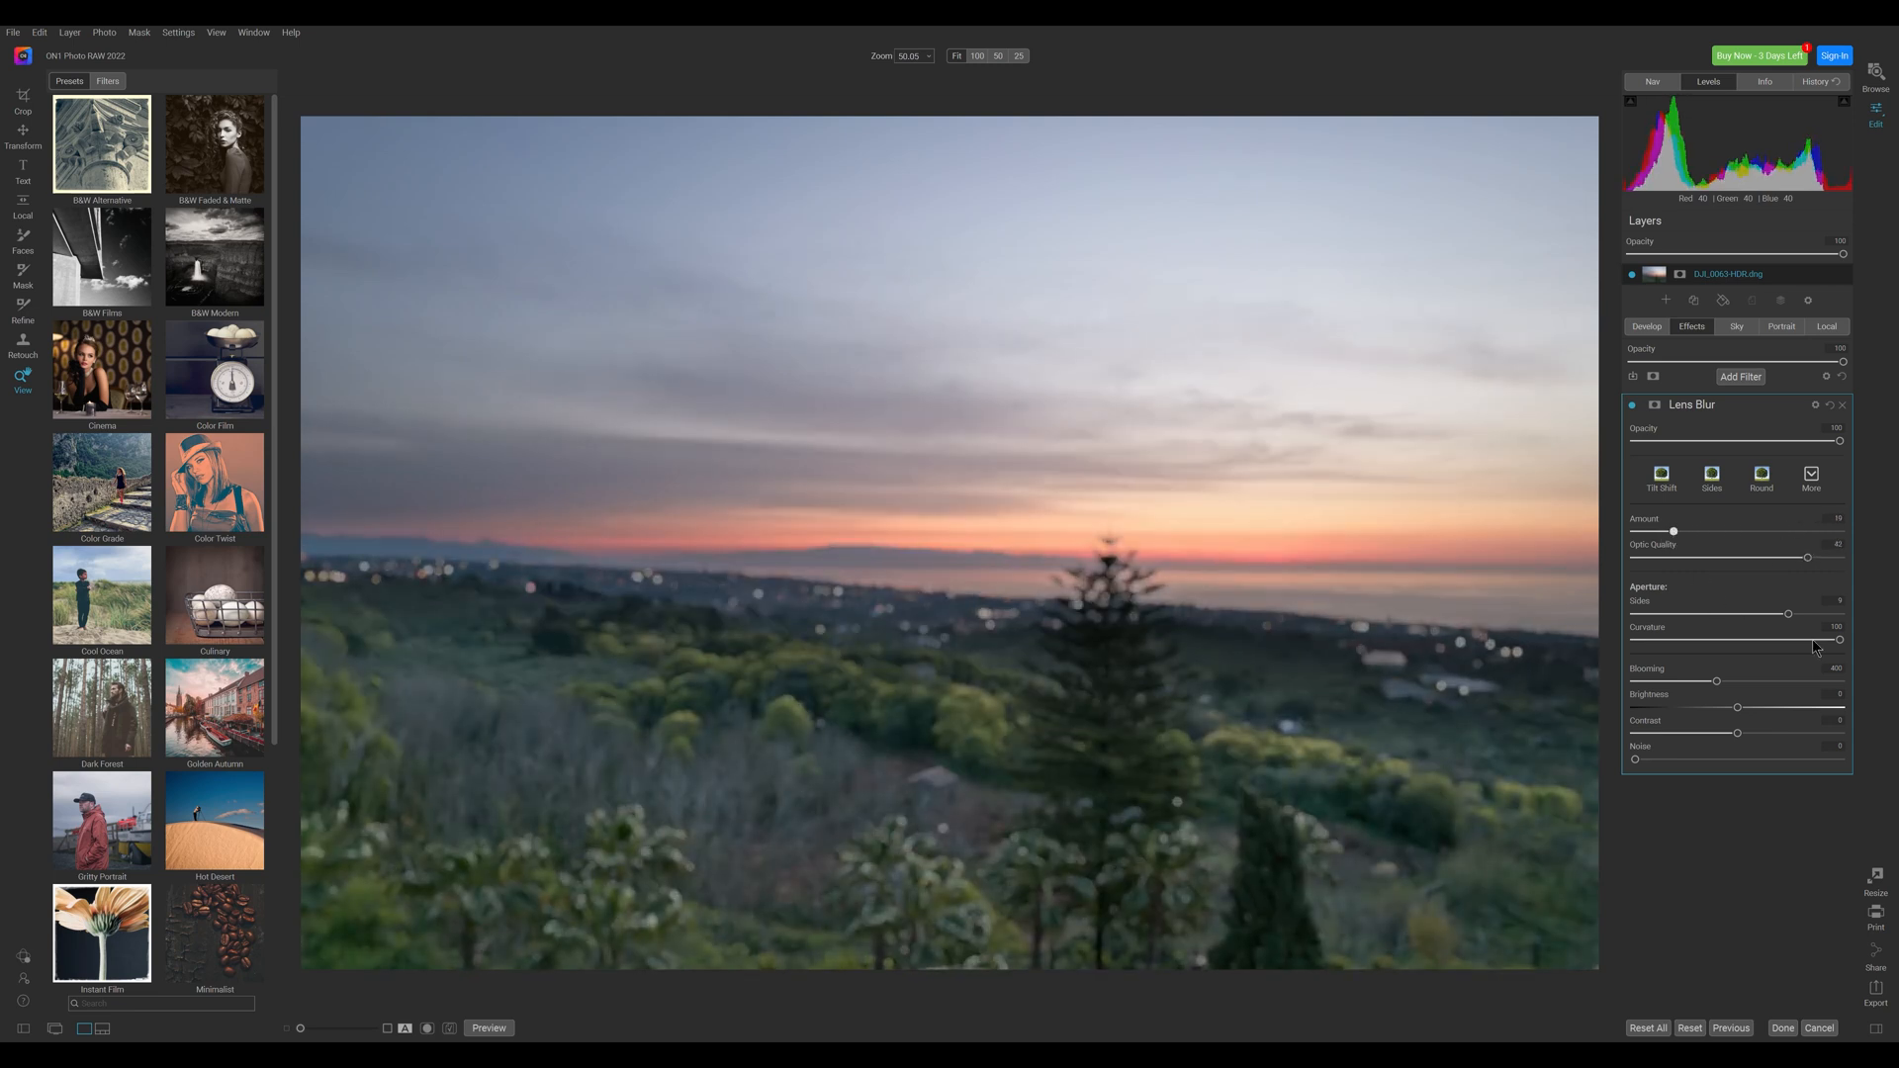
{"action": "left_click_drag", "start_coordinate": [1716, 680], "coordinate": [1781, 681]}
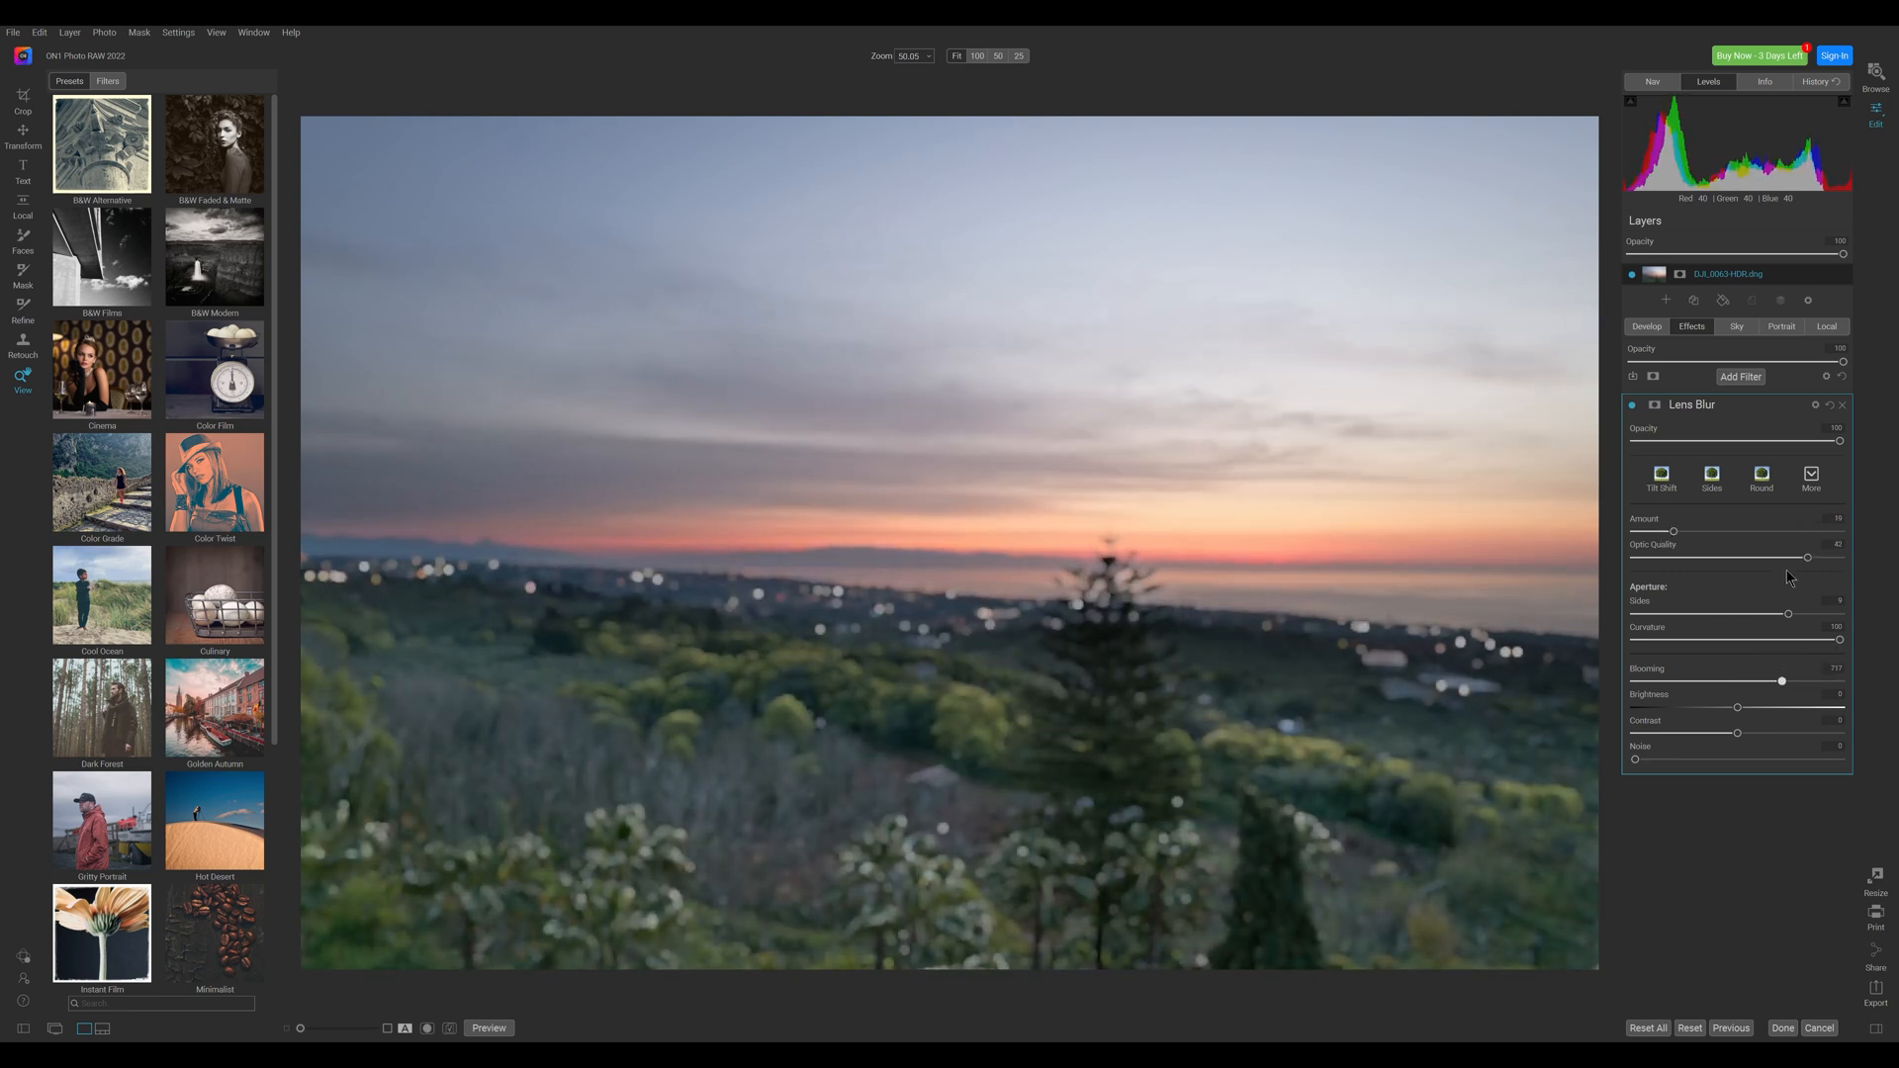
Try the Sun Flare filter, then show the Golden Autumn preset collection.
{"action": "left_click", "coordinate": [1741, 377]}
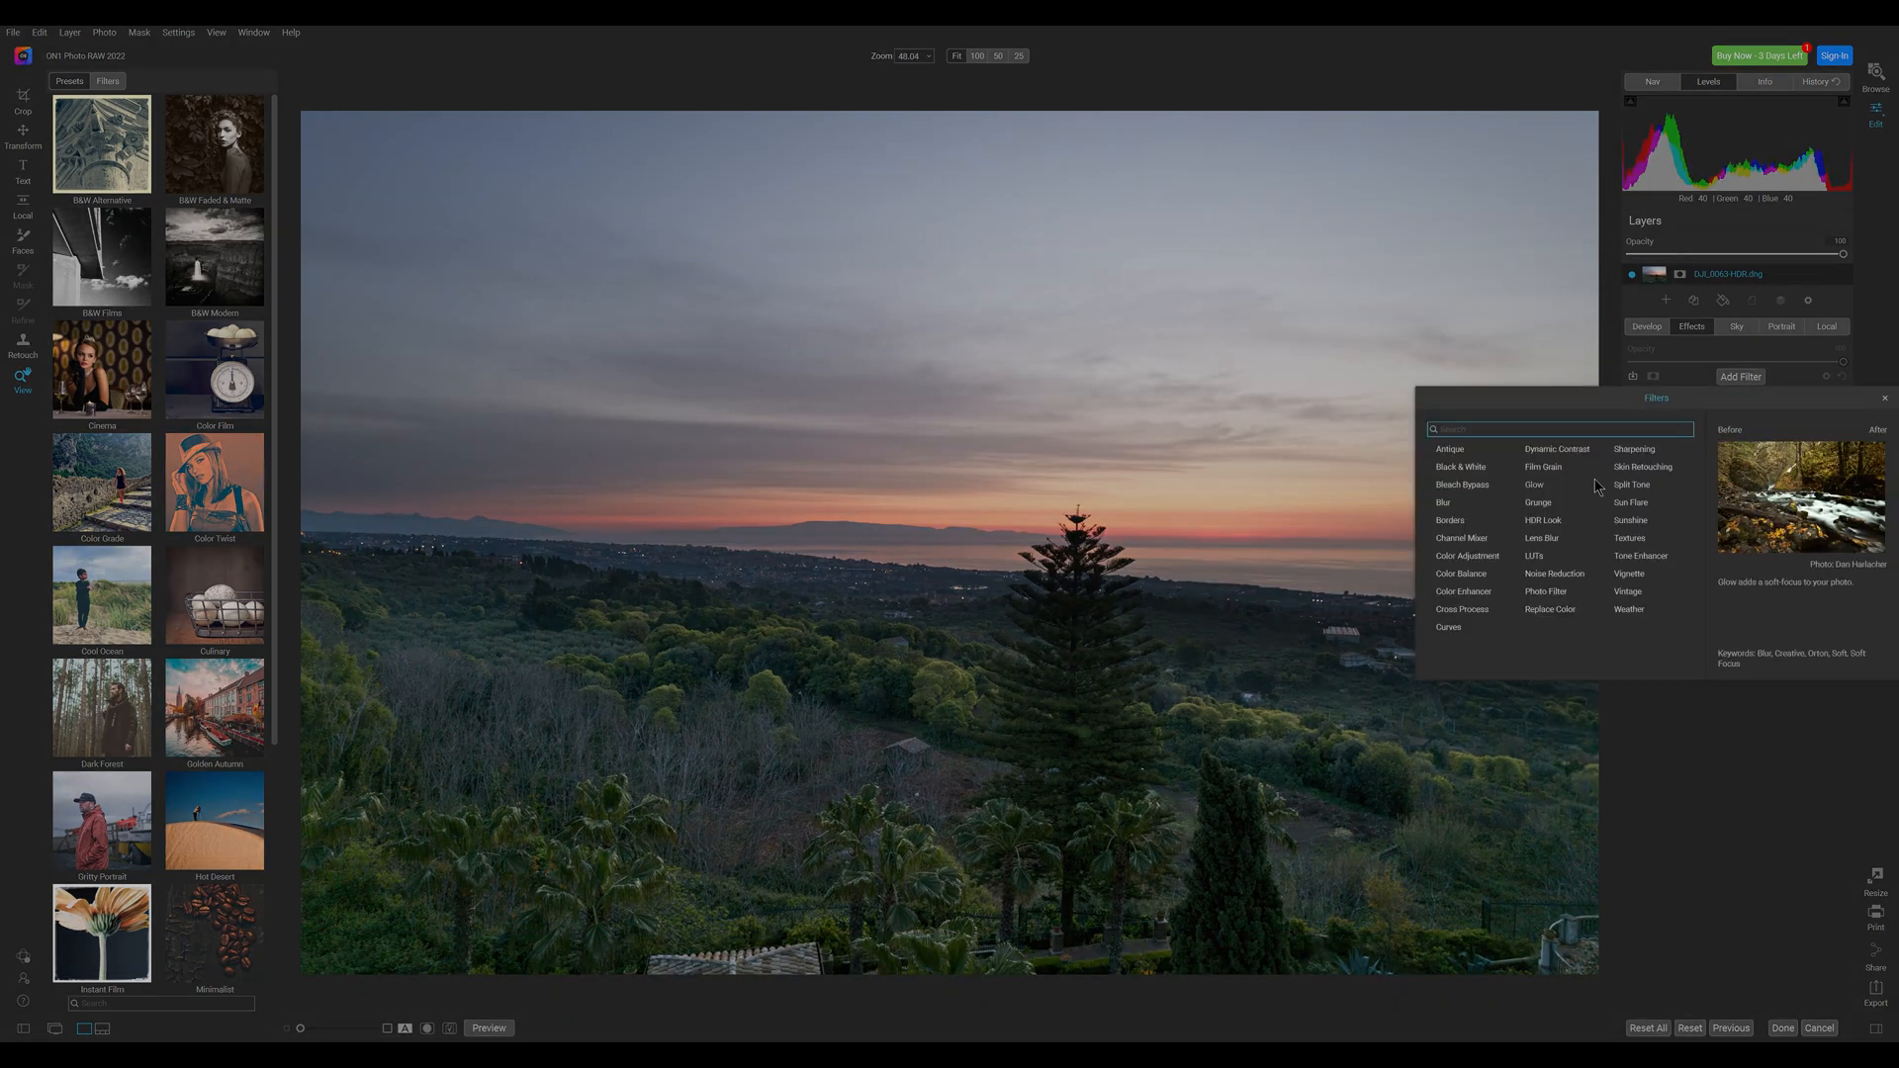
{"action": "left_click", "coordinate": [1630, 484]}
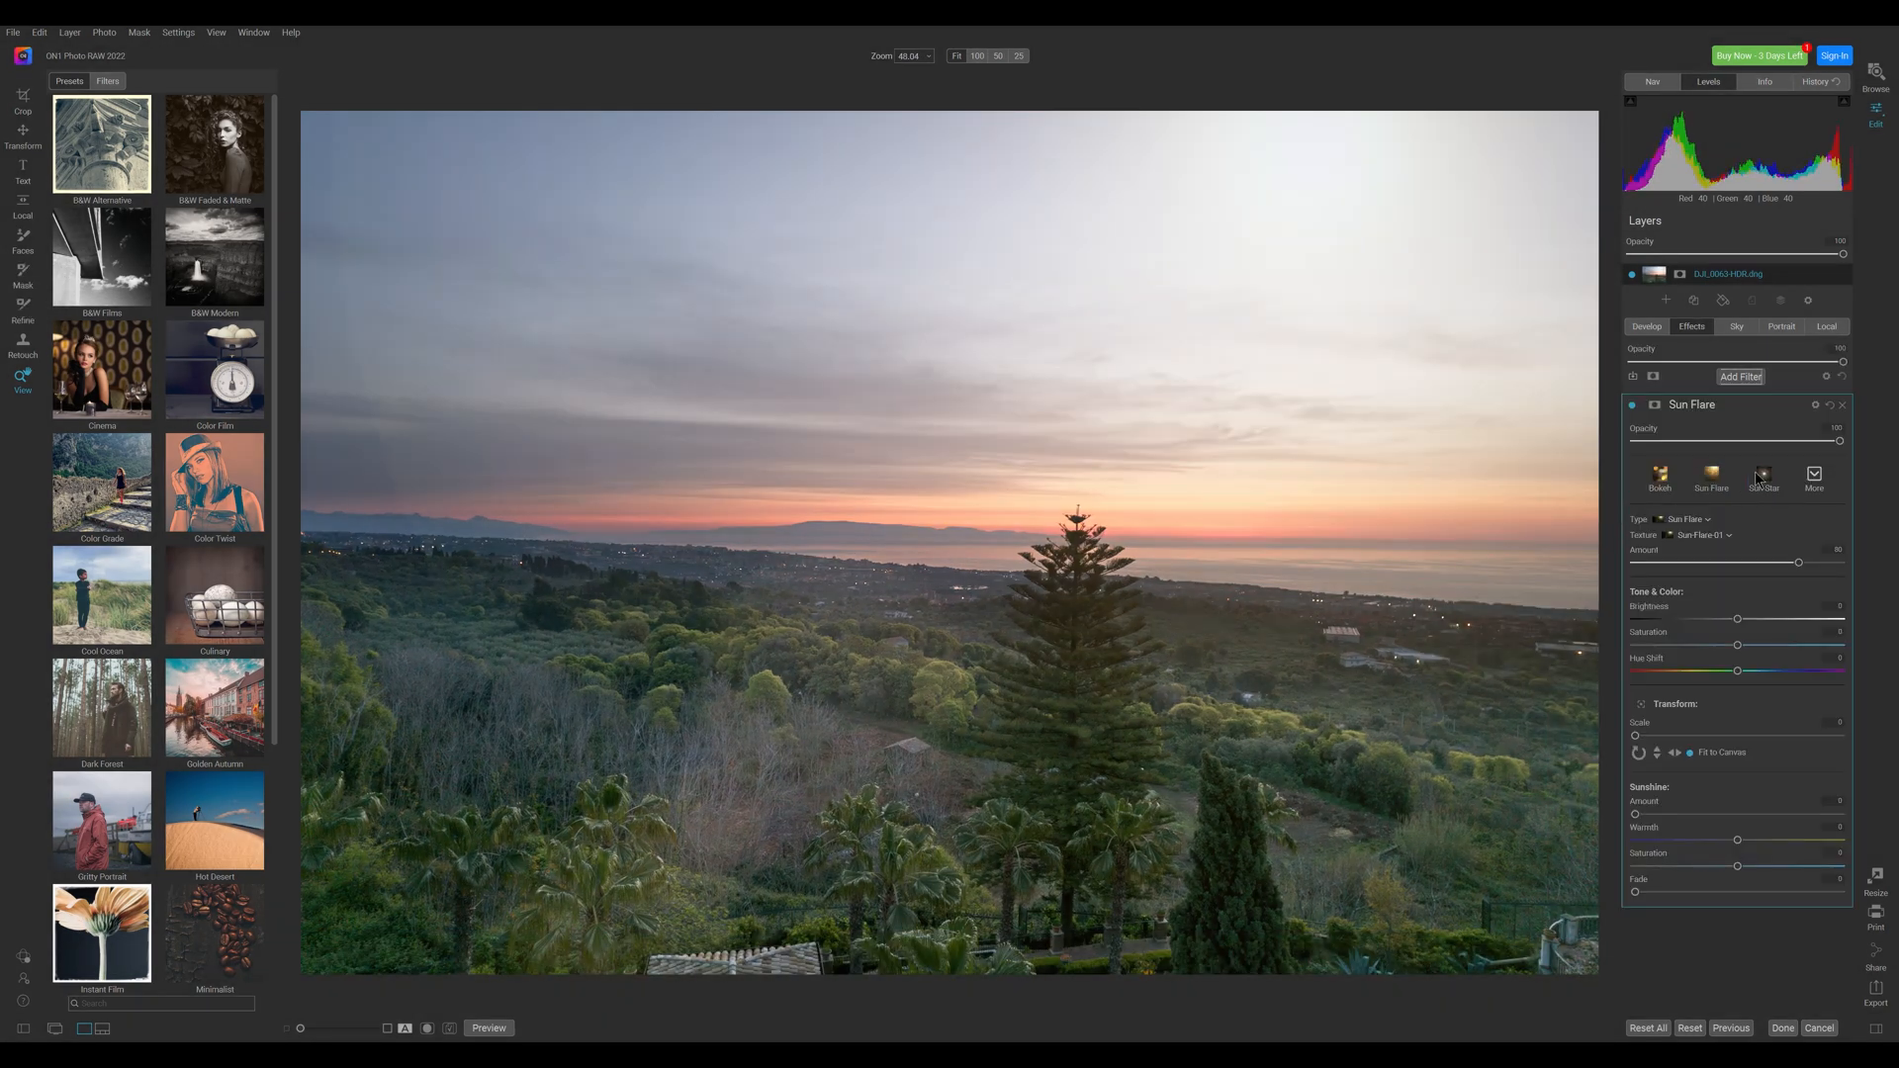
{"action": "left_click", "coordinate": [1813, 476]}
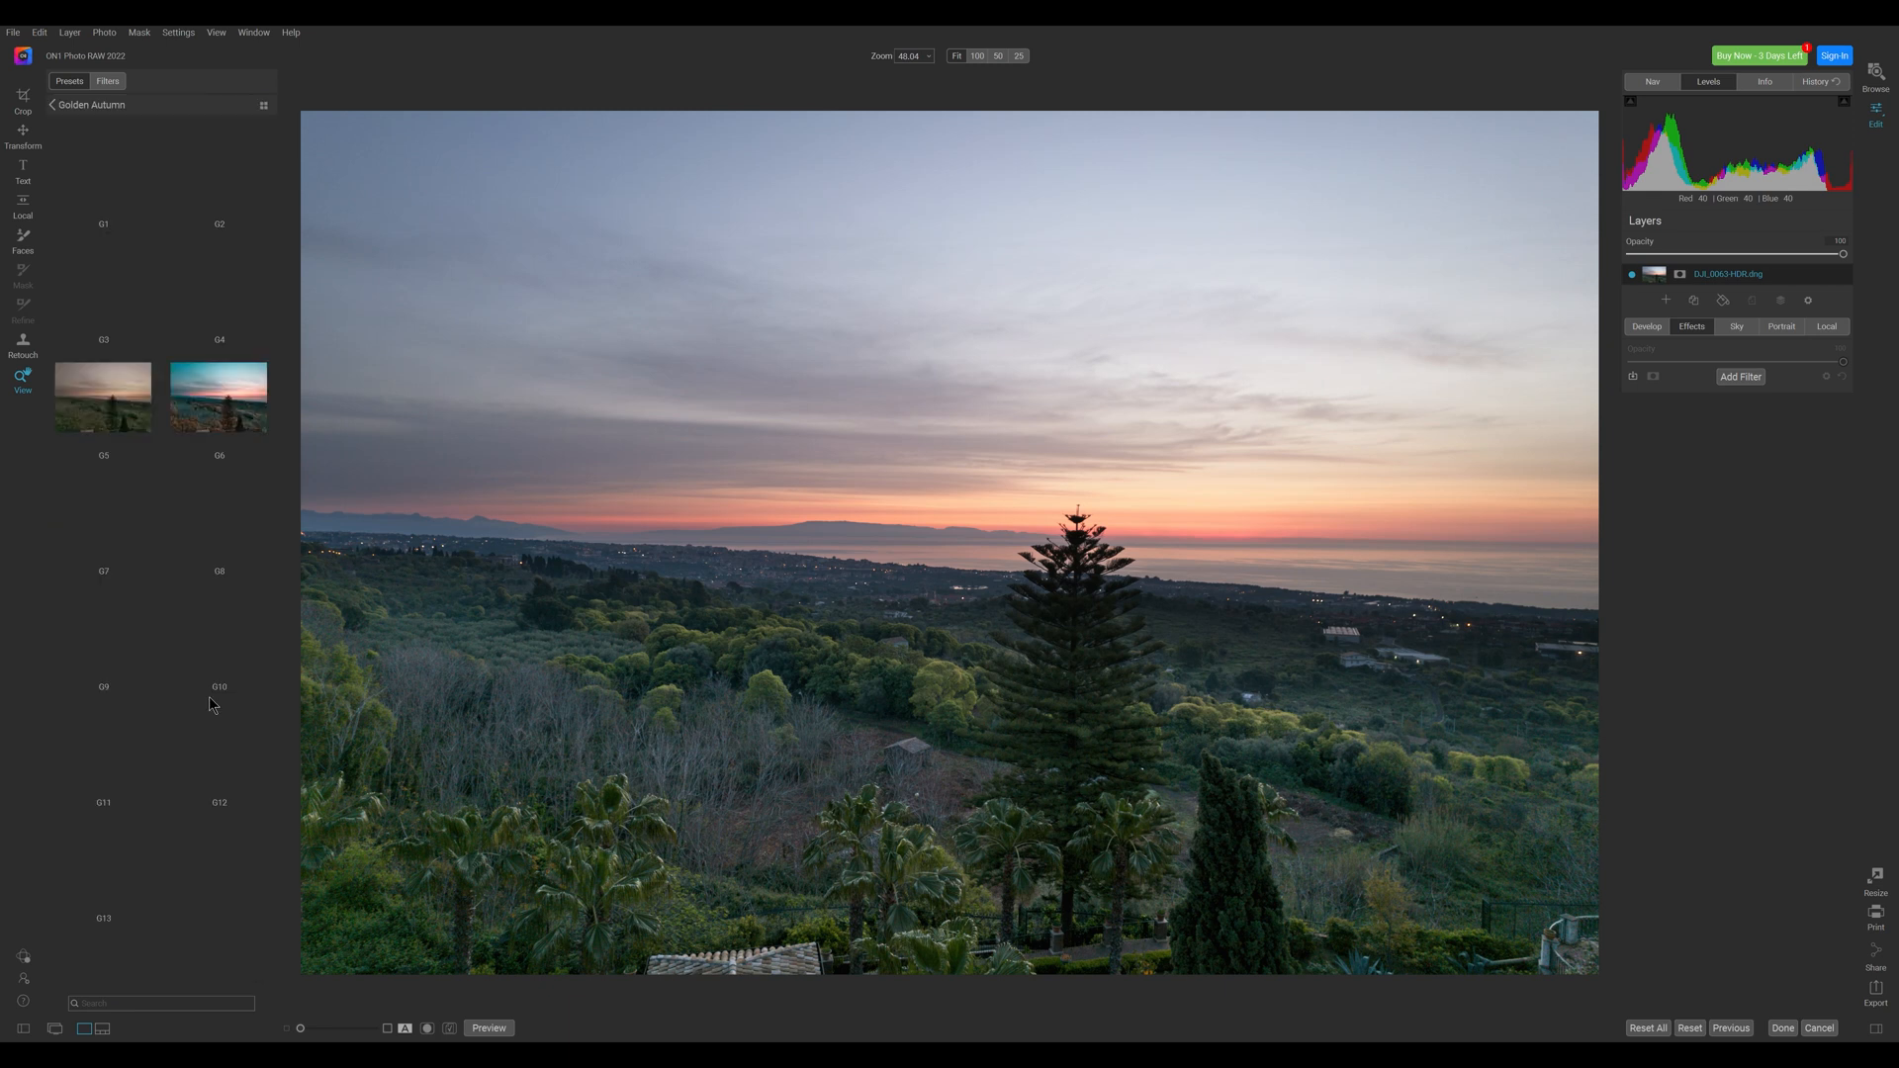
Sample the Golden Autumn presets G10, G6 and G13 on the sunset.
{"action": "left_click", "coordinate": [220, 636]}
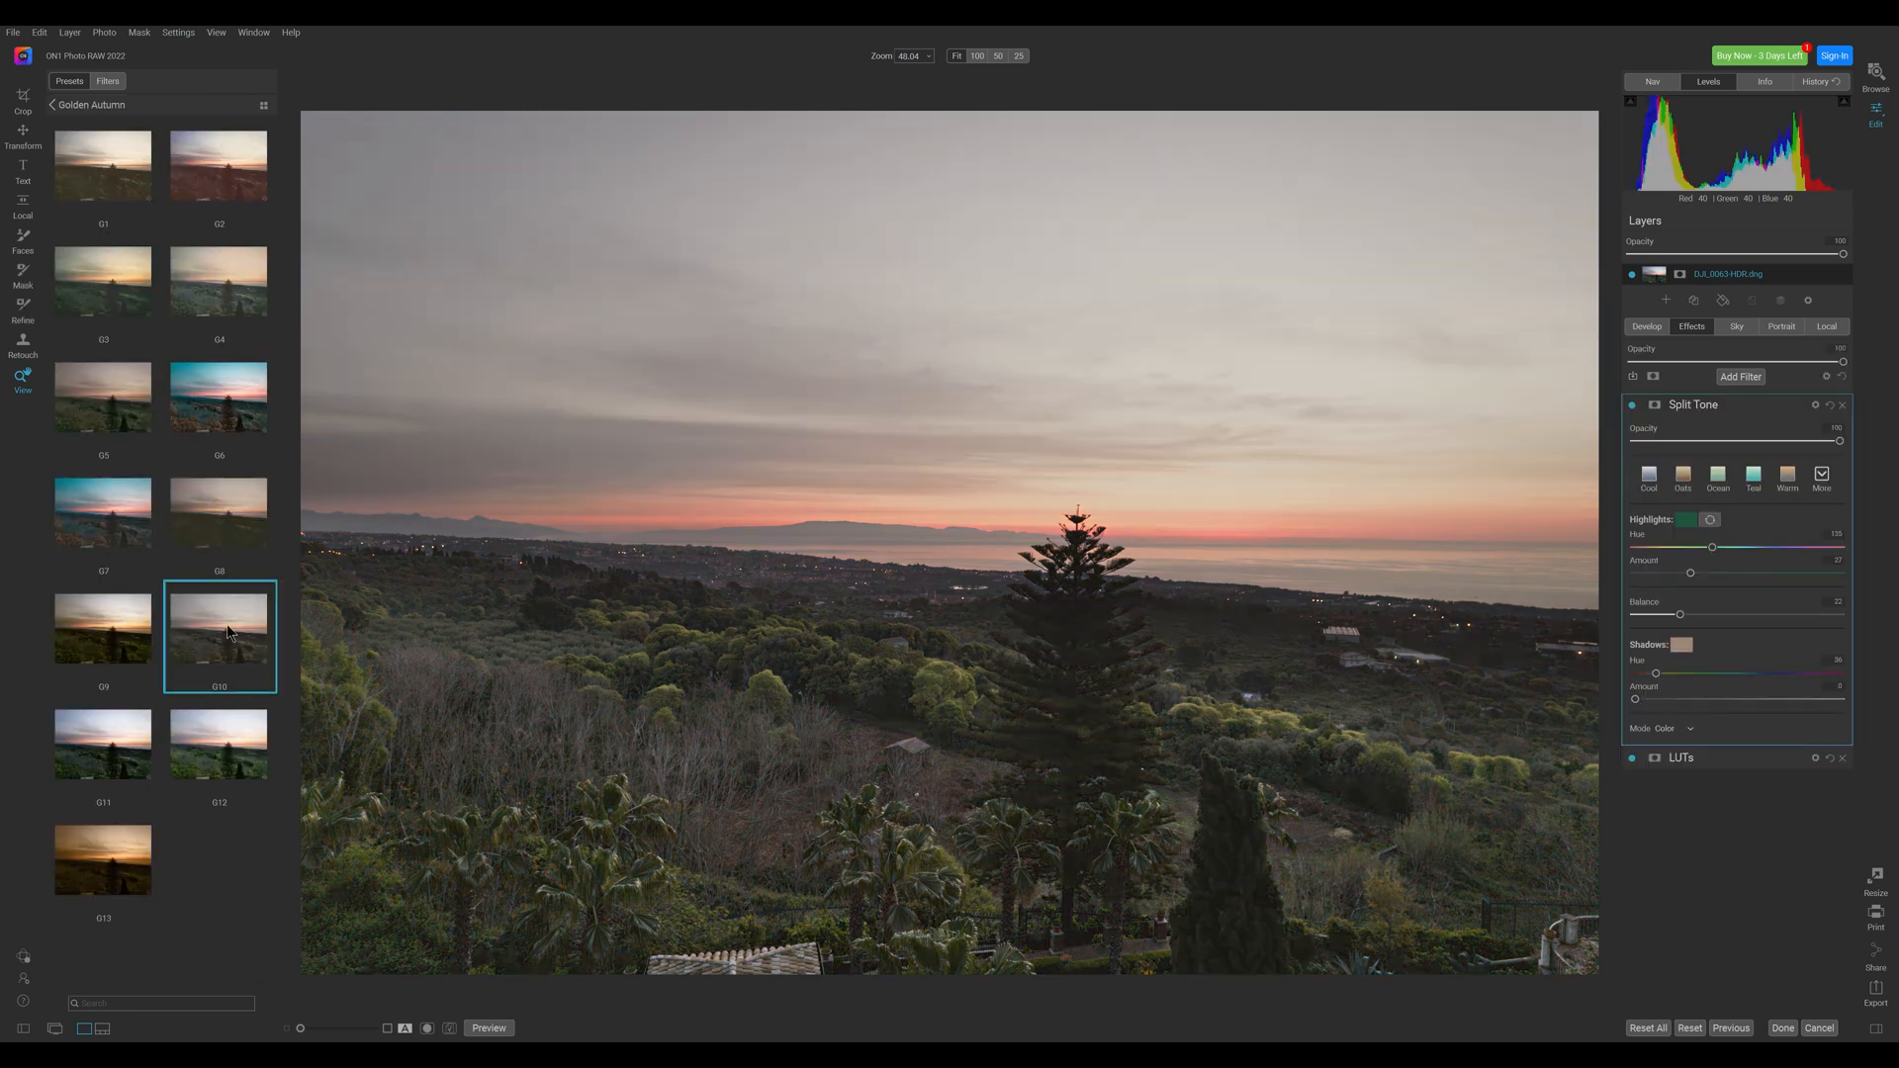
{"action": "left_click", "coordinate": [217, 404]}
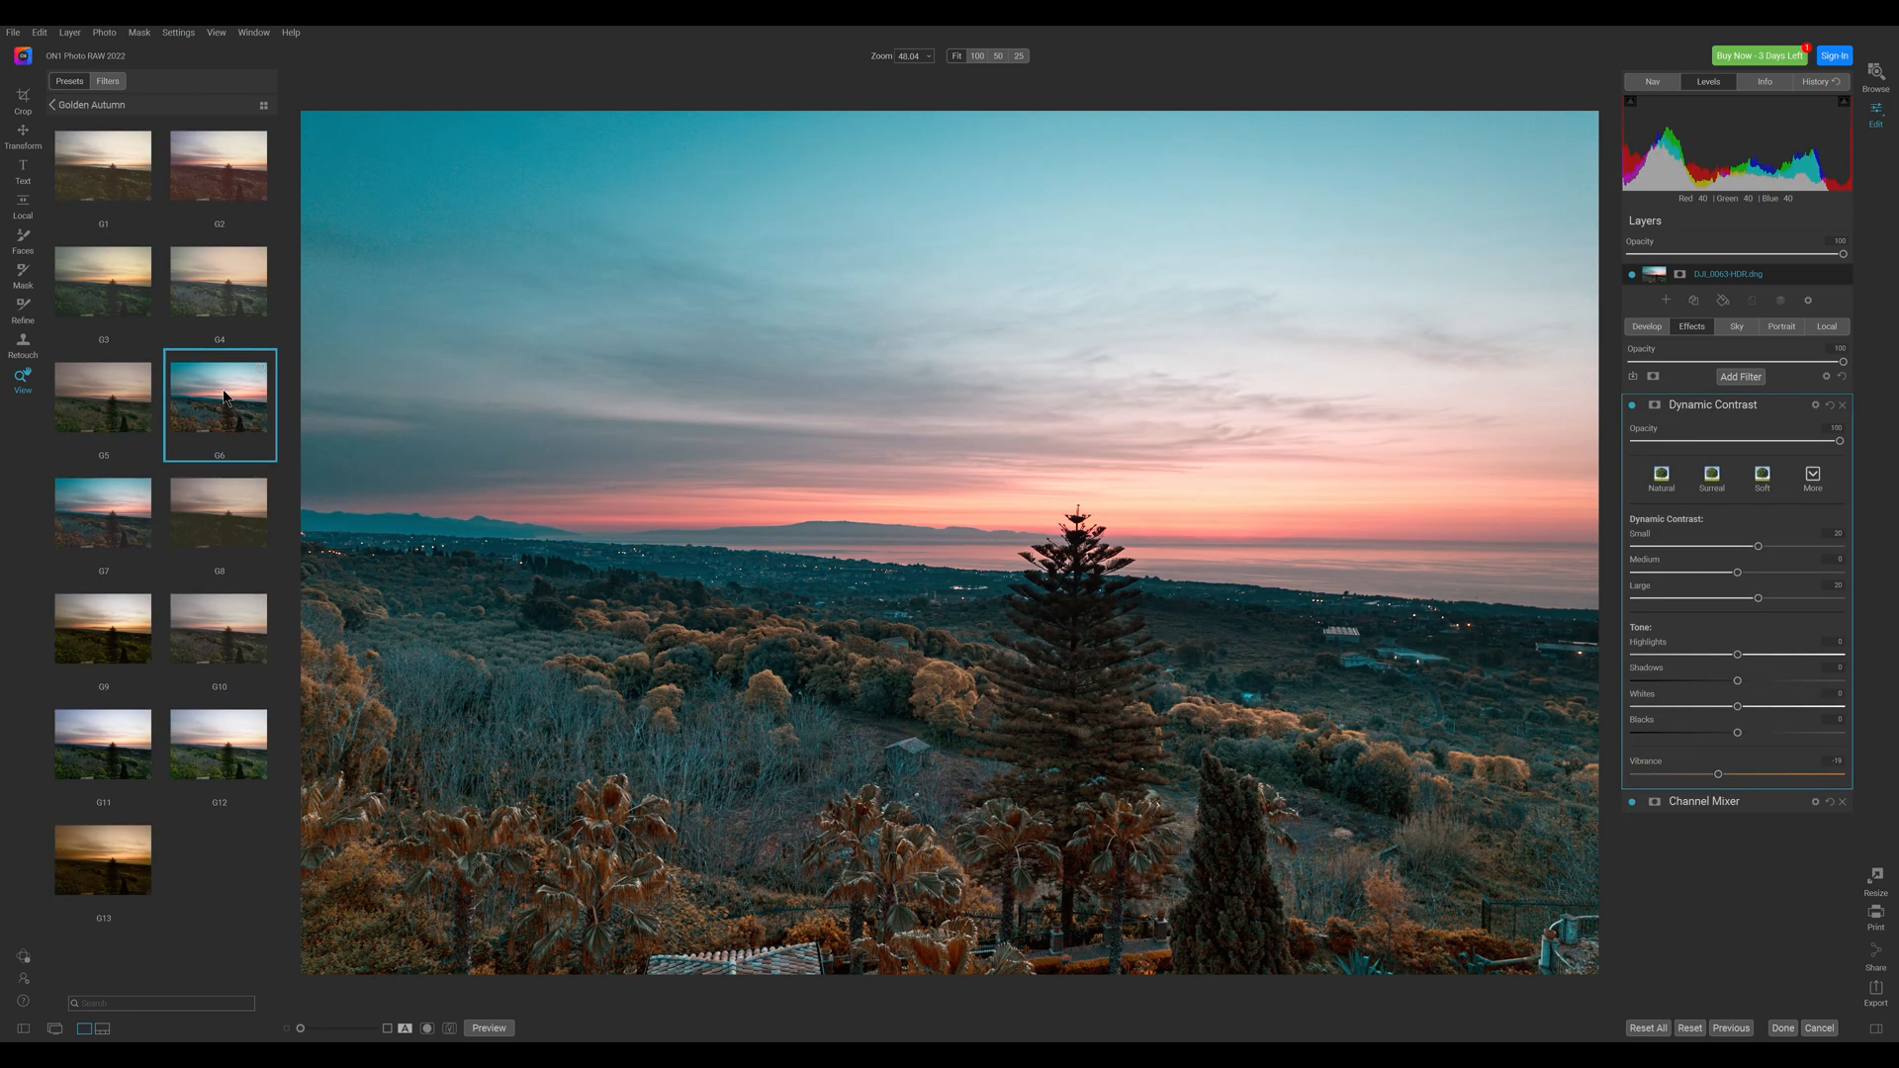
{"action": "left_click", "coordinate": [103, 863]}
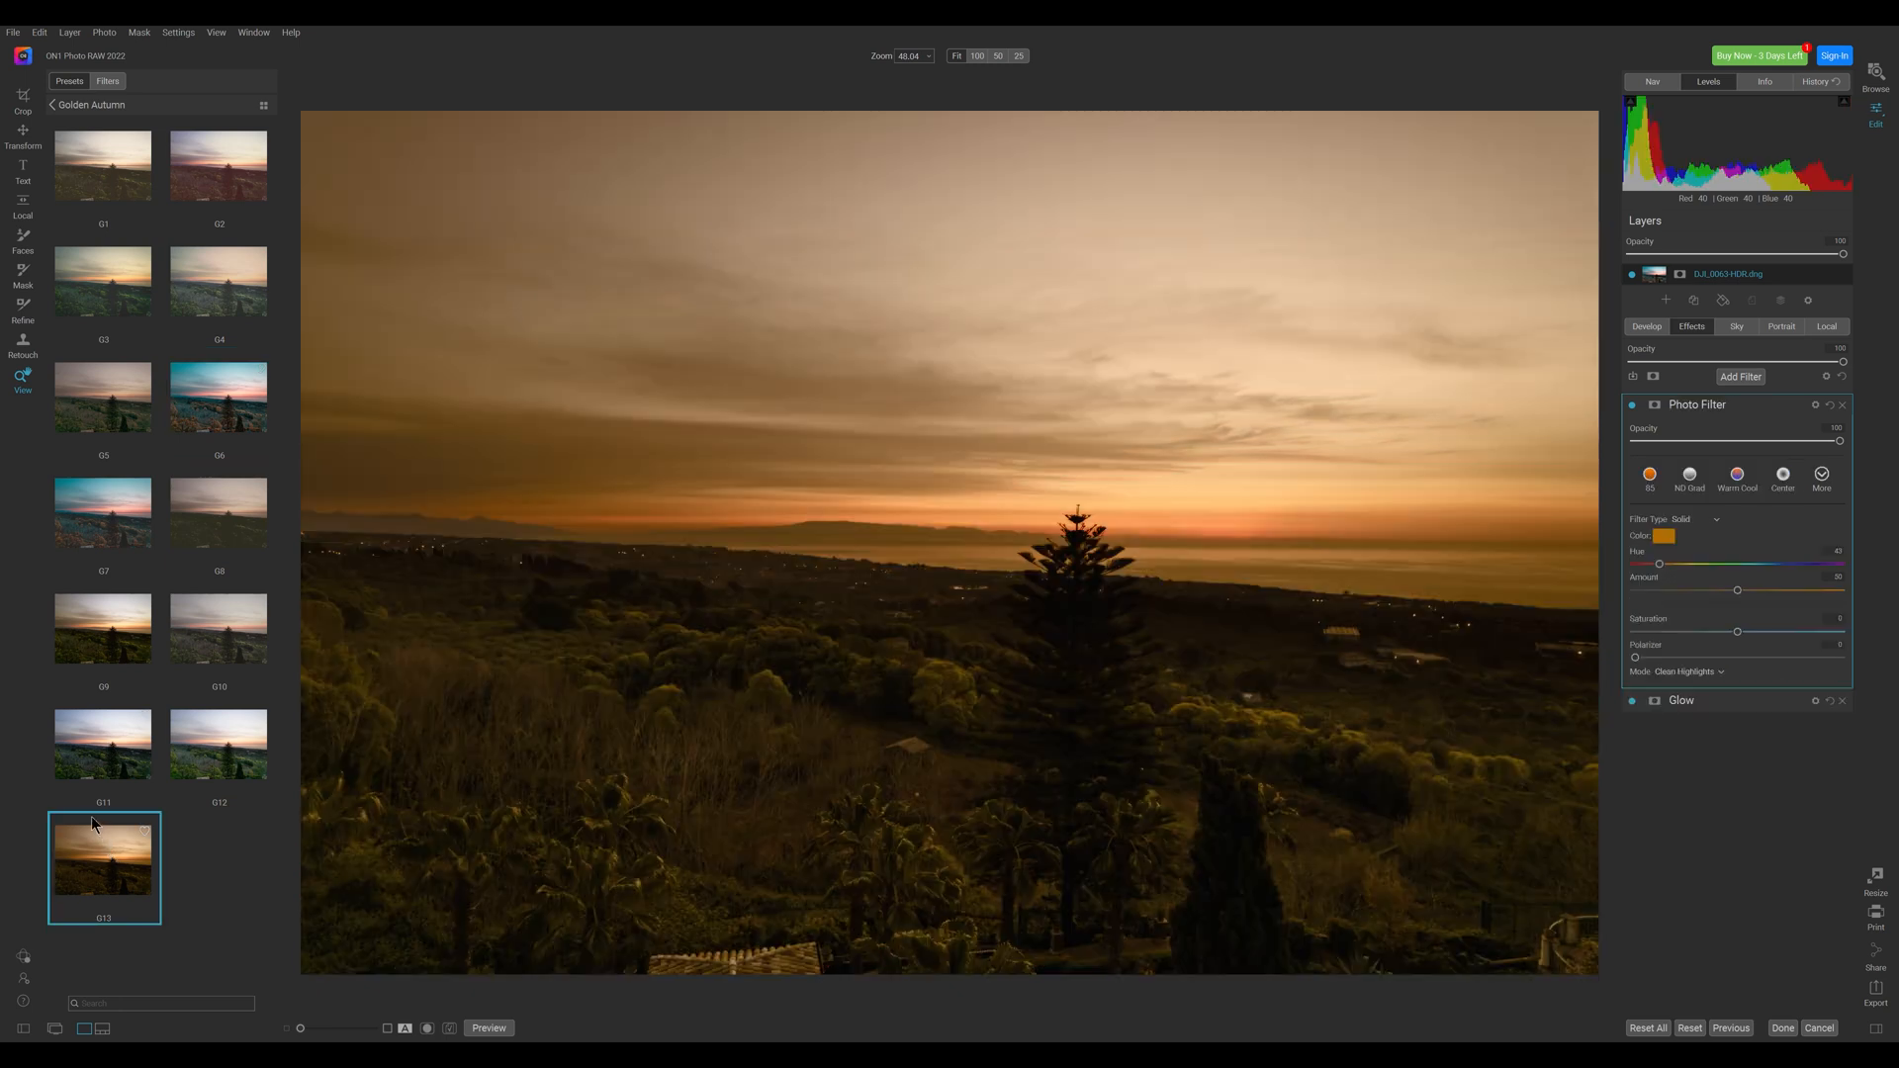
Switch to the Cinema presets and try CN10, then CN2.
{"action": "left_click", "coordinate": [220, 281]}
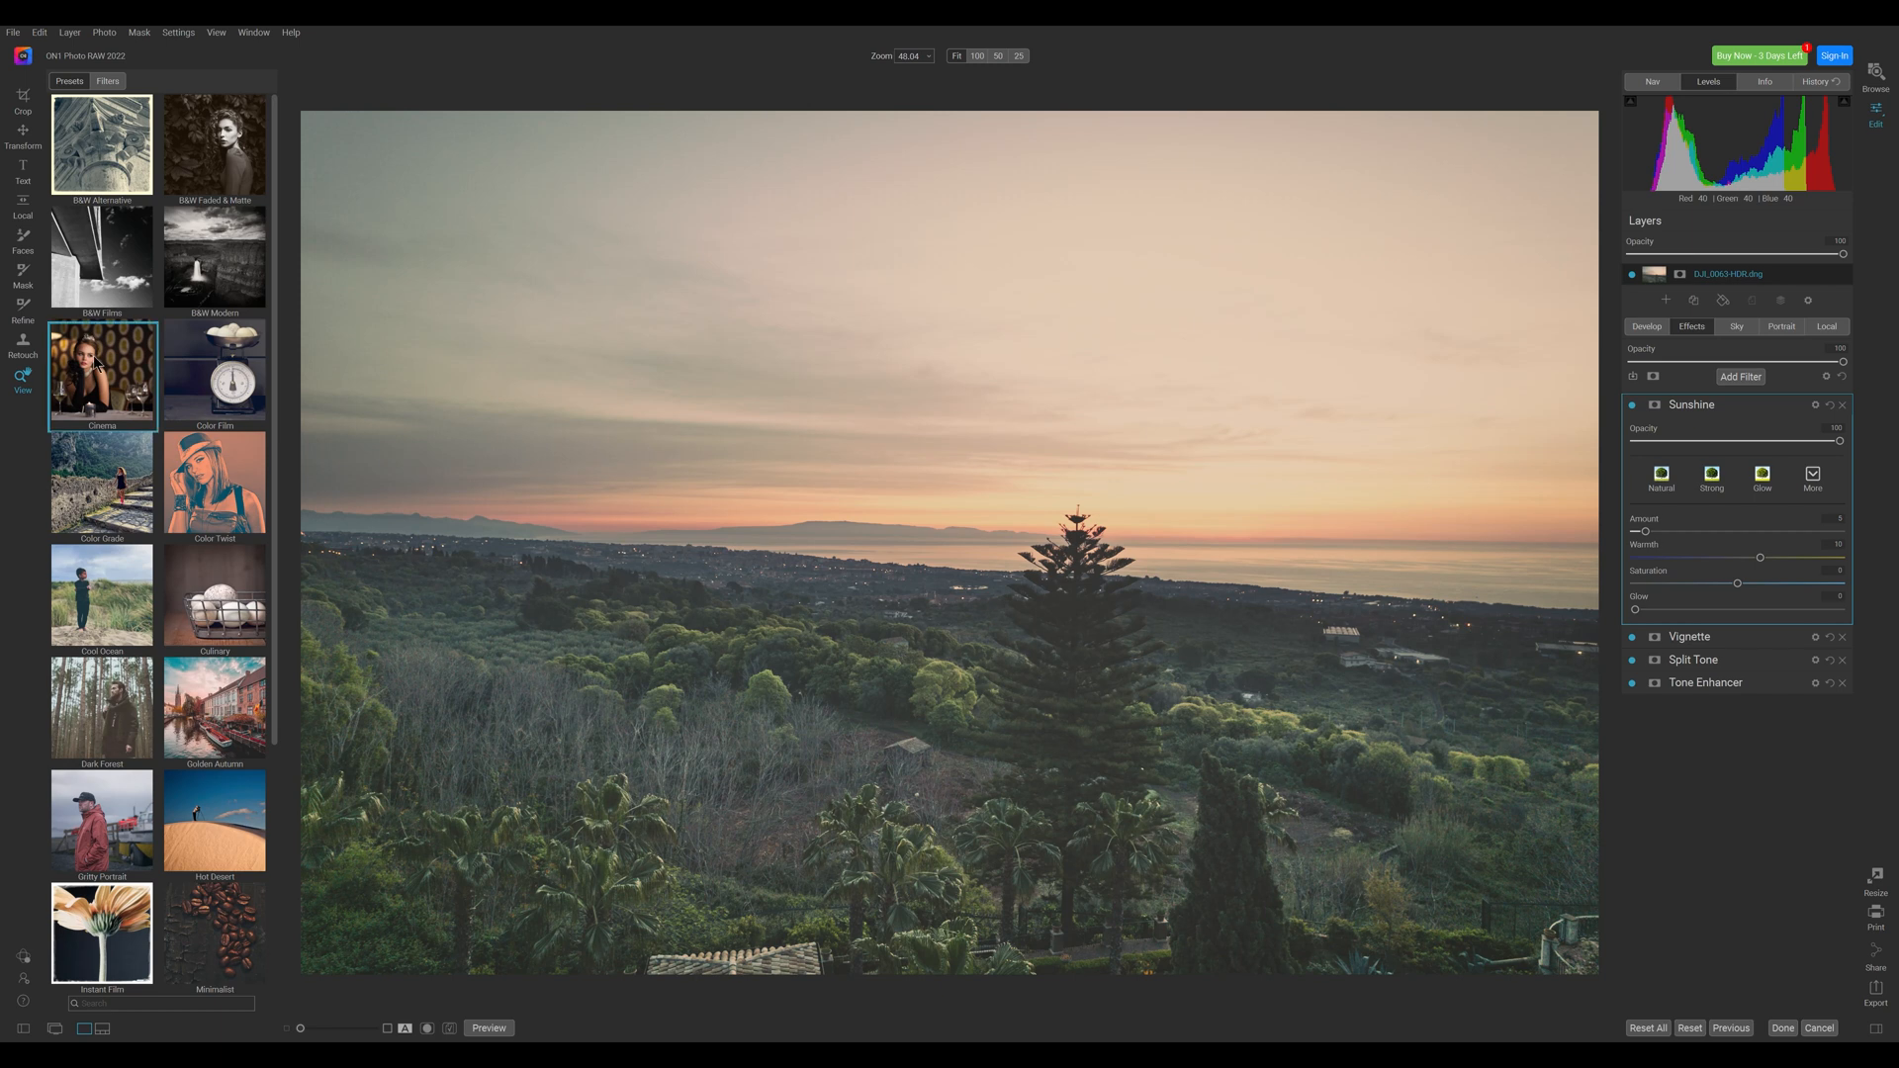
{"action": "left_click", "coordinate": [102, 373]}
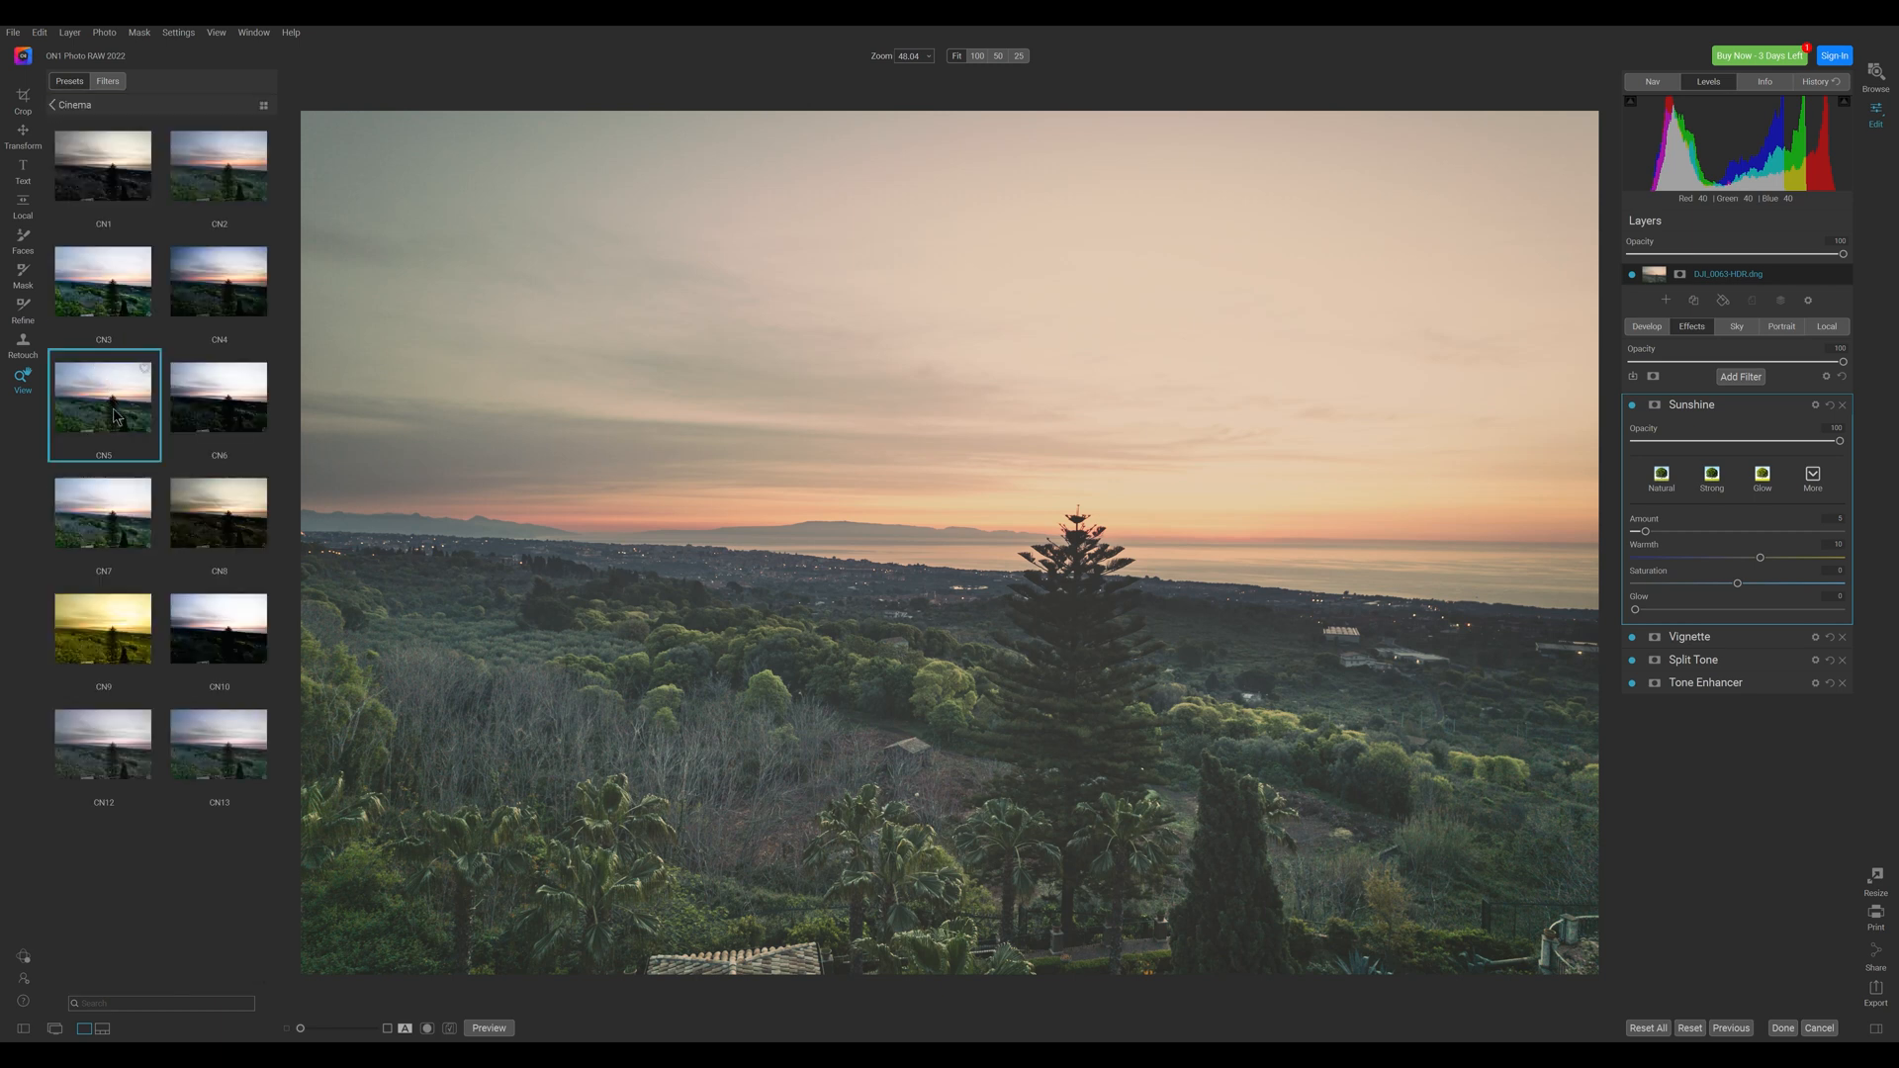
{"action": "left_click", "coordinate": [218, 627]}
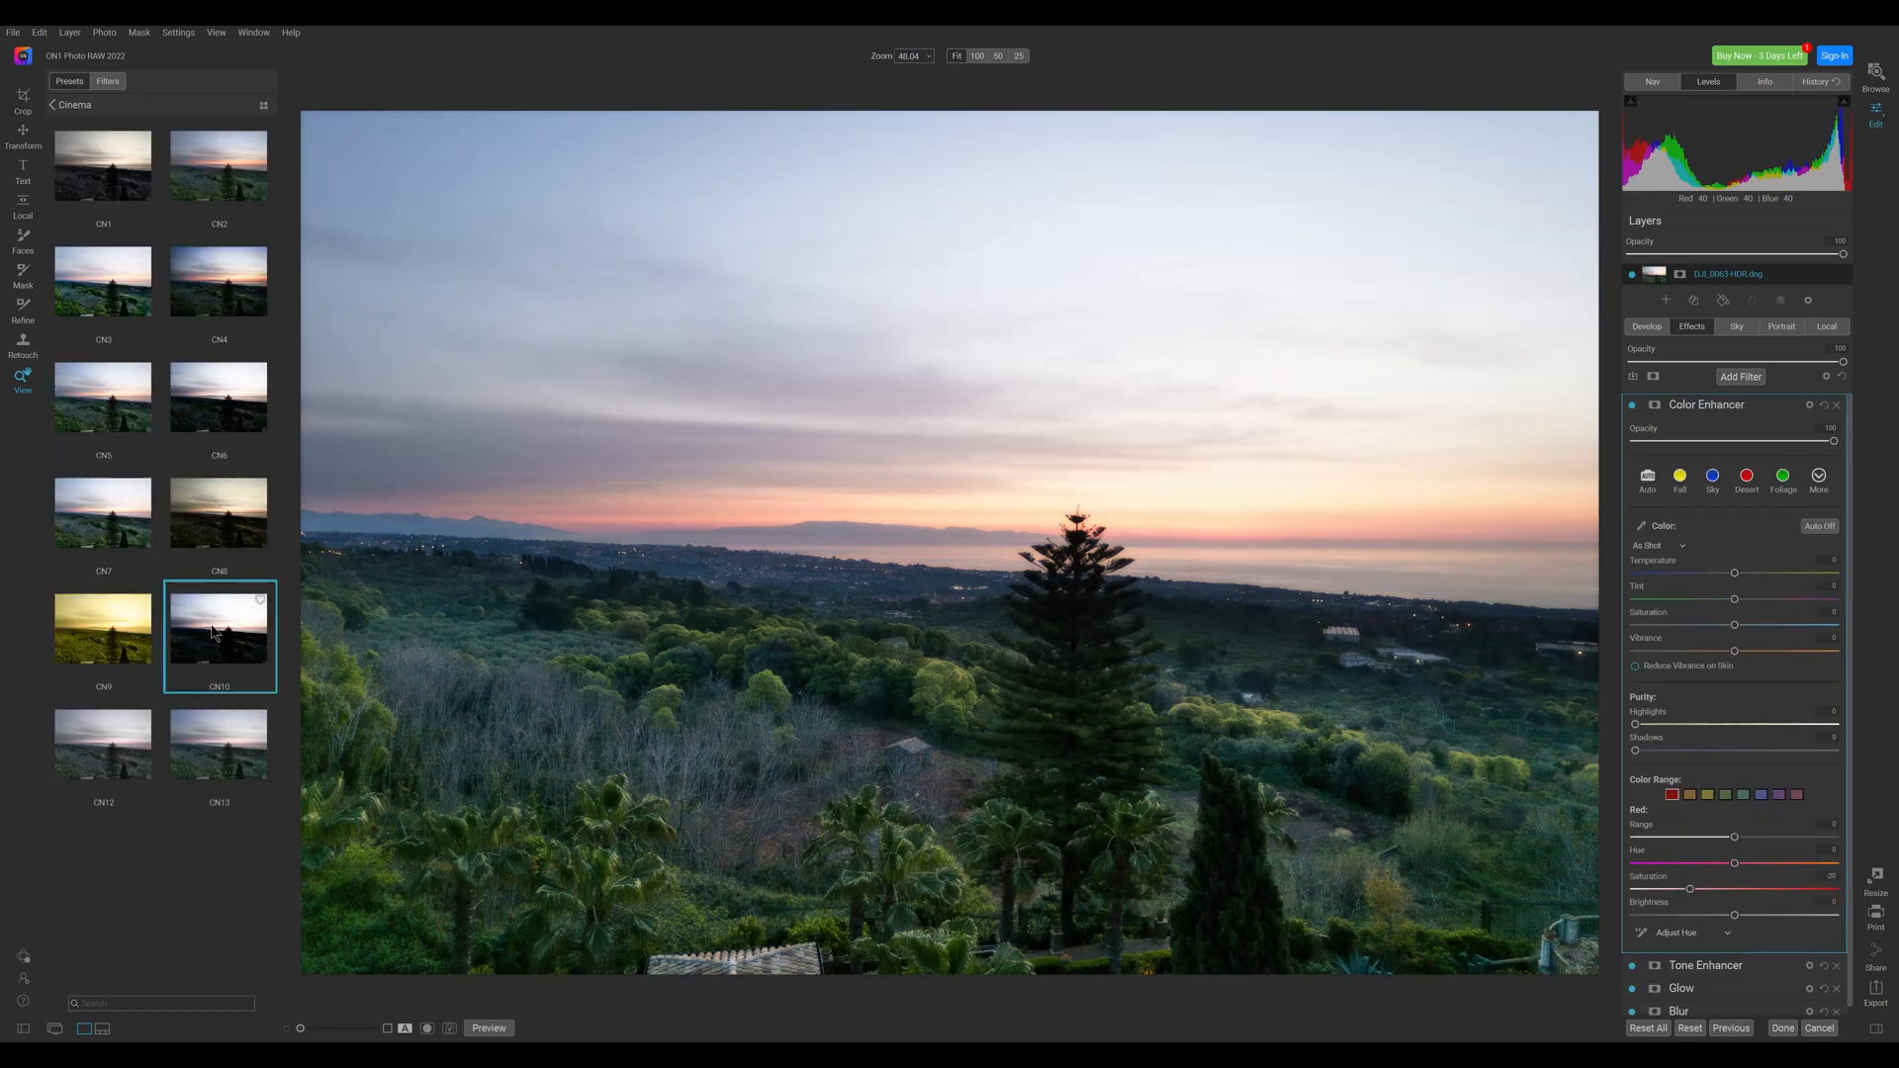
{"action": "left_click", "coordinate": [220, 167]}
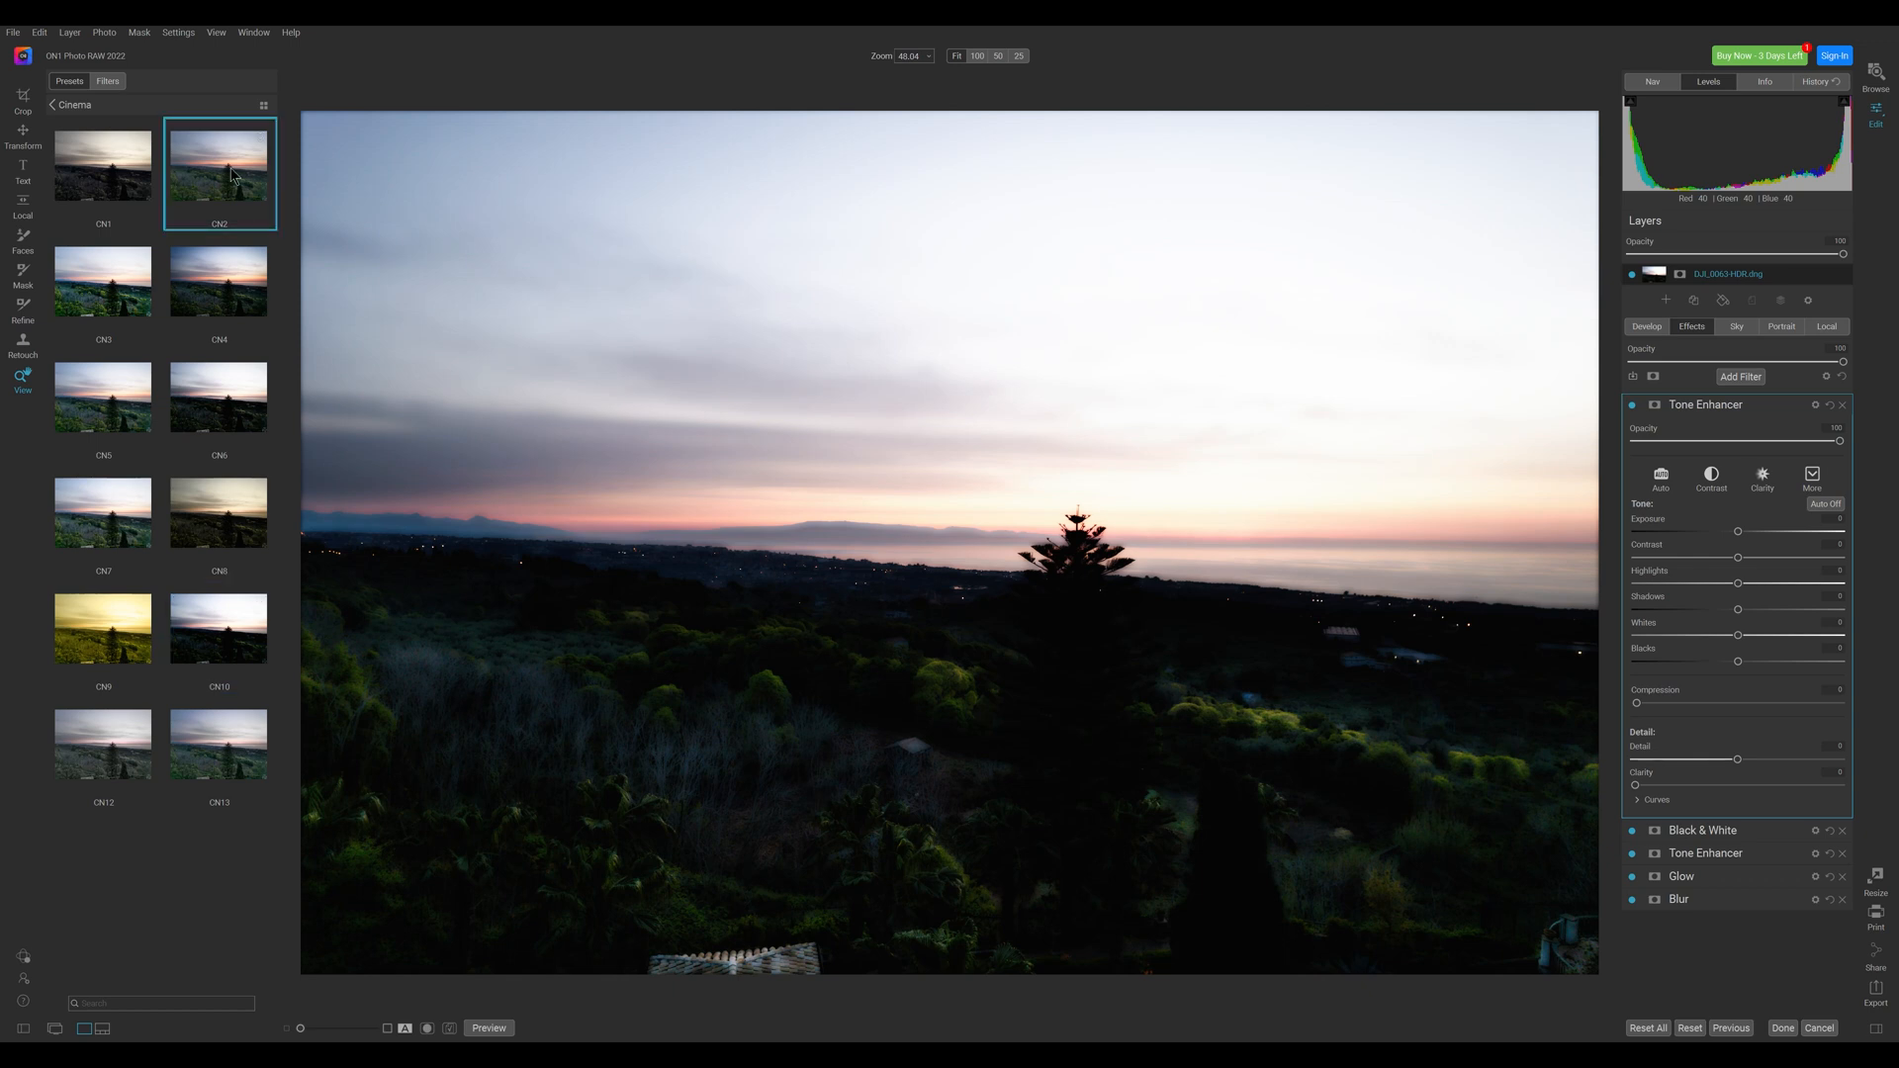
{"action": "left_click", "coordinate": [1682, 876]}
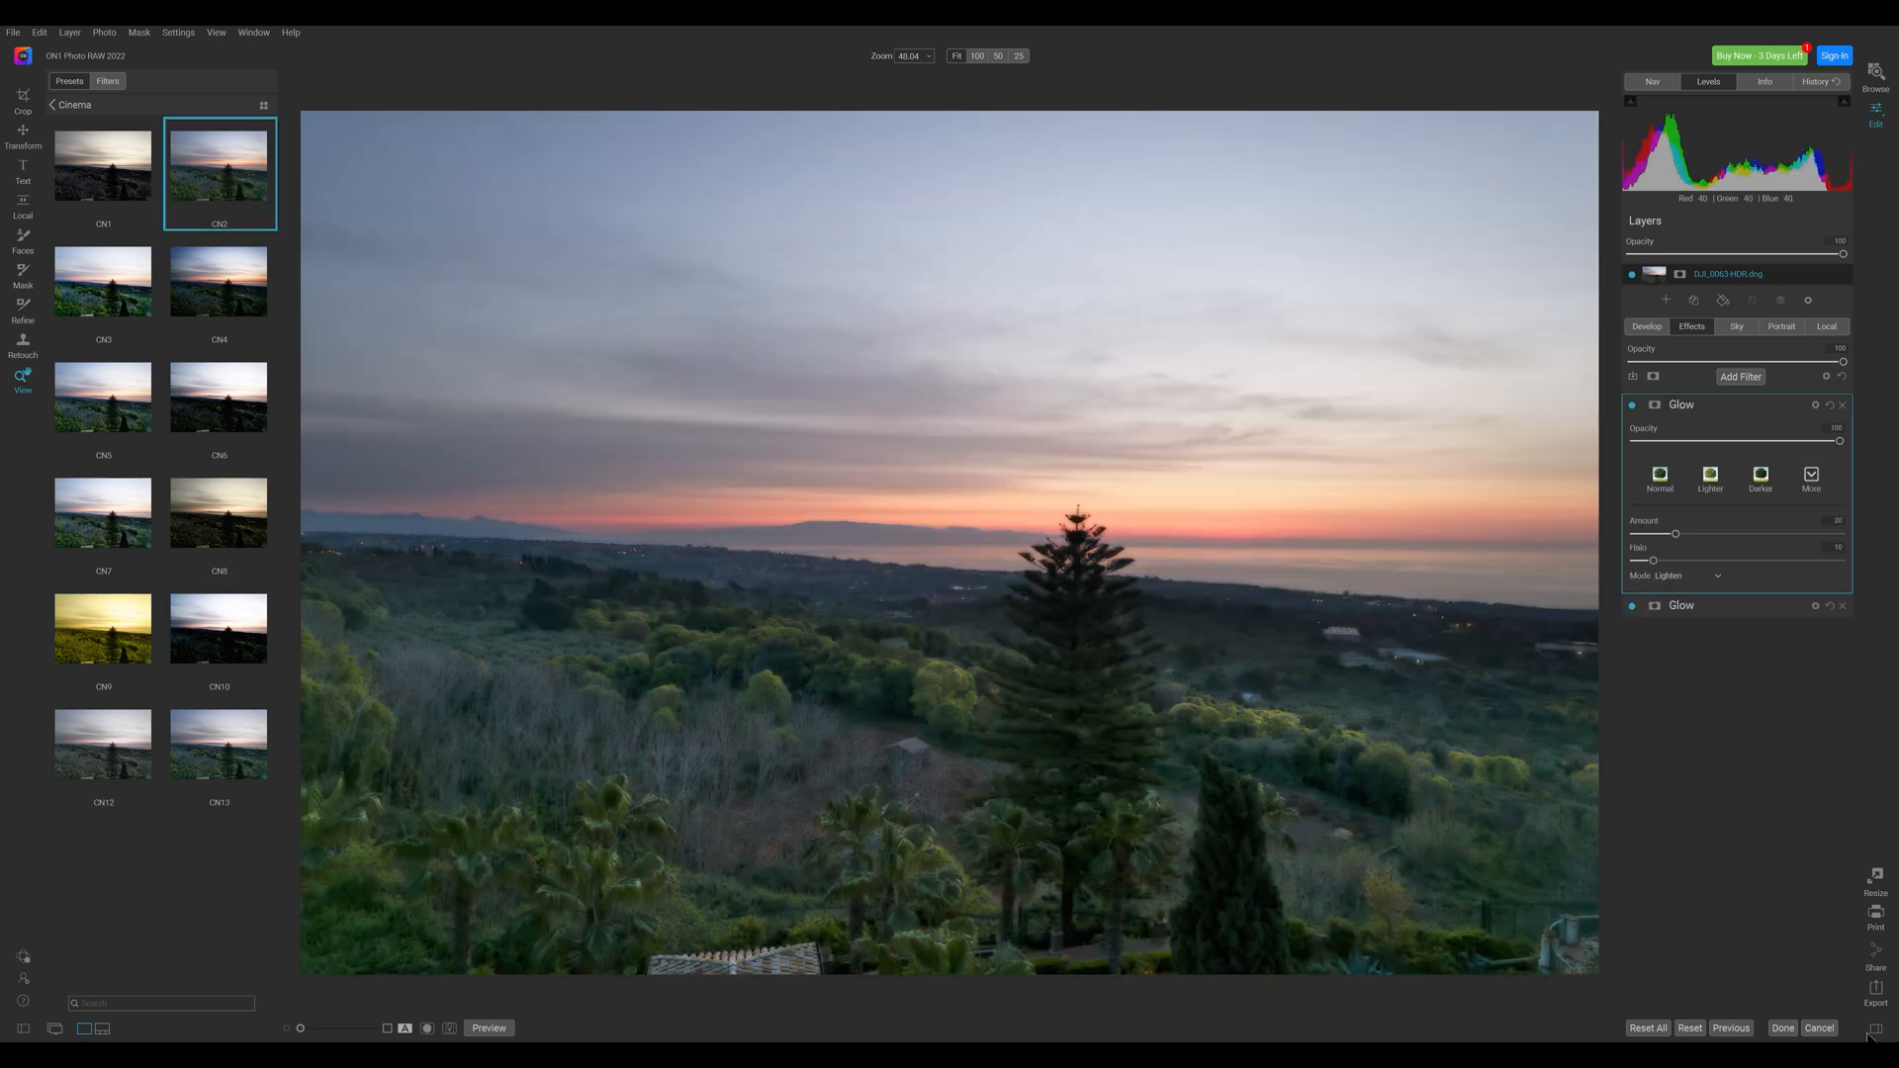